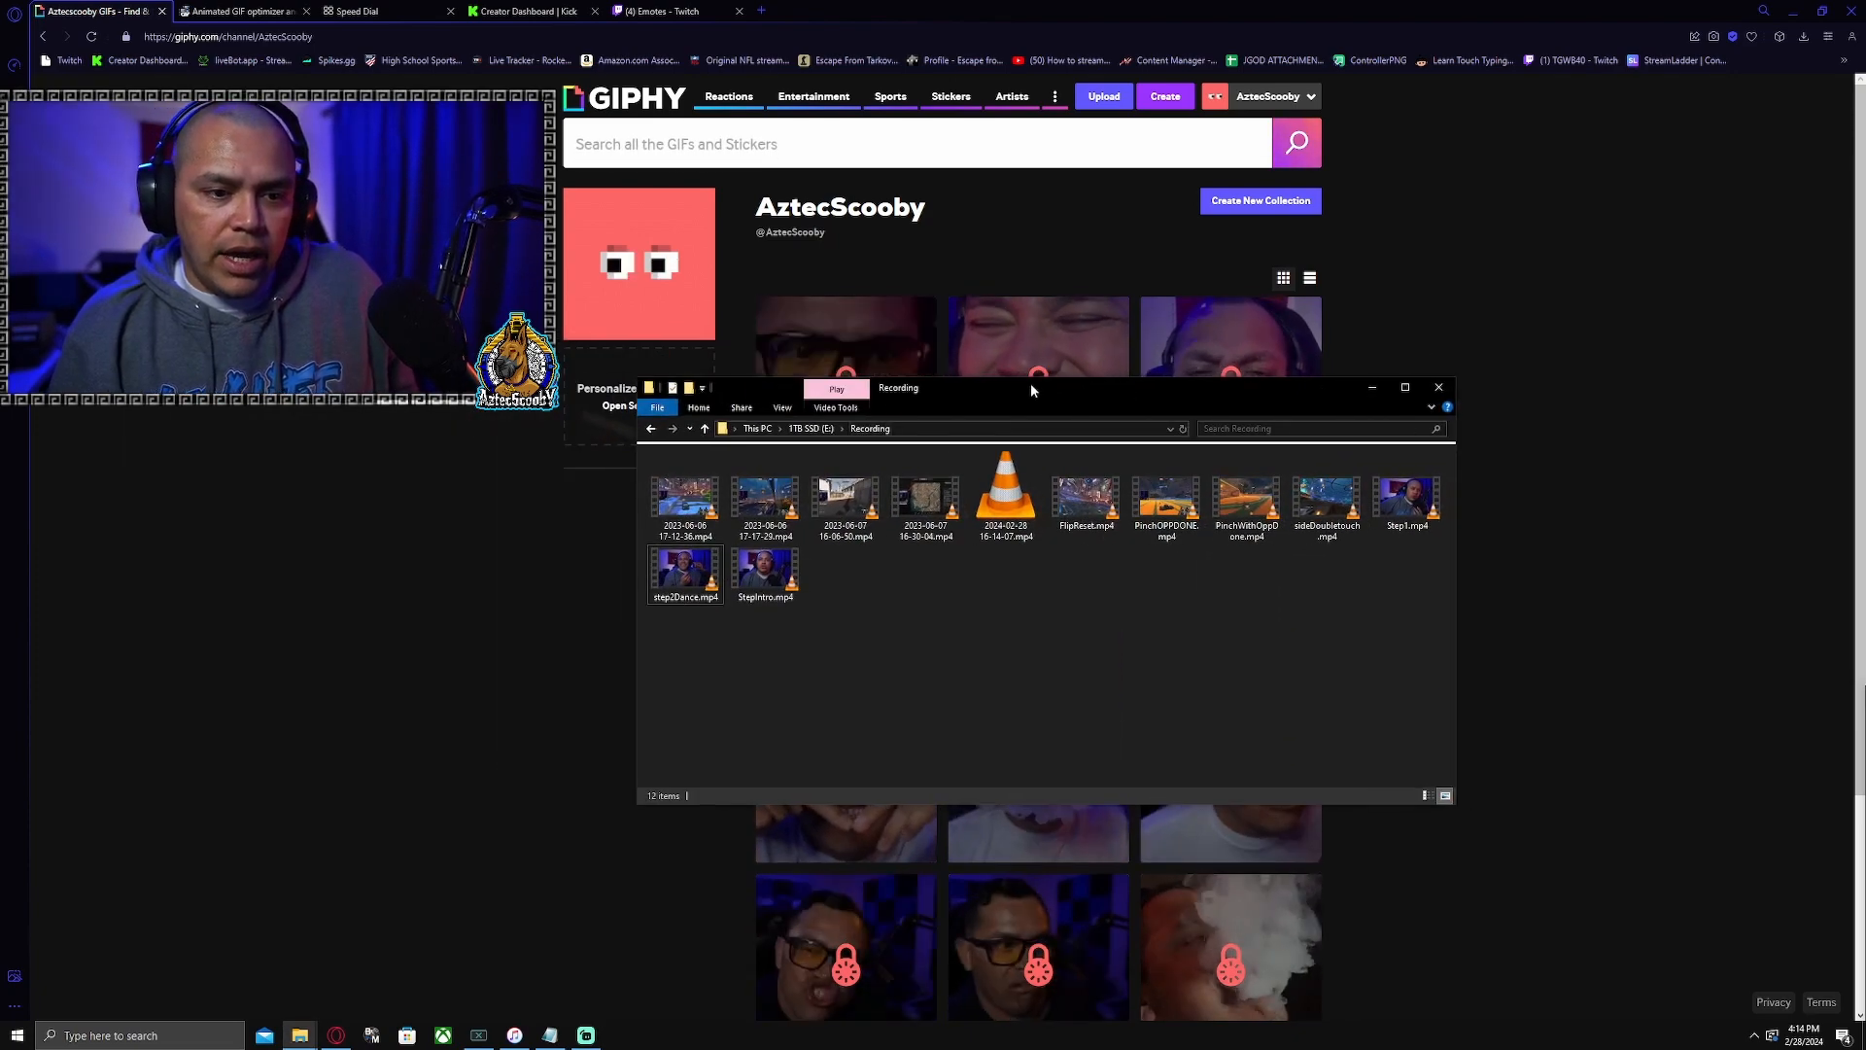
Close Explorer and start a GIPHY GIF upload from step2Dance.mp4.
left_click(1437, 387)
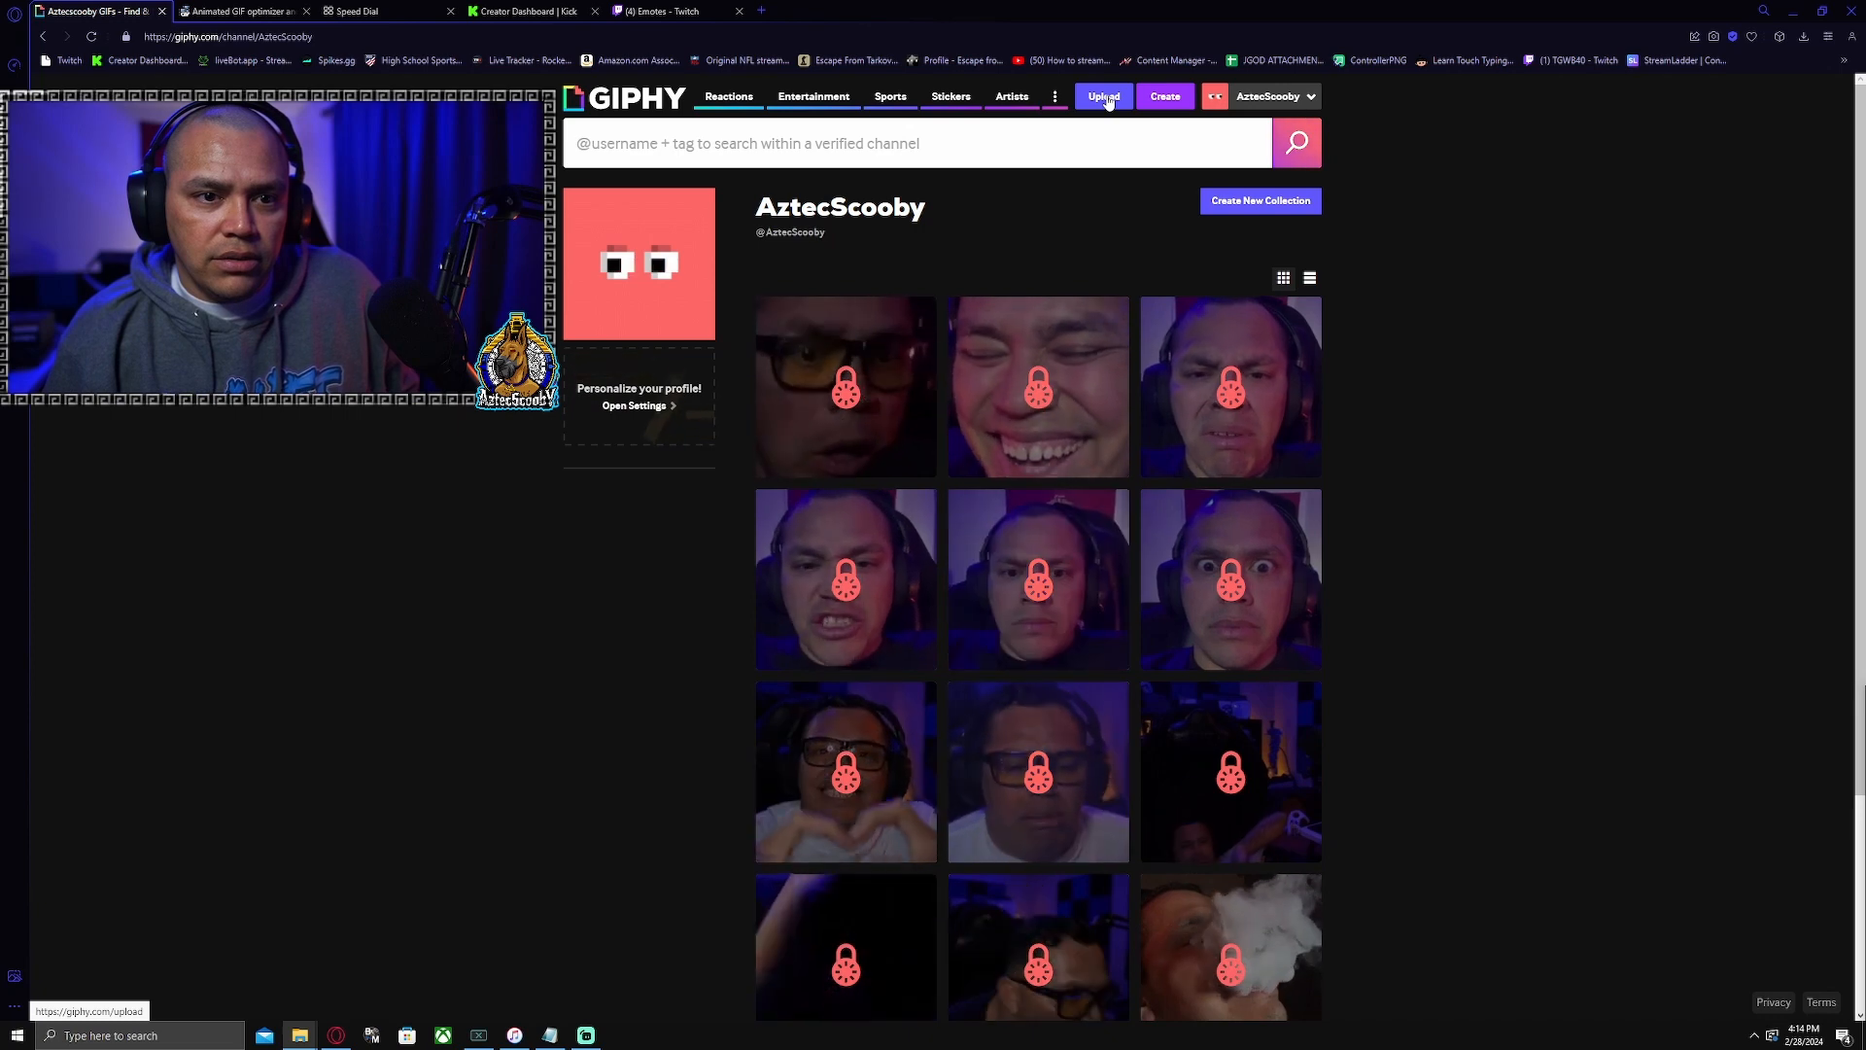
left_click(1101, 96)
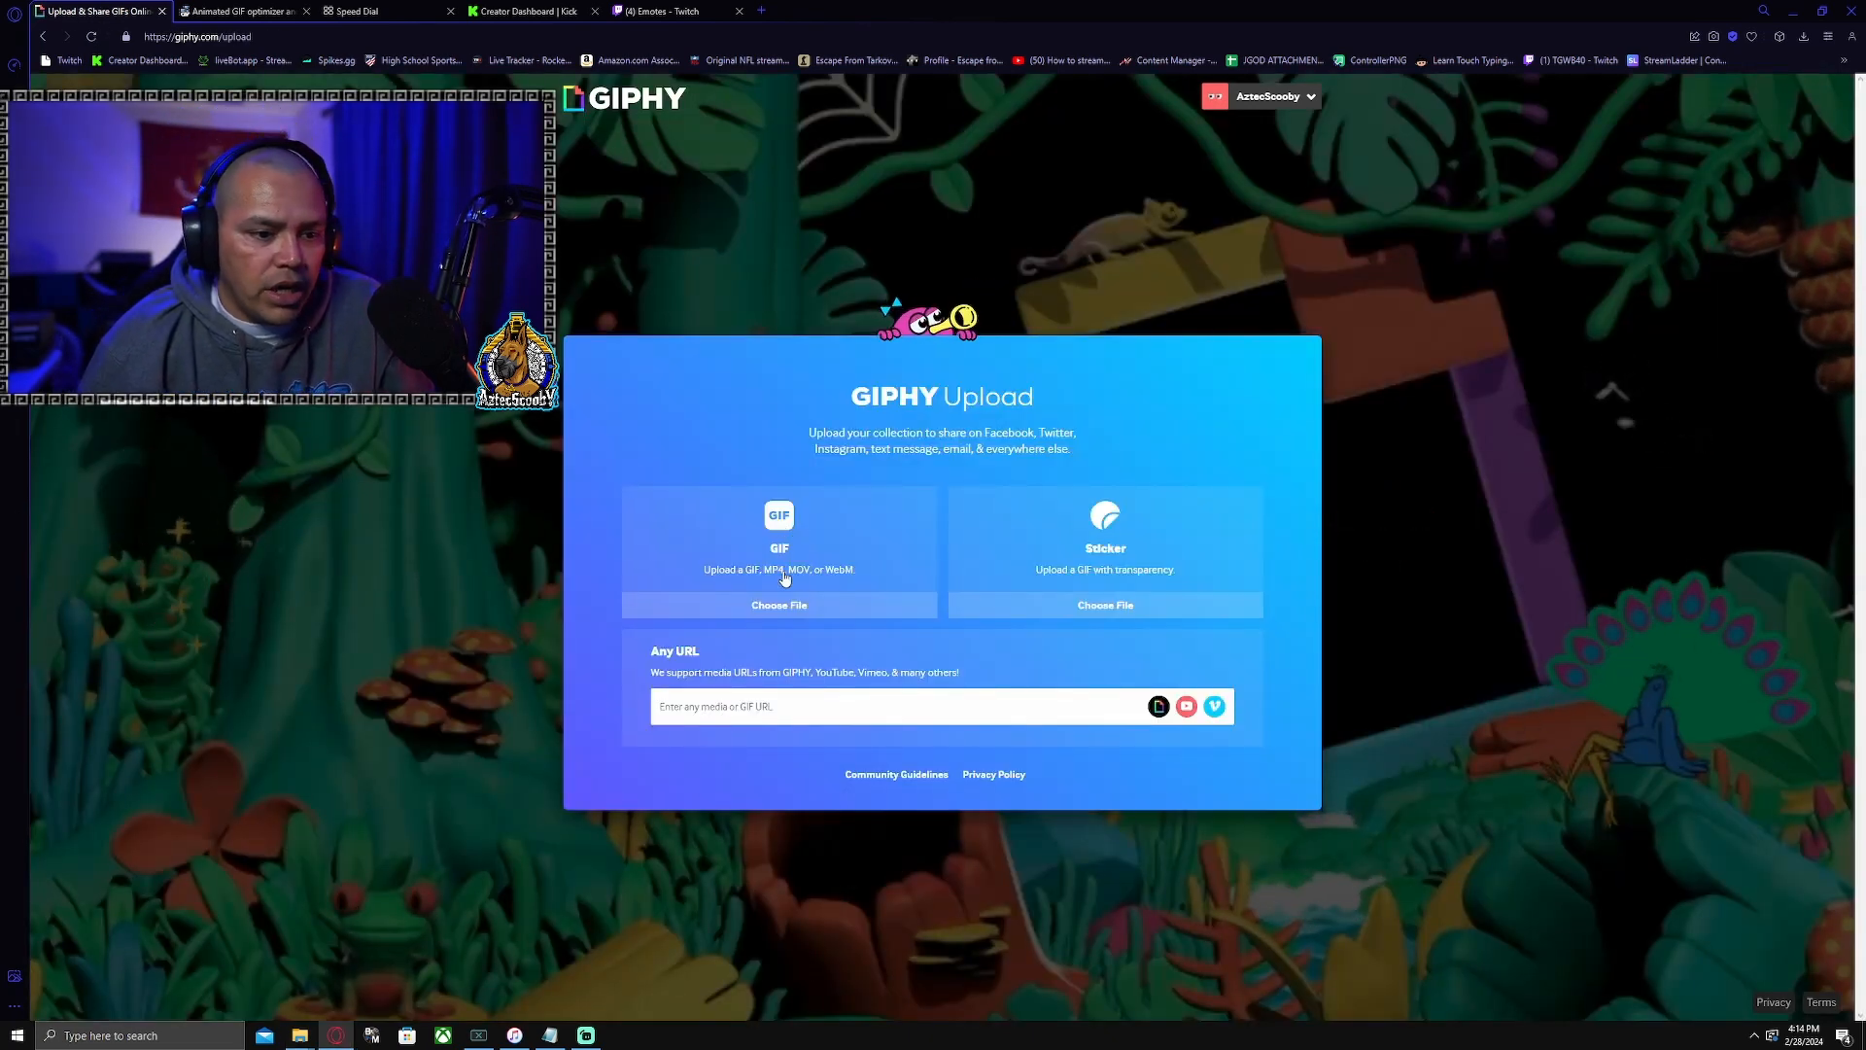
left_click(778, 605)
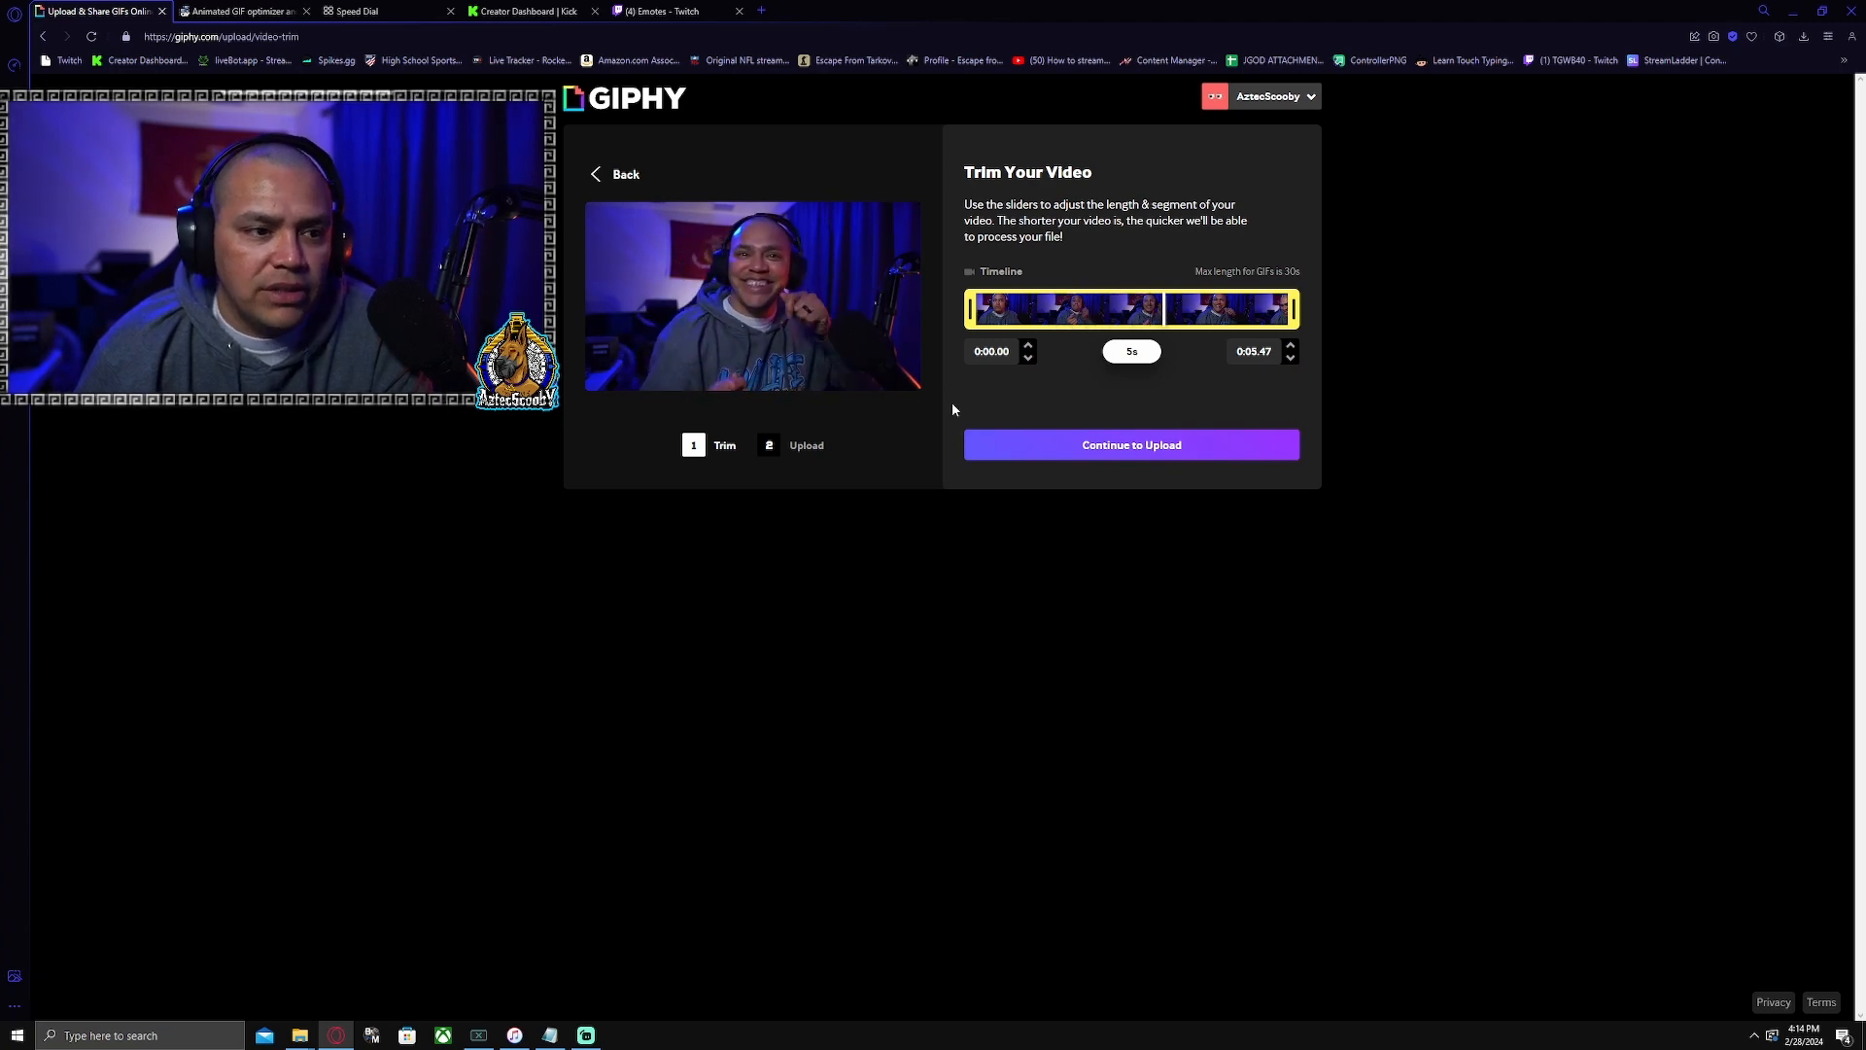
mouse_move(1212, 450)
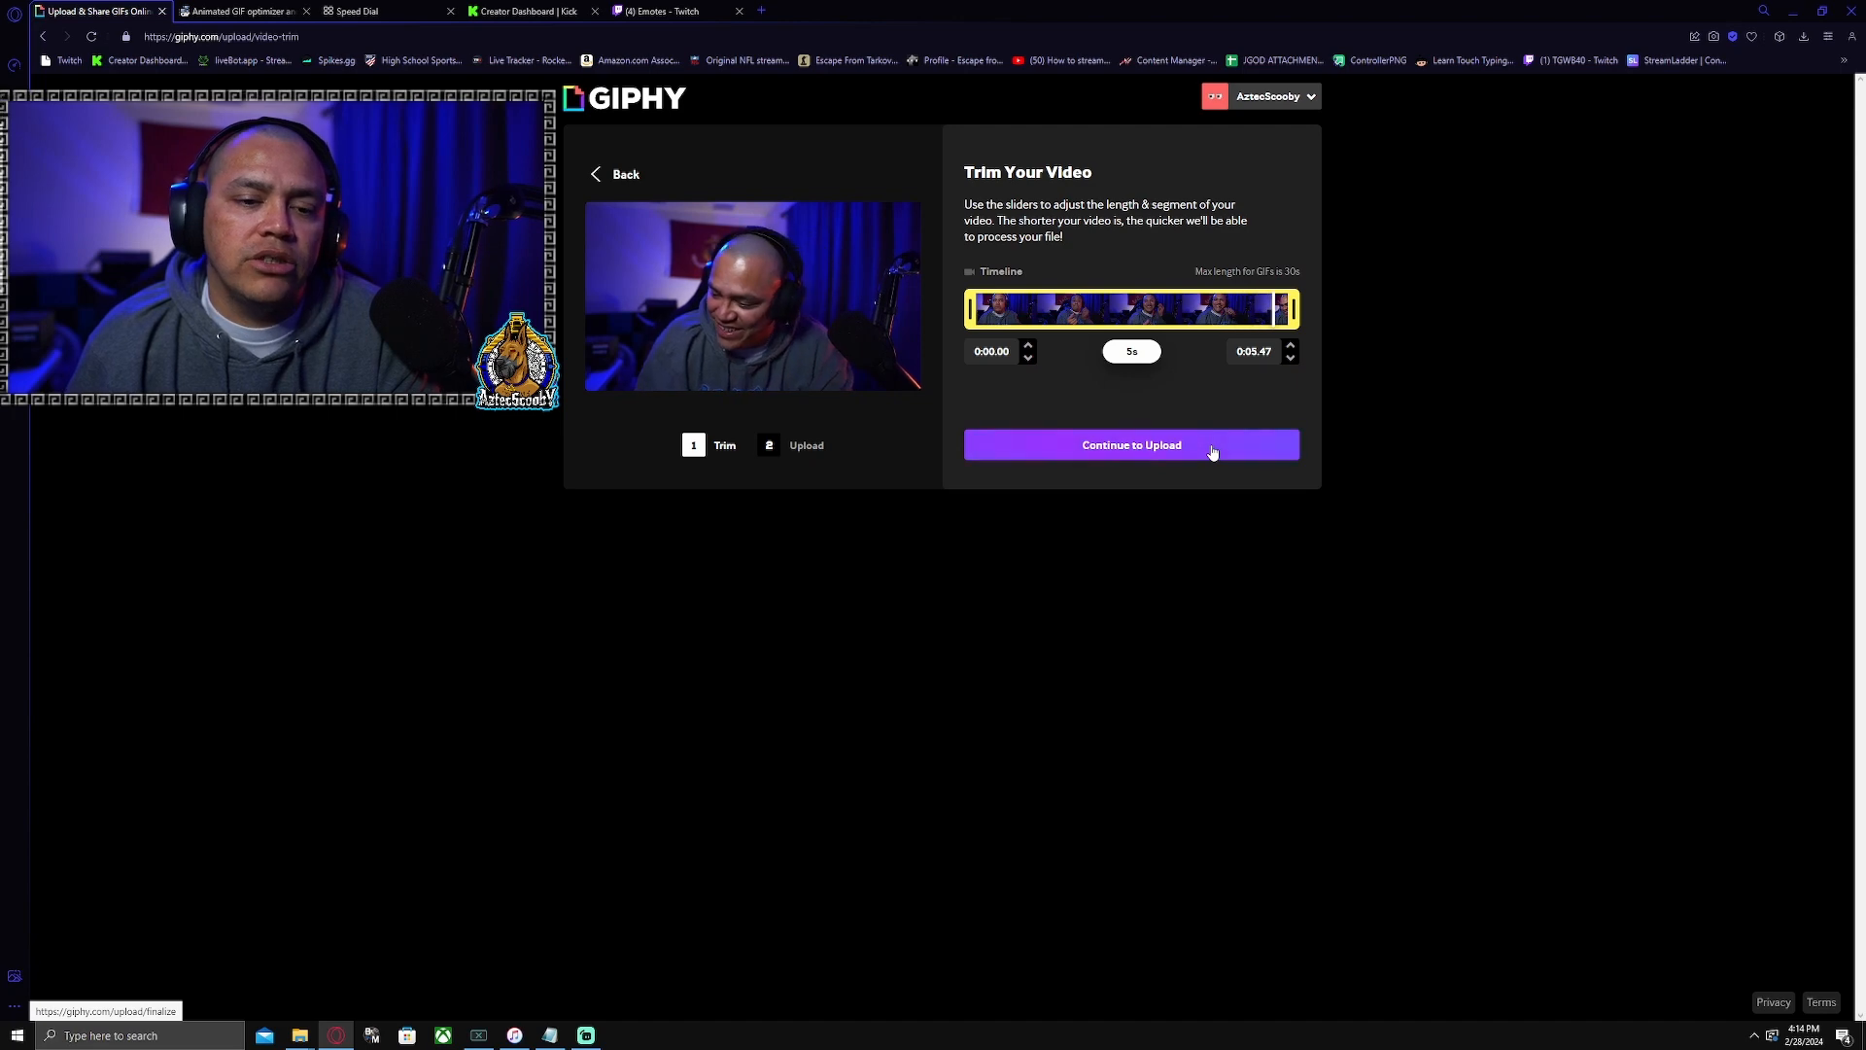
Continue the upload and open the dance clip in GIPHY's full editor.
left_click(1130, 444)
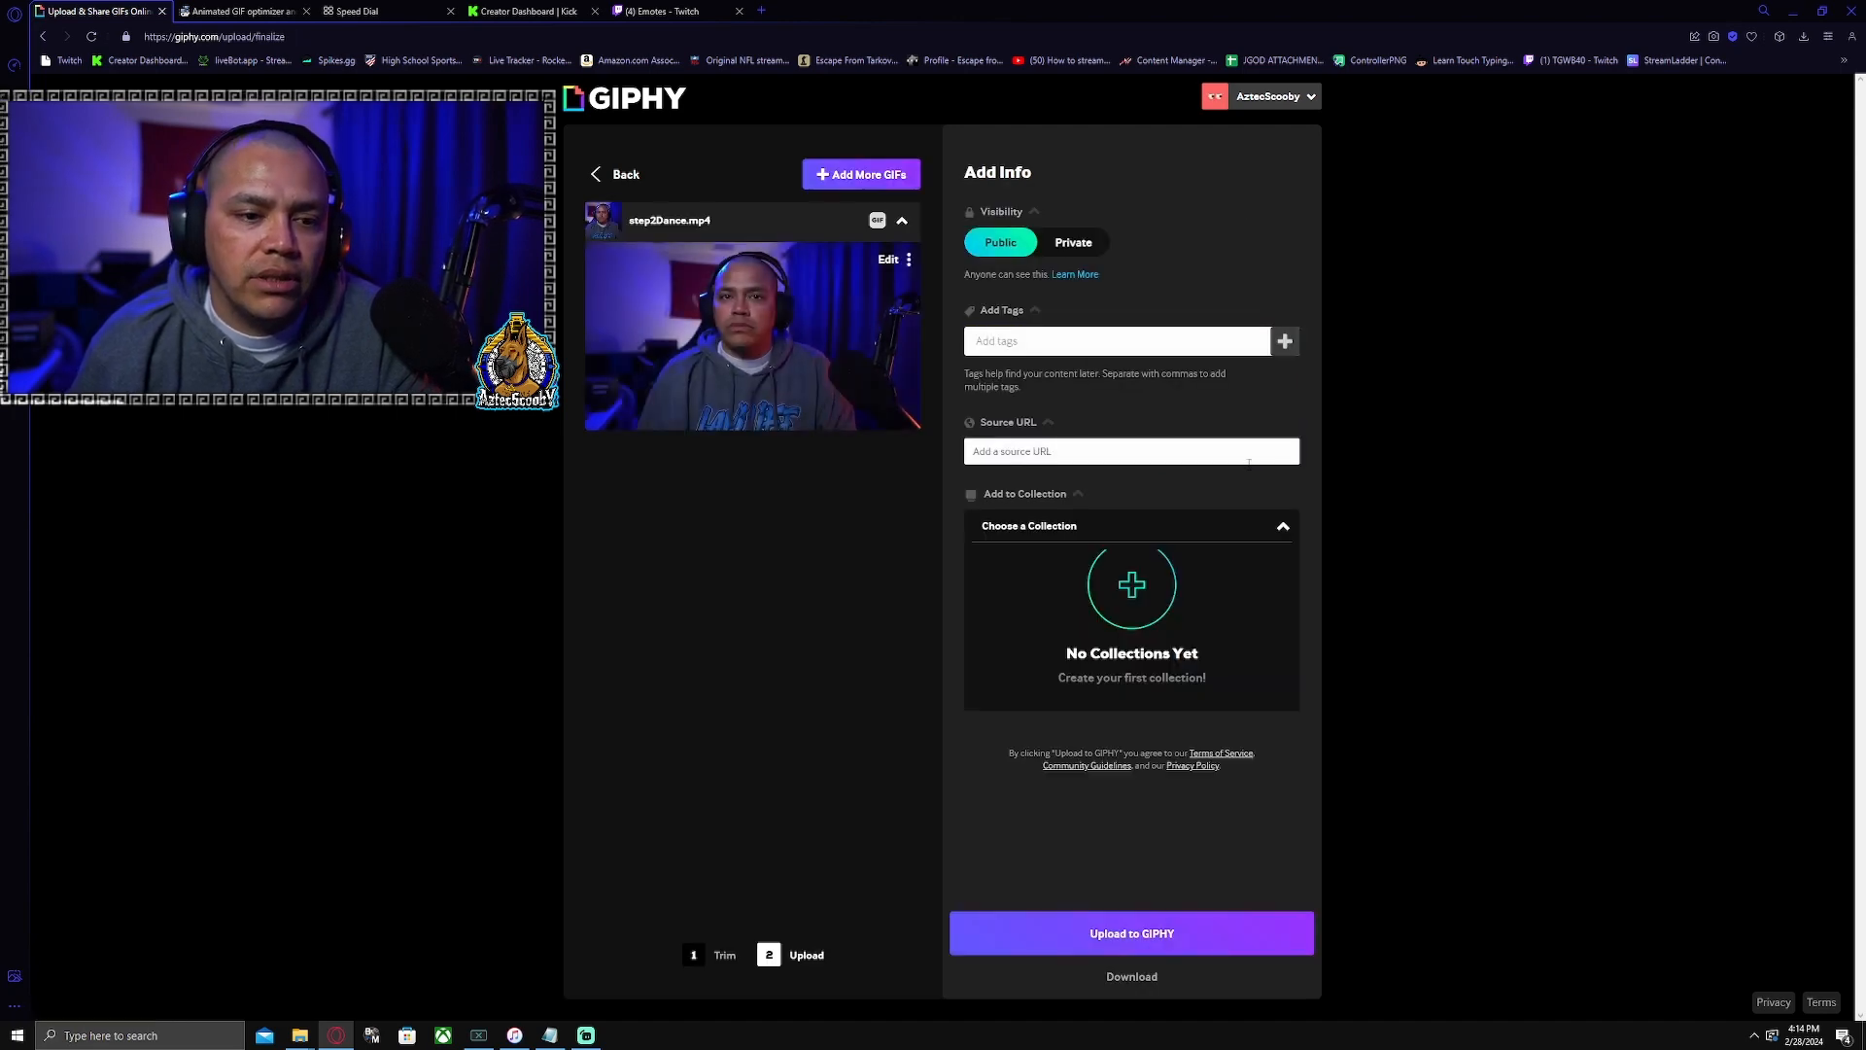
left_click(889, 258)
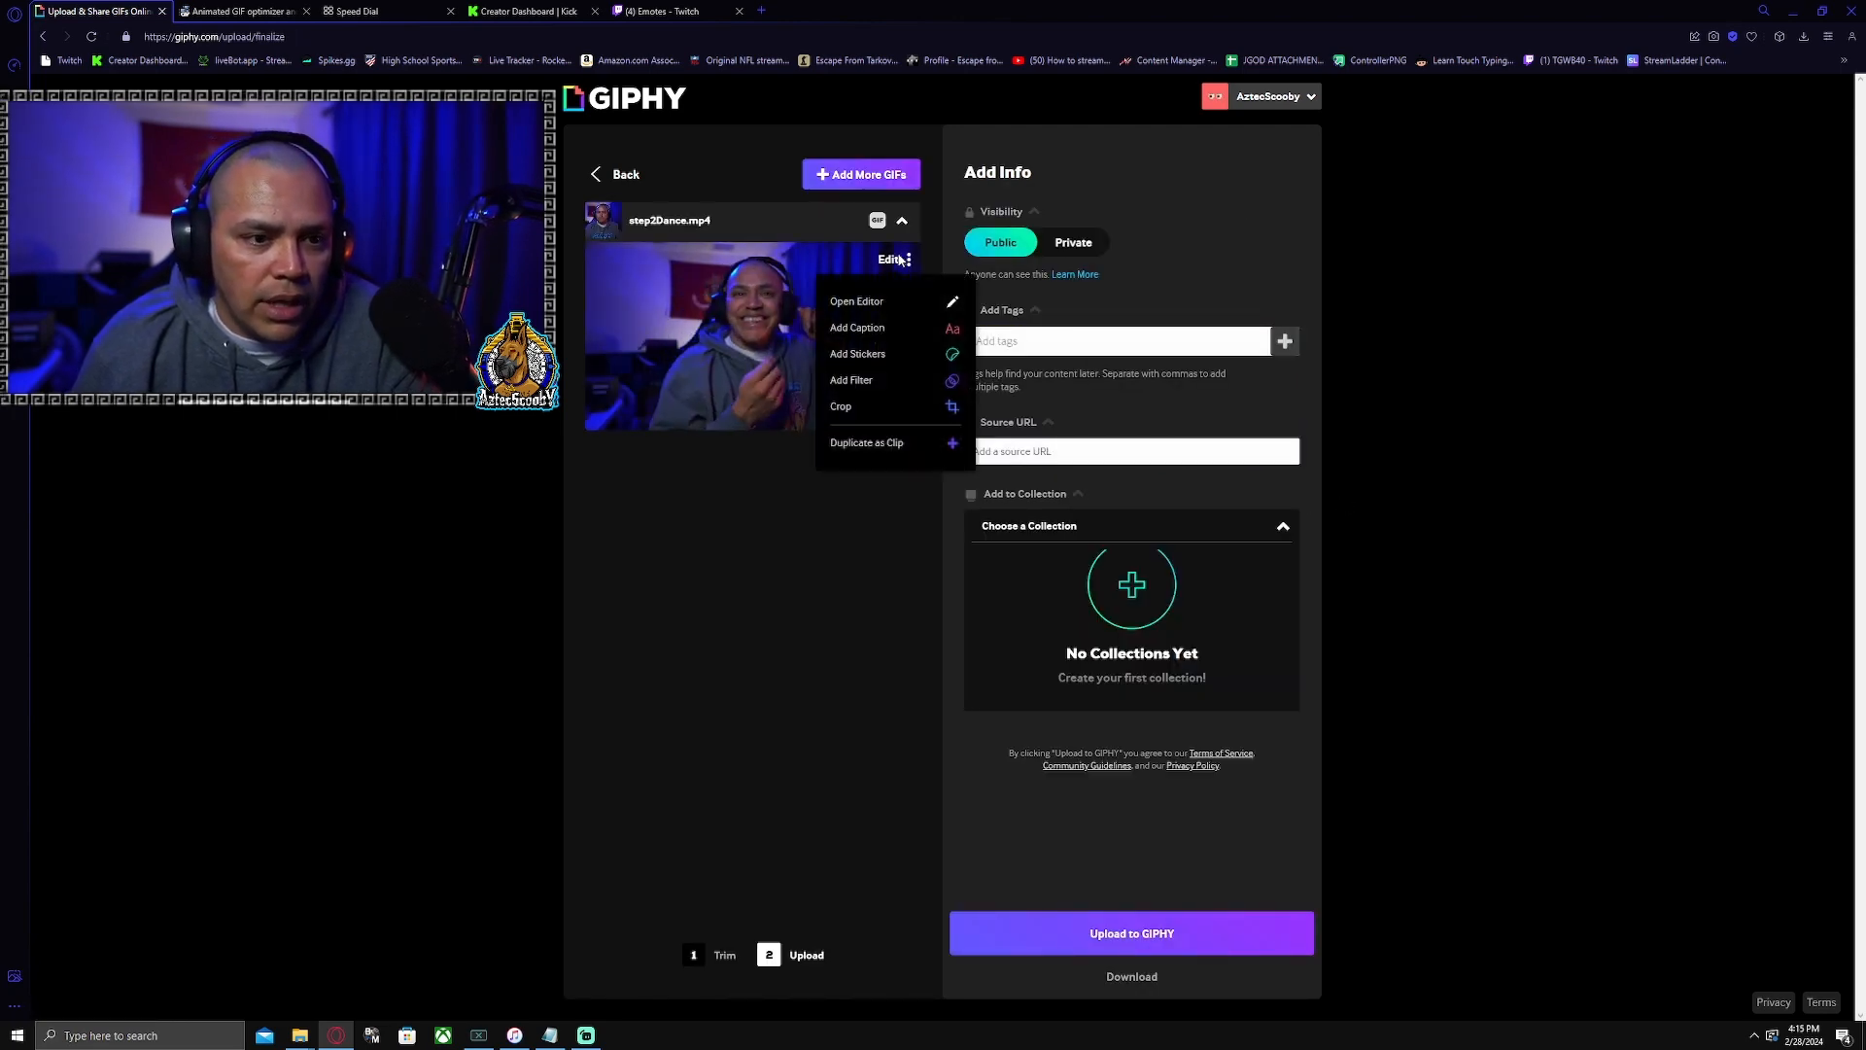
left_click(855, 301)
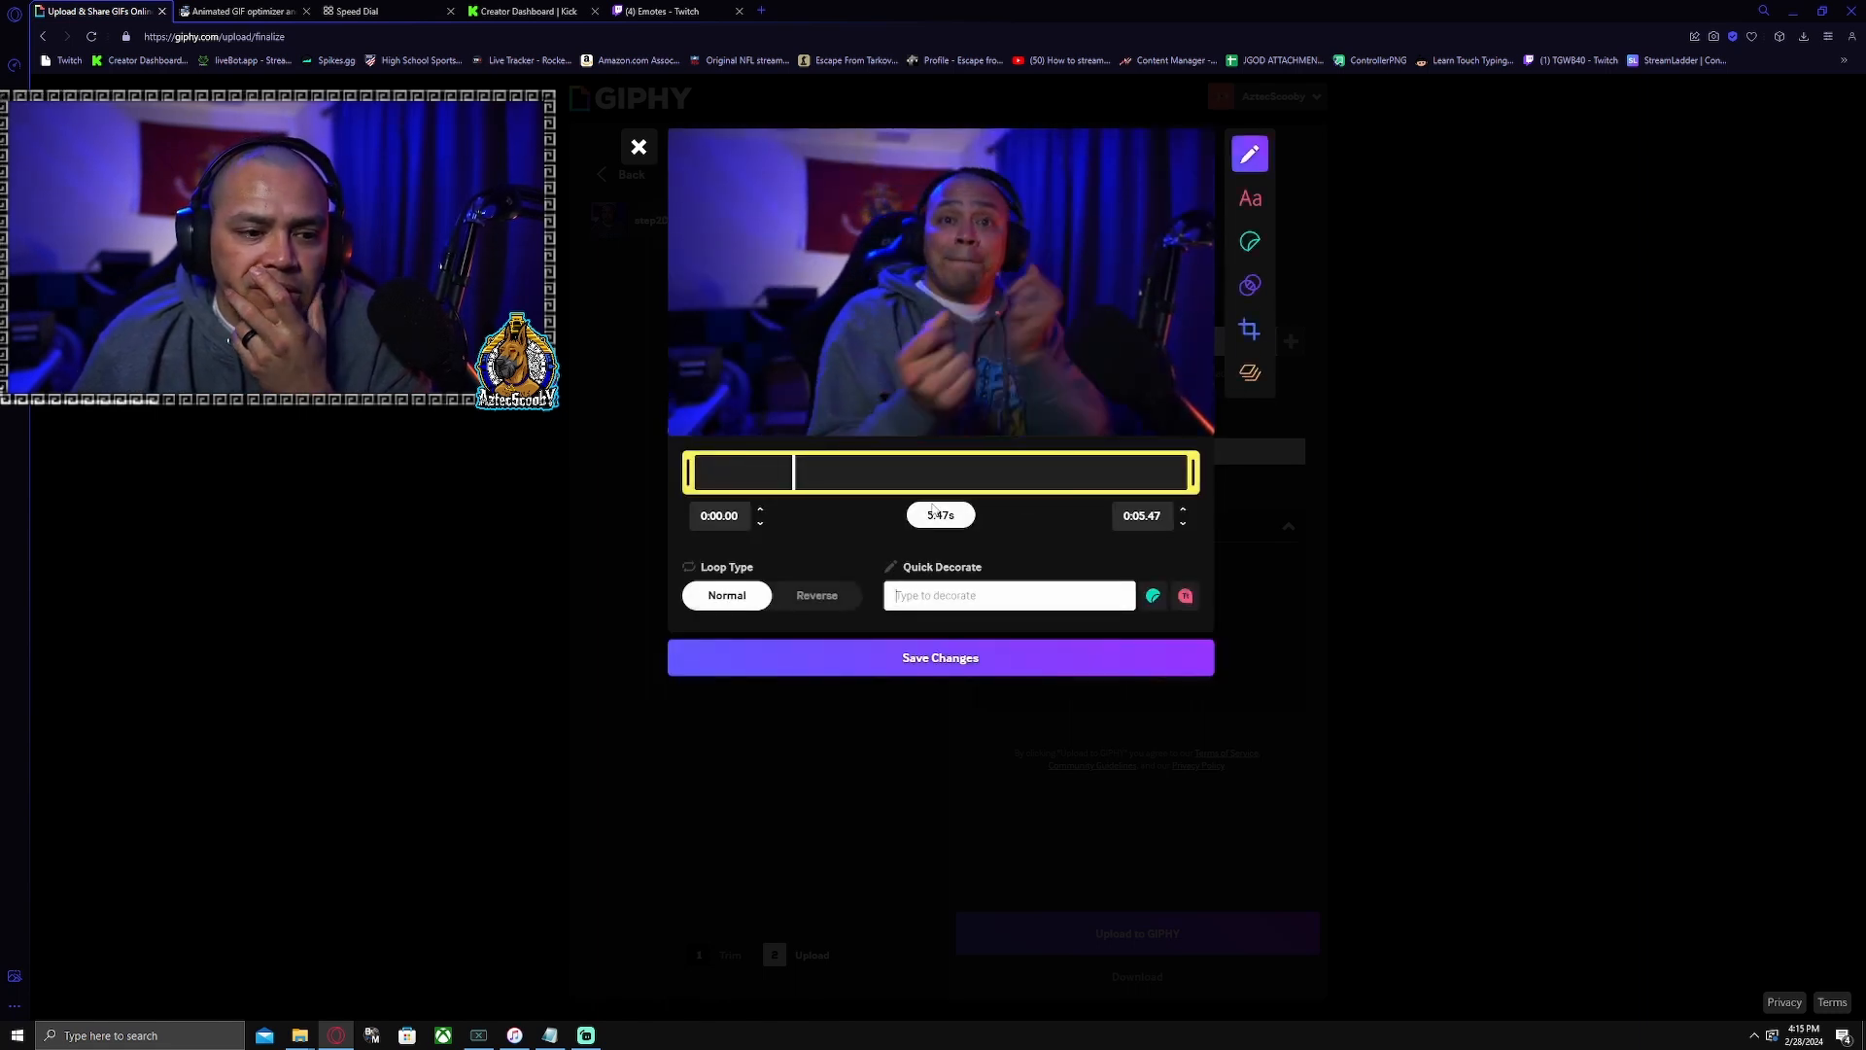
Choose a Square crop, then review Kick's Add emote dialog requirements.
left_click(1250, 329)
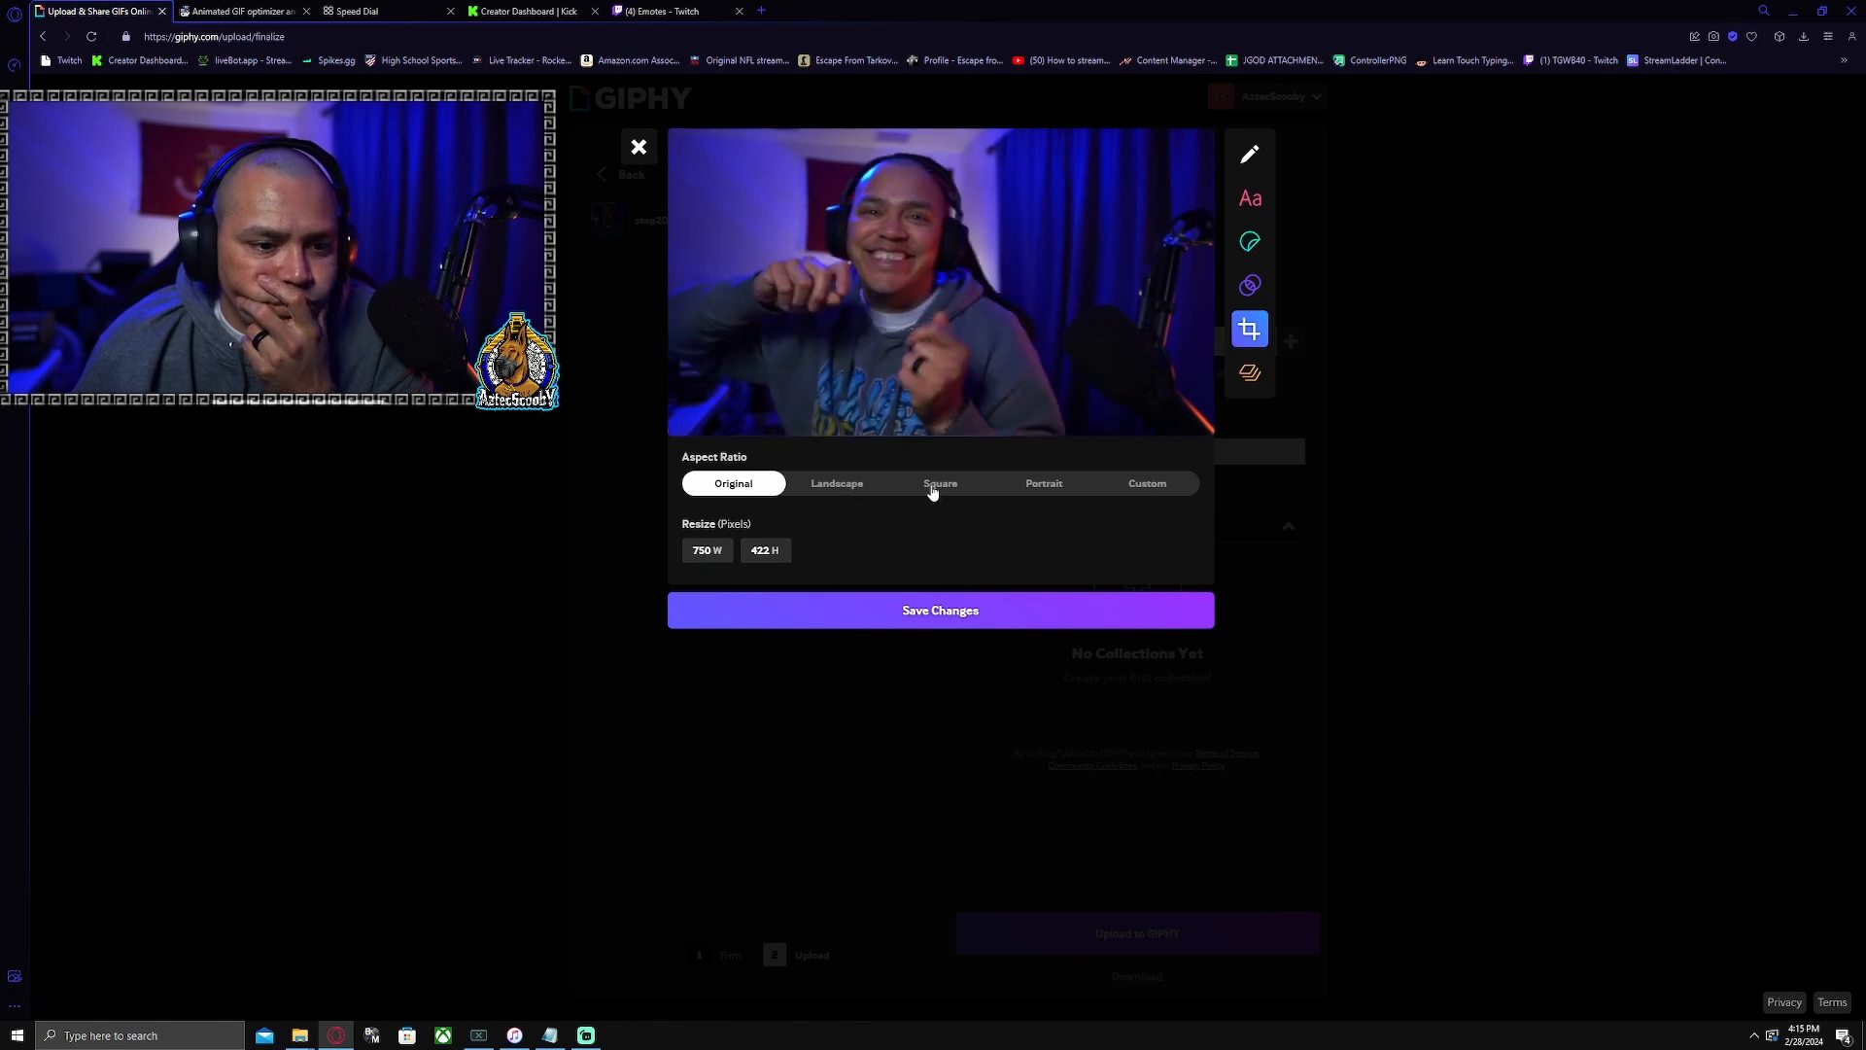
left_click(939, 482)
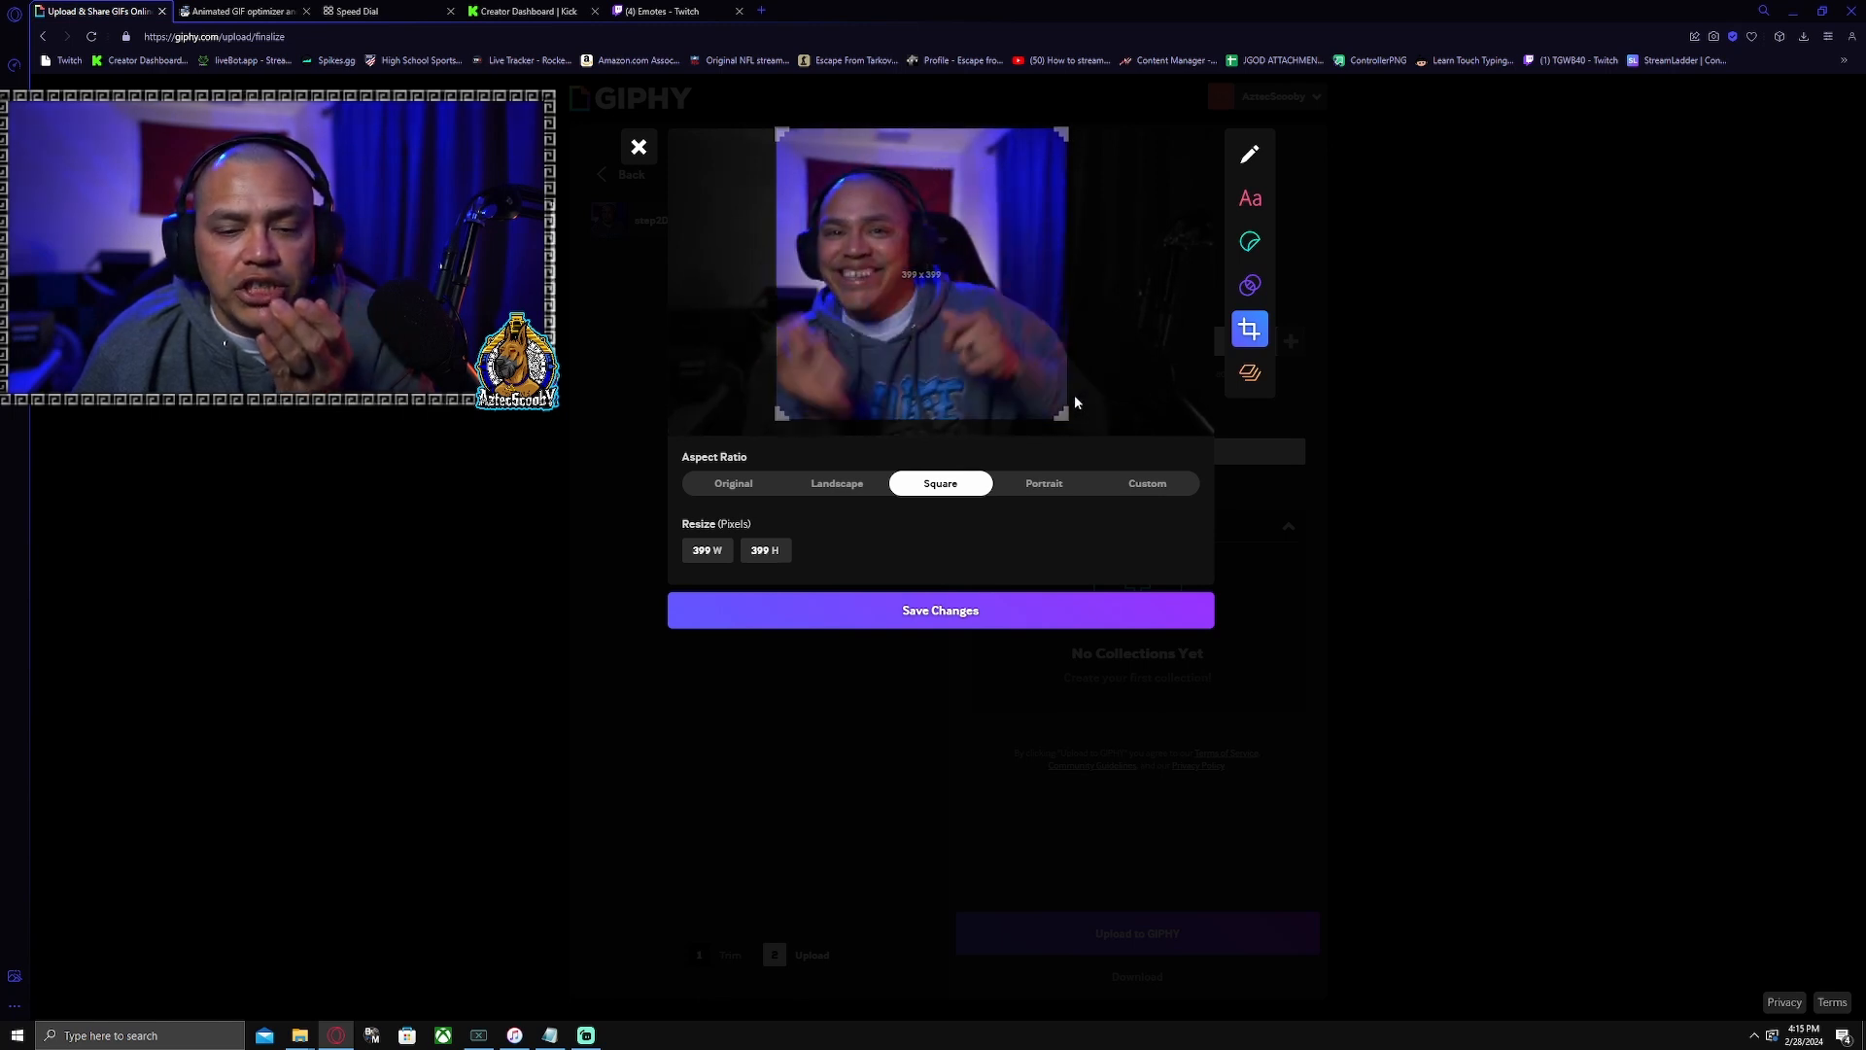
left_click(524, 11)
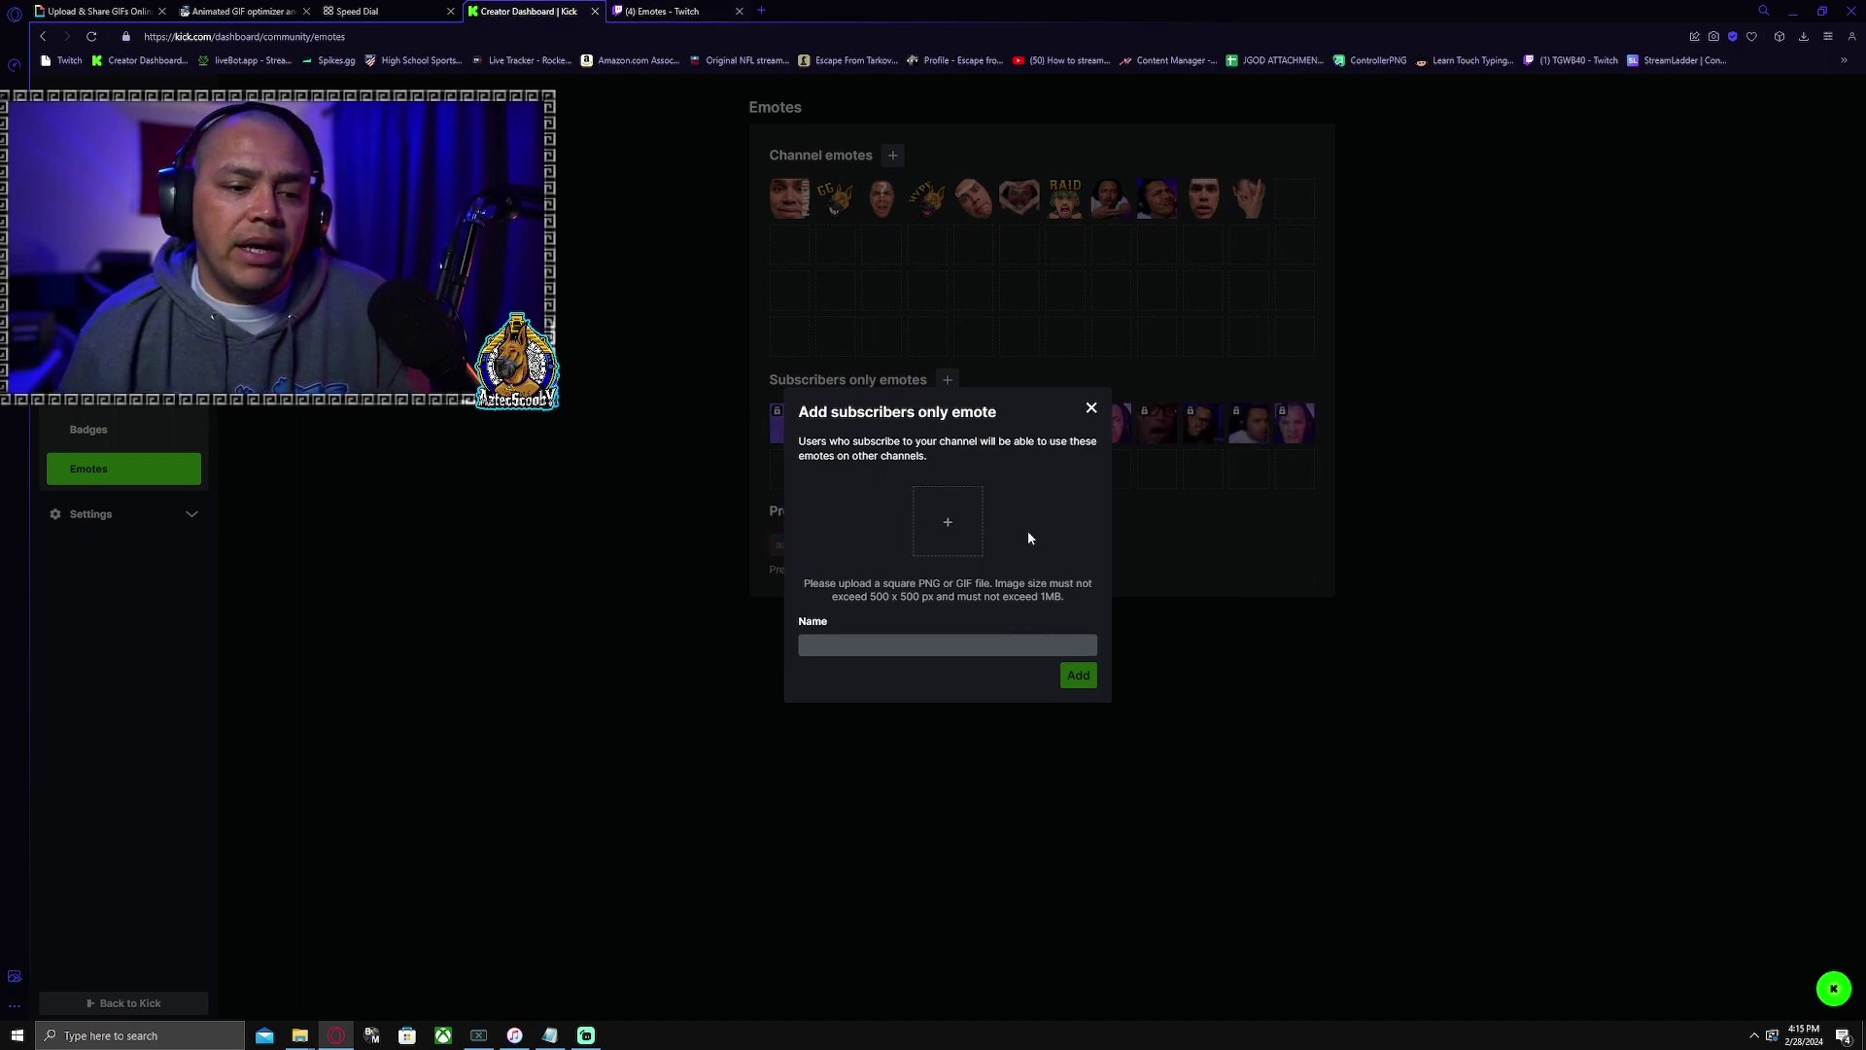
left_click(664, 11)
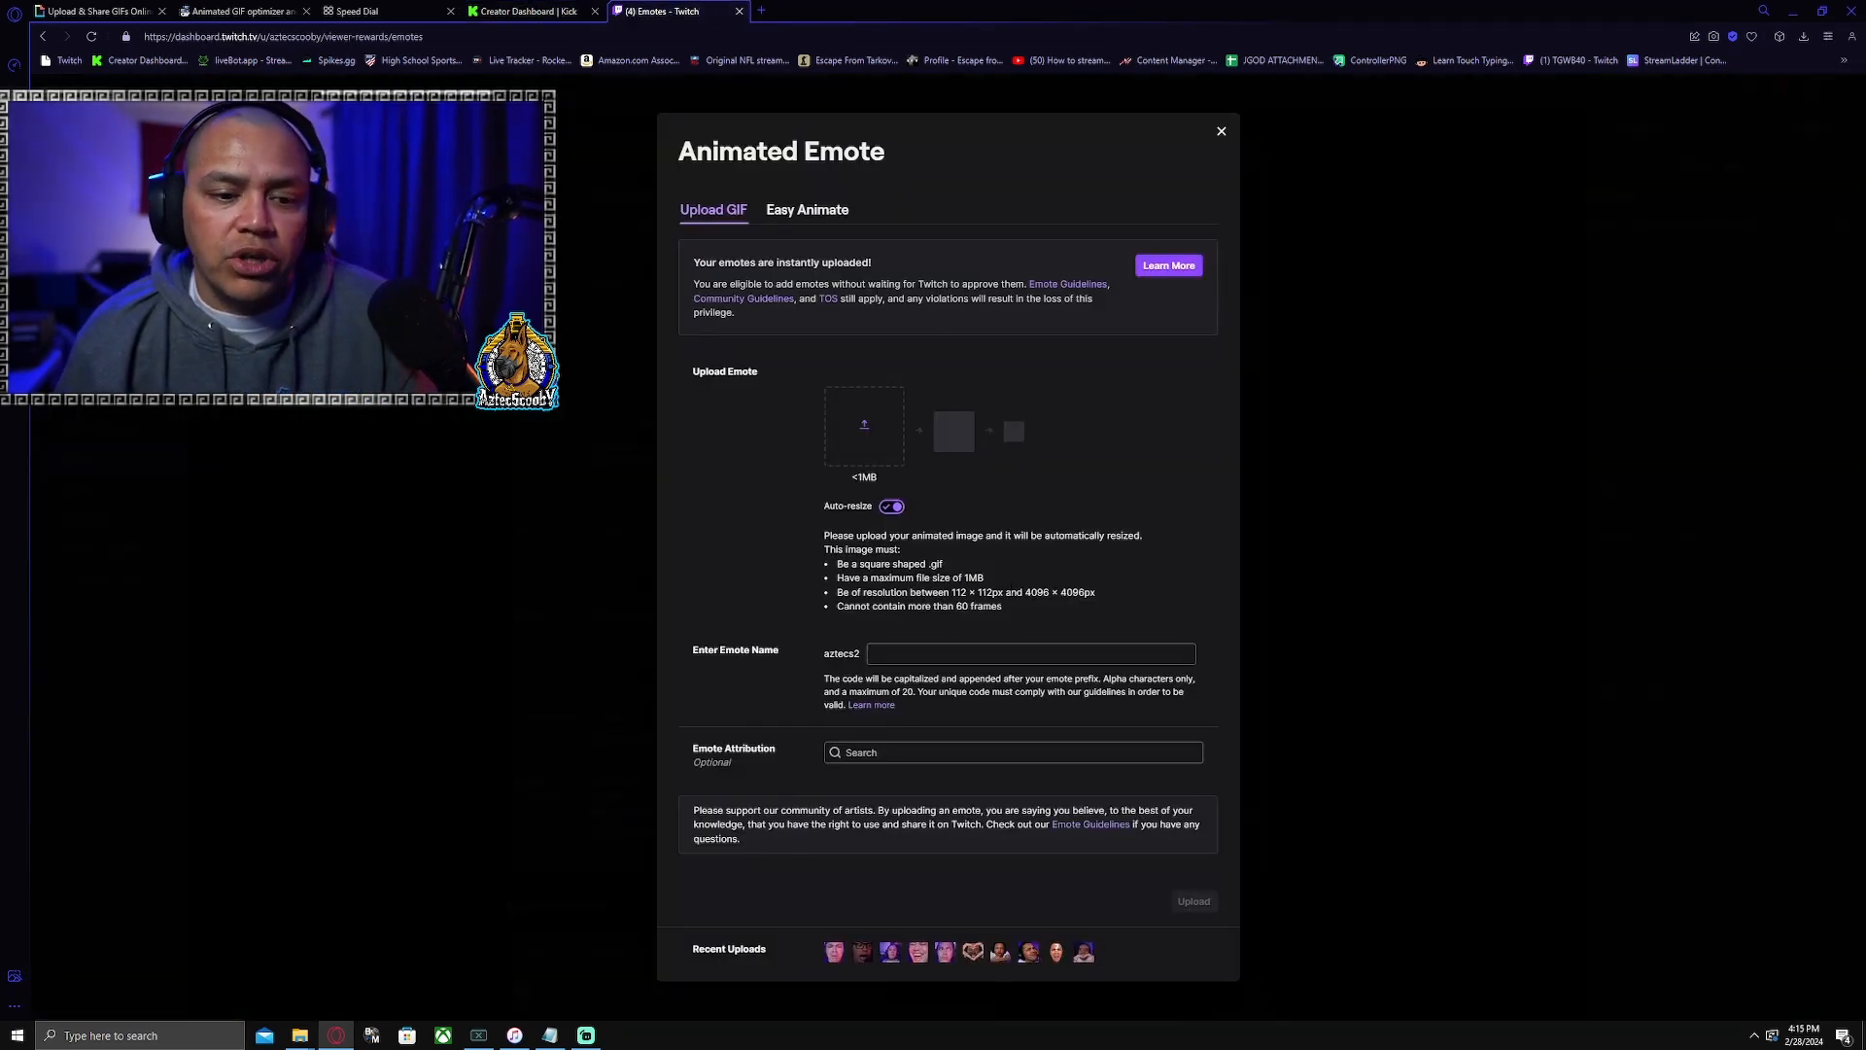
mouse_move(1003, 625)
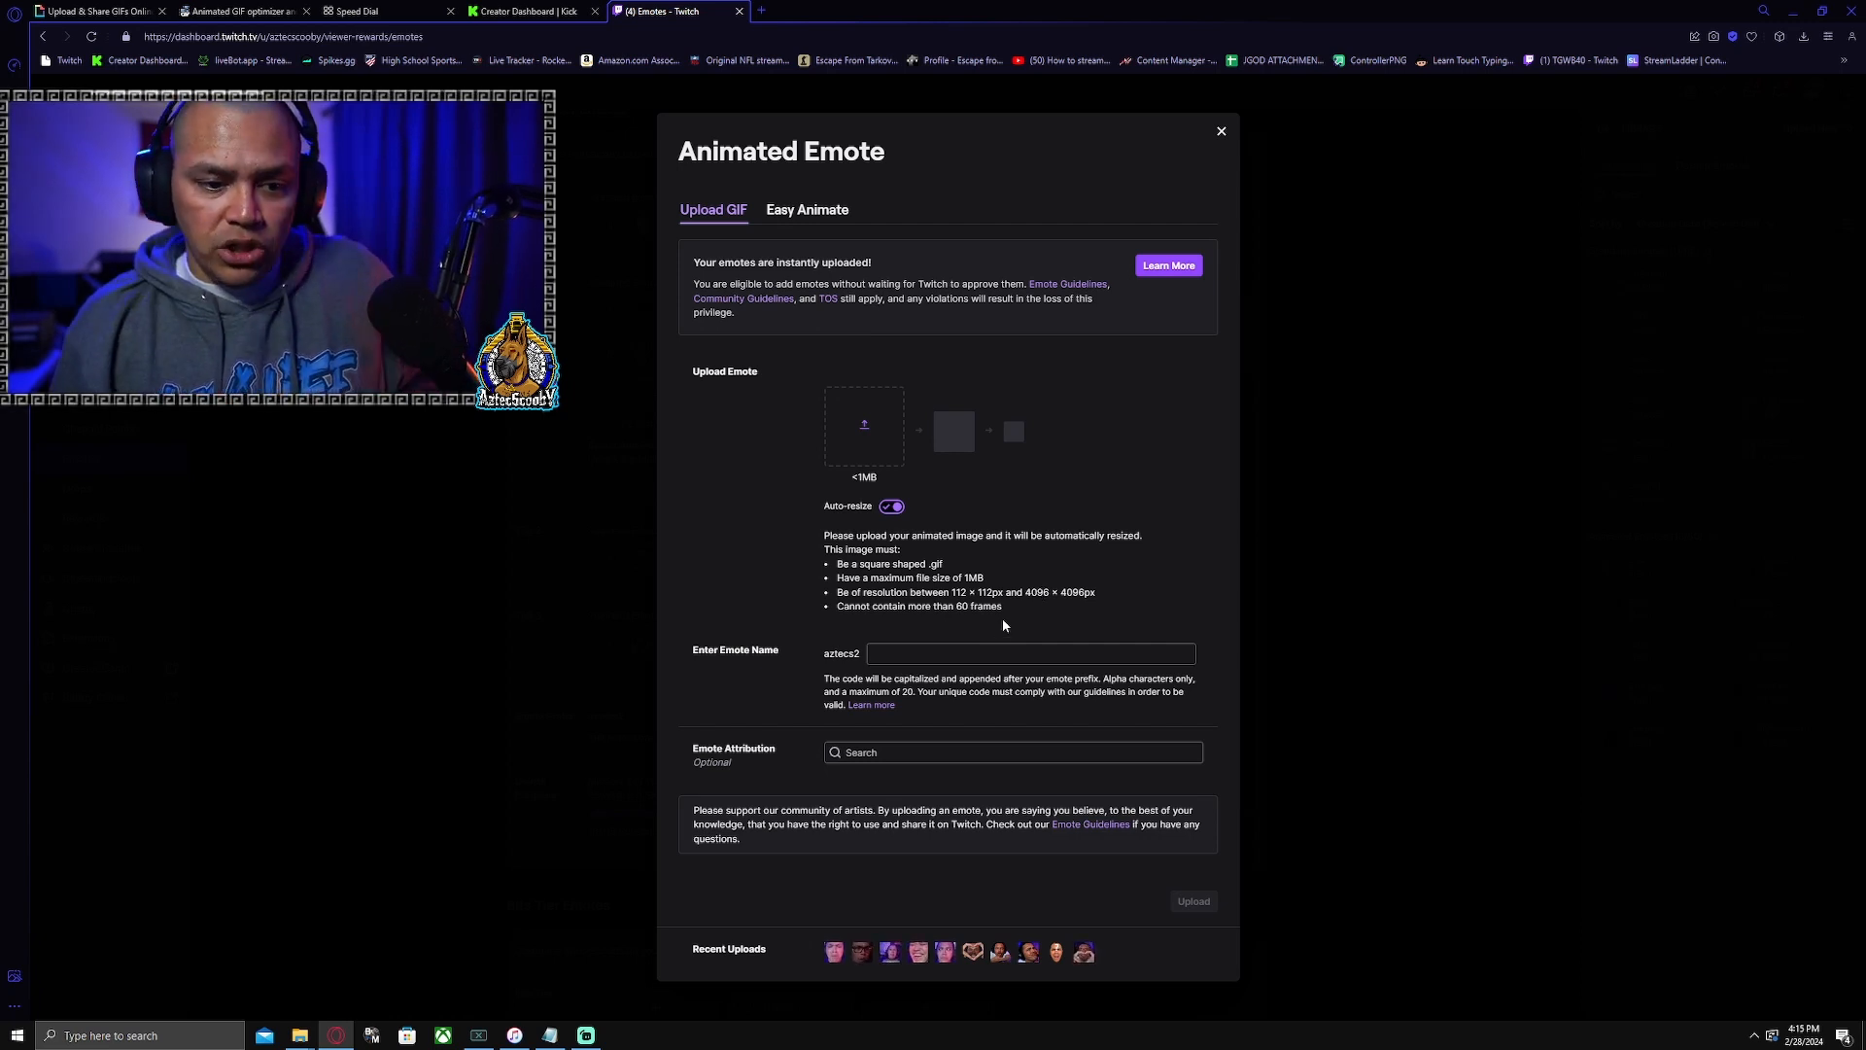
mouse_move(1057, 631)
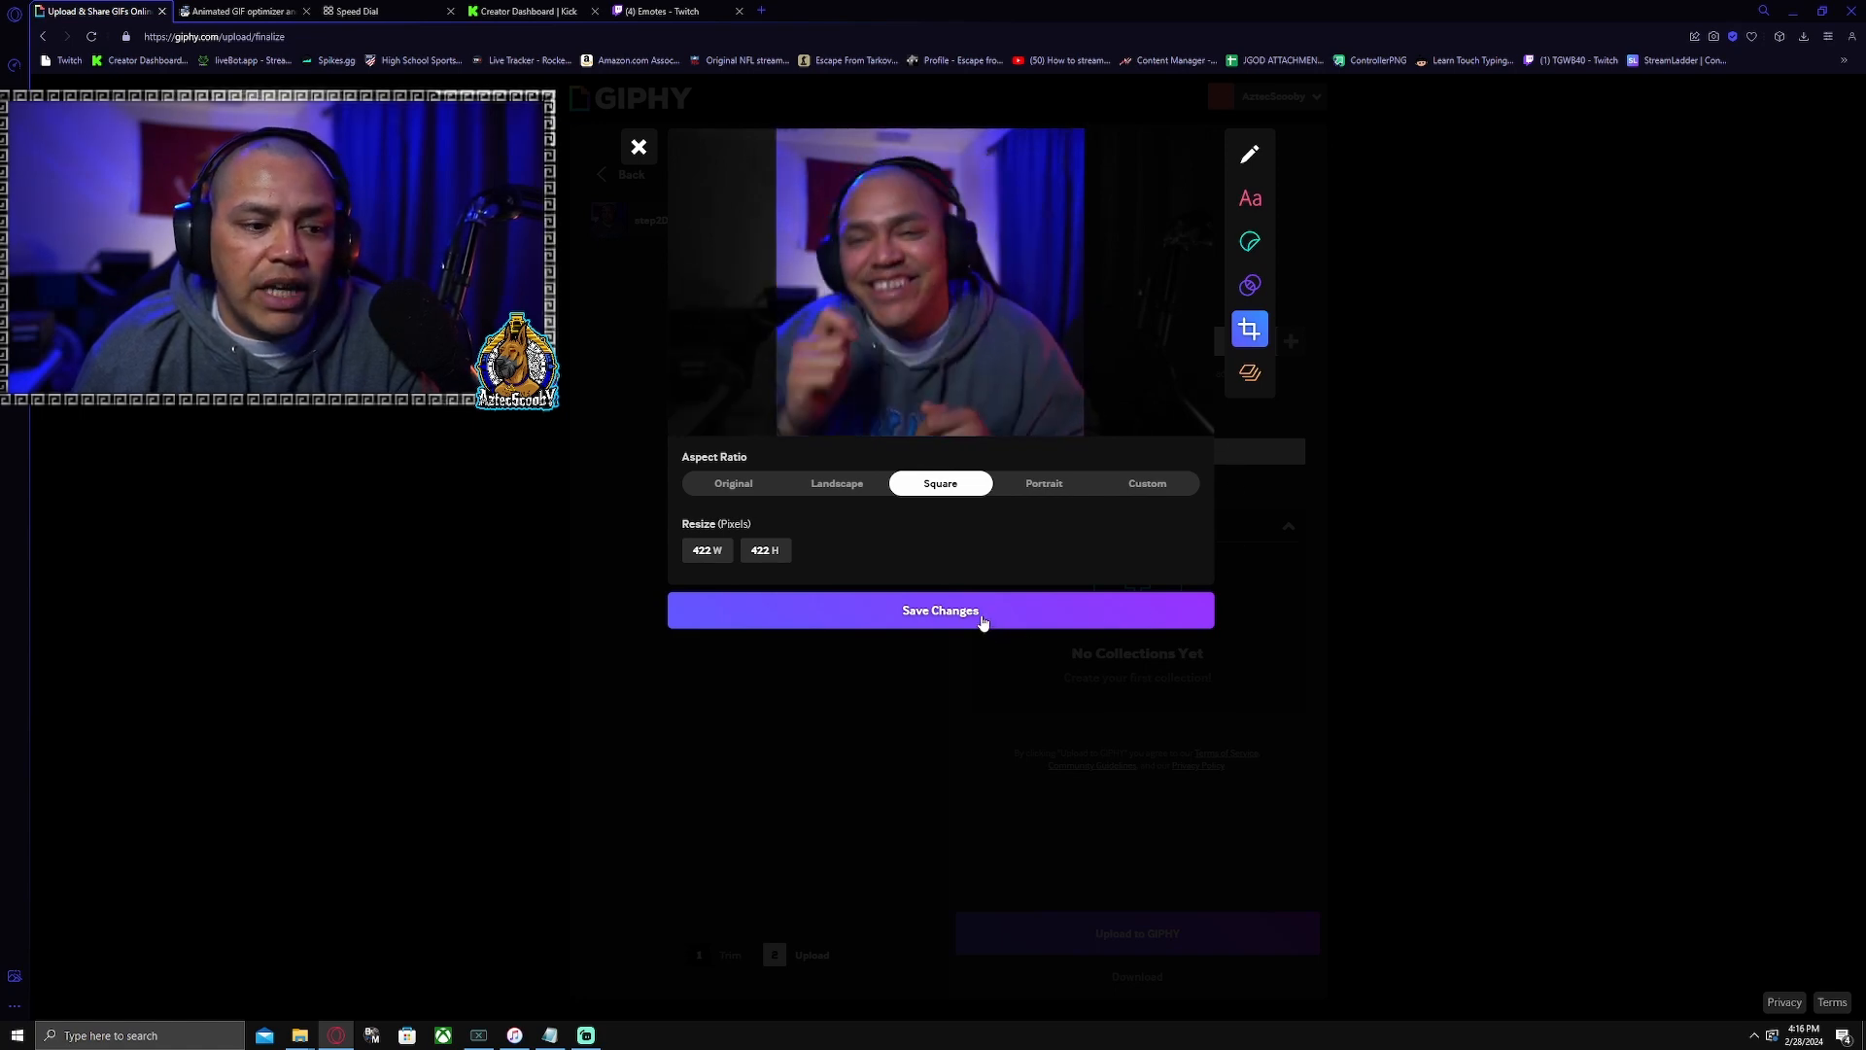
Save the square crop, upload the GIF to GIPHY as private, and copy its share link.
left_click(939, 610)
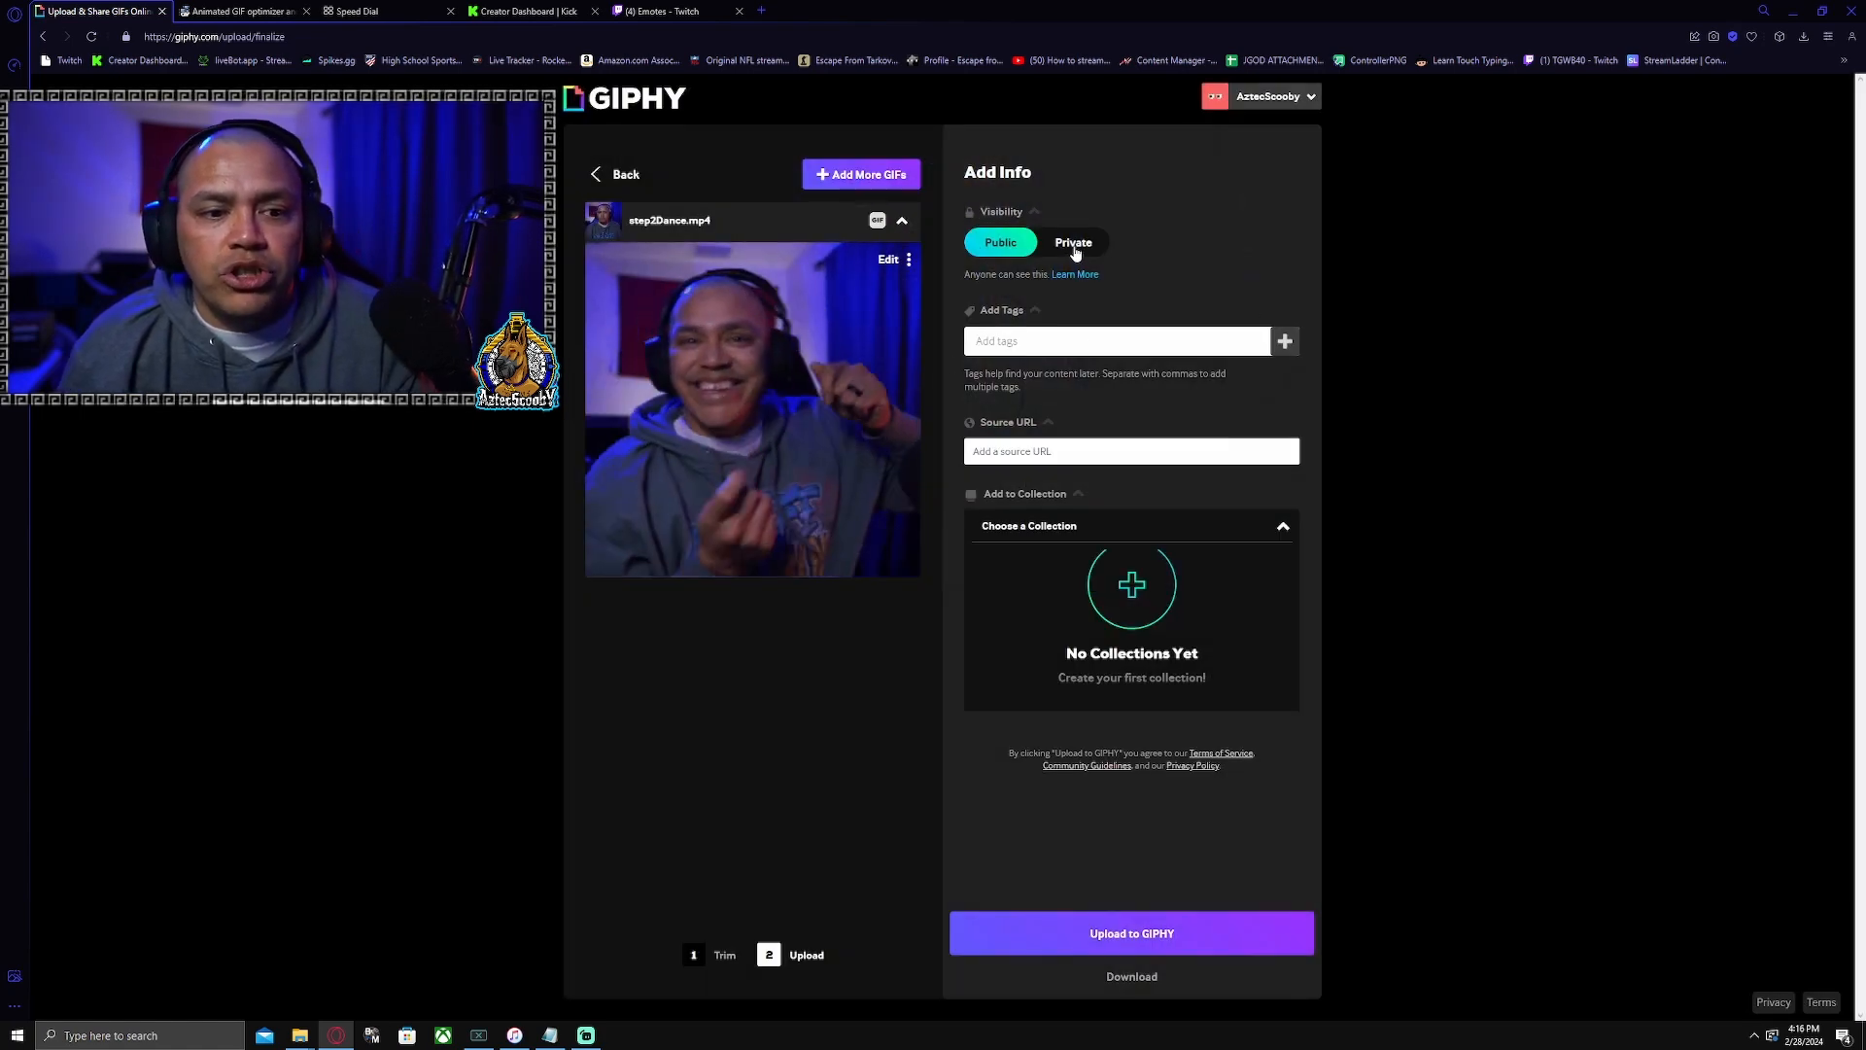
left_click(1072, 242)
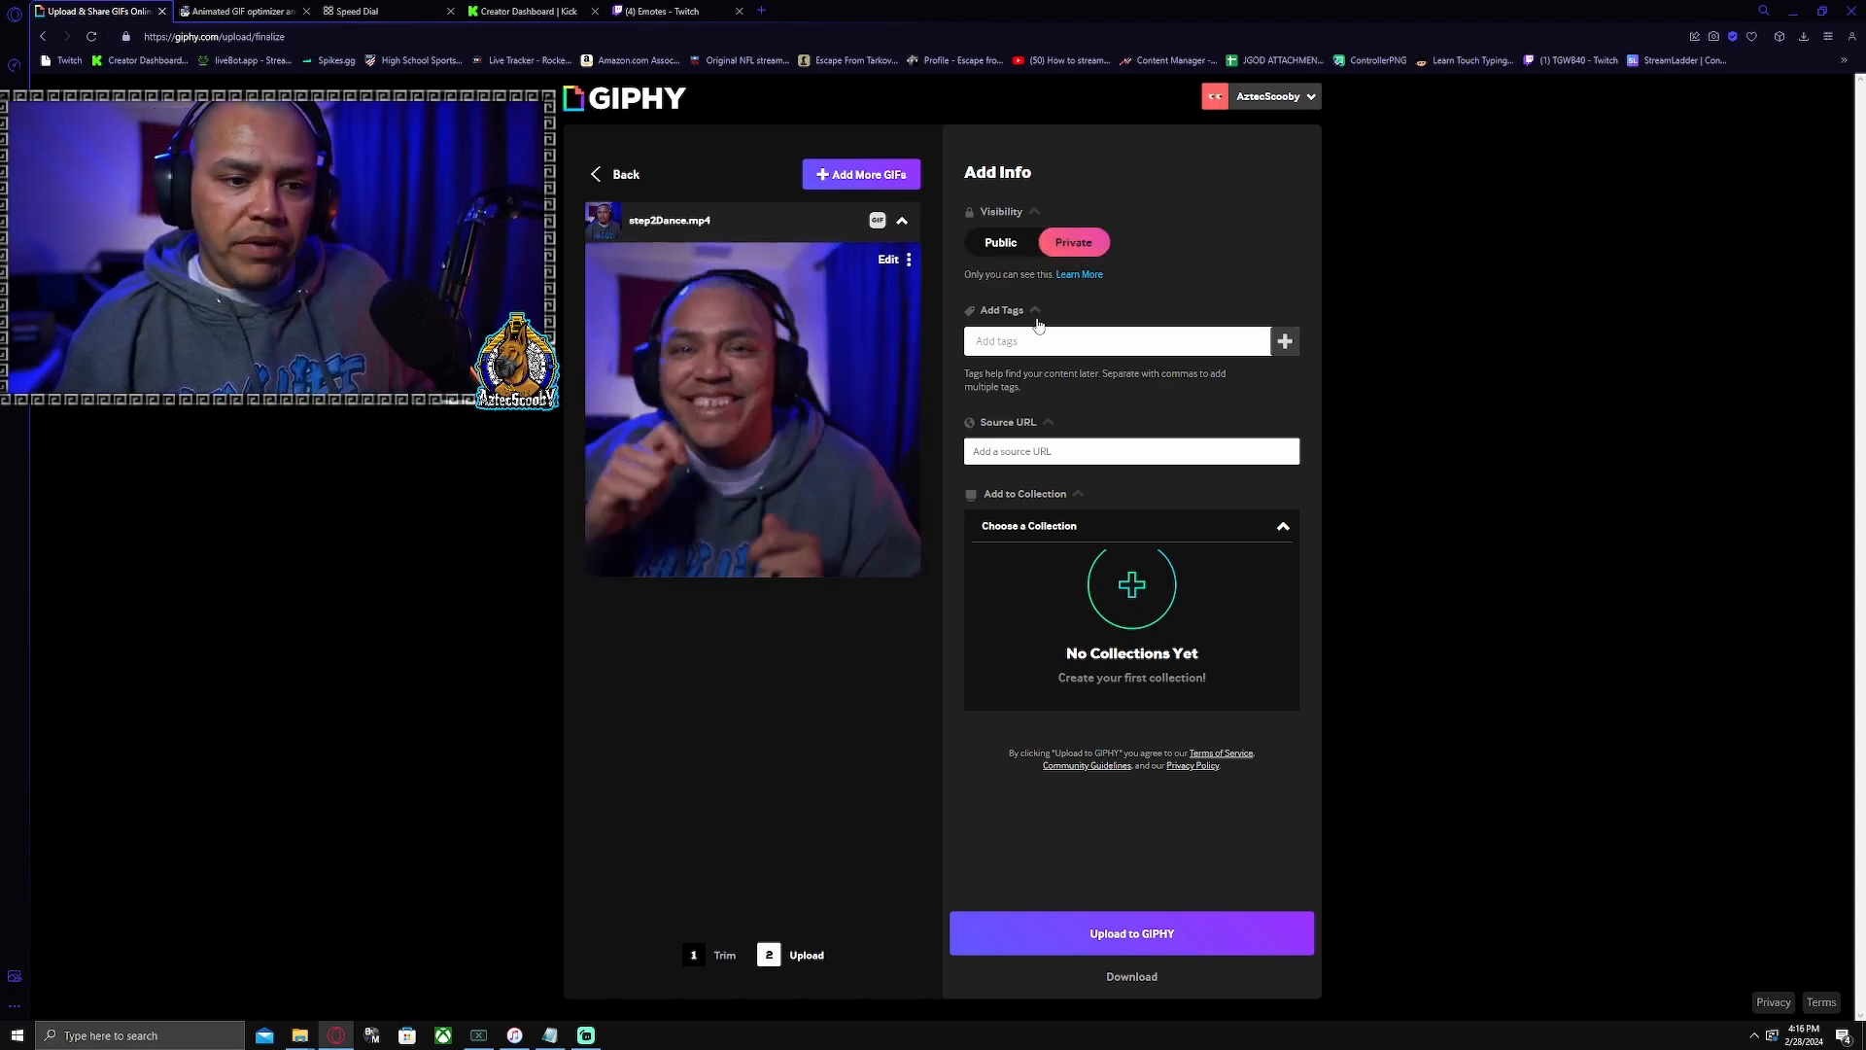
mouse_move(1041, 595)
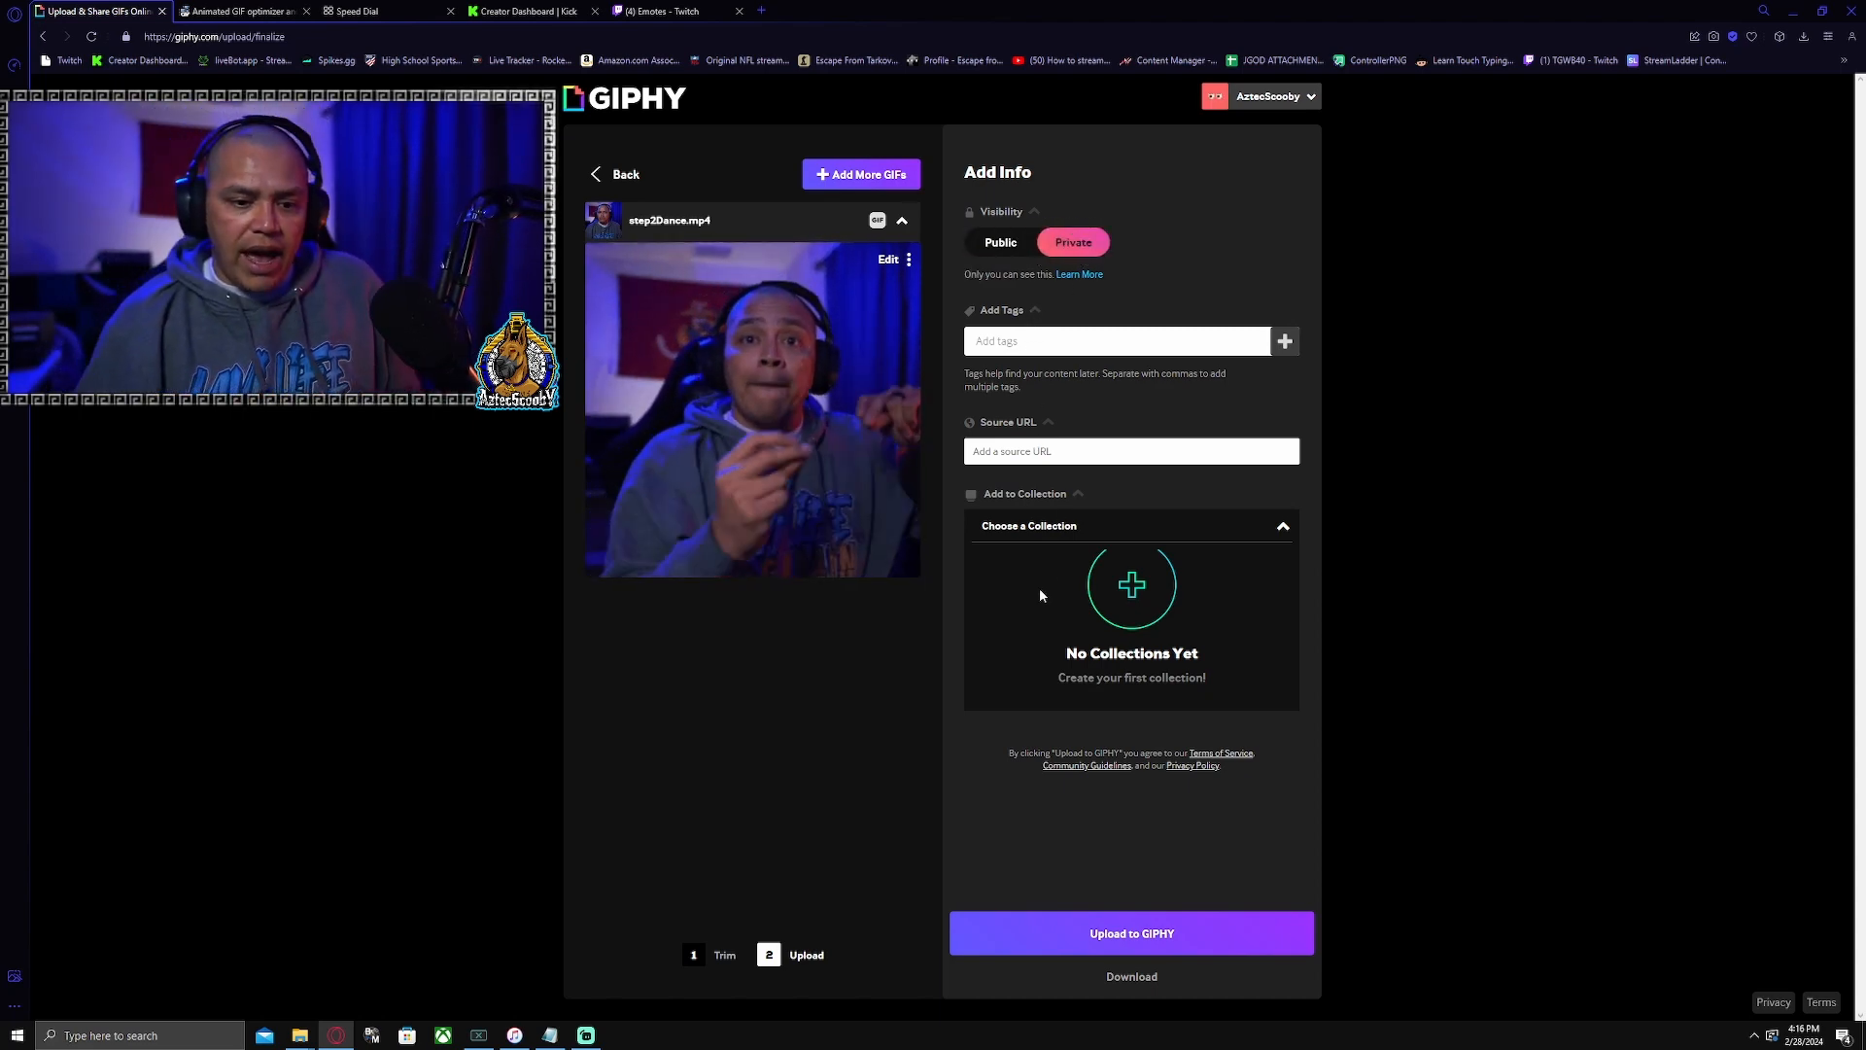
mouse_move(1106, 725)
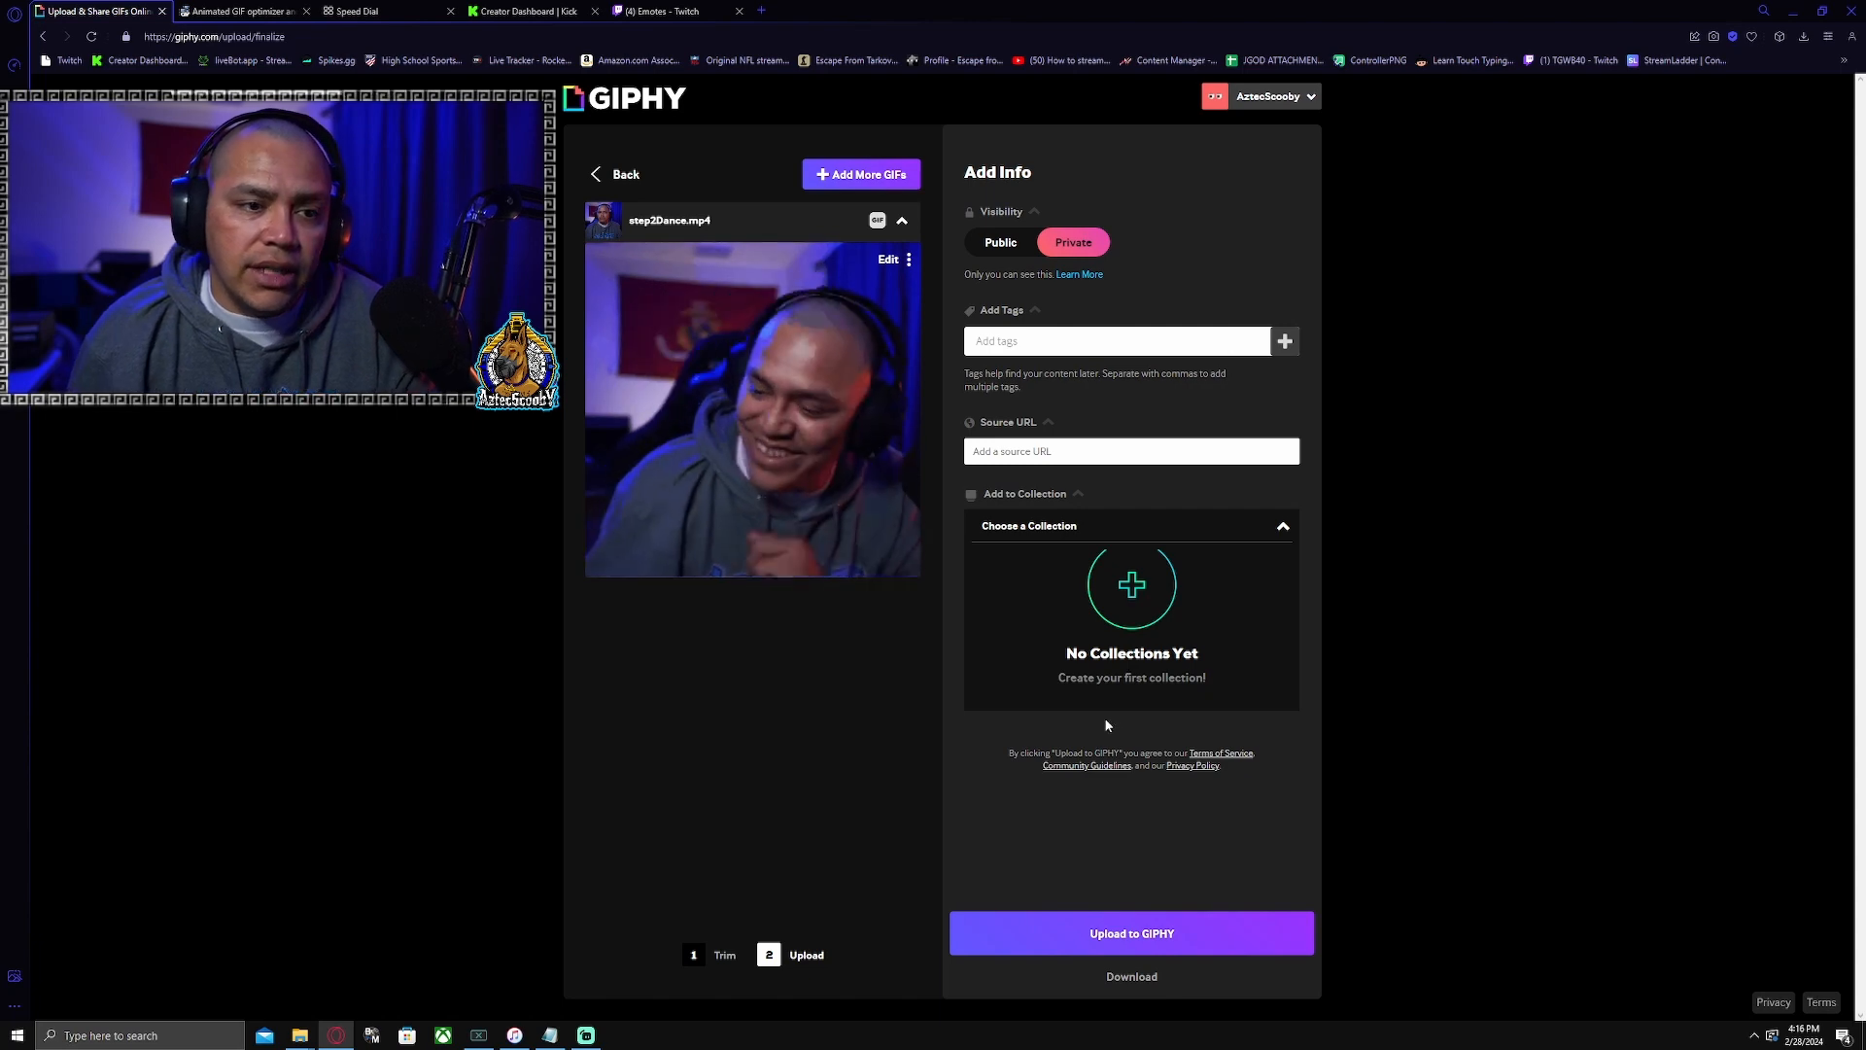
left_click(1129, 933)
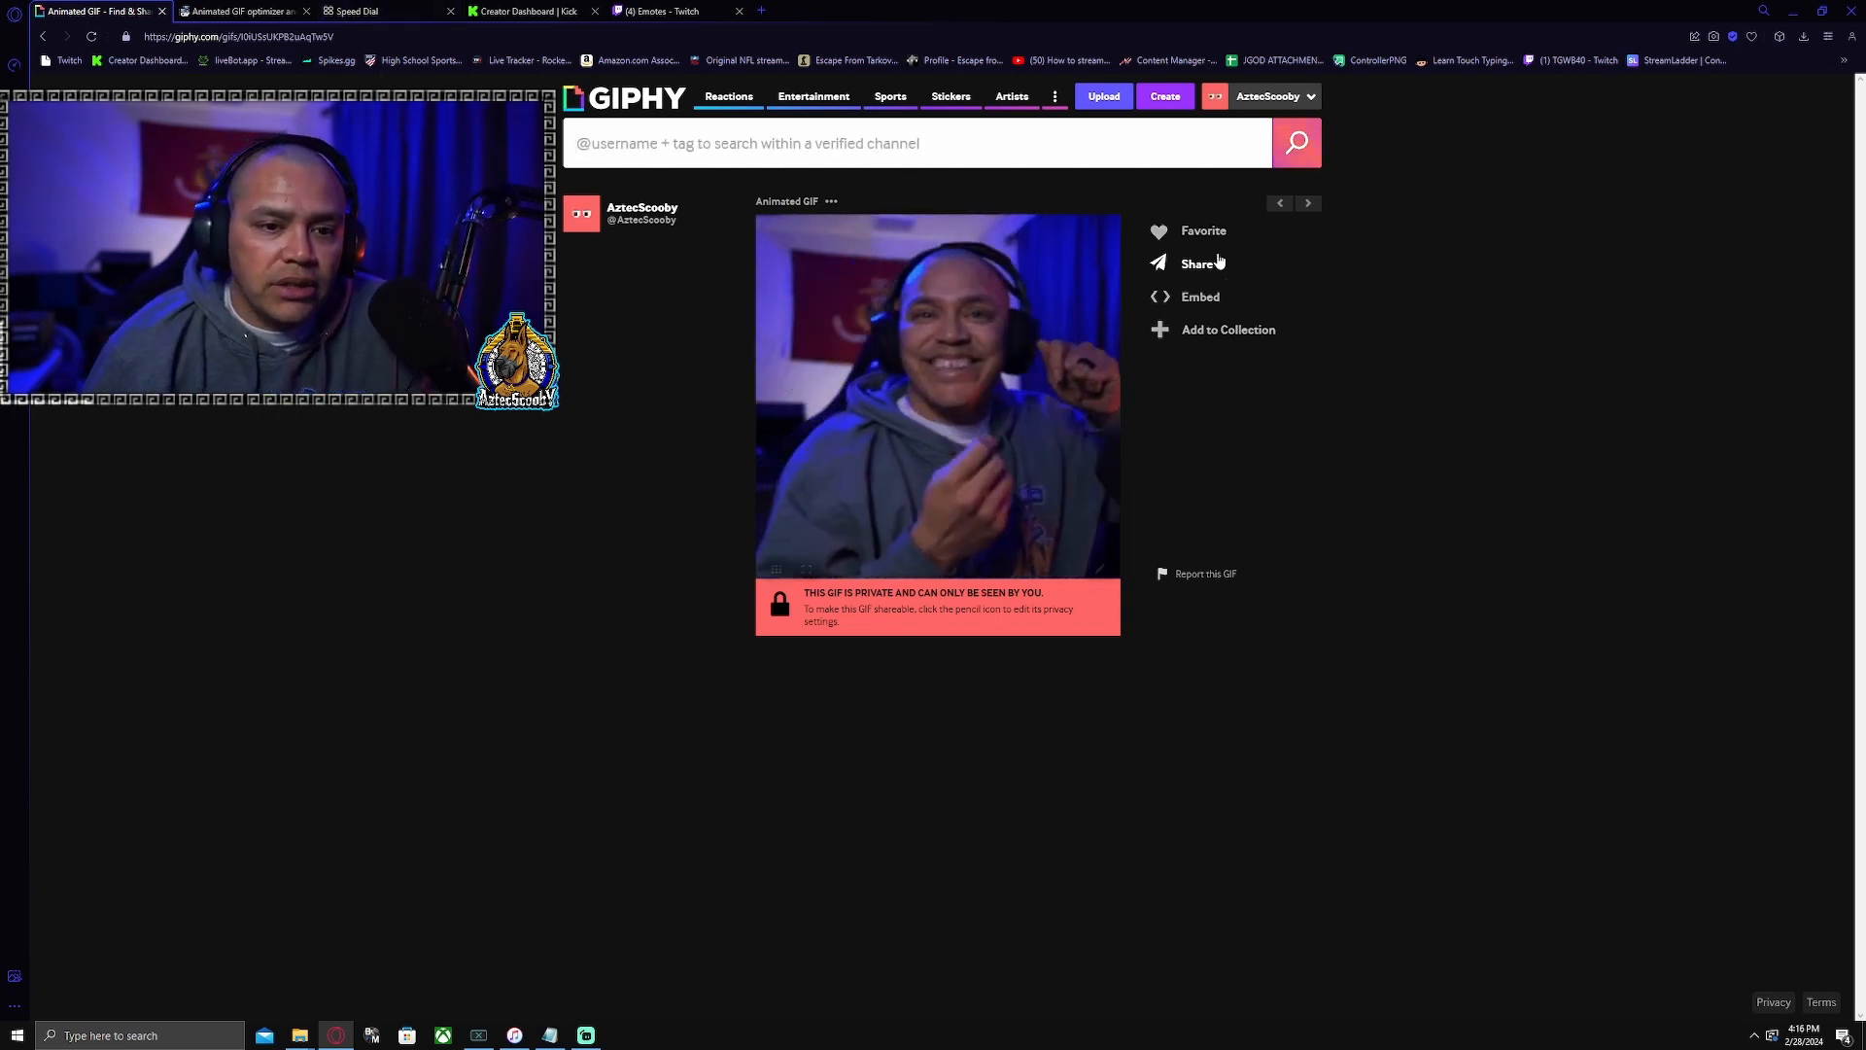
left_click(1198, 263)
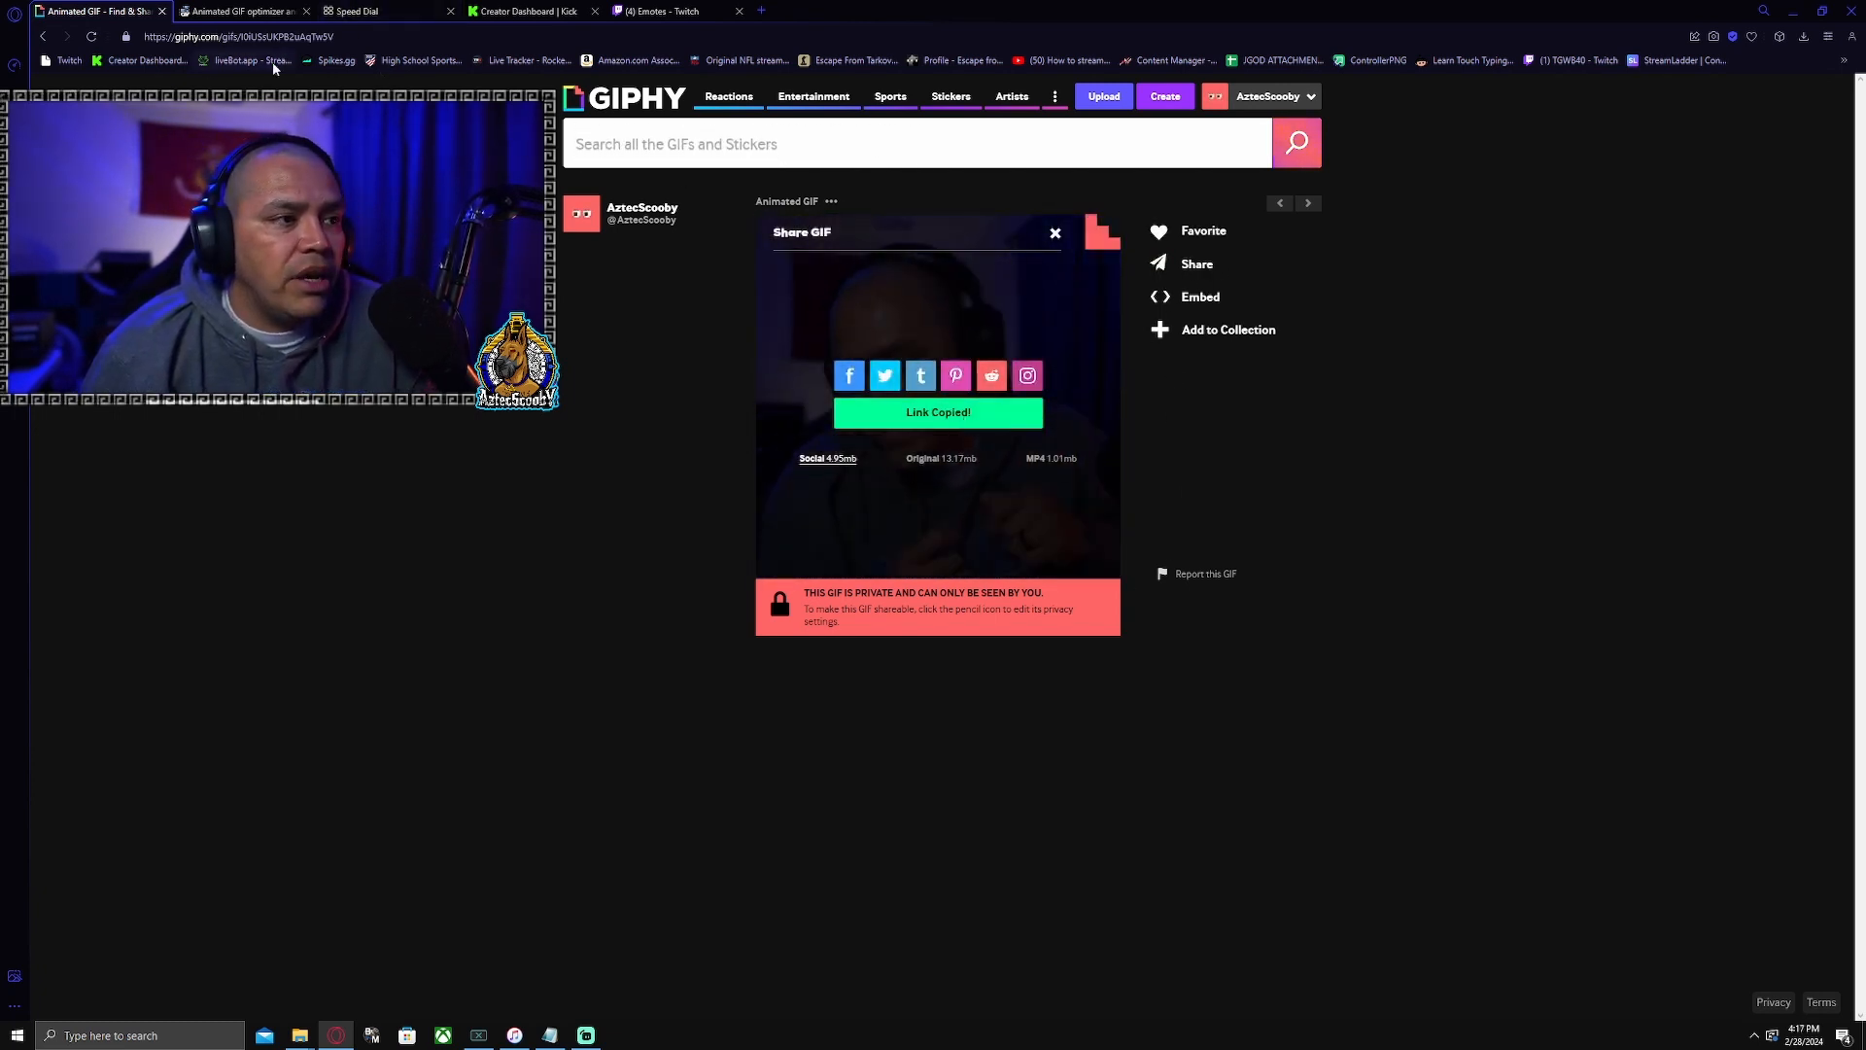
left_click(238, 11)
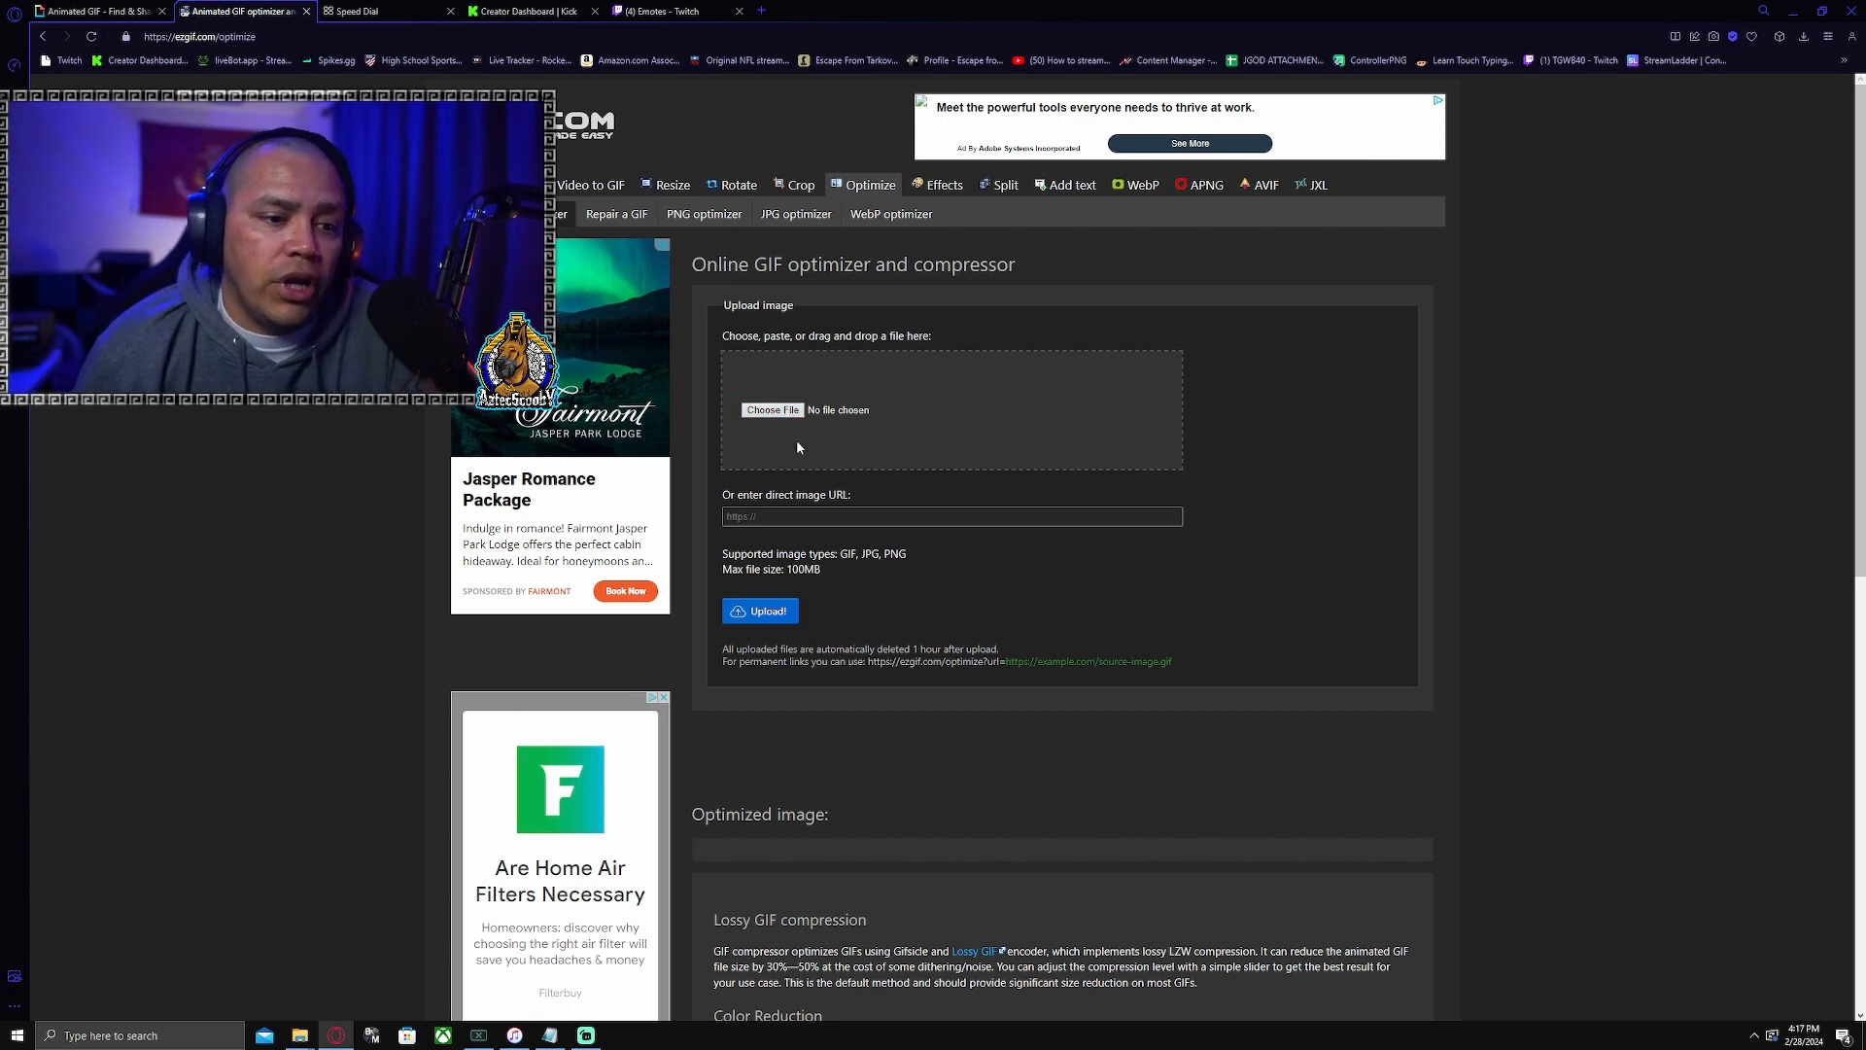
Load the GIPHY dance GIF into ezgif Optimize from its pasted link.
left_click(950, 515)
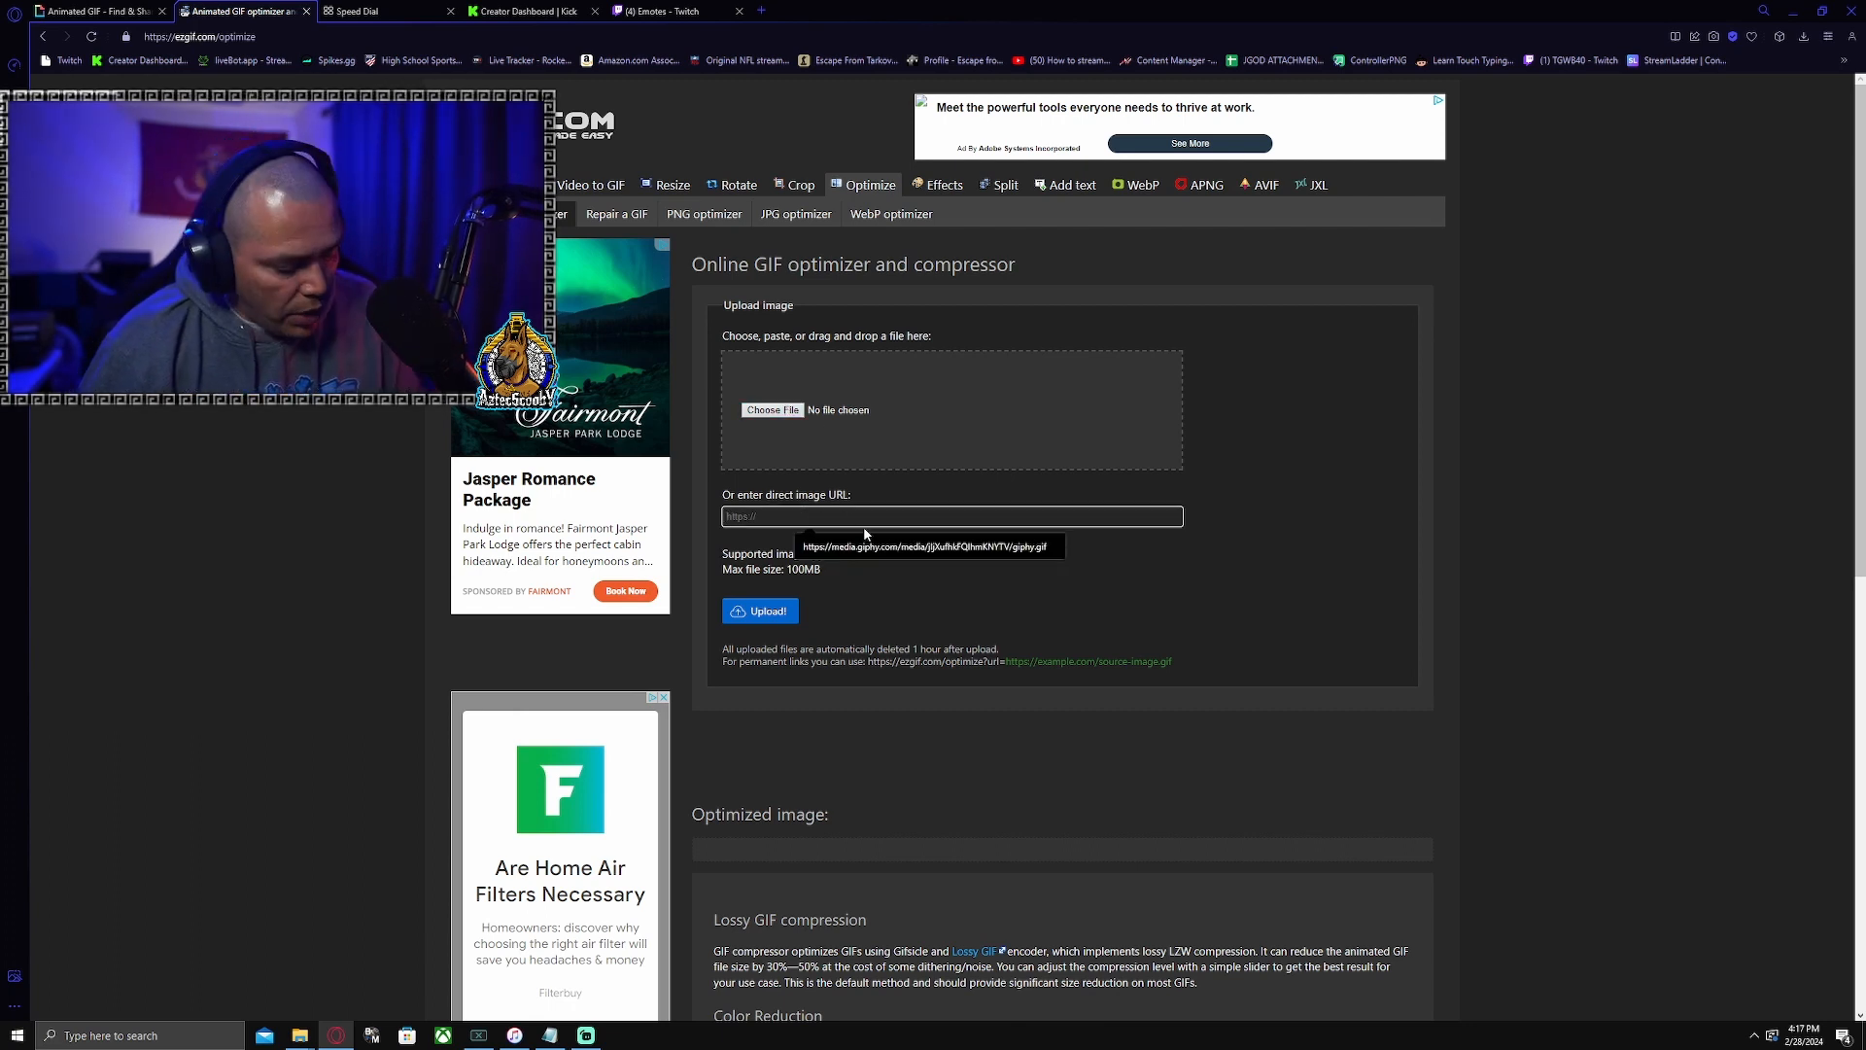
left_click(760, 610)
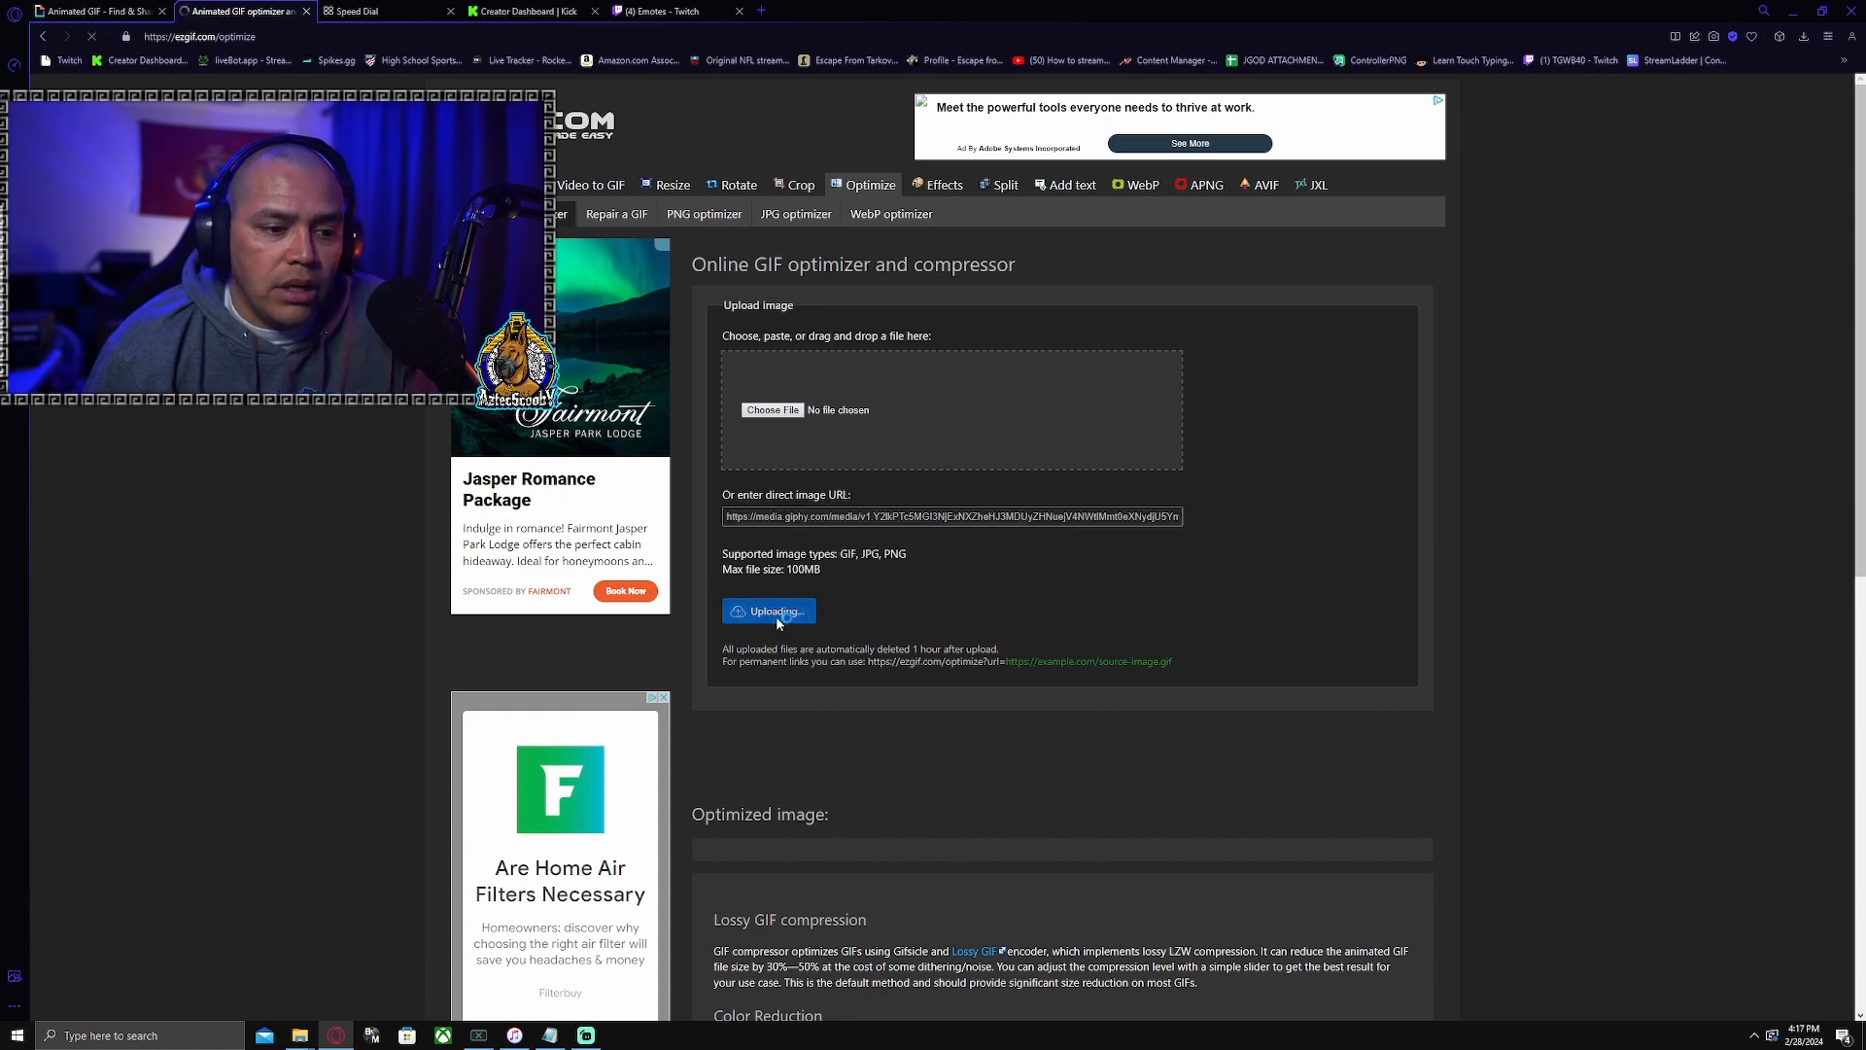
left_click(769, 610)
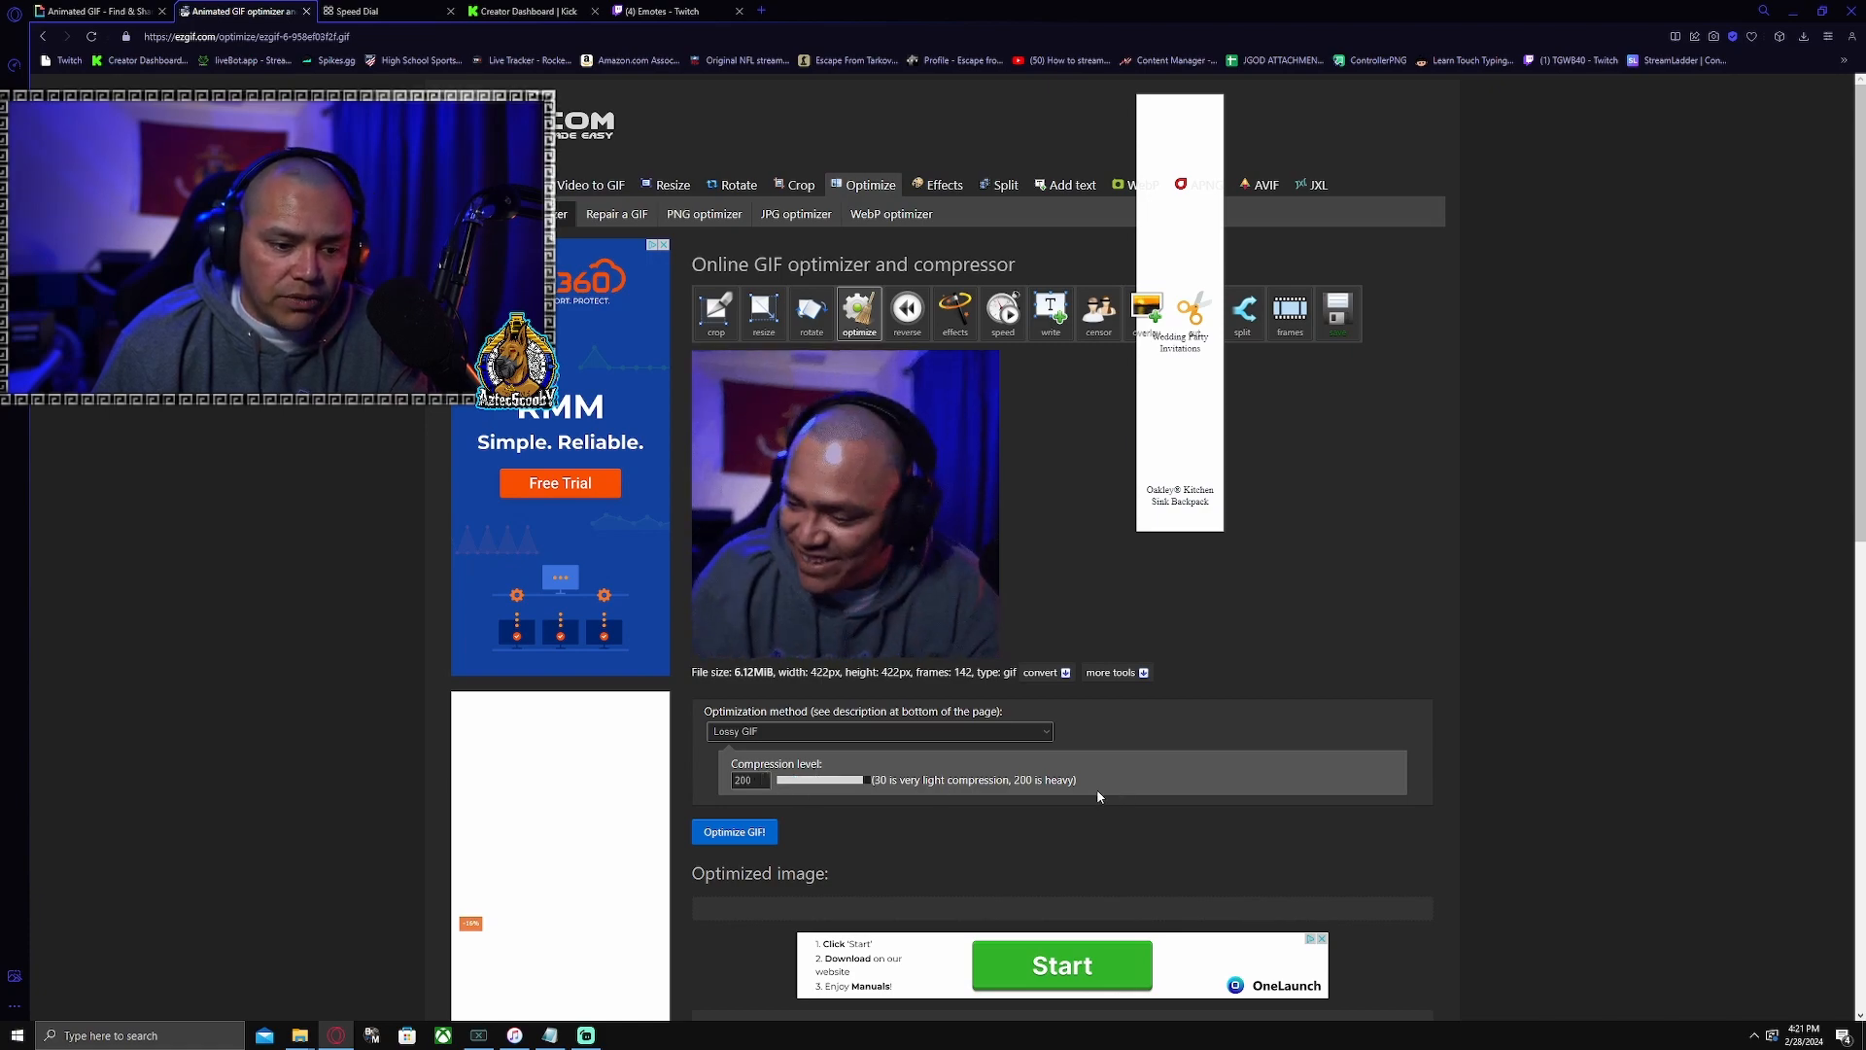
Apply Lossy GIF optimization, shrinking the file from 6.12MiB to 4.42MiB.
scroll("down", 3)
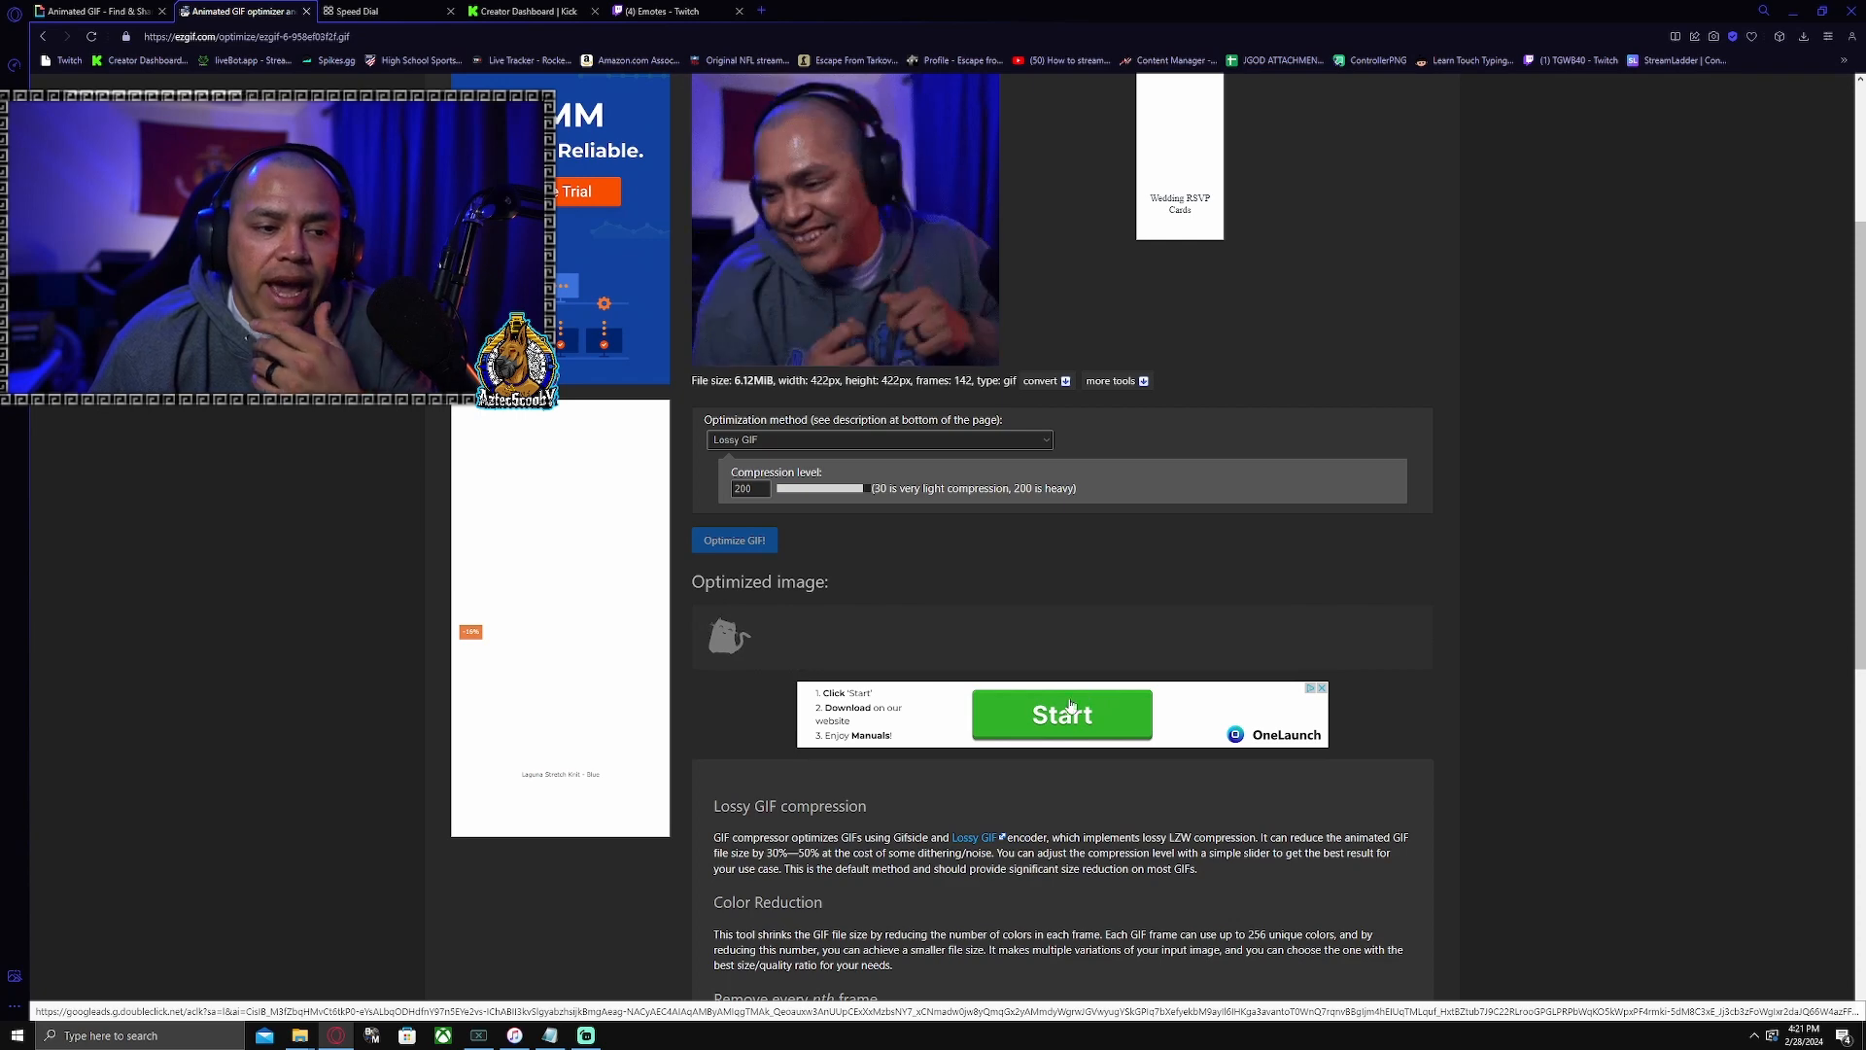
mouse_move(1095, 734)
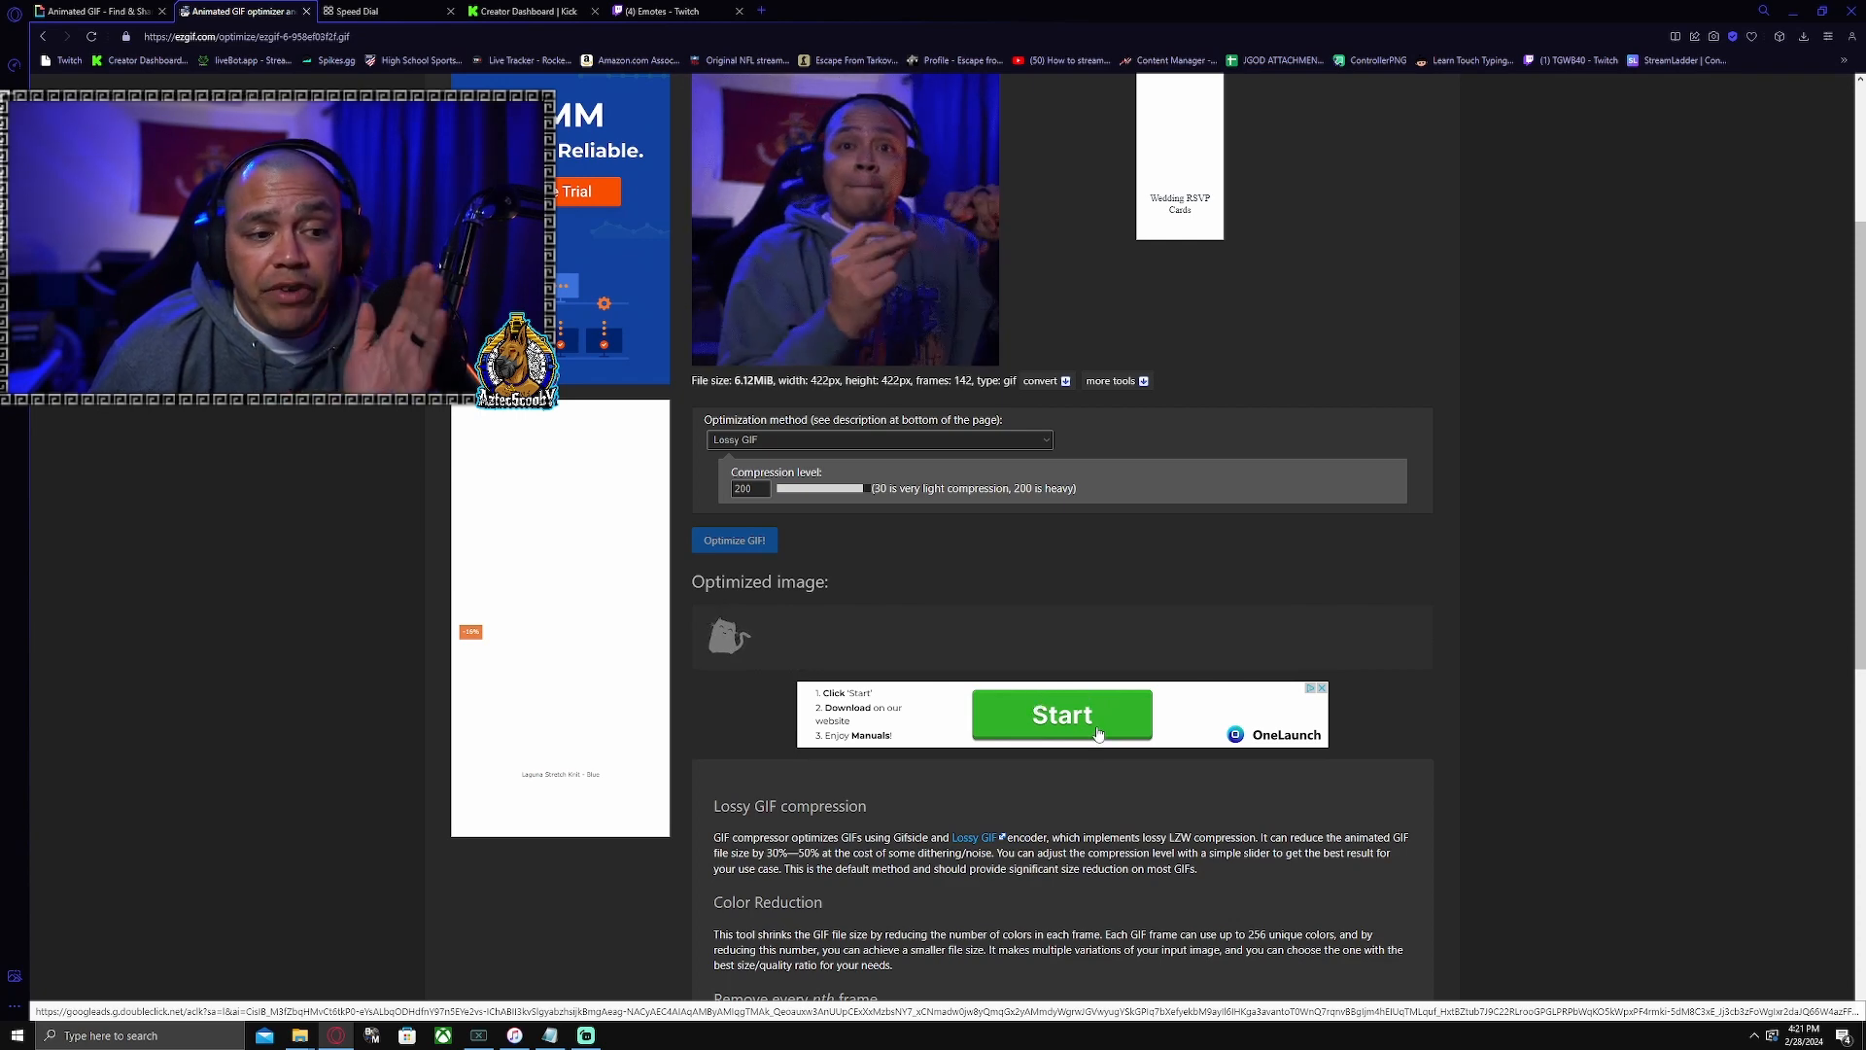
left_click(733, 540)
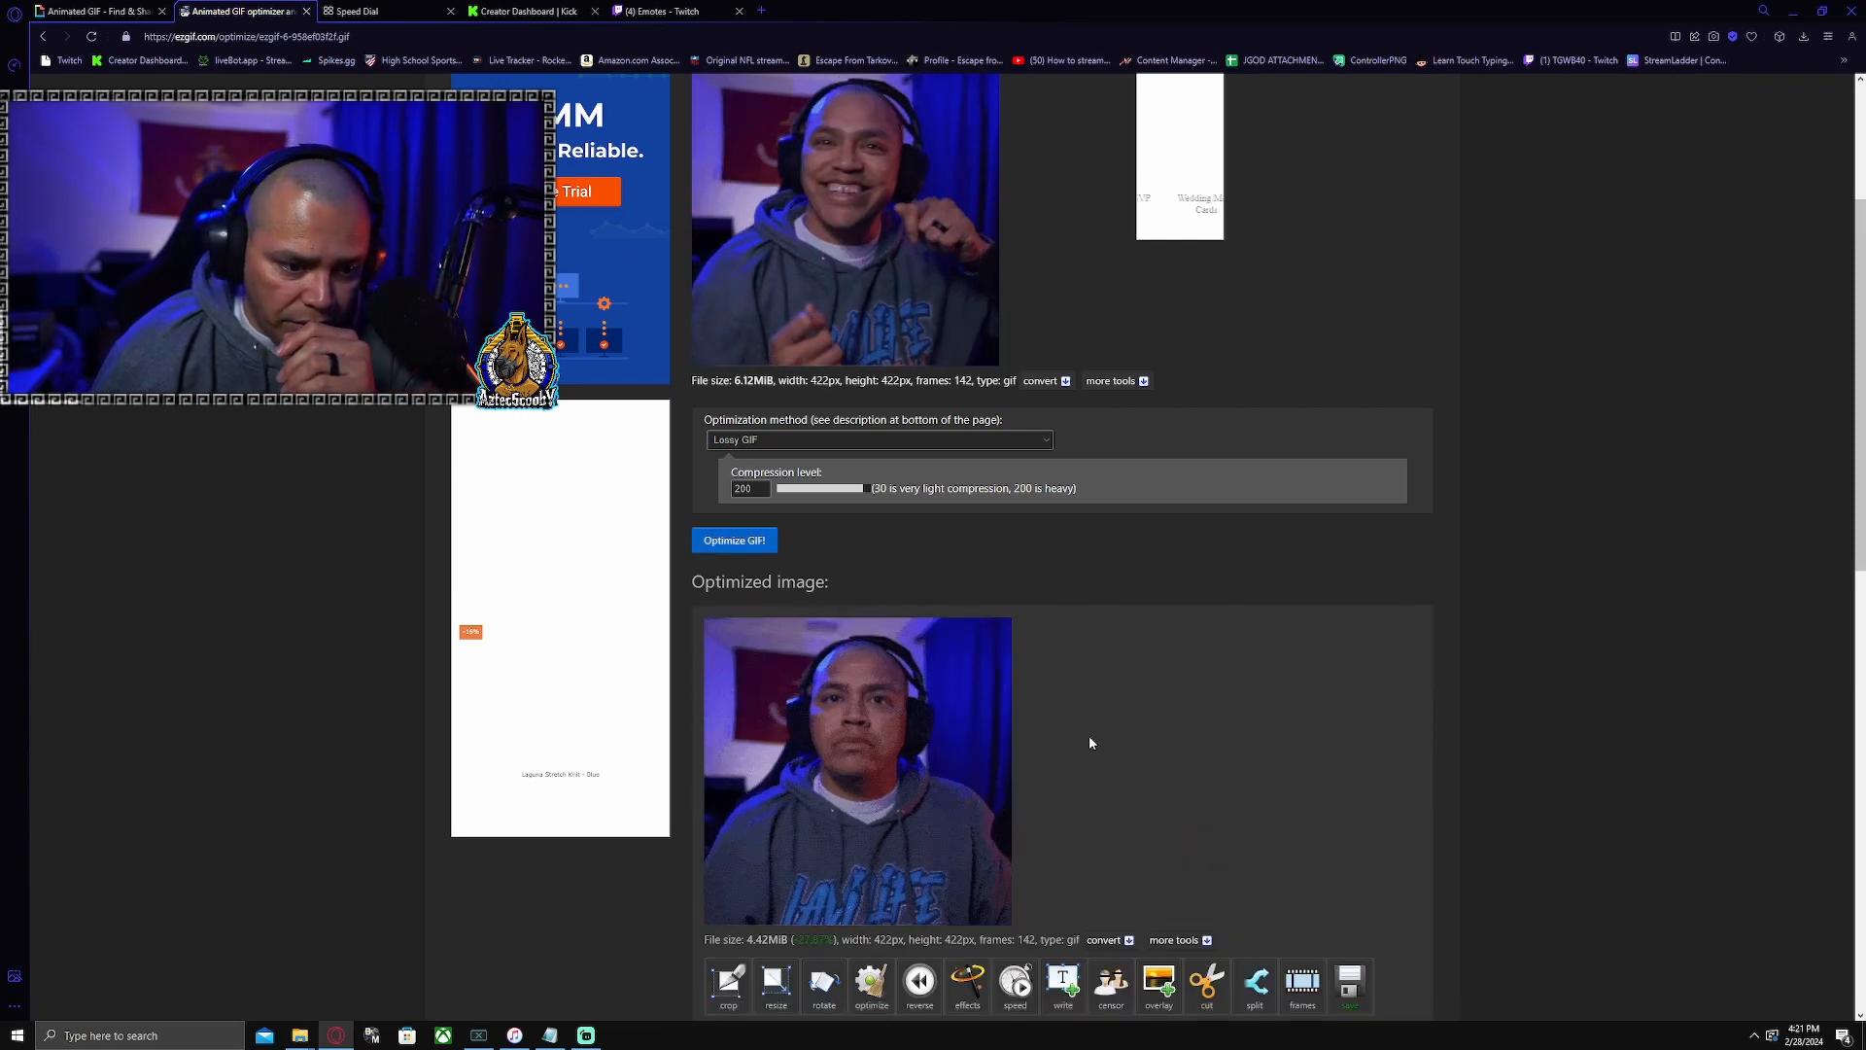
scroll("down", 3)
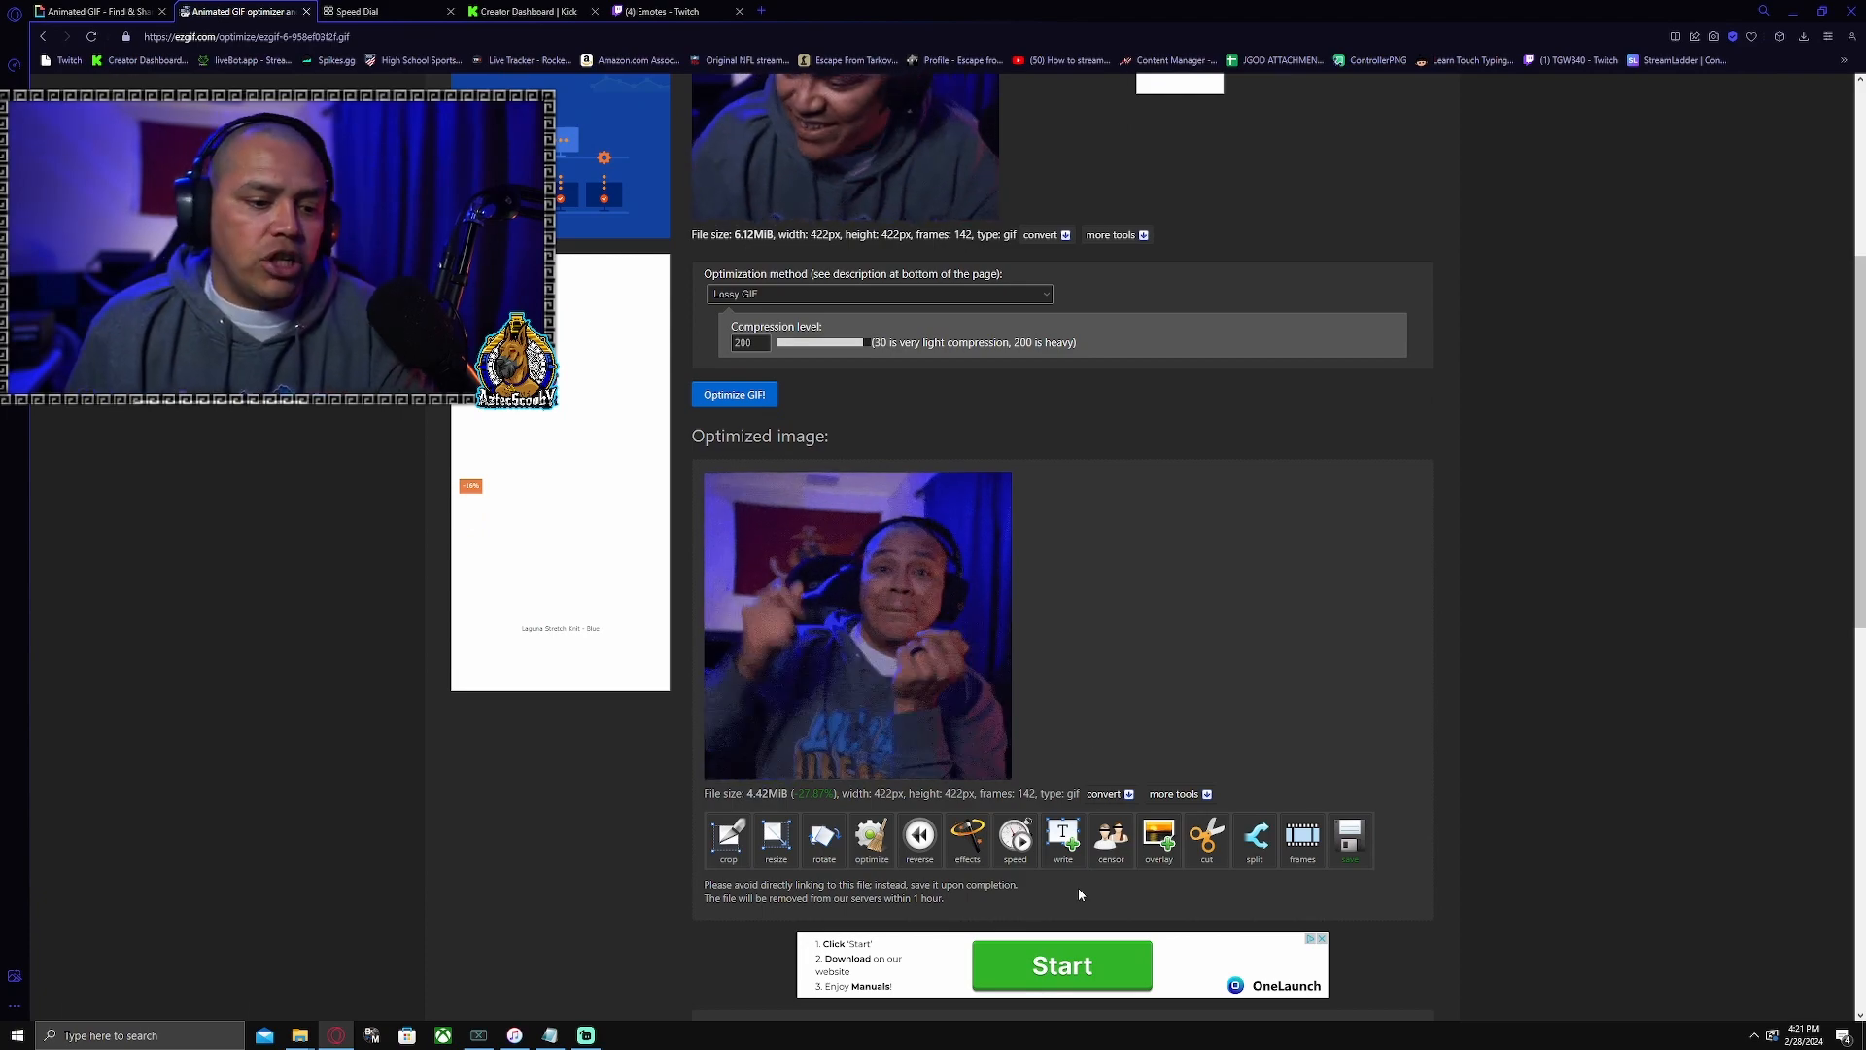
scroll("down", 3)
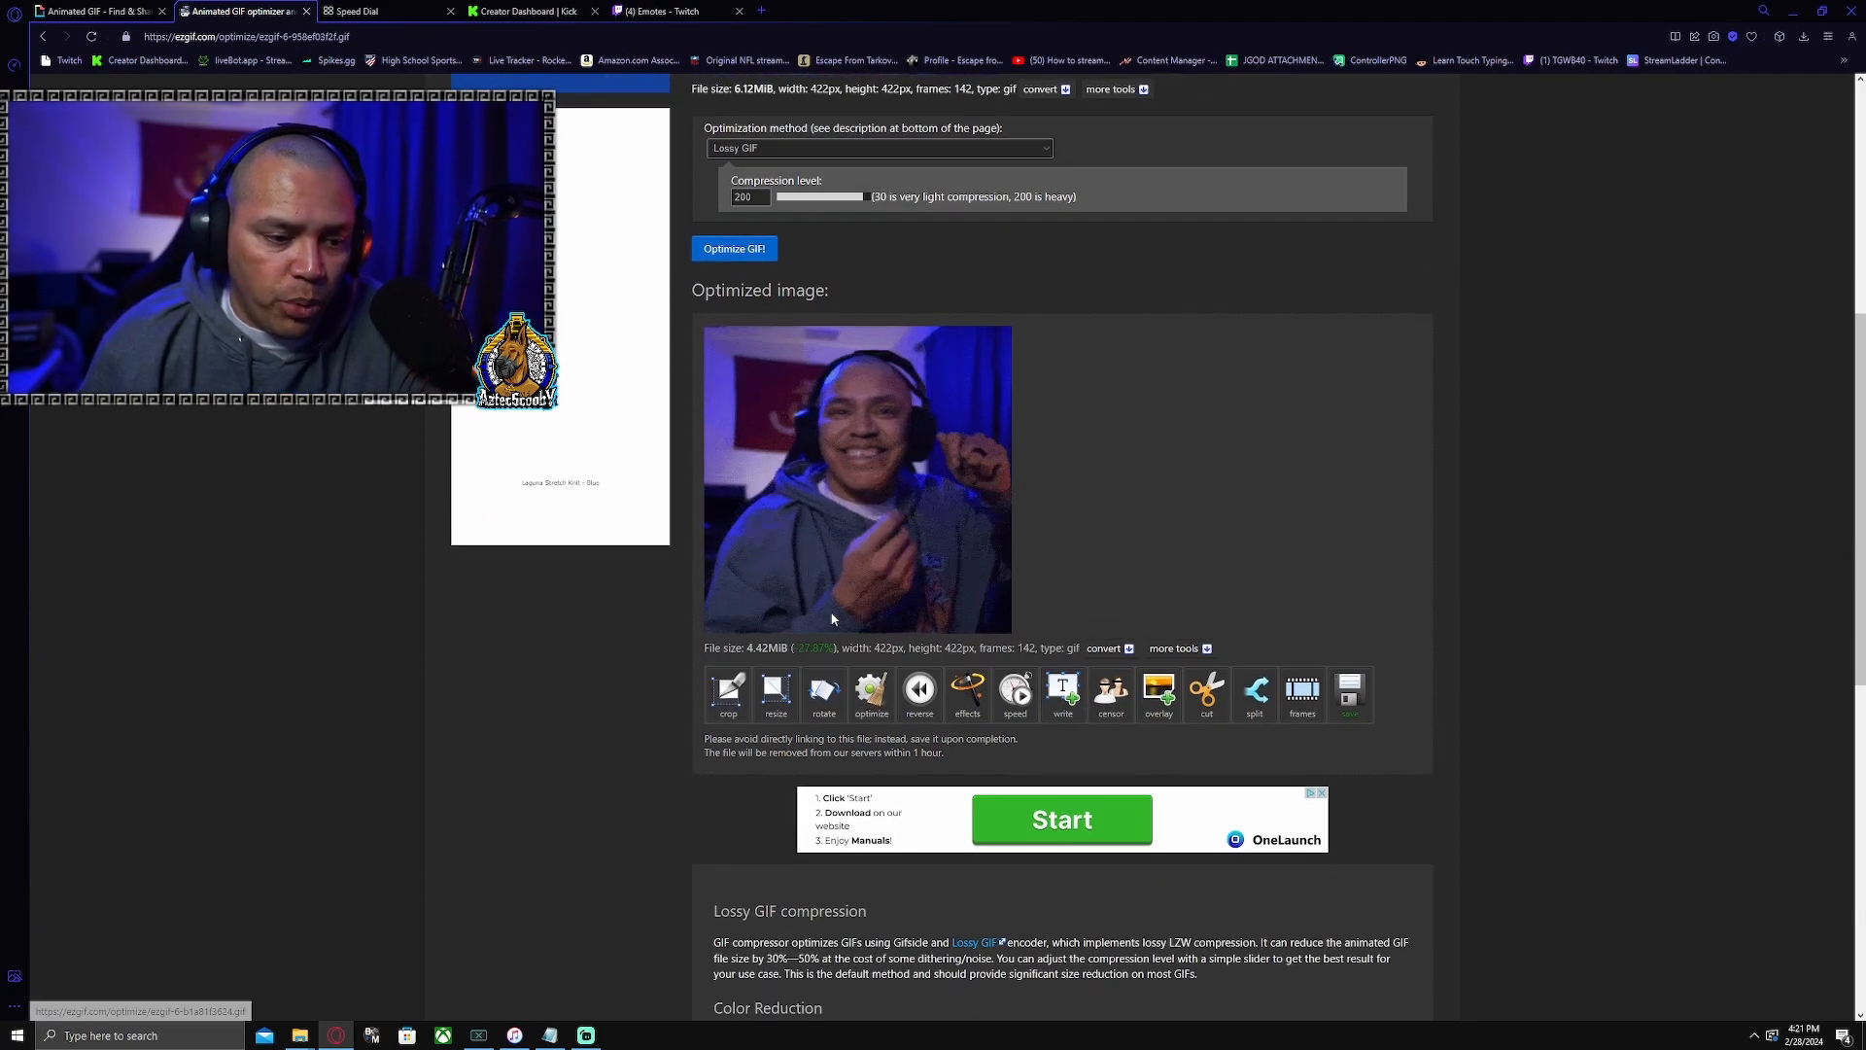
scroll("up", 3)
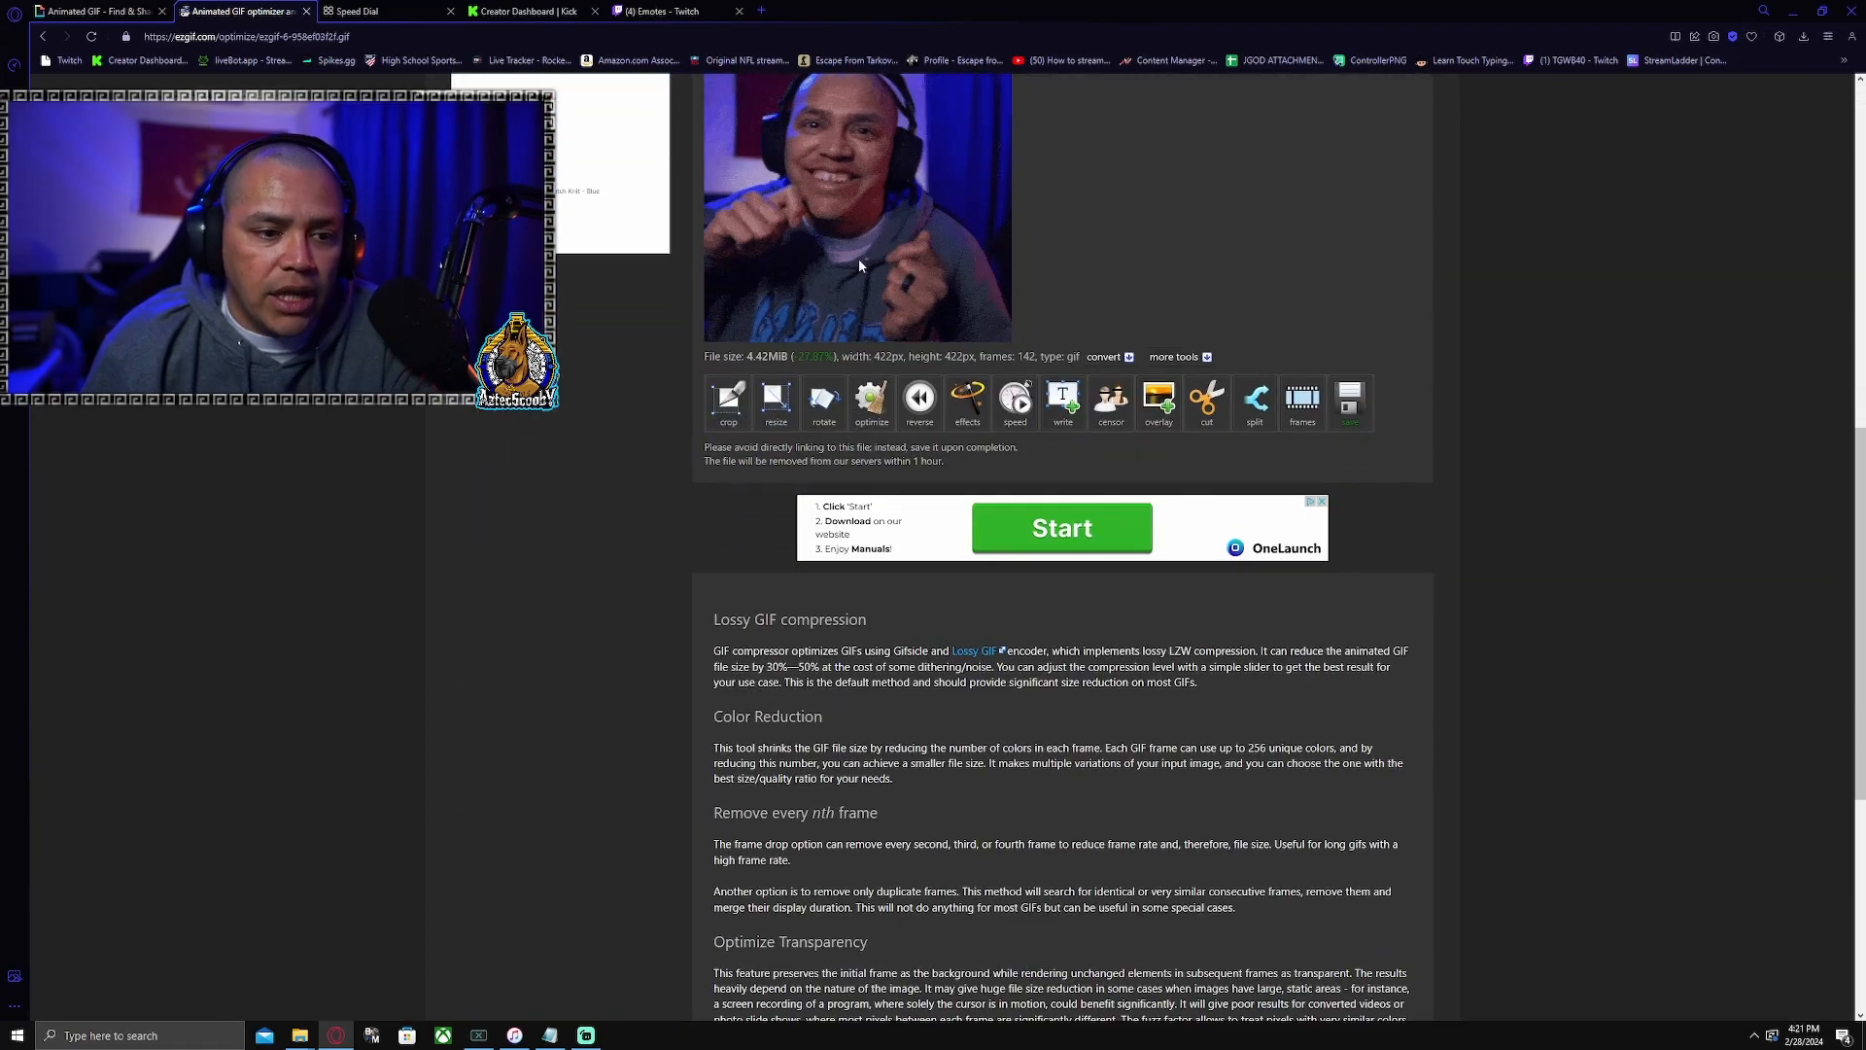
left_click(1205, 403)
type("8")
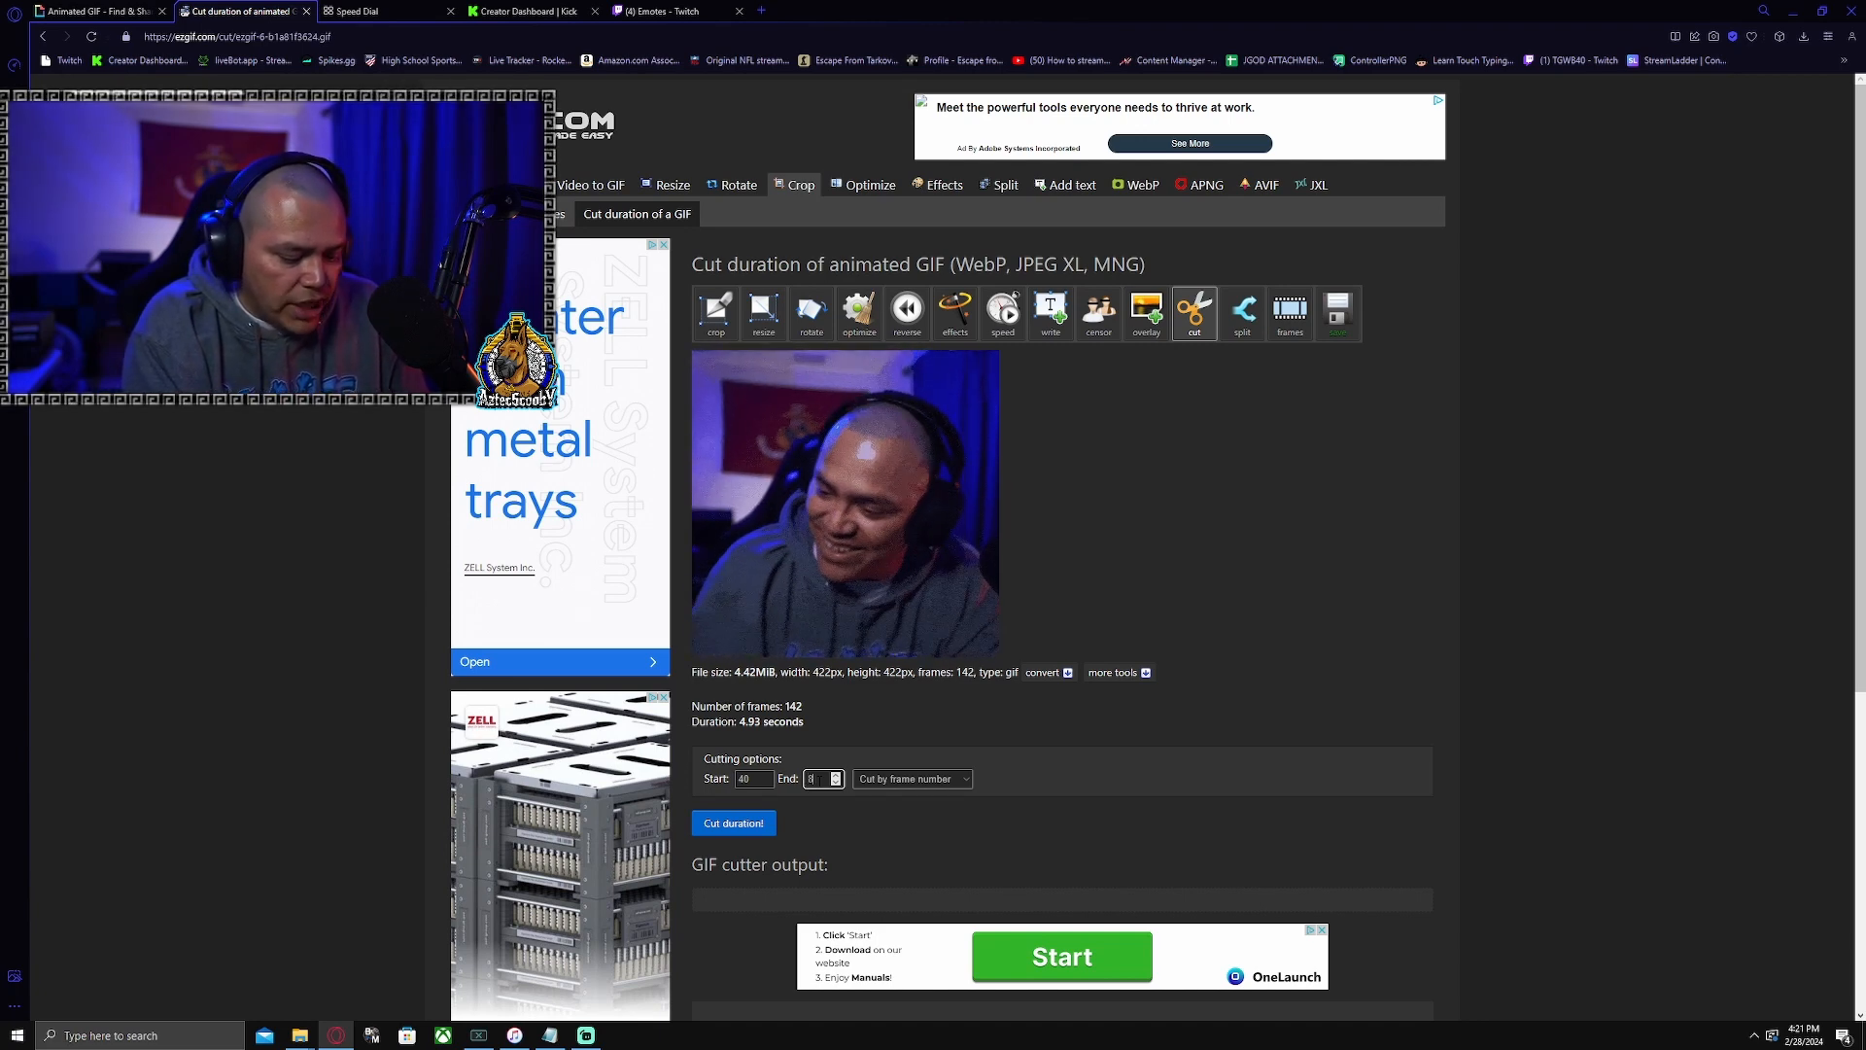
Cut the GIF from frame 40 to frame 70, giving a 31-frame 1.66MiB clip.
scroll("down", 3)
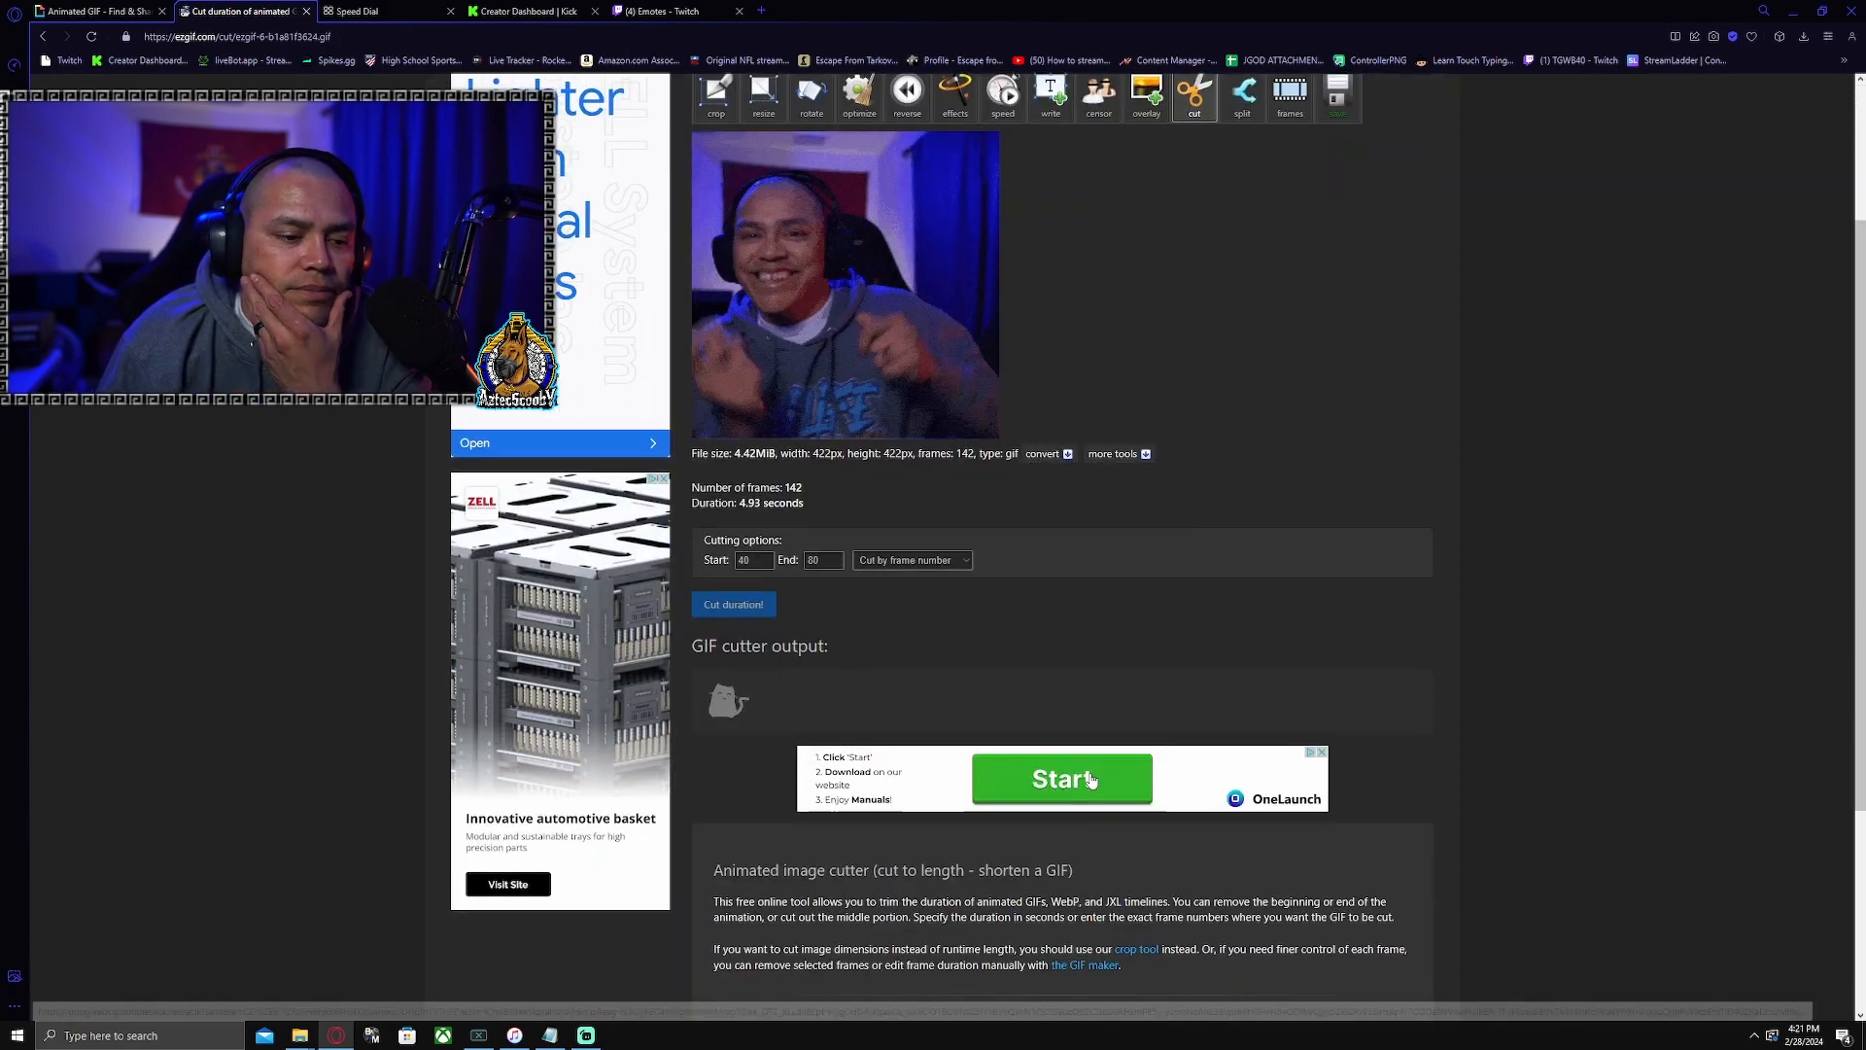
left_click(732, 603)
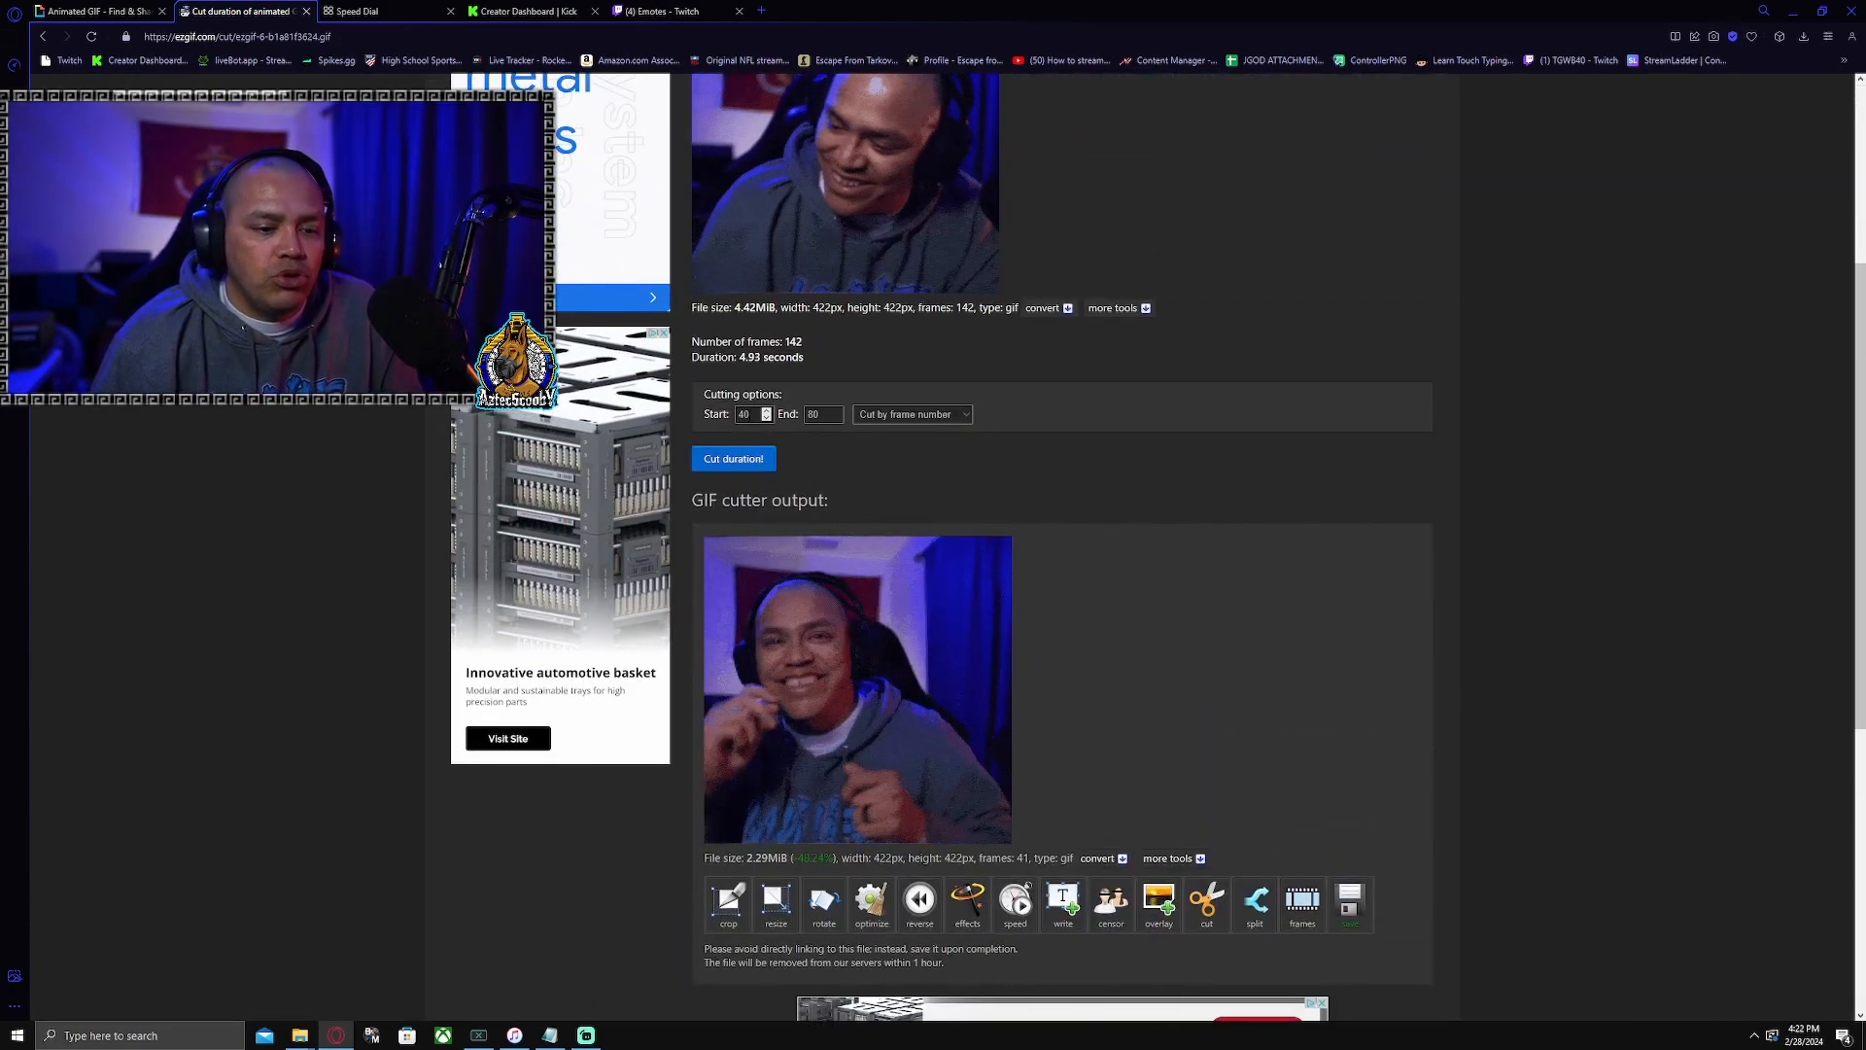
scroll("down", 3)
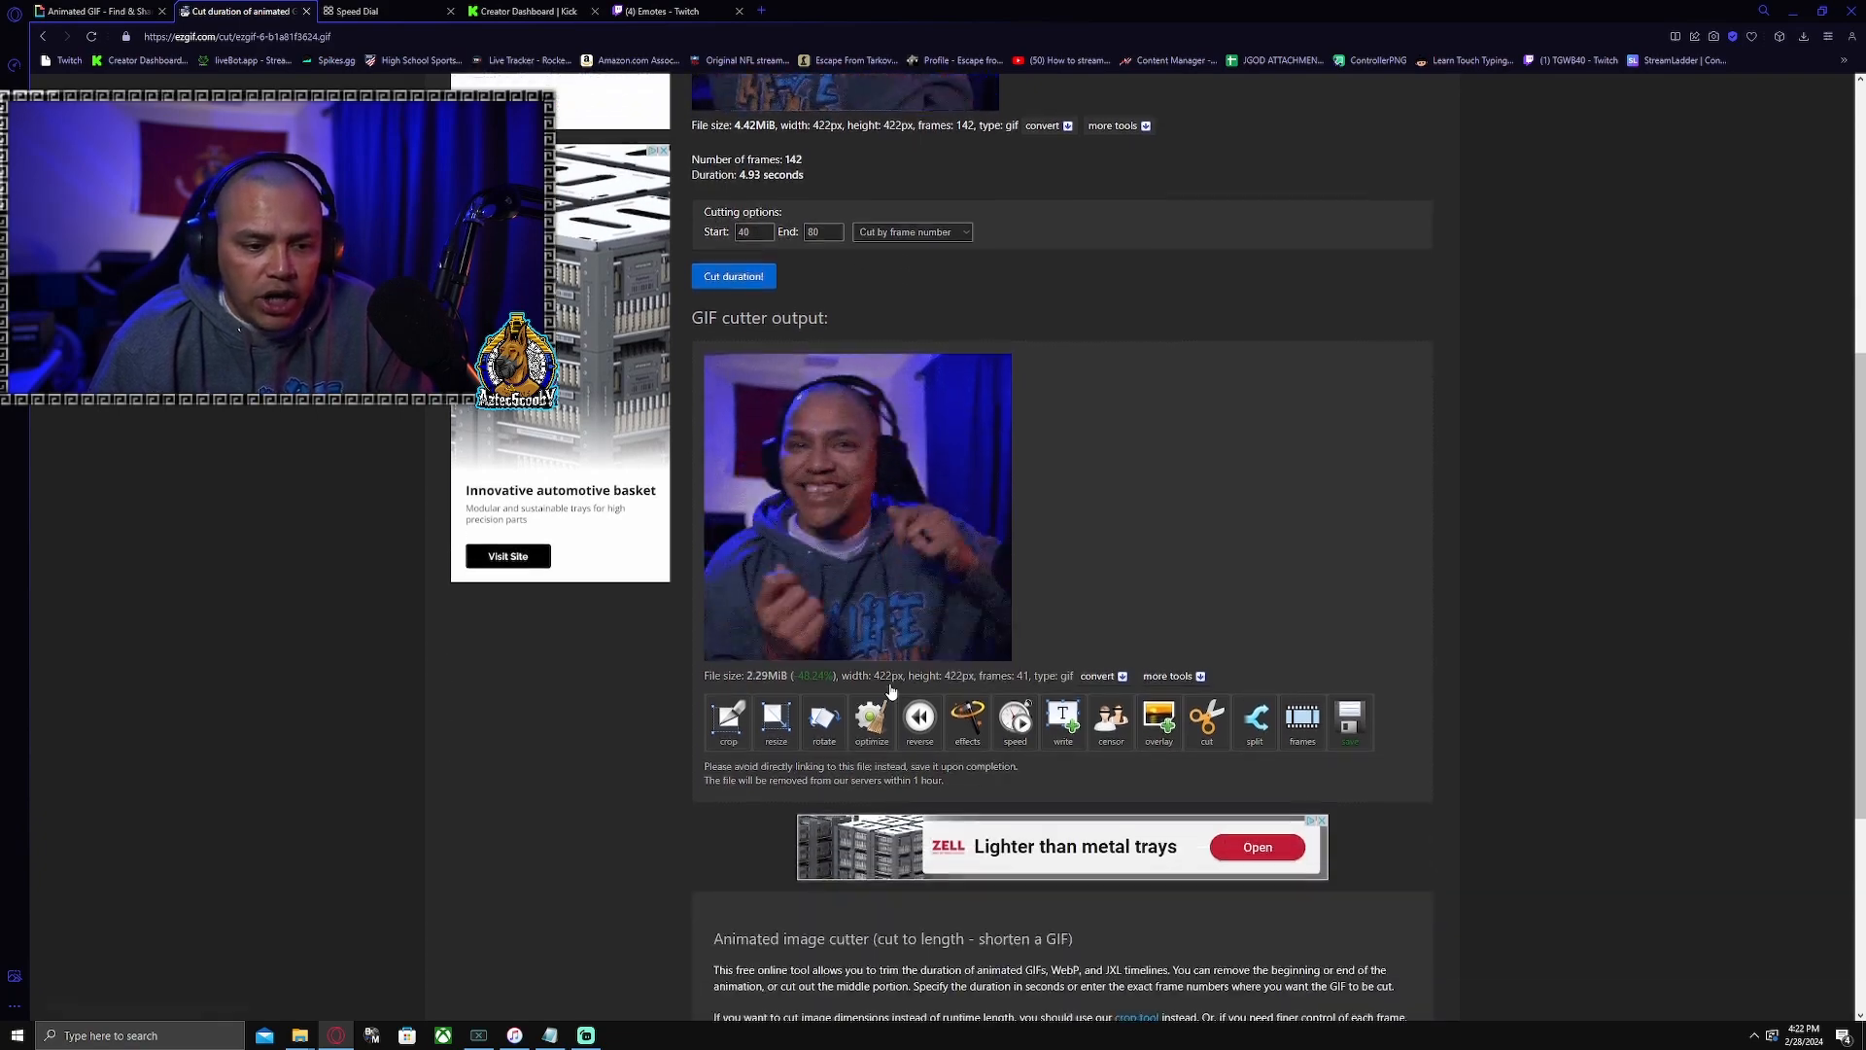
scroll("down", 3)
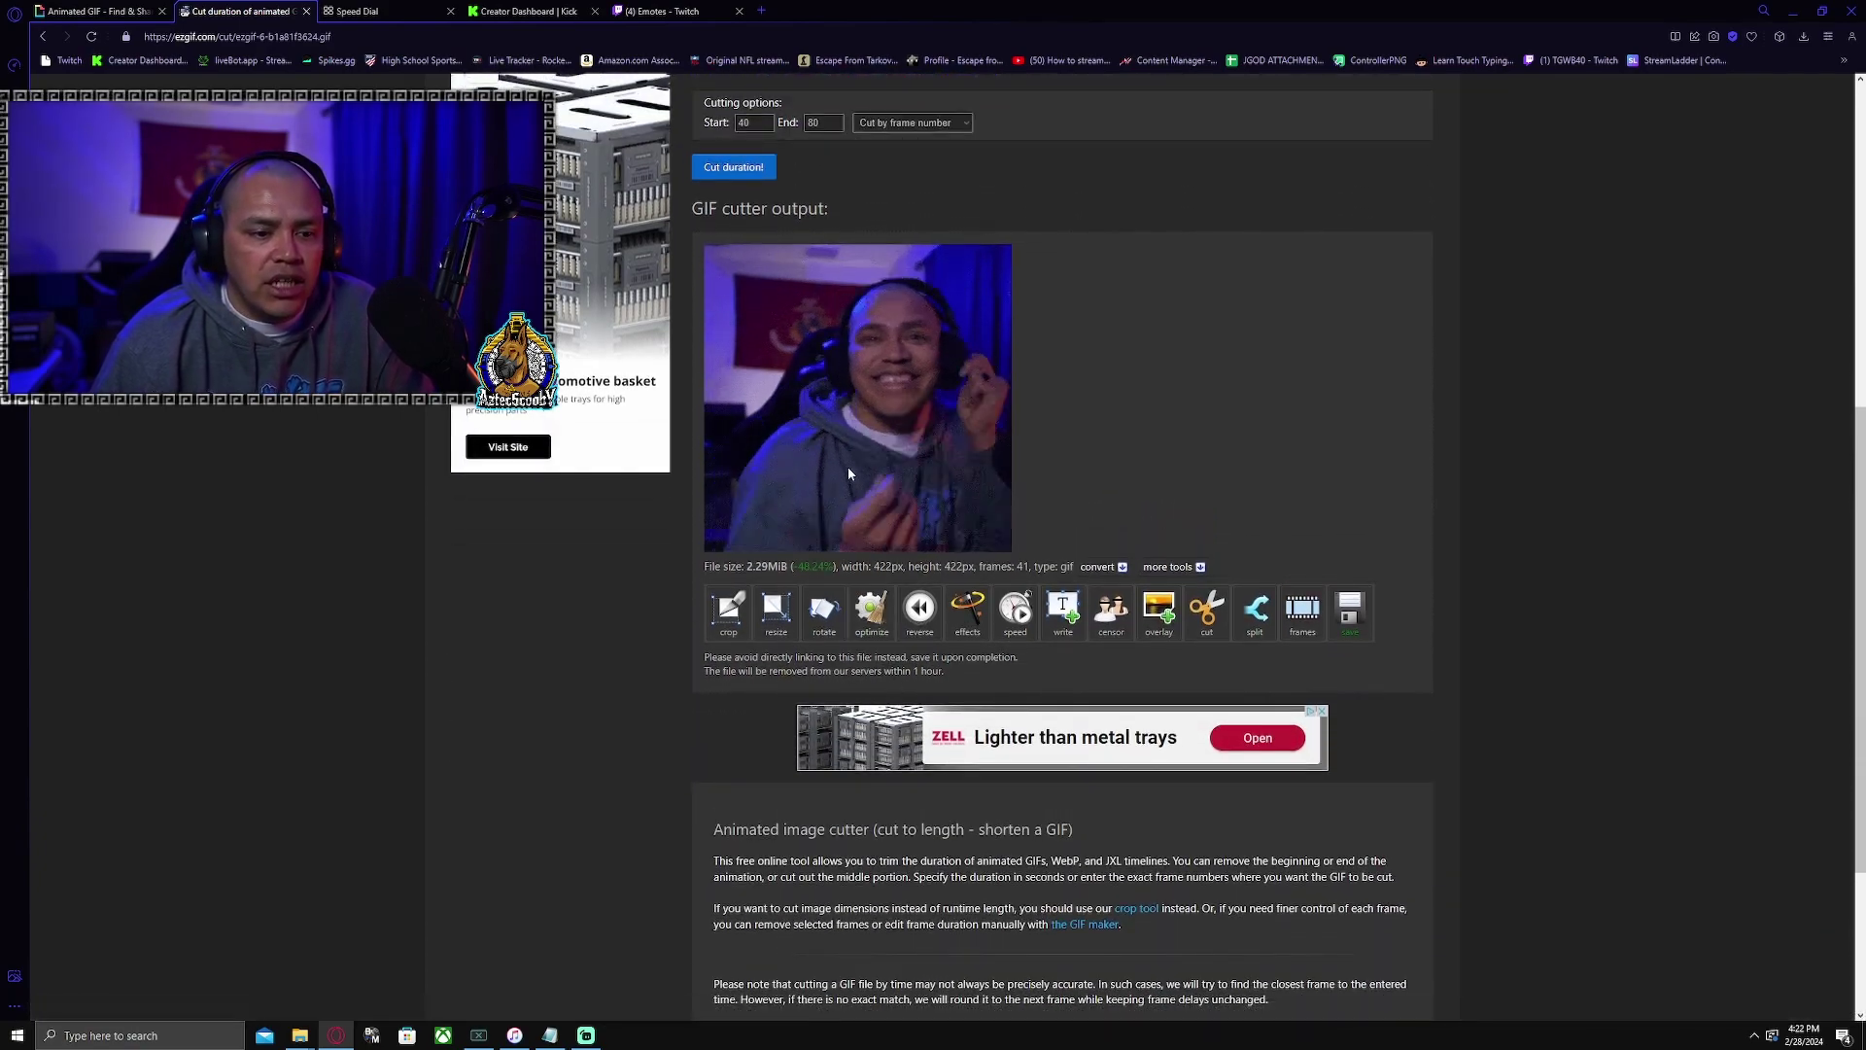
scroll("up", 3)
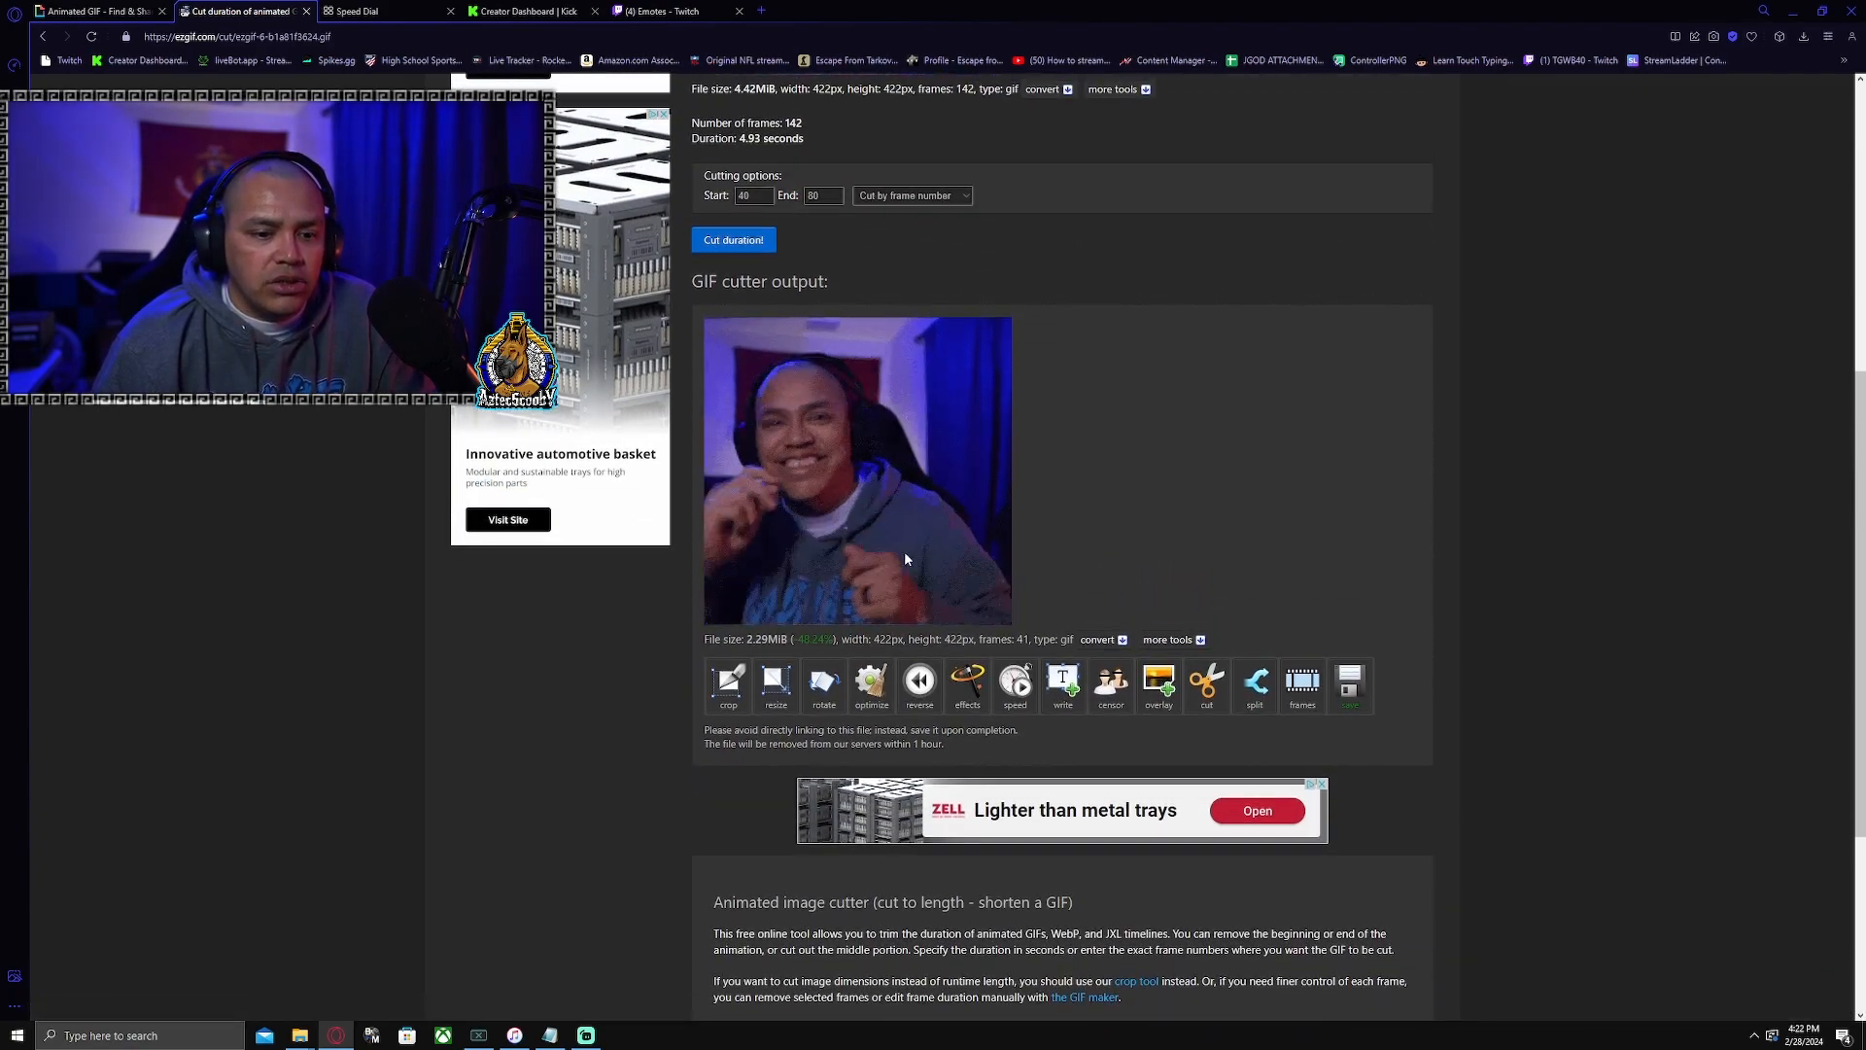
mouse_move(1038, 577)
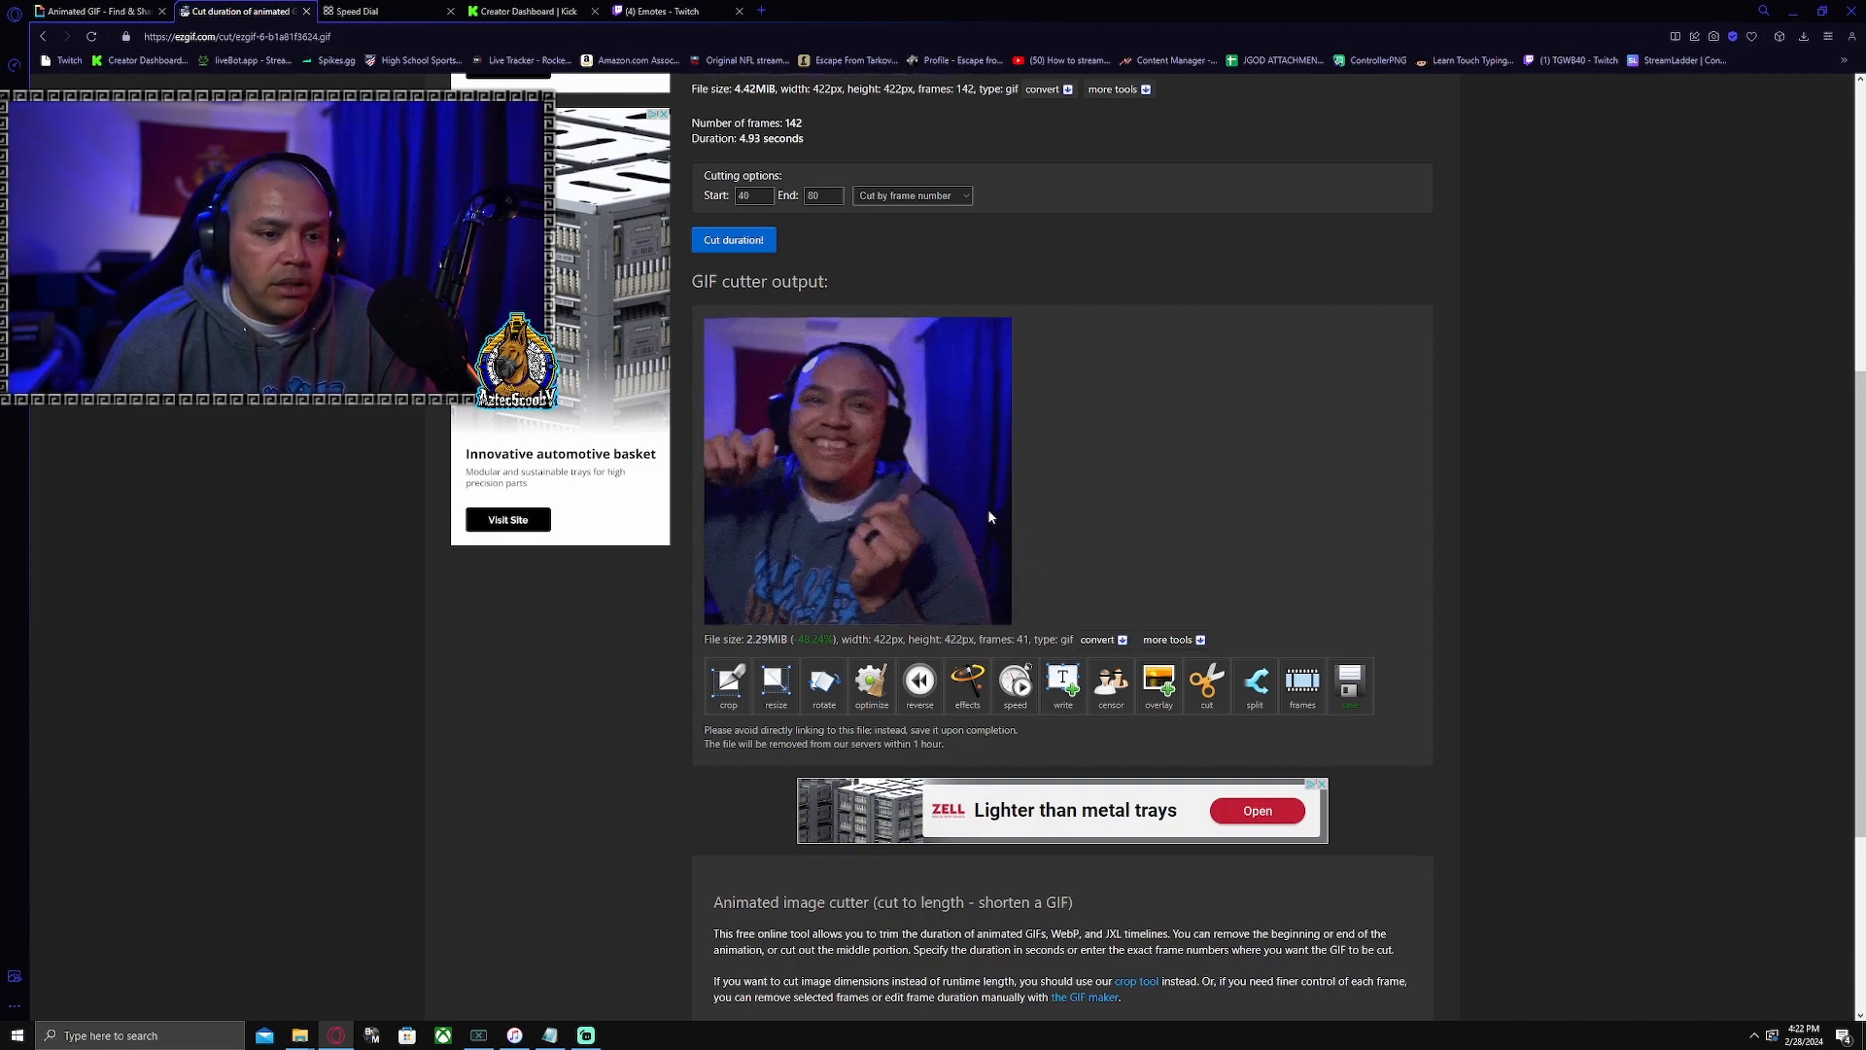
scroll("up", 3)
type("60")
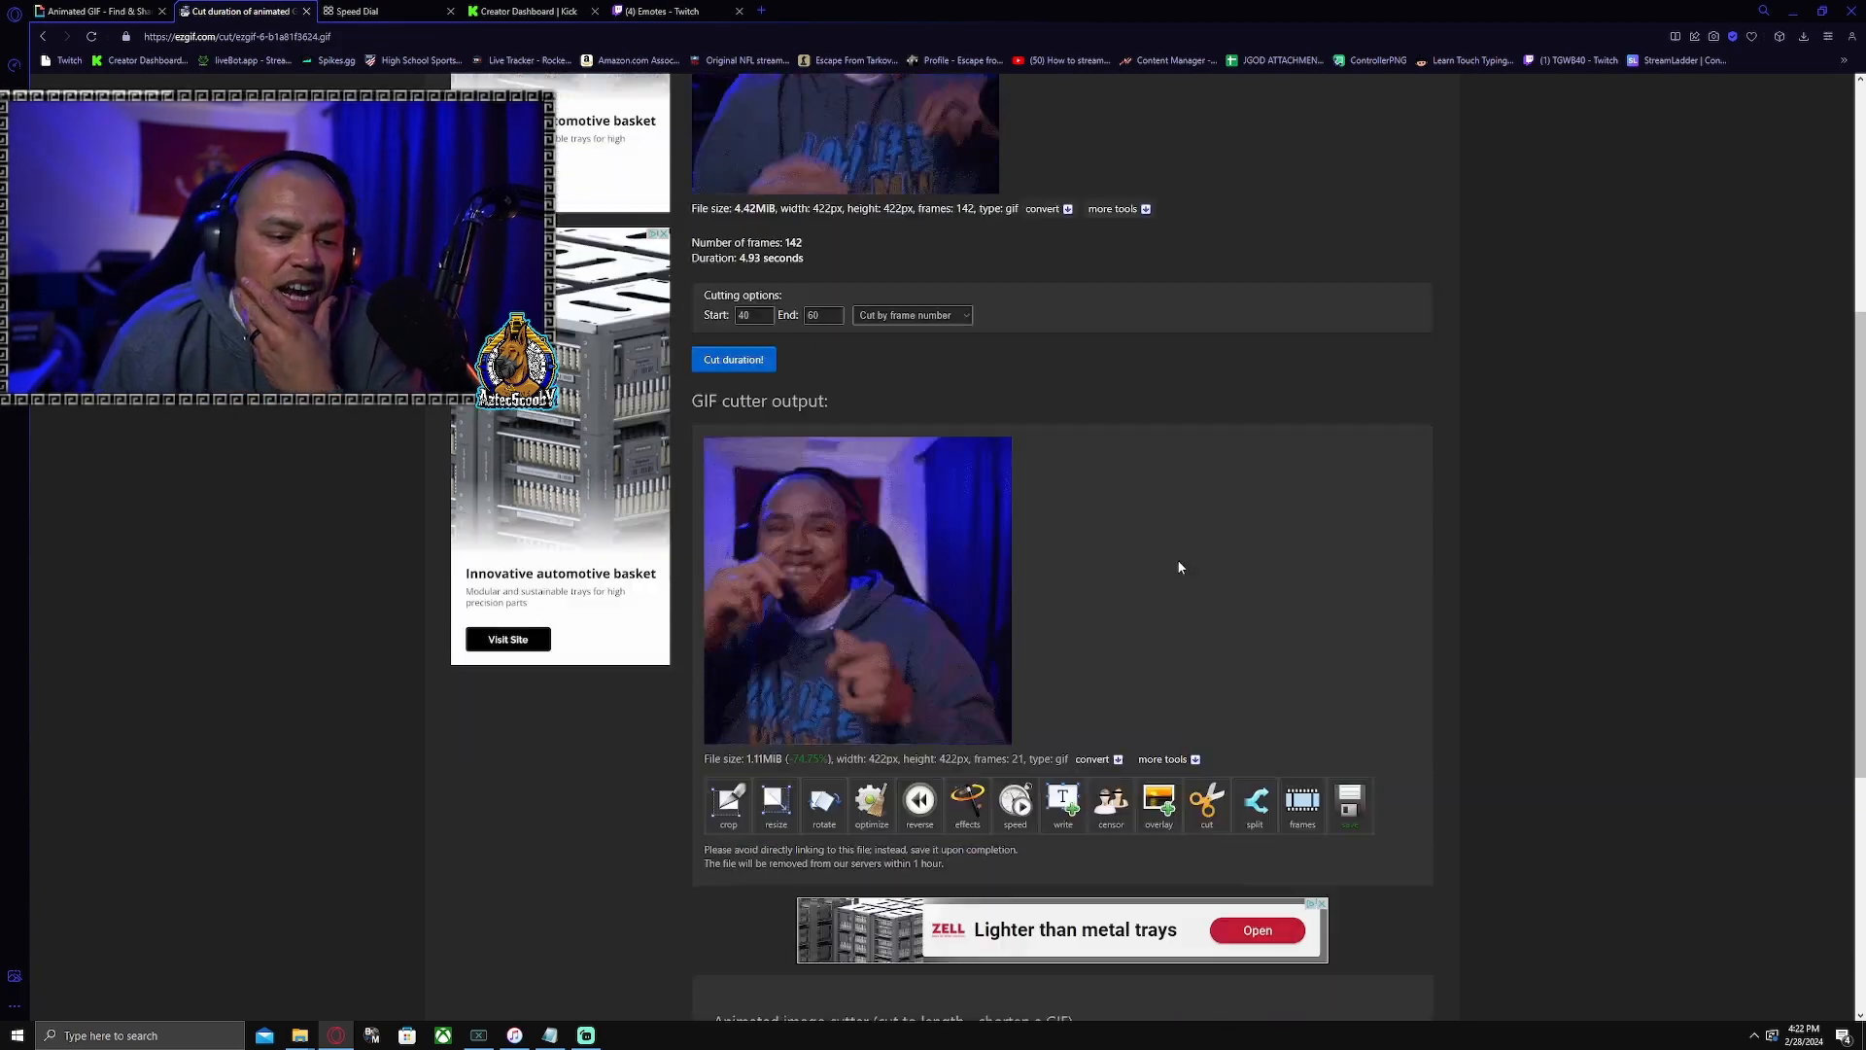
scroll("down", 3)
type("70")
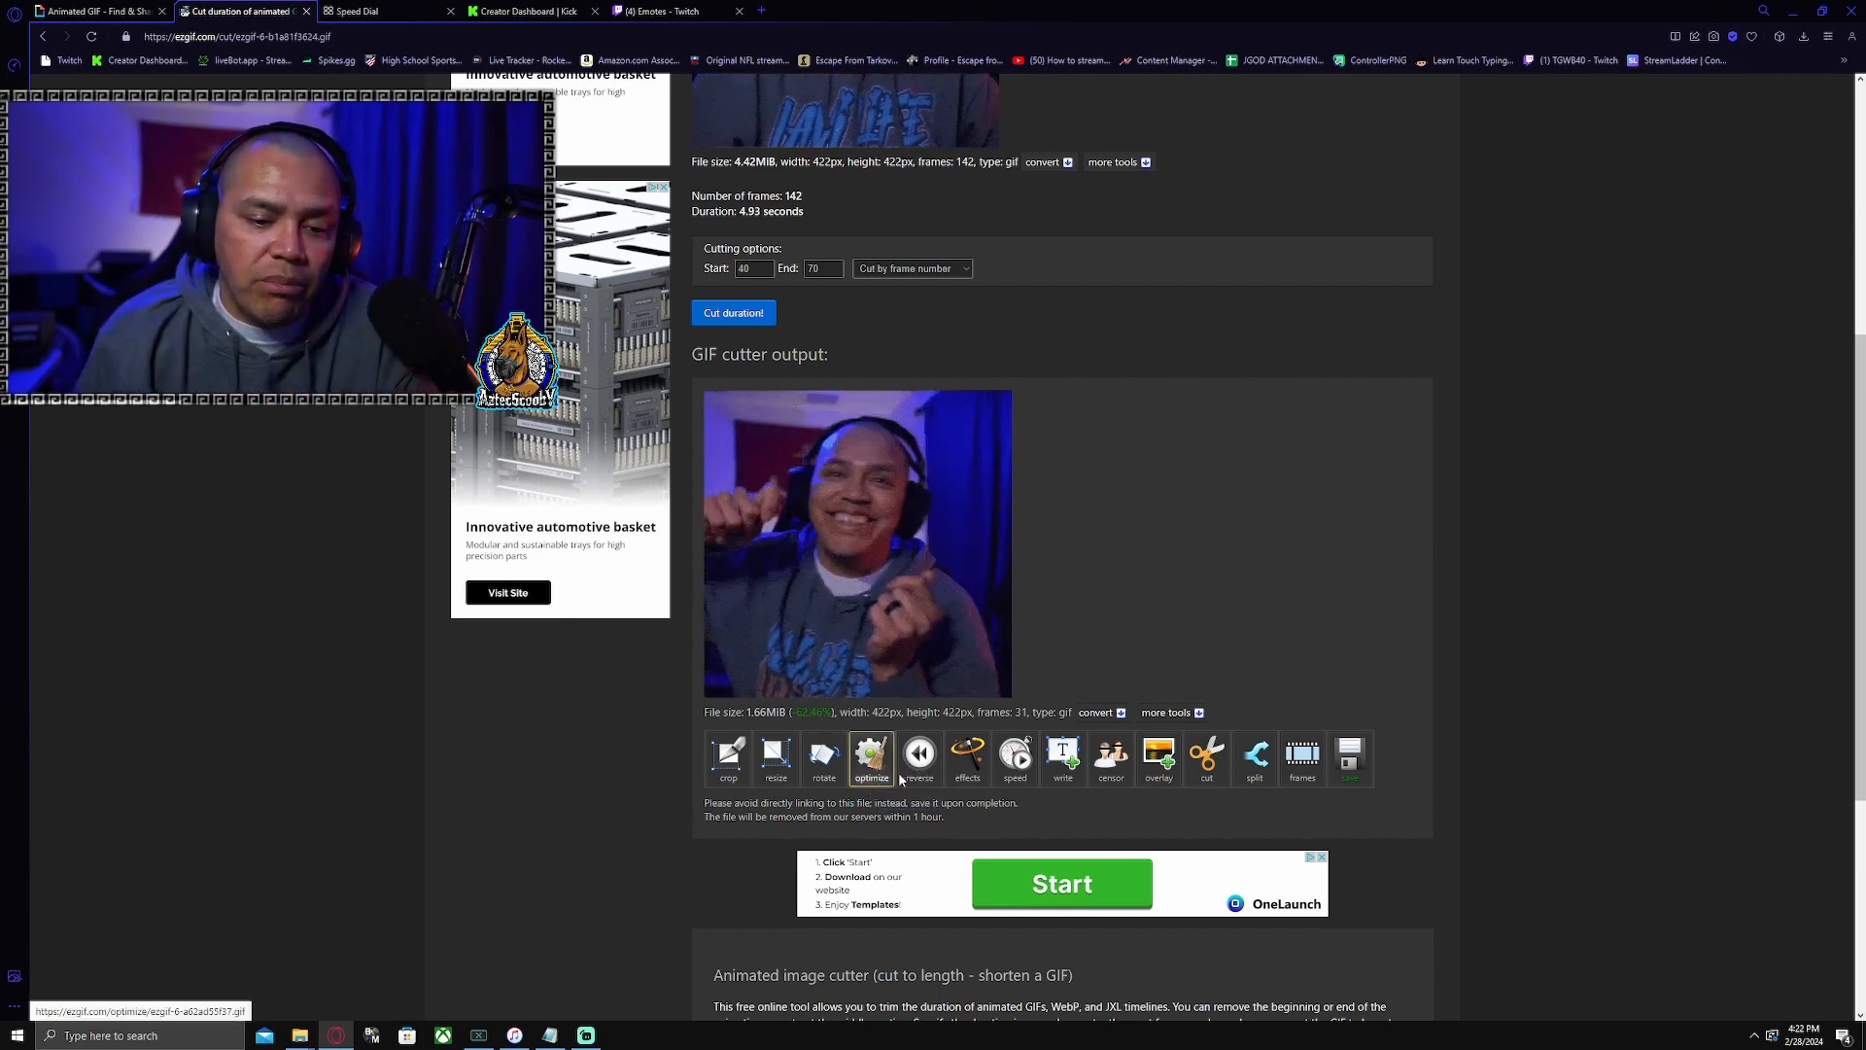
mouse_move(1014, 754)
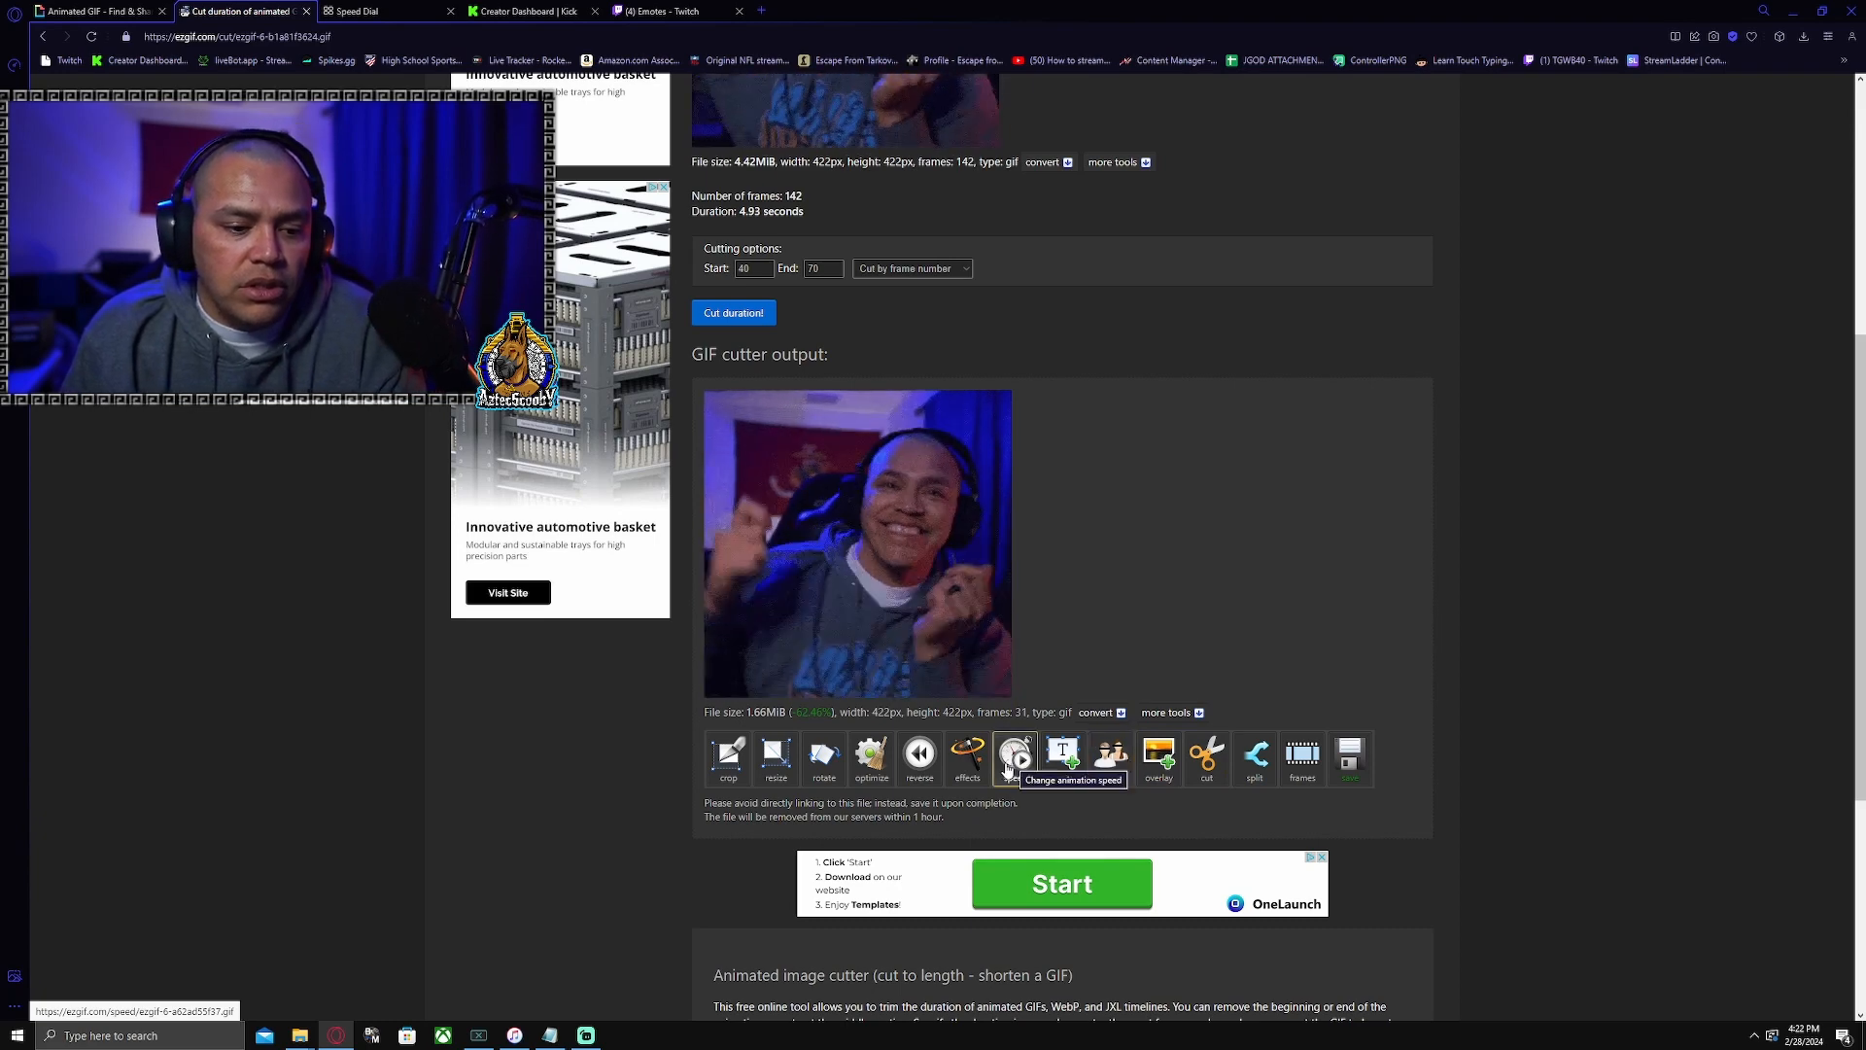
Optimize the trimmed clip at Lossy compression level 200, reducing it to 1.09MiB.
left_click(870, 759)
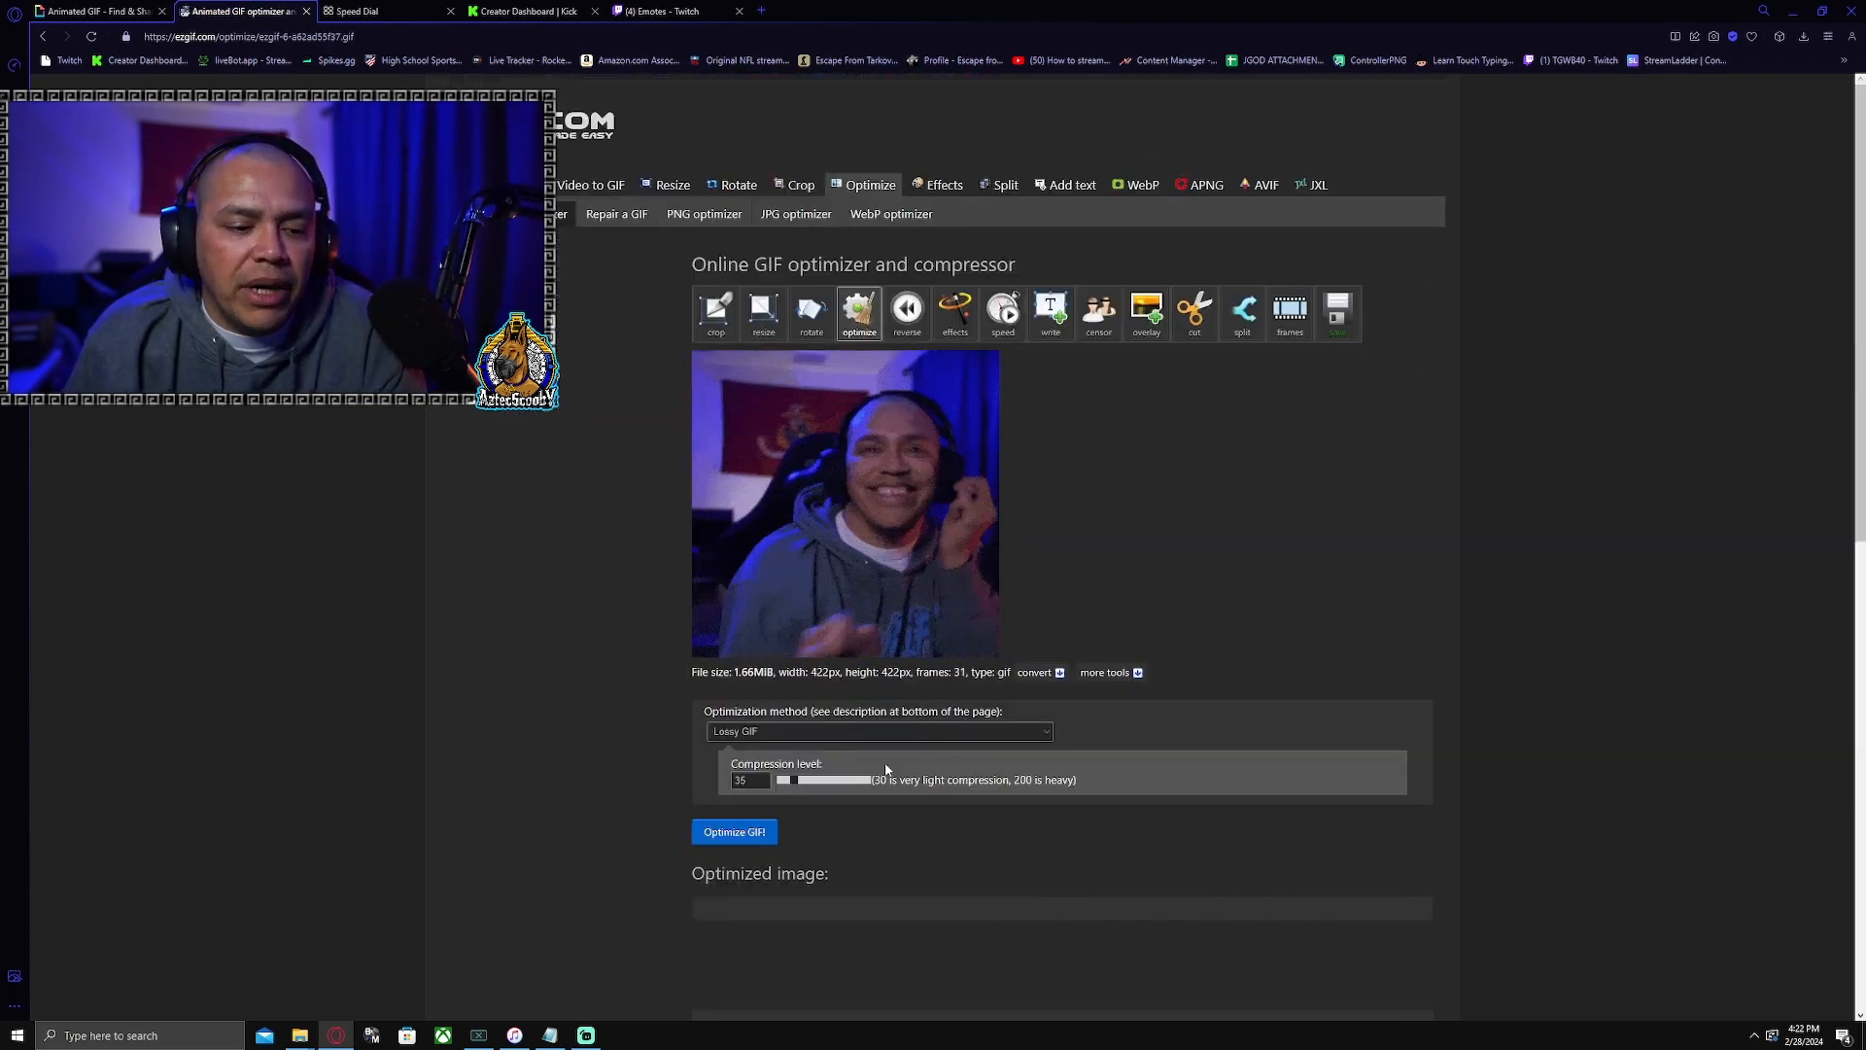
scroll("down", 3)
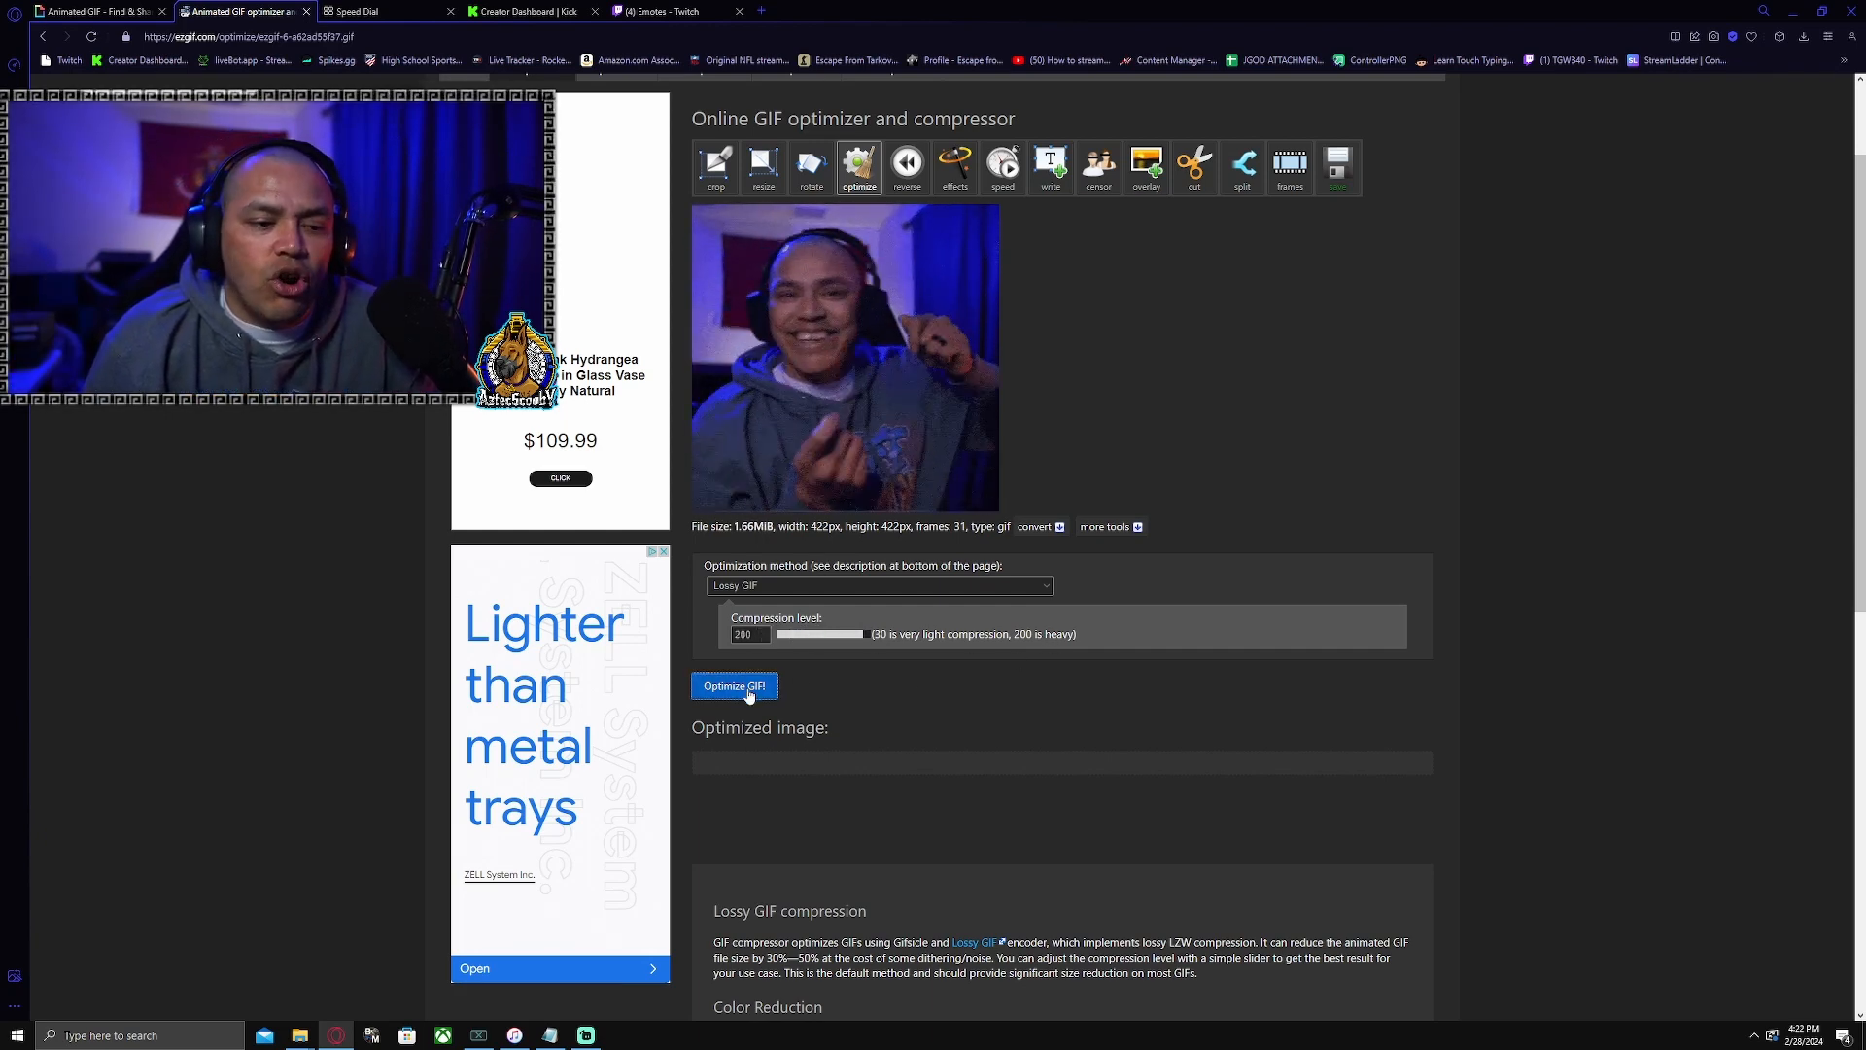
left_click(733, 685)
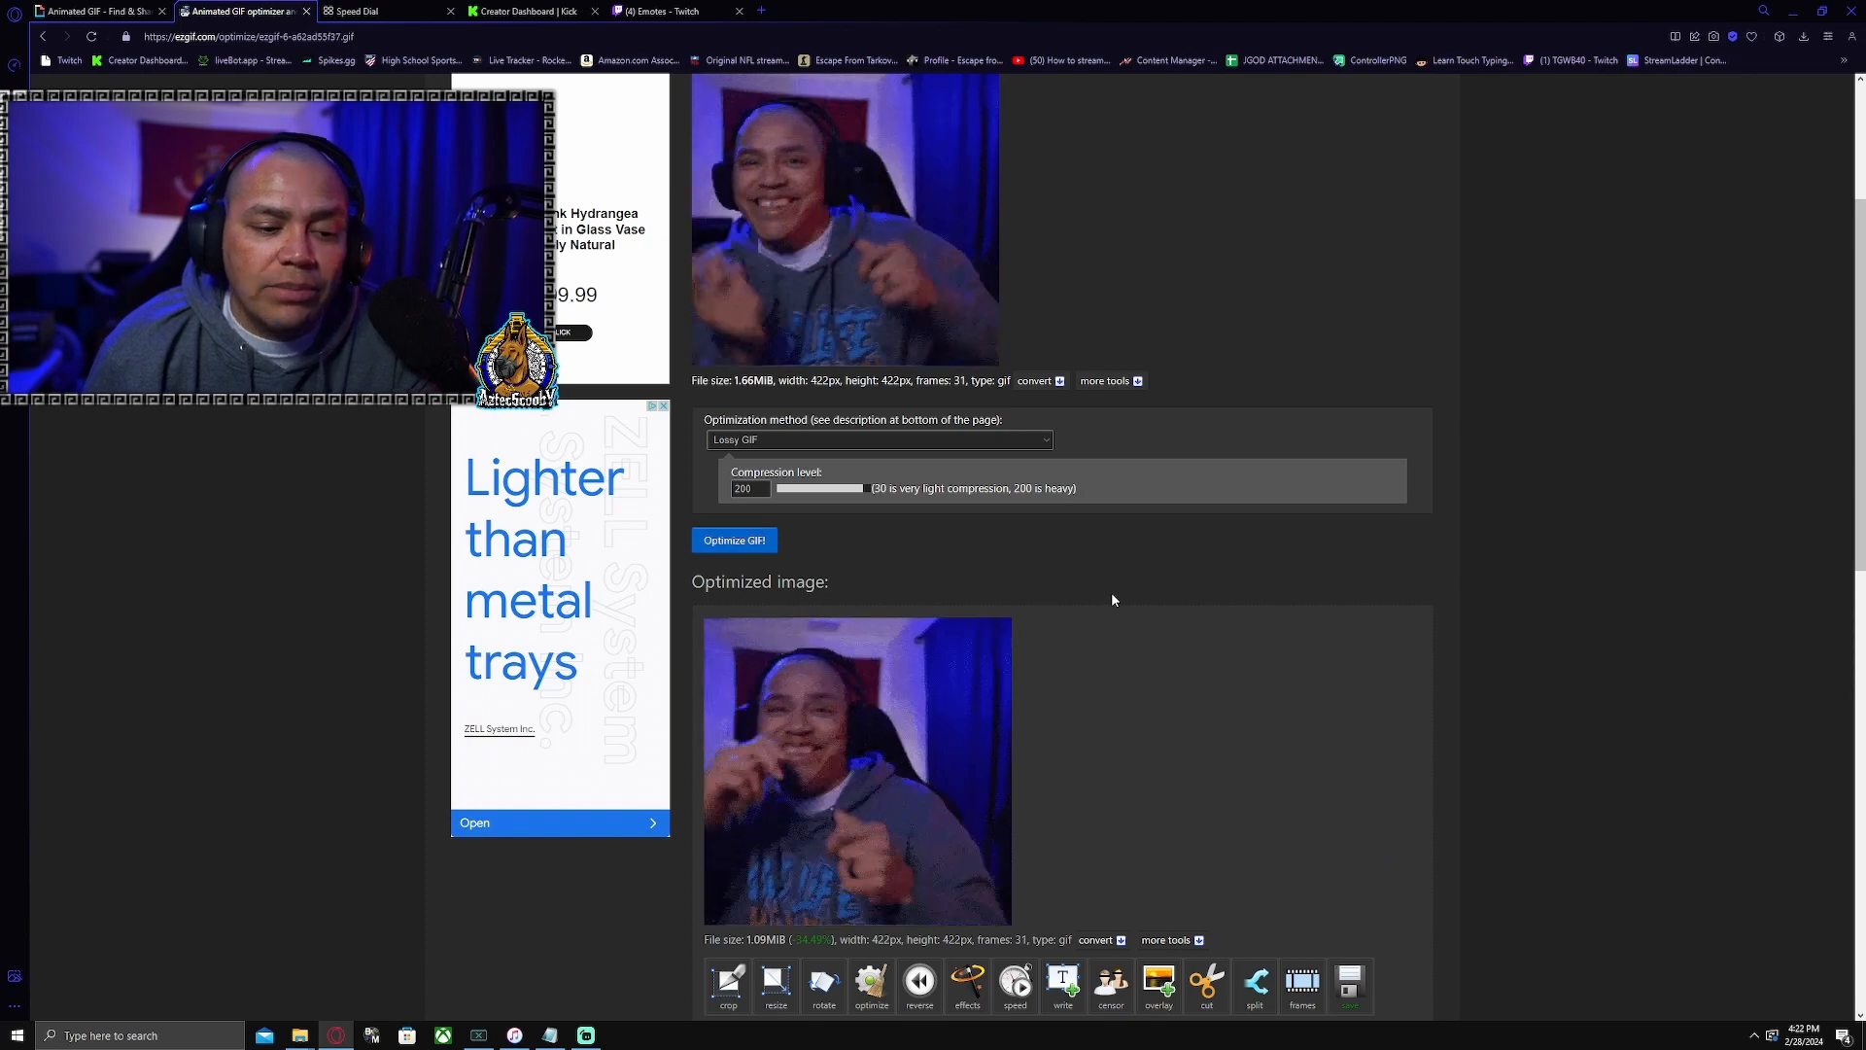
scroll("down", 3)
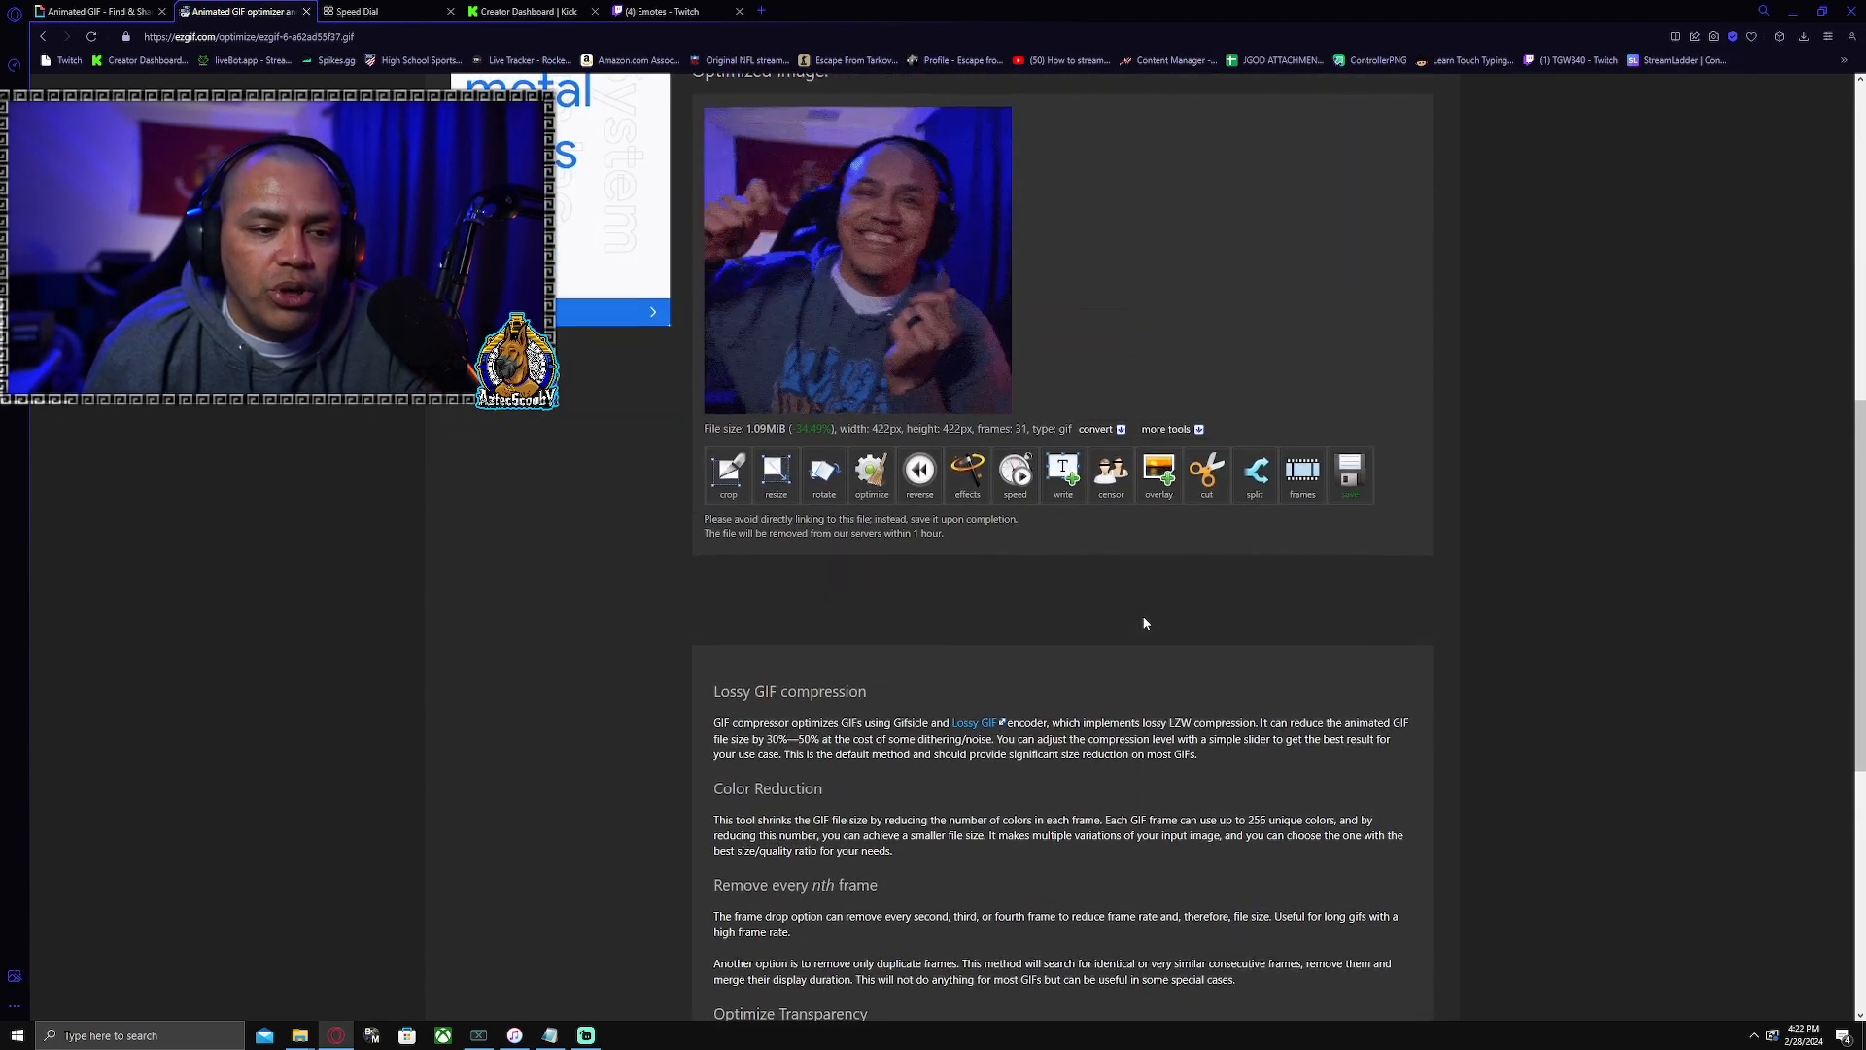
scroll("up", 3)
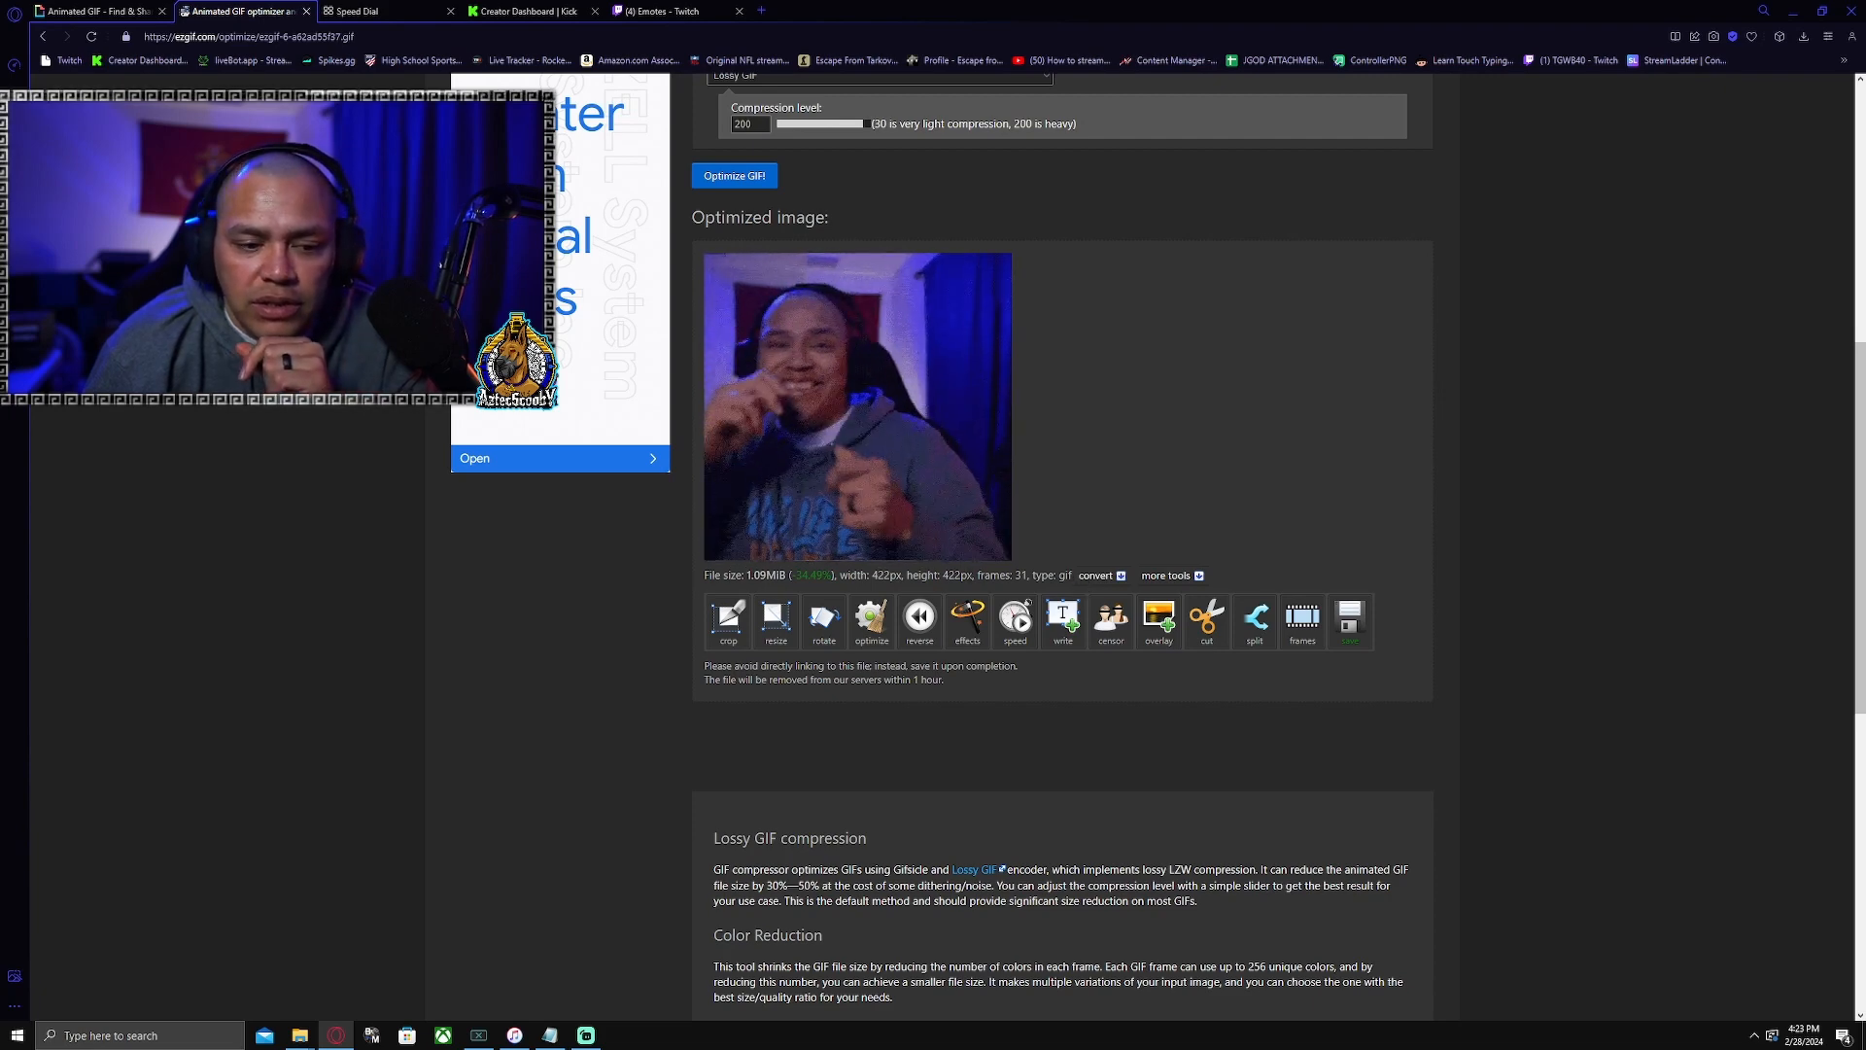
scroll("down", 3)
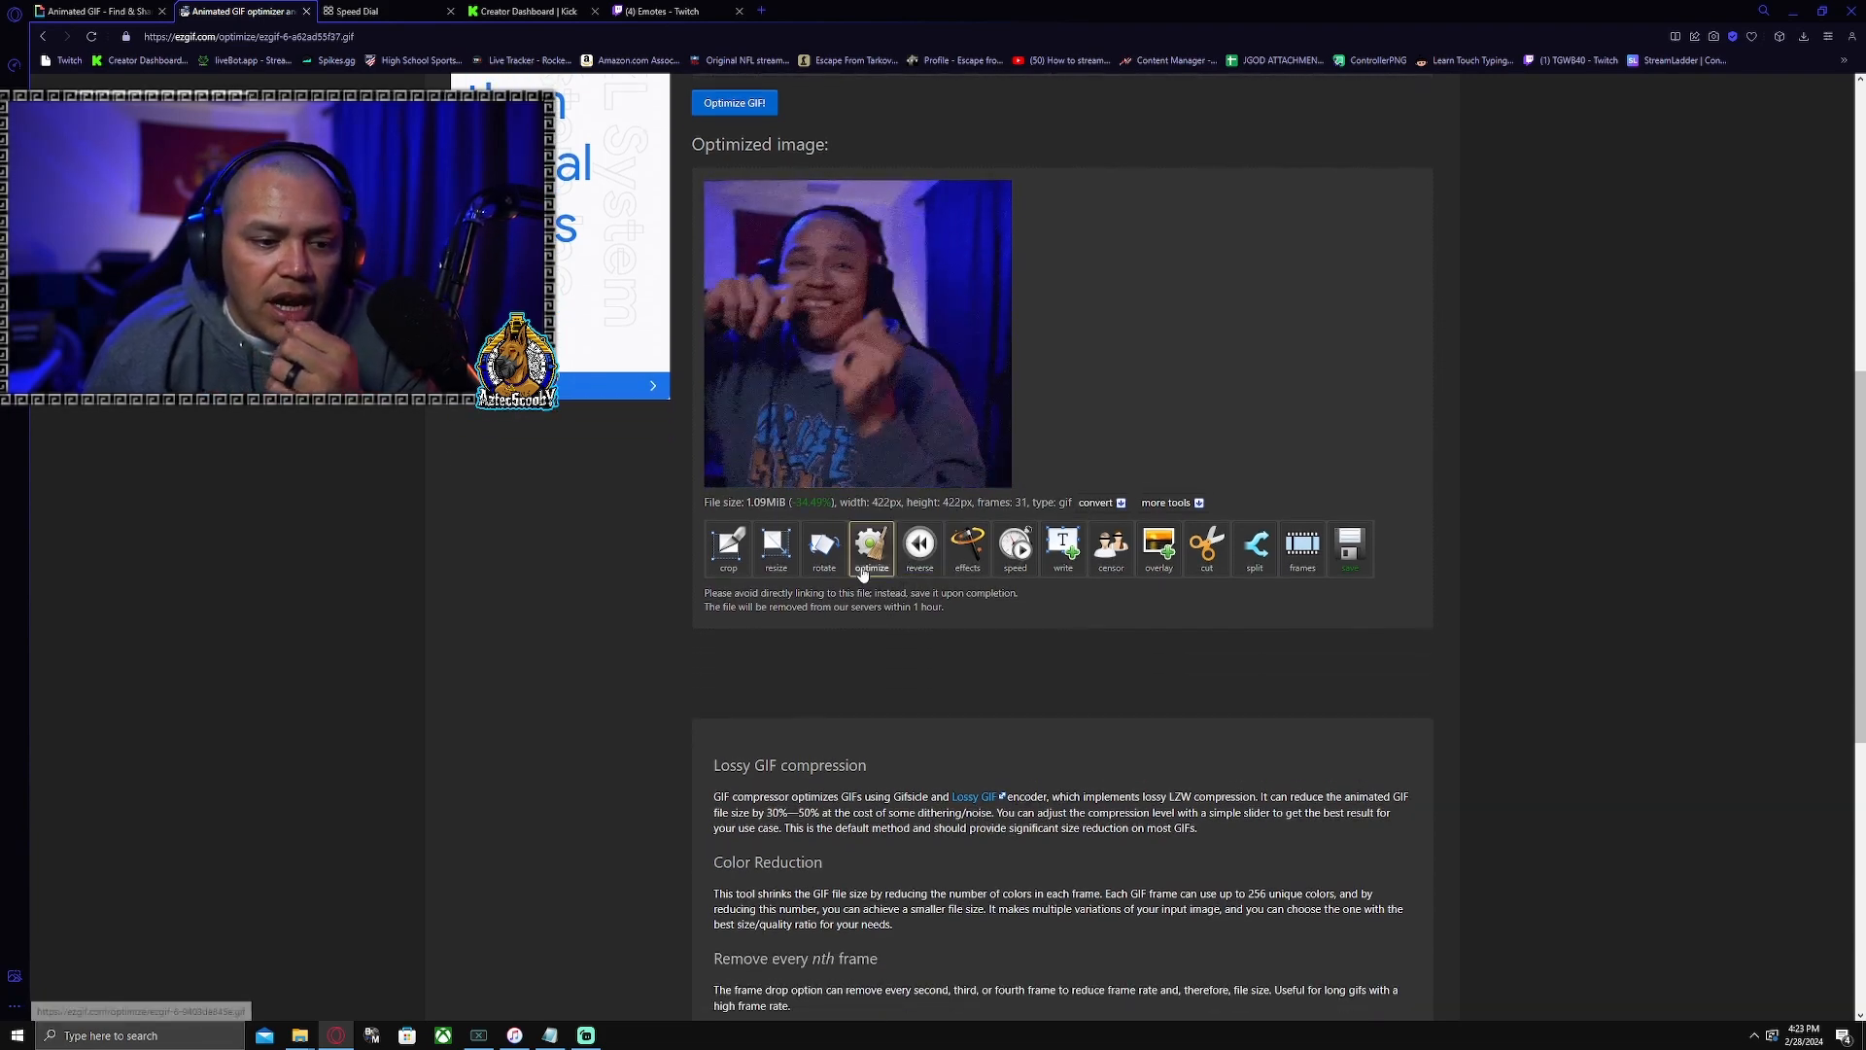
mouse_move(728, 547)
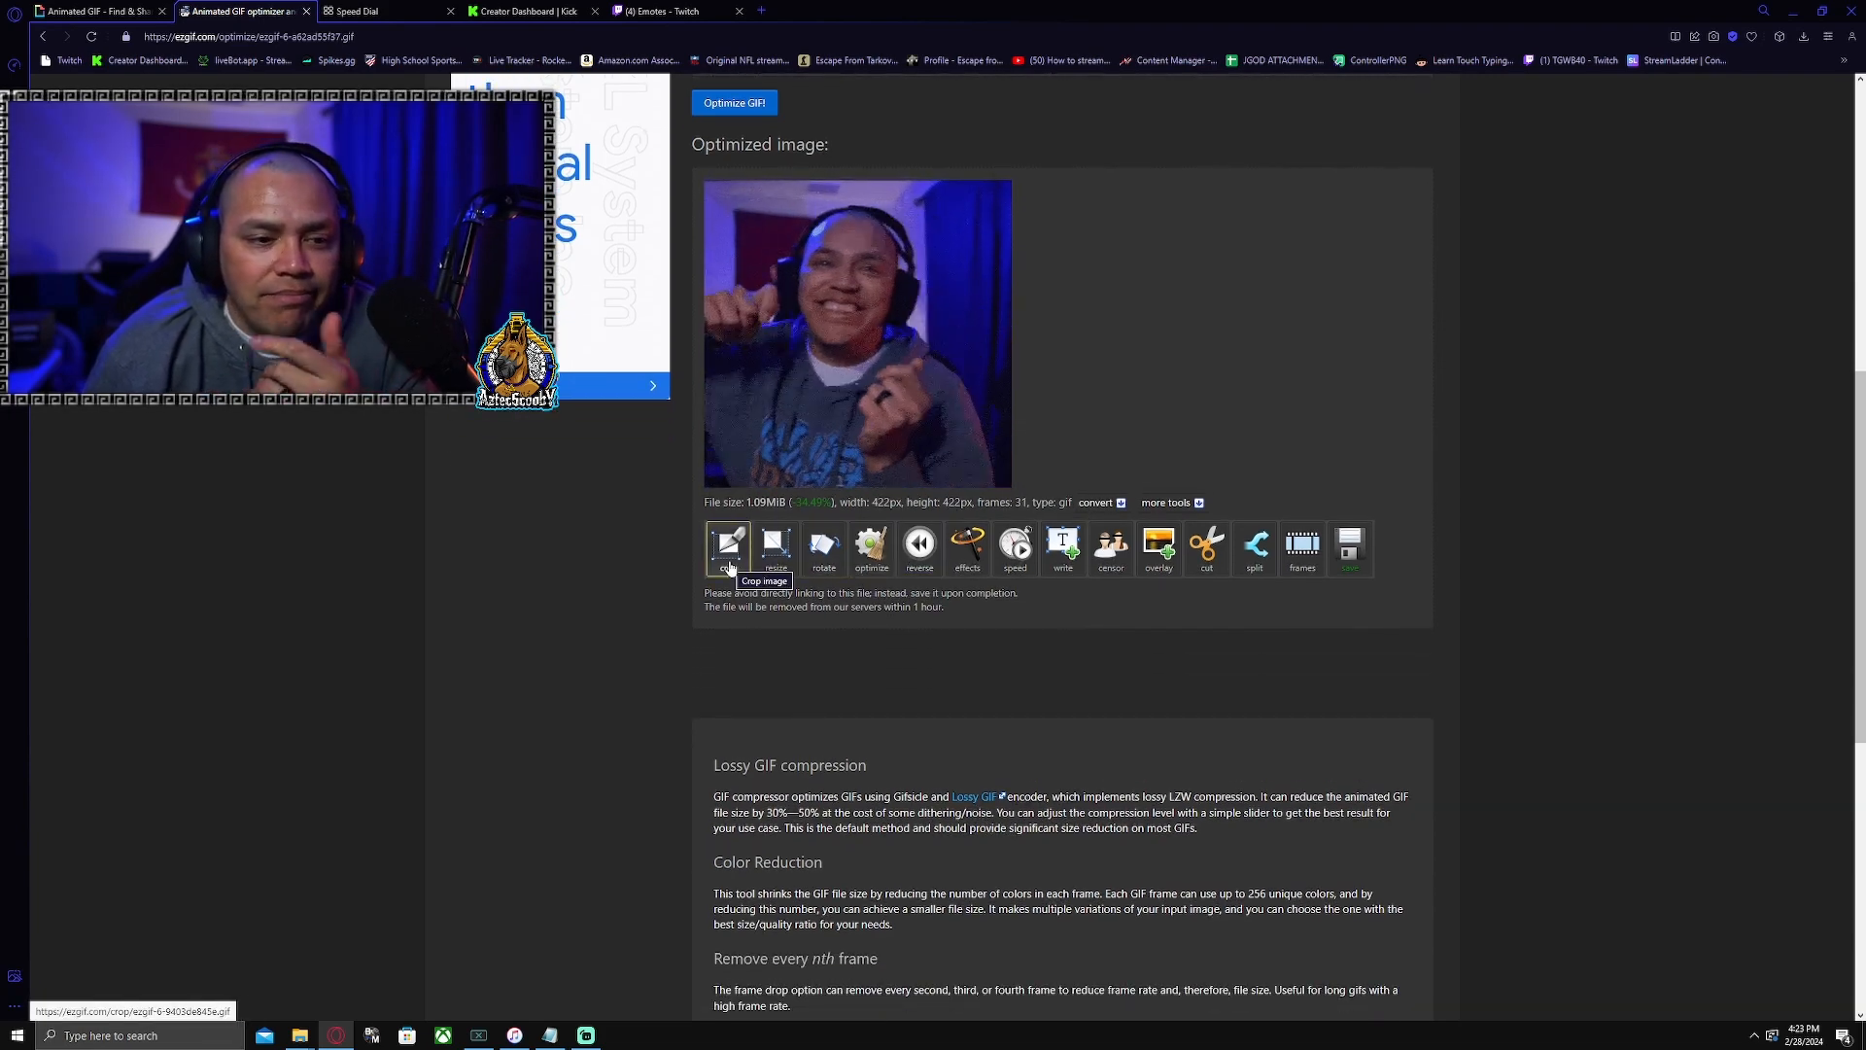
Resize the 1.09MiB clip to 400×400 pixels, producing a 3.57MiB GIF.
left_click(774, 547)
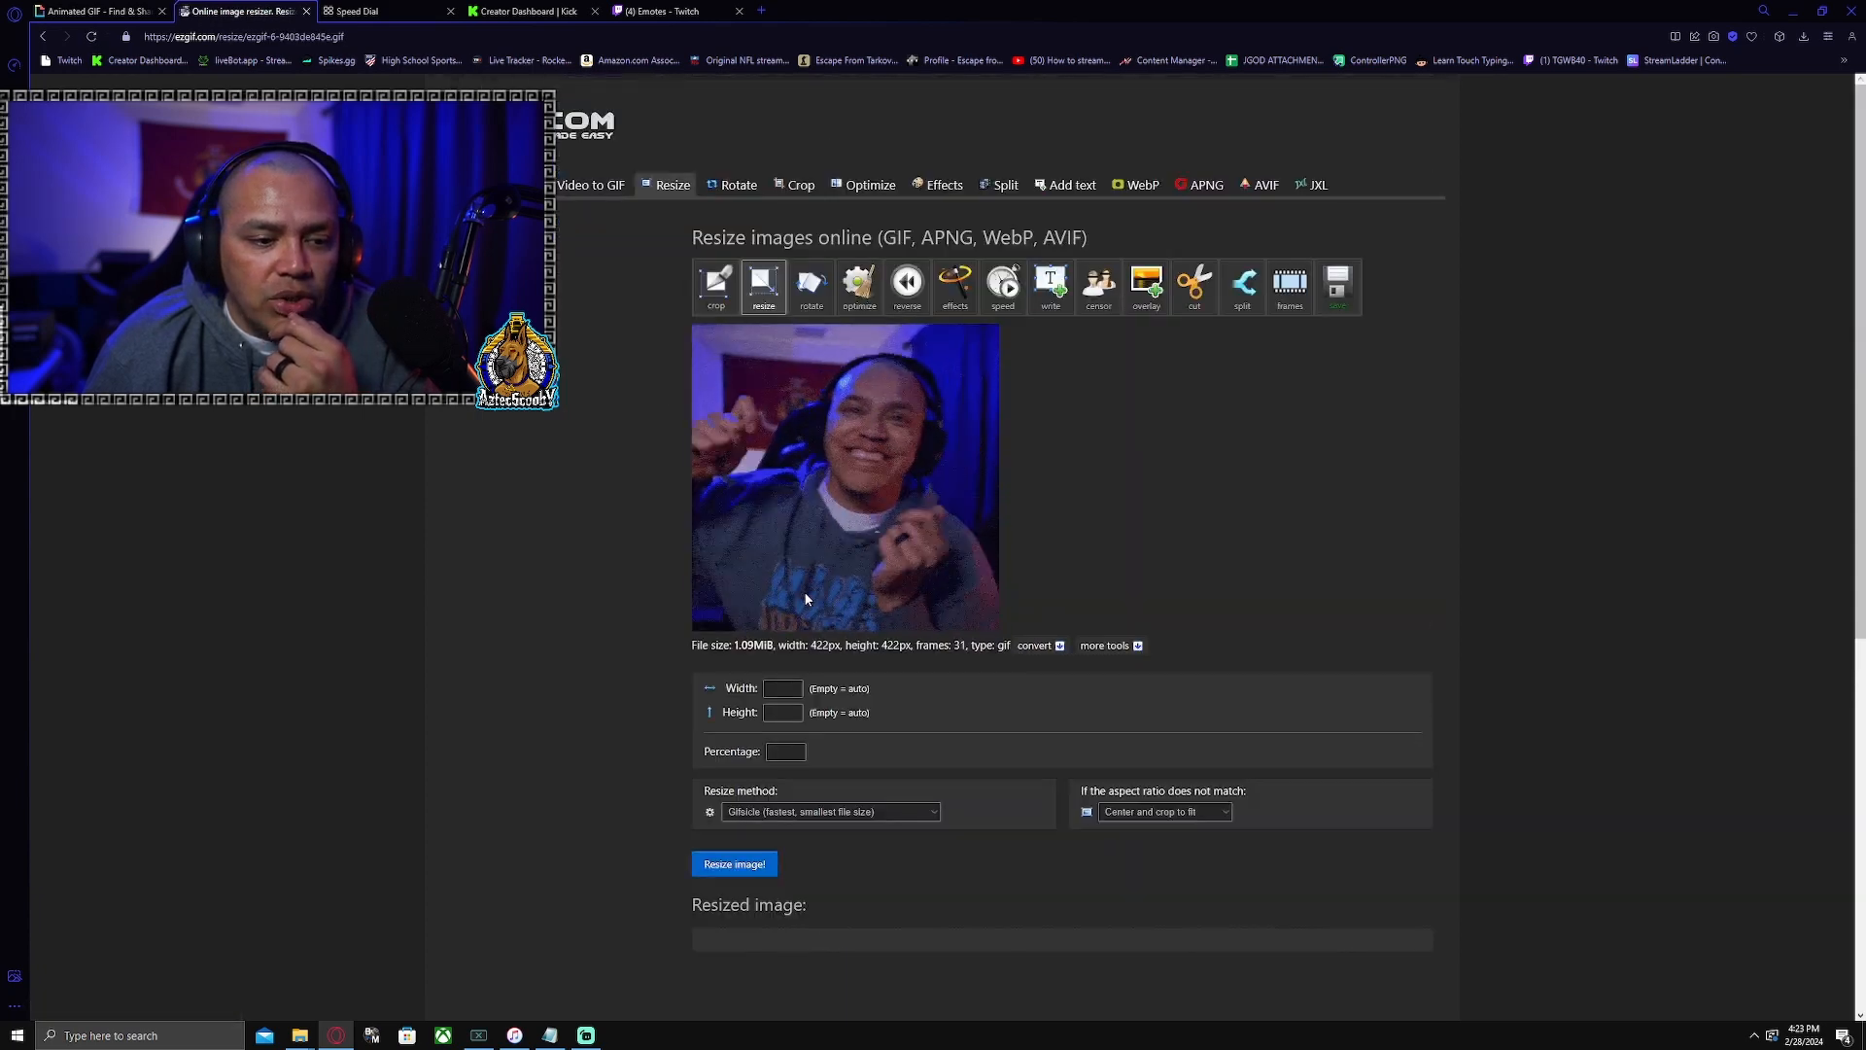
left_click(782, 688)
type("400")
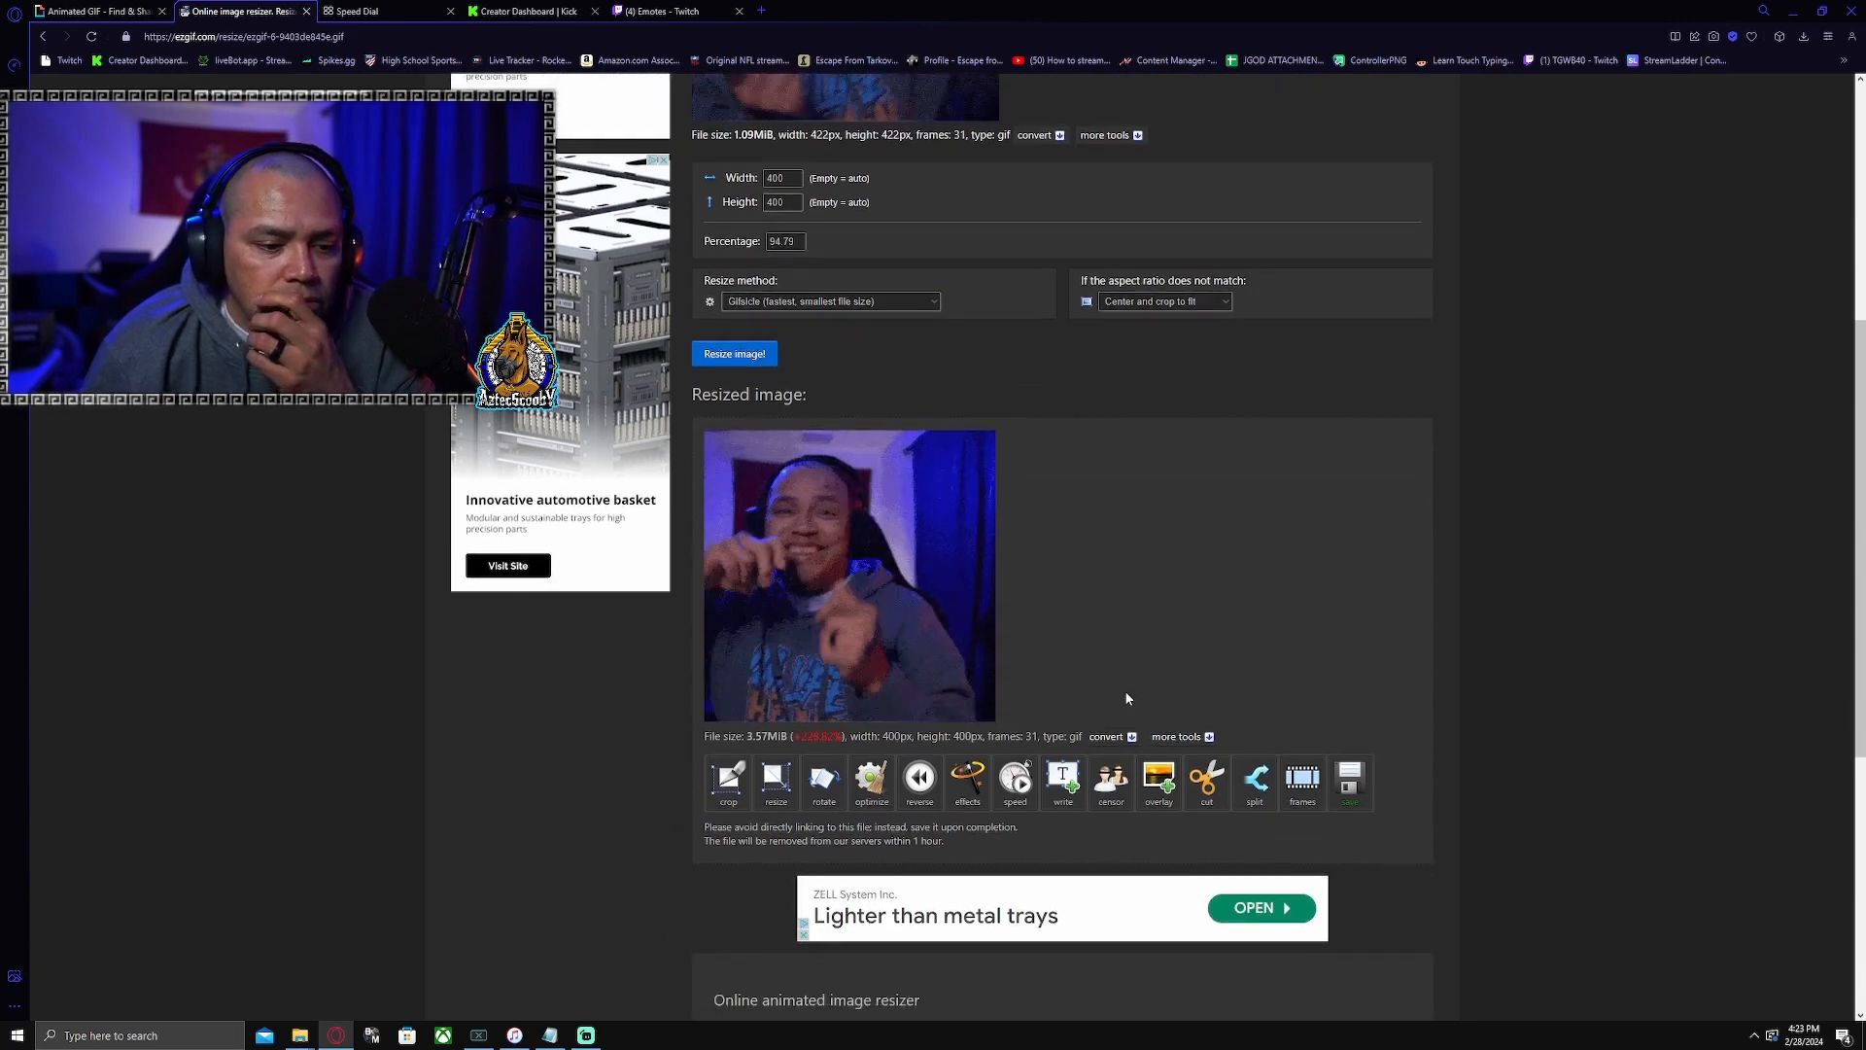
scroll("up", 3)
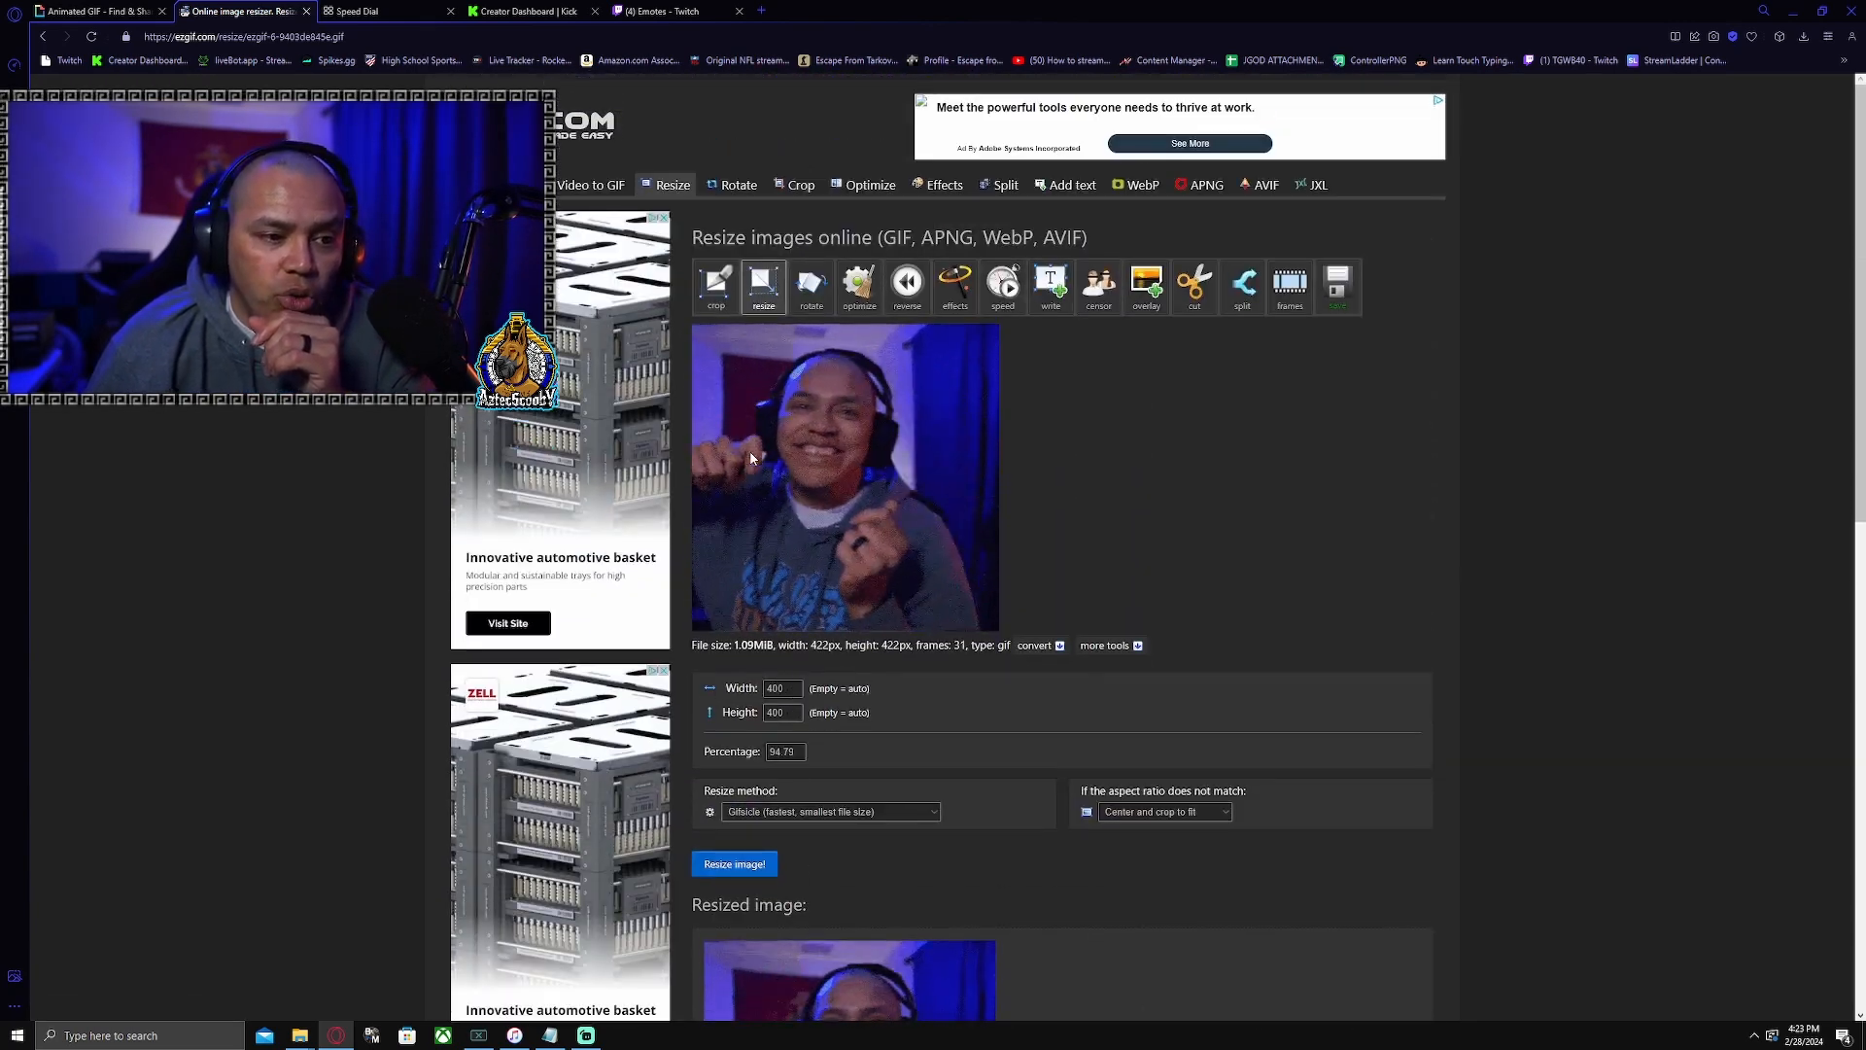
Crop the clip to a 354×354 square (1.8MiB), then set a 196×391 crop area.
left_click(799, 185)
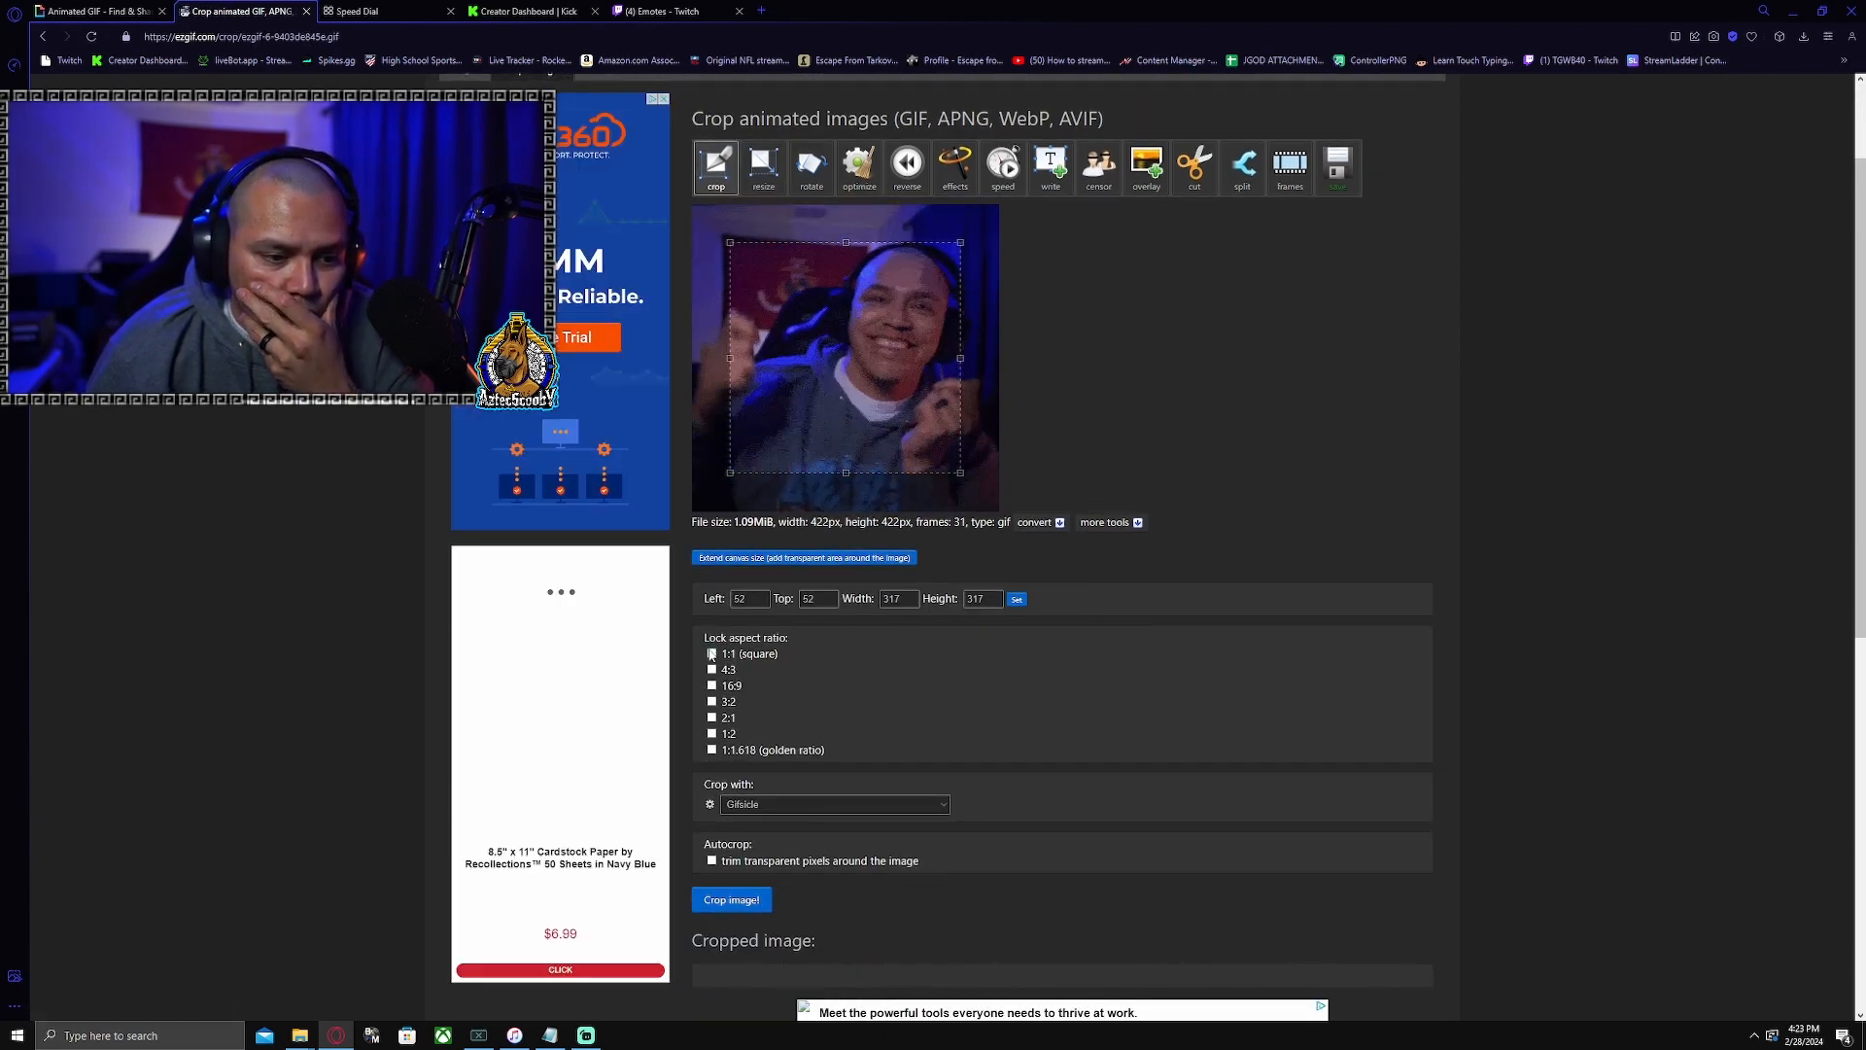
left_click(711, 653)
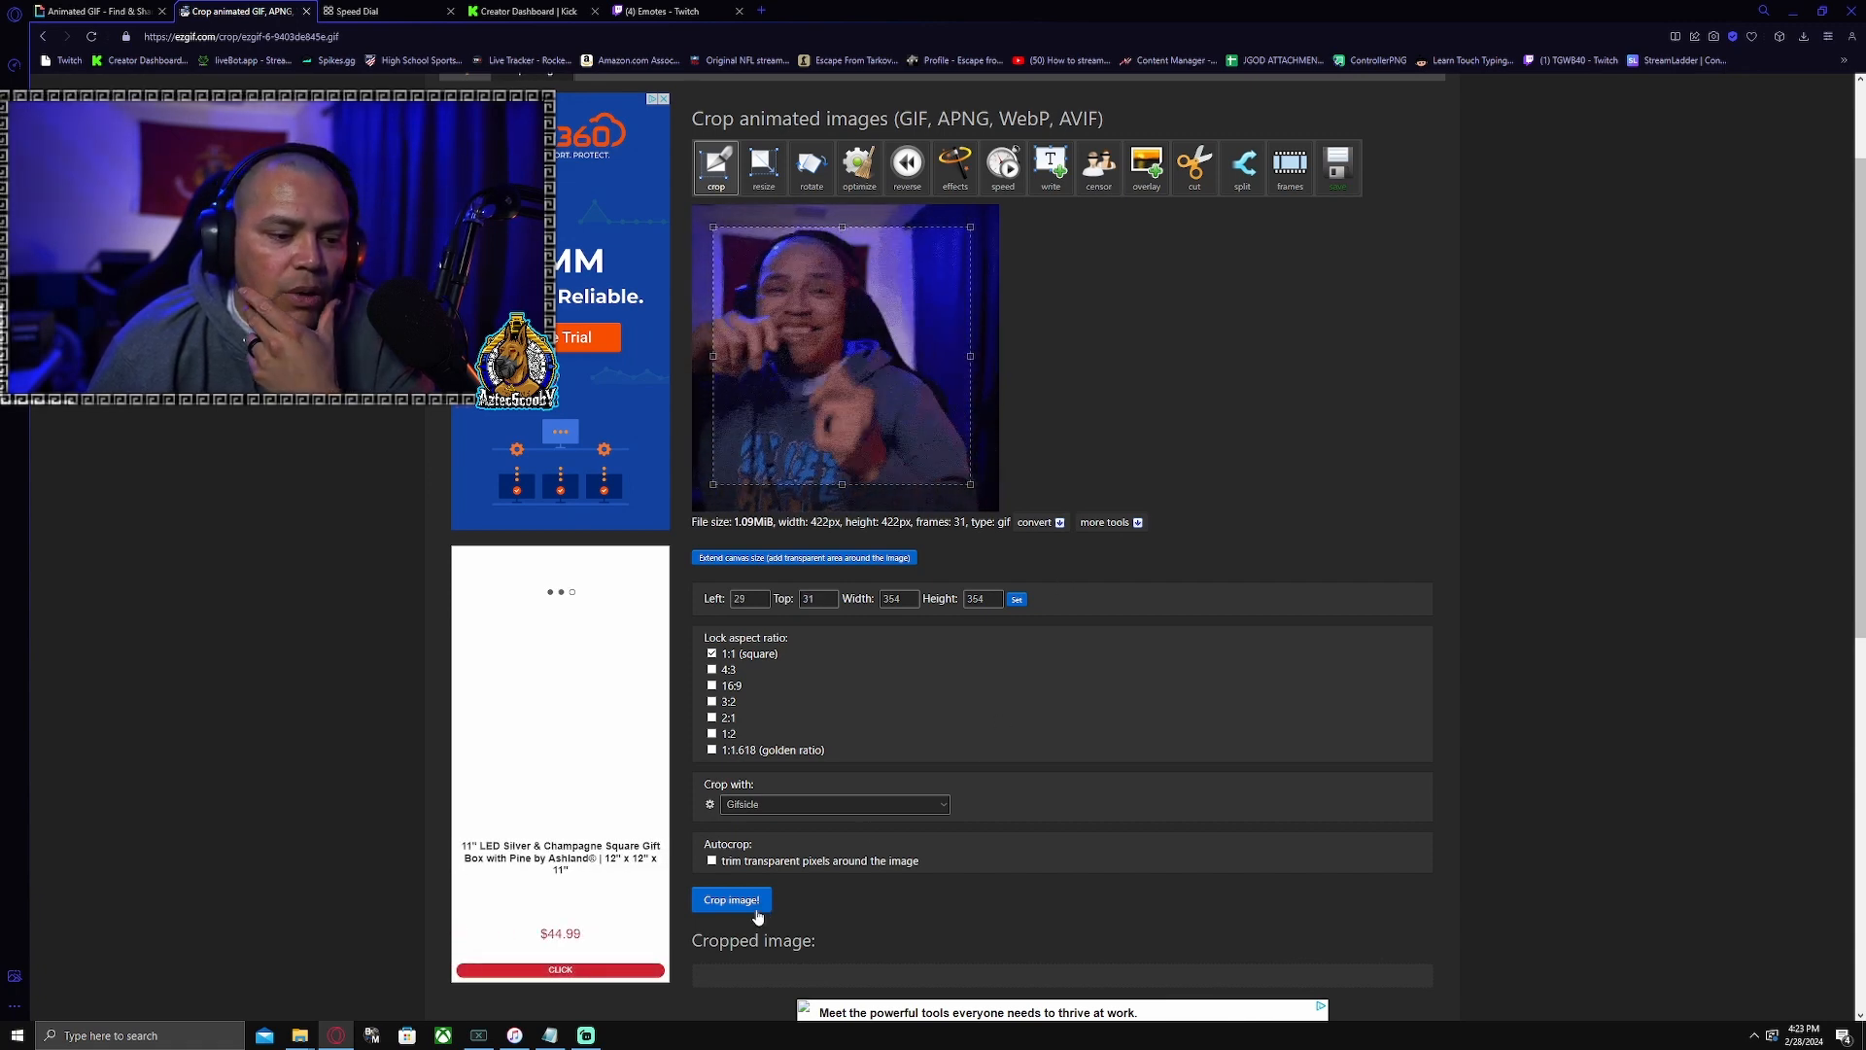
left_click(731, 898)
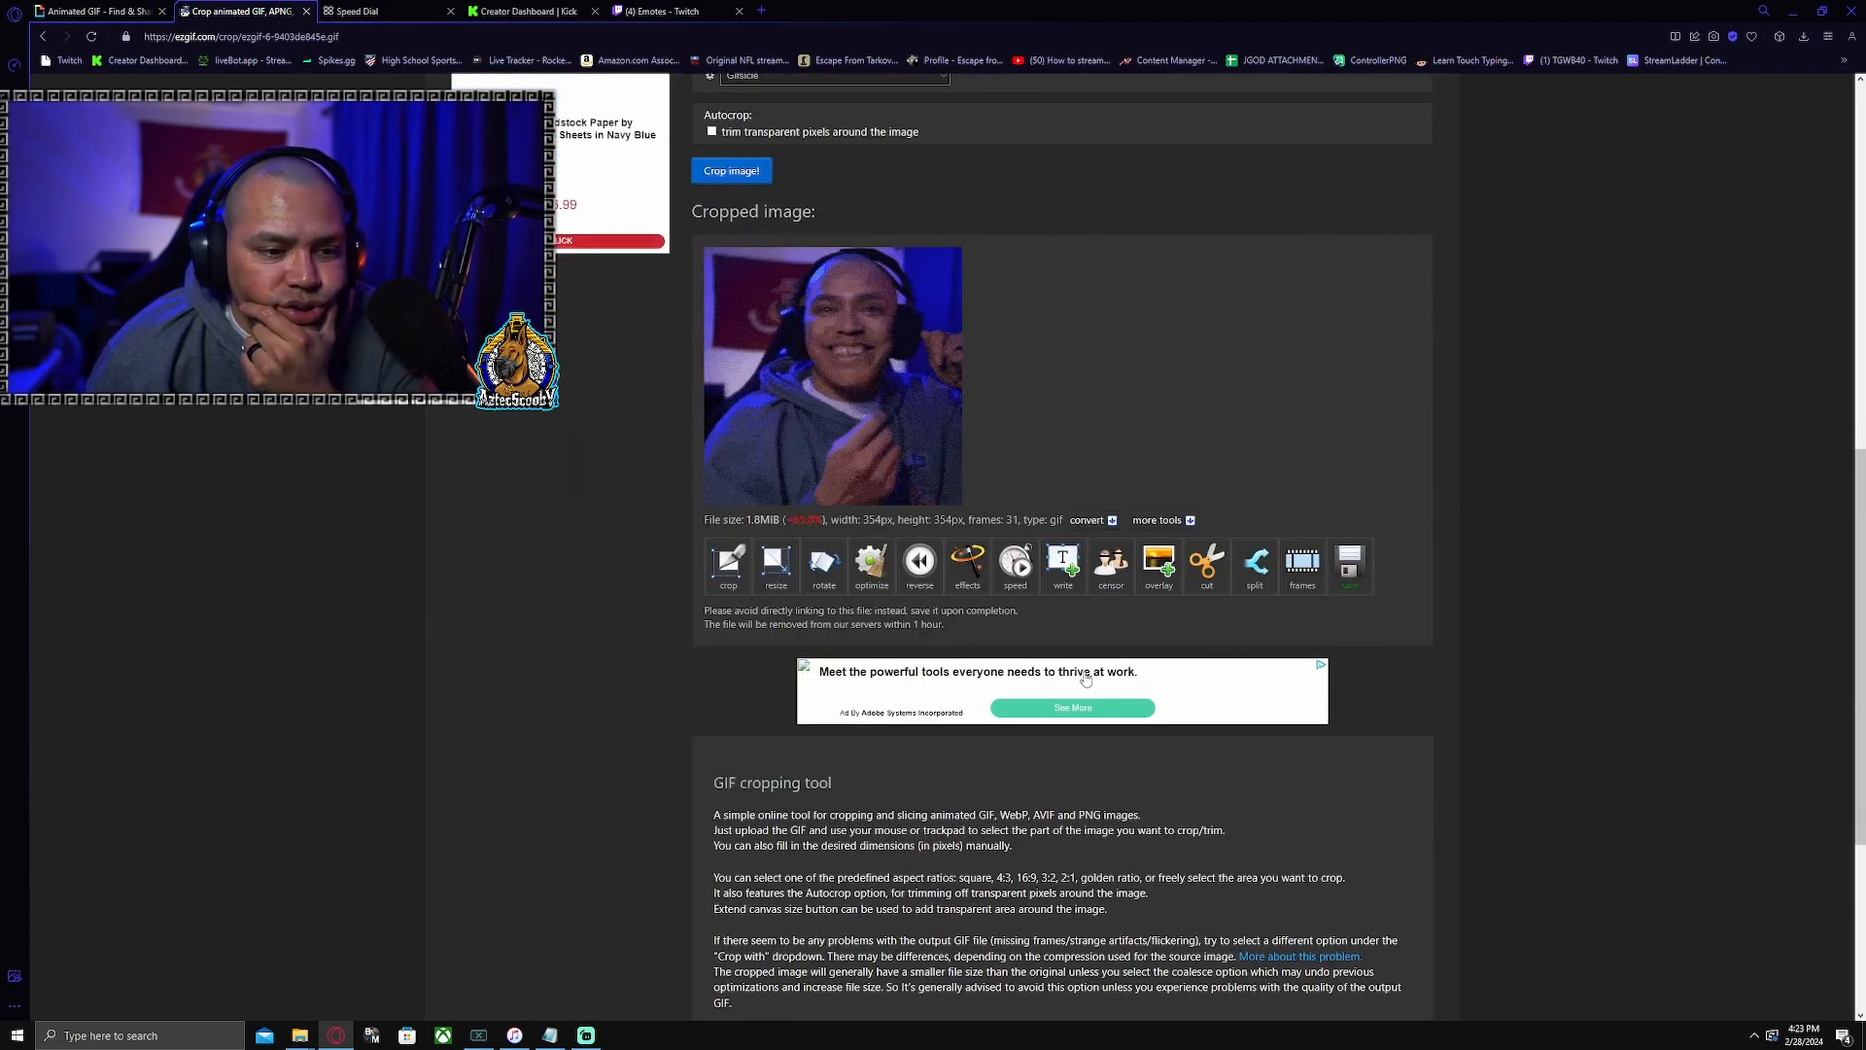
scroll("up", 3)
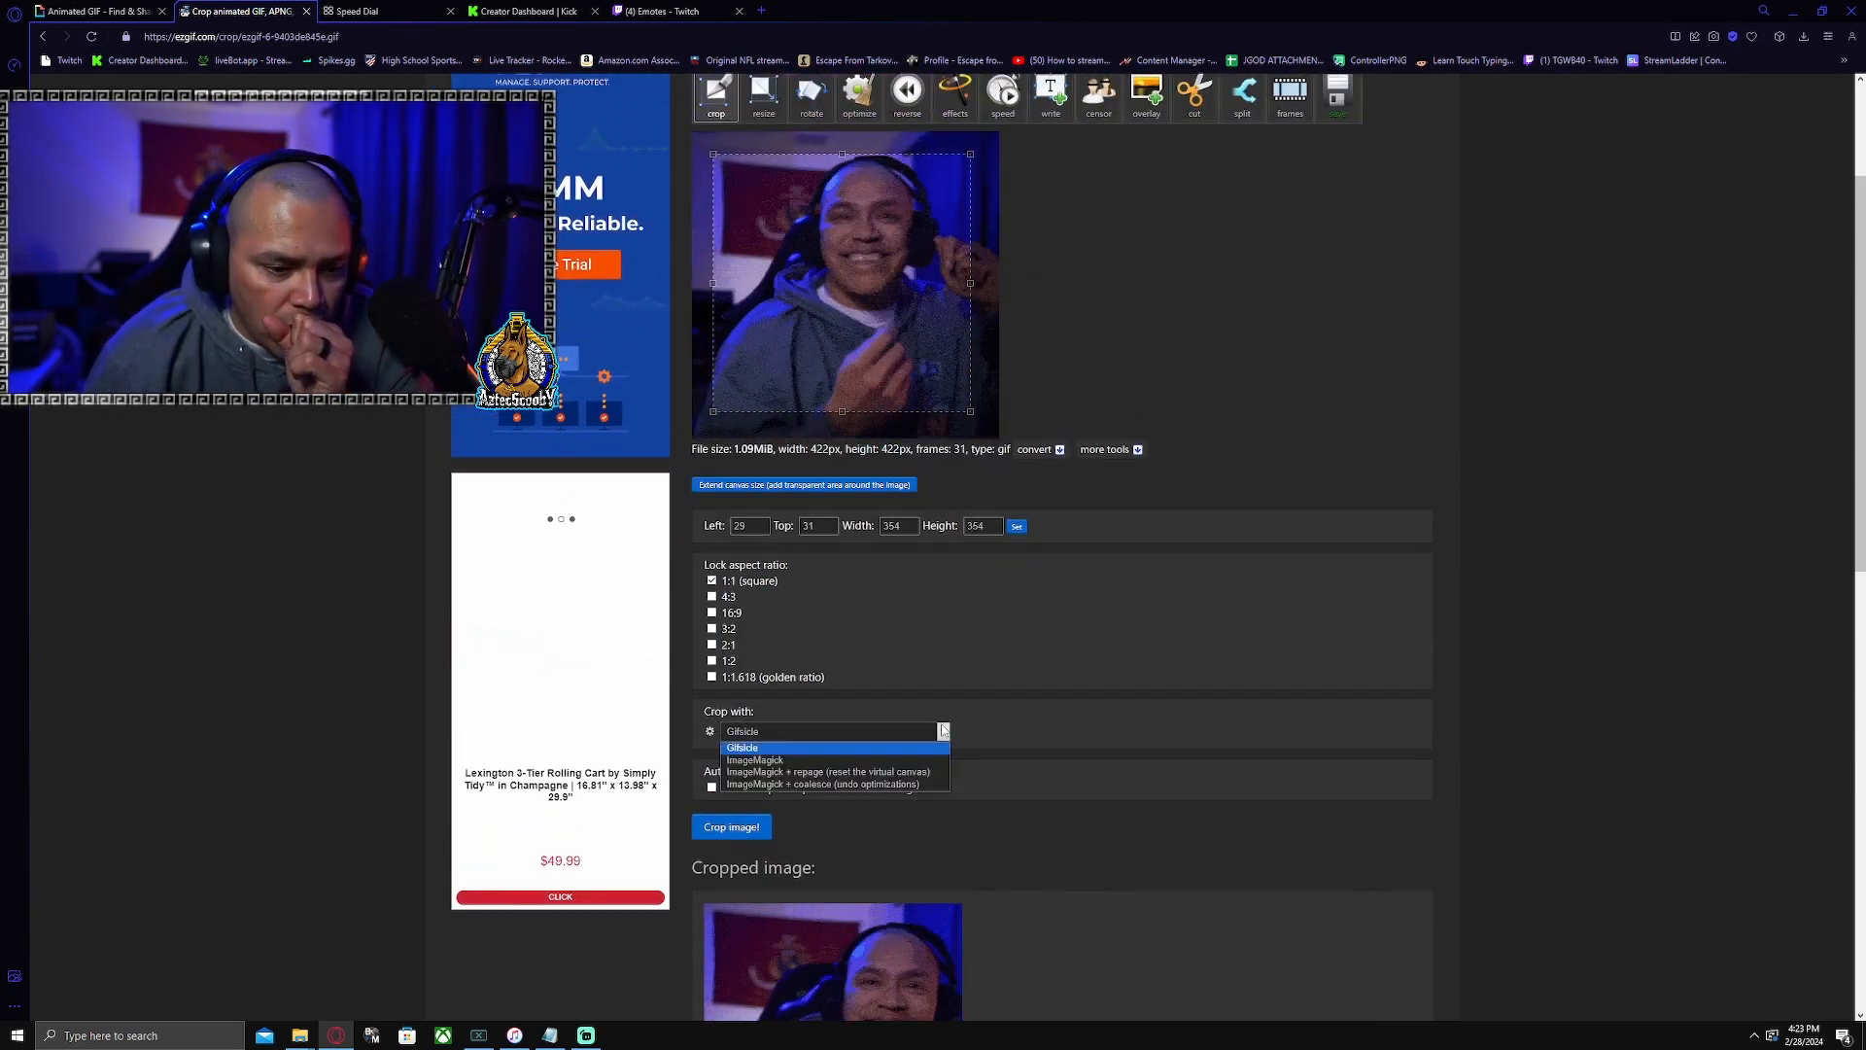
left_click(741, 747)
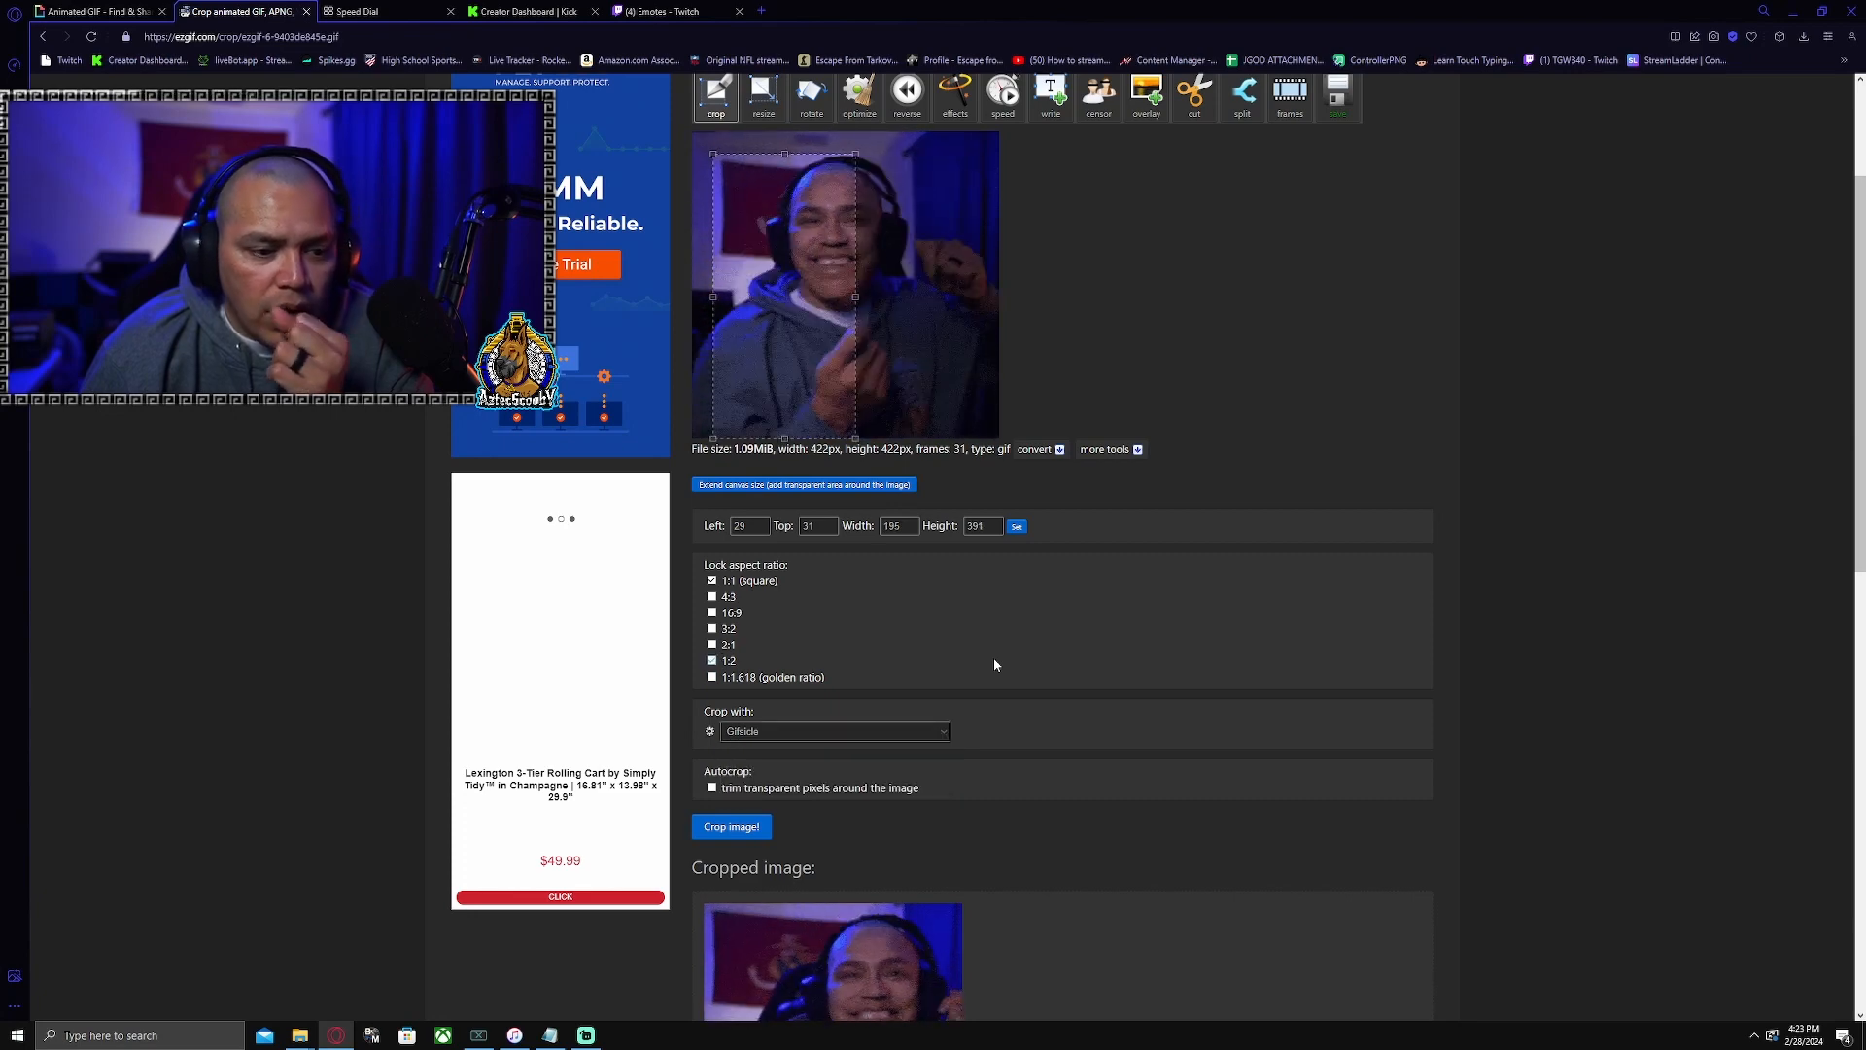
scroll("up", 3)
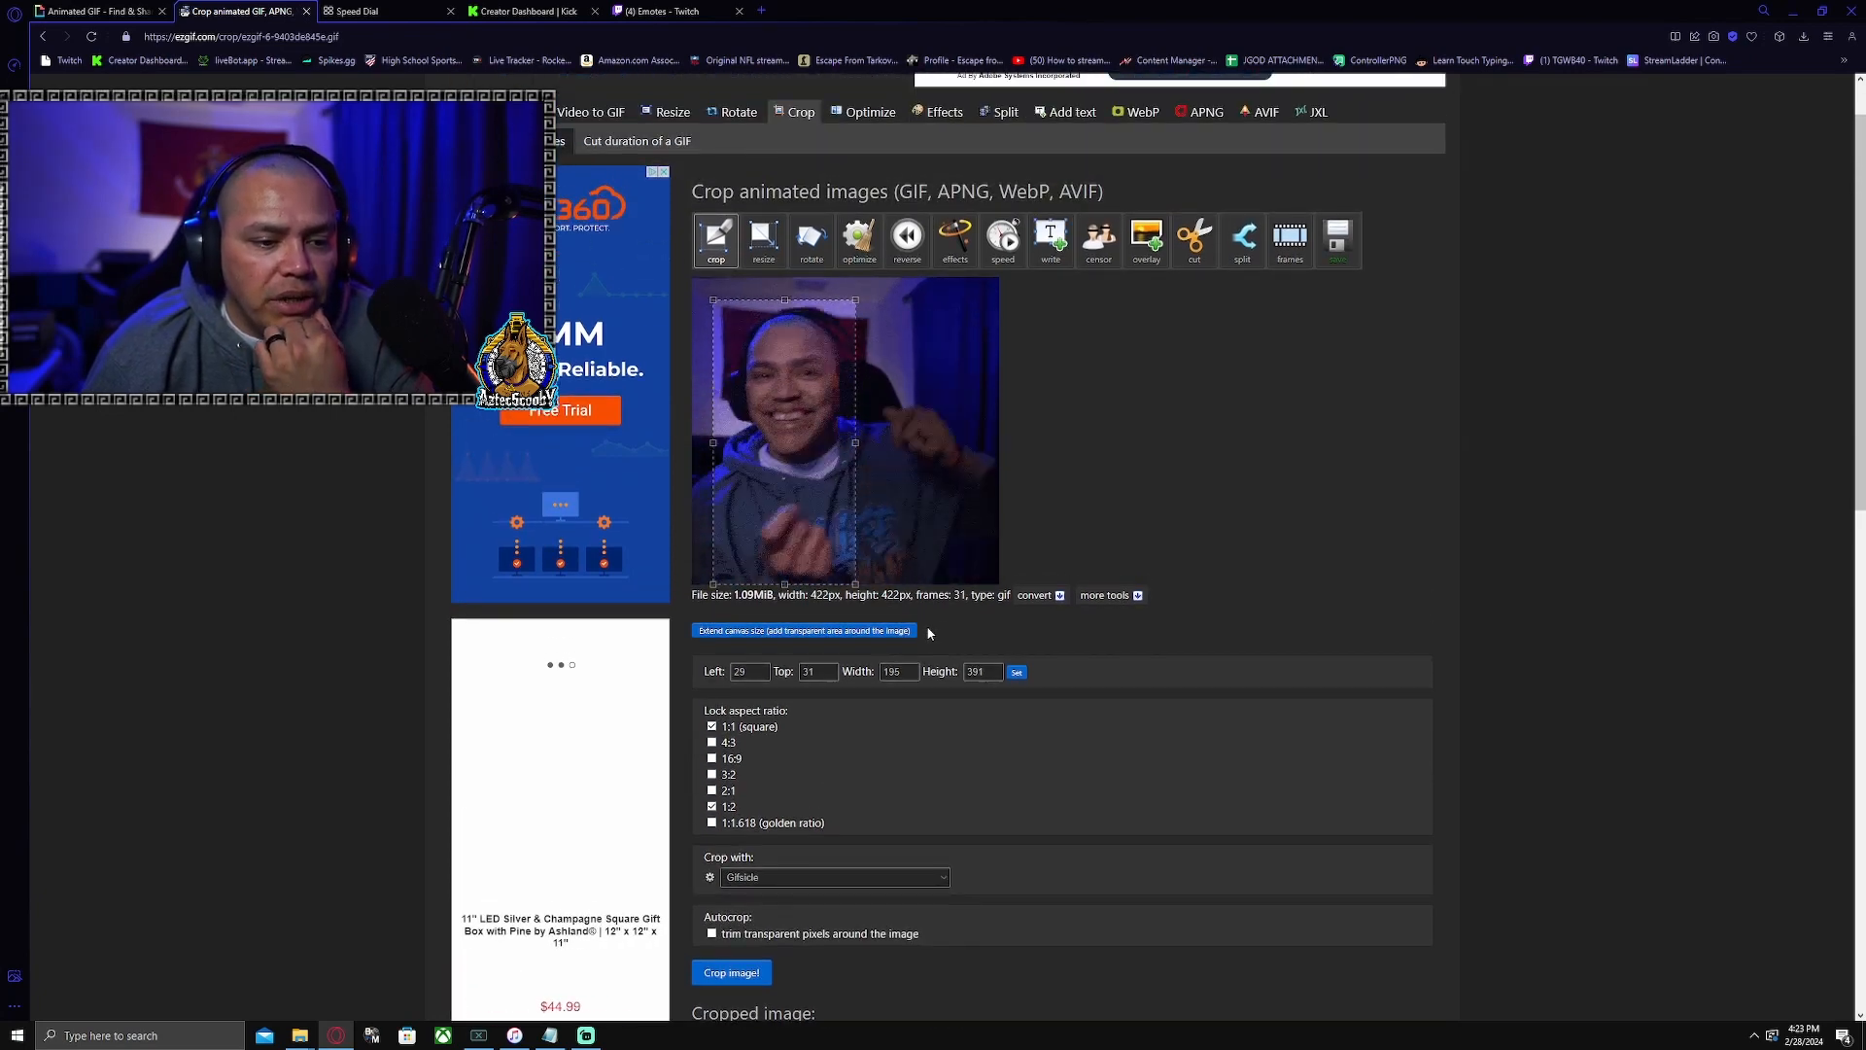
scroll("down", 3)
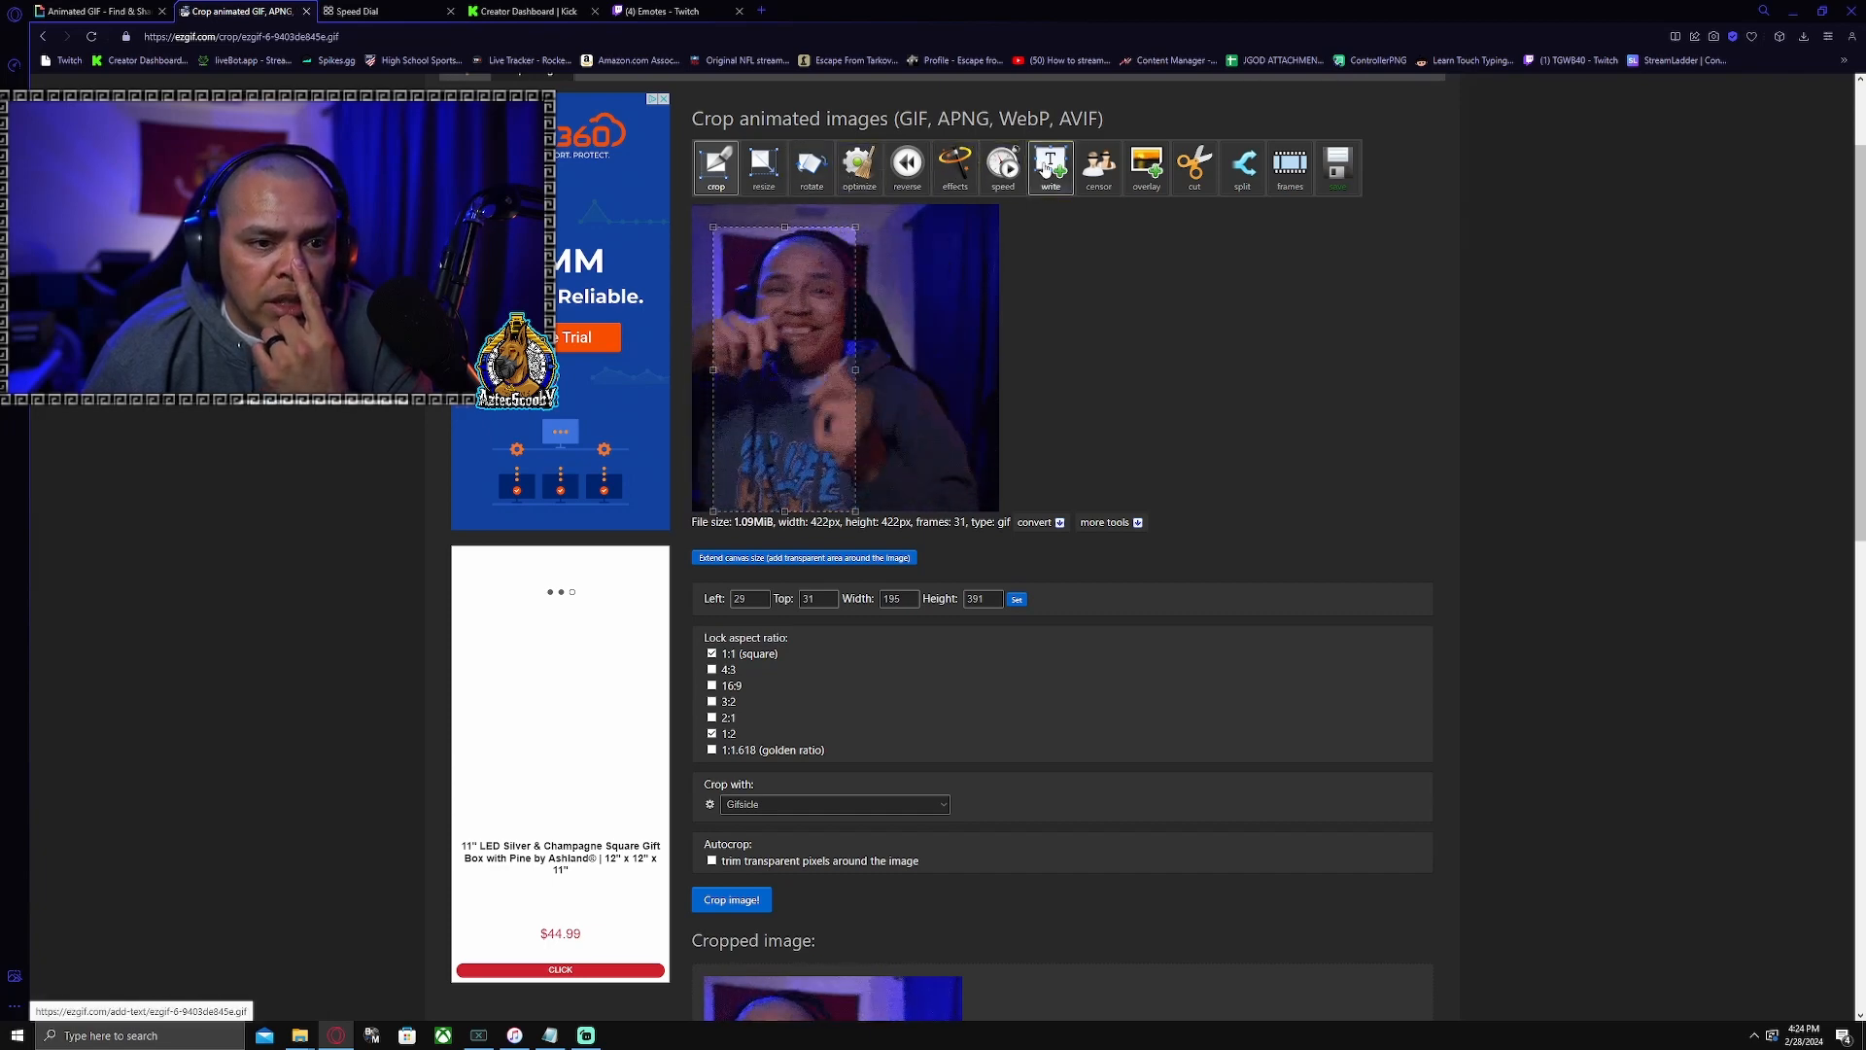
Cut the 1.09MiB clip to frames 3–29, yielding a 27-frame 0.99MiB GIF.
left_click(1193, 166)
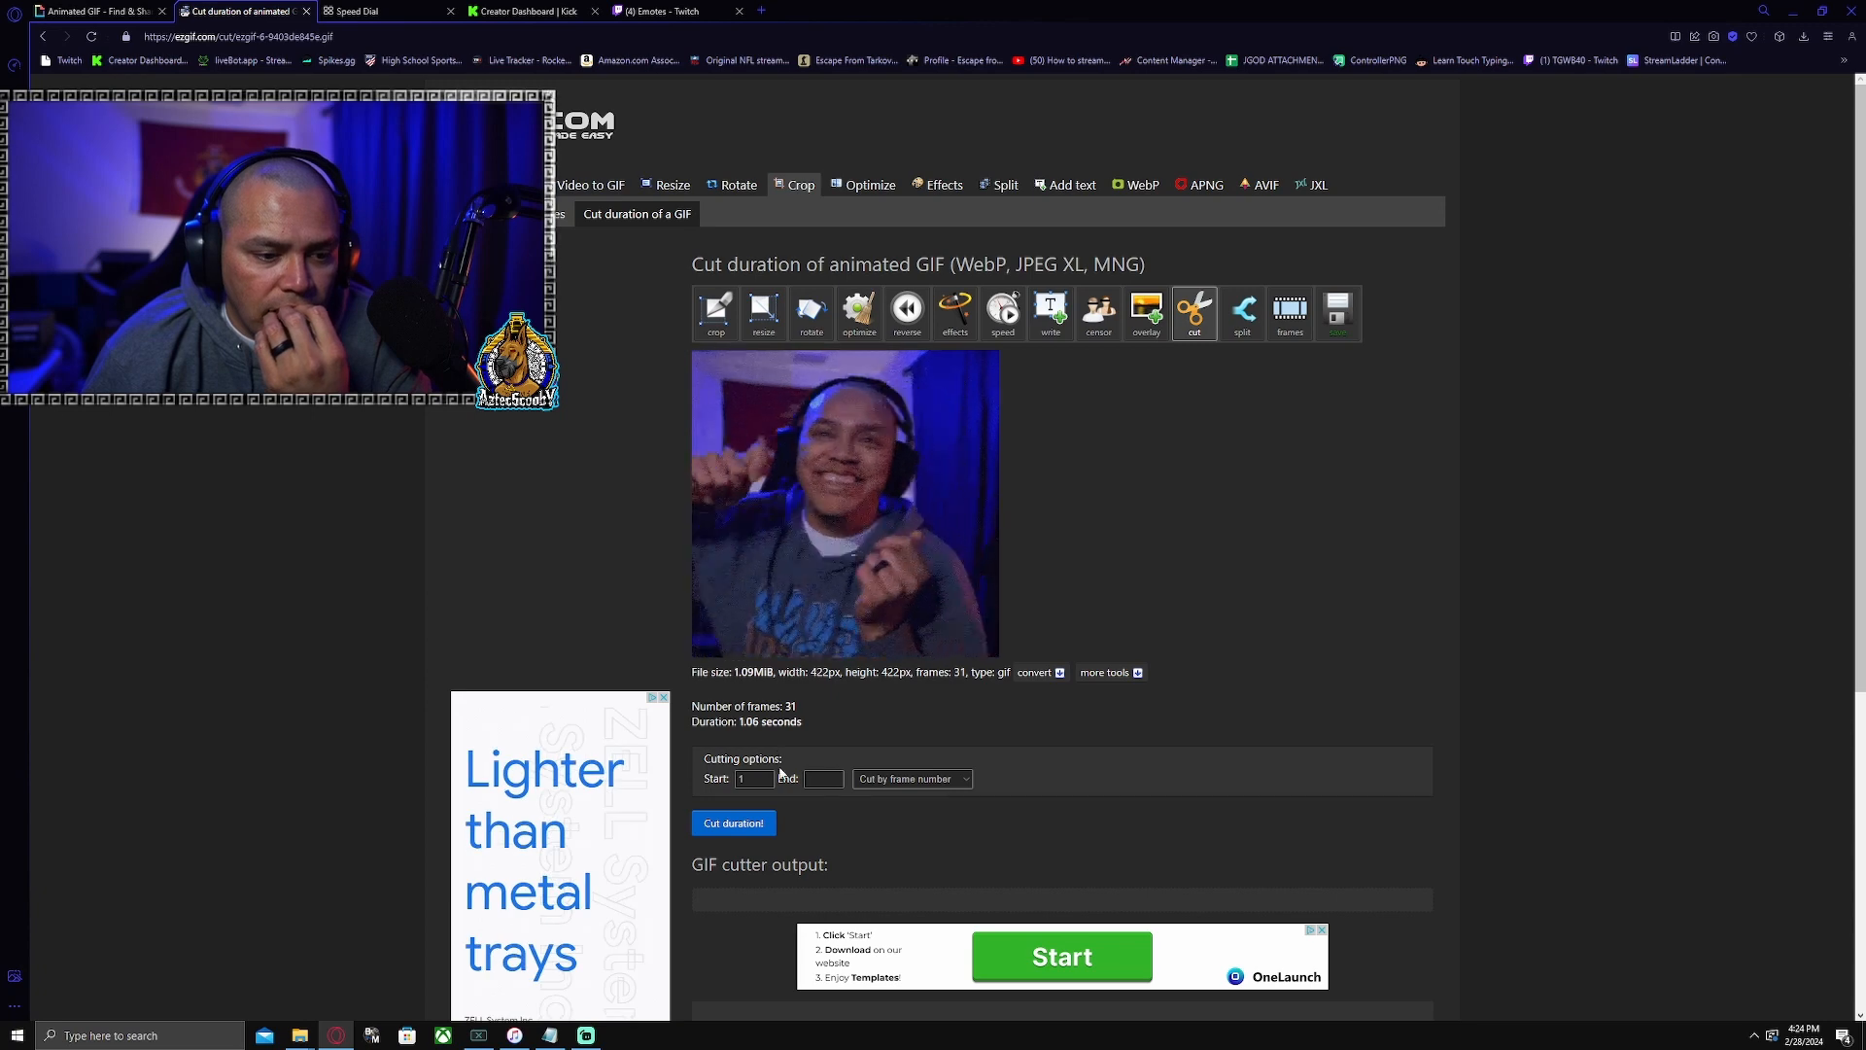
scroll("down", 3)
type("28")
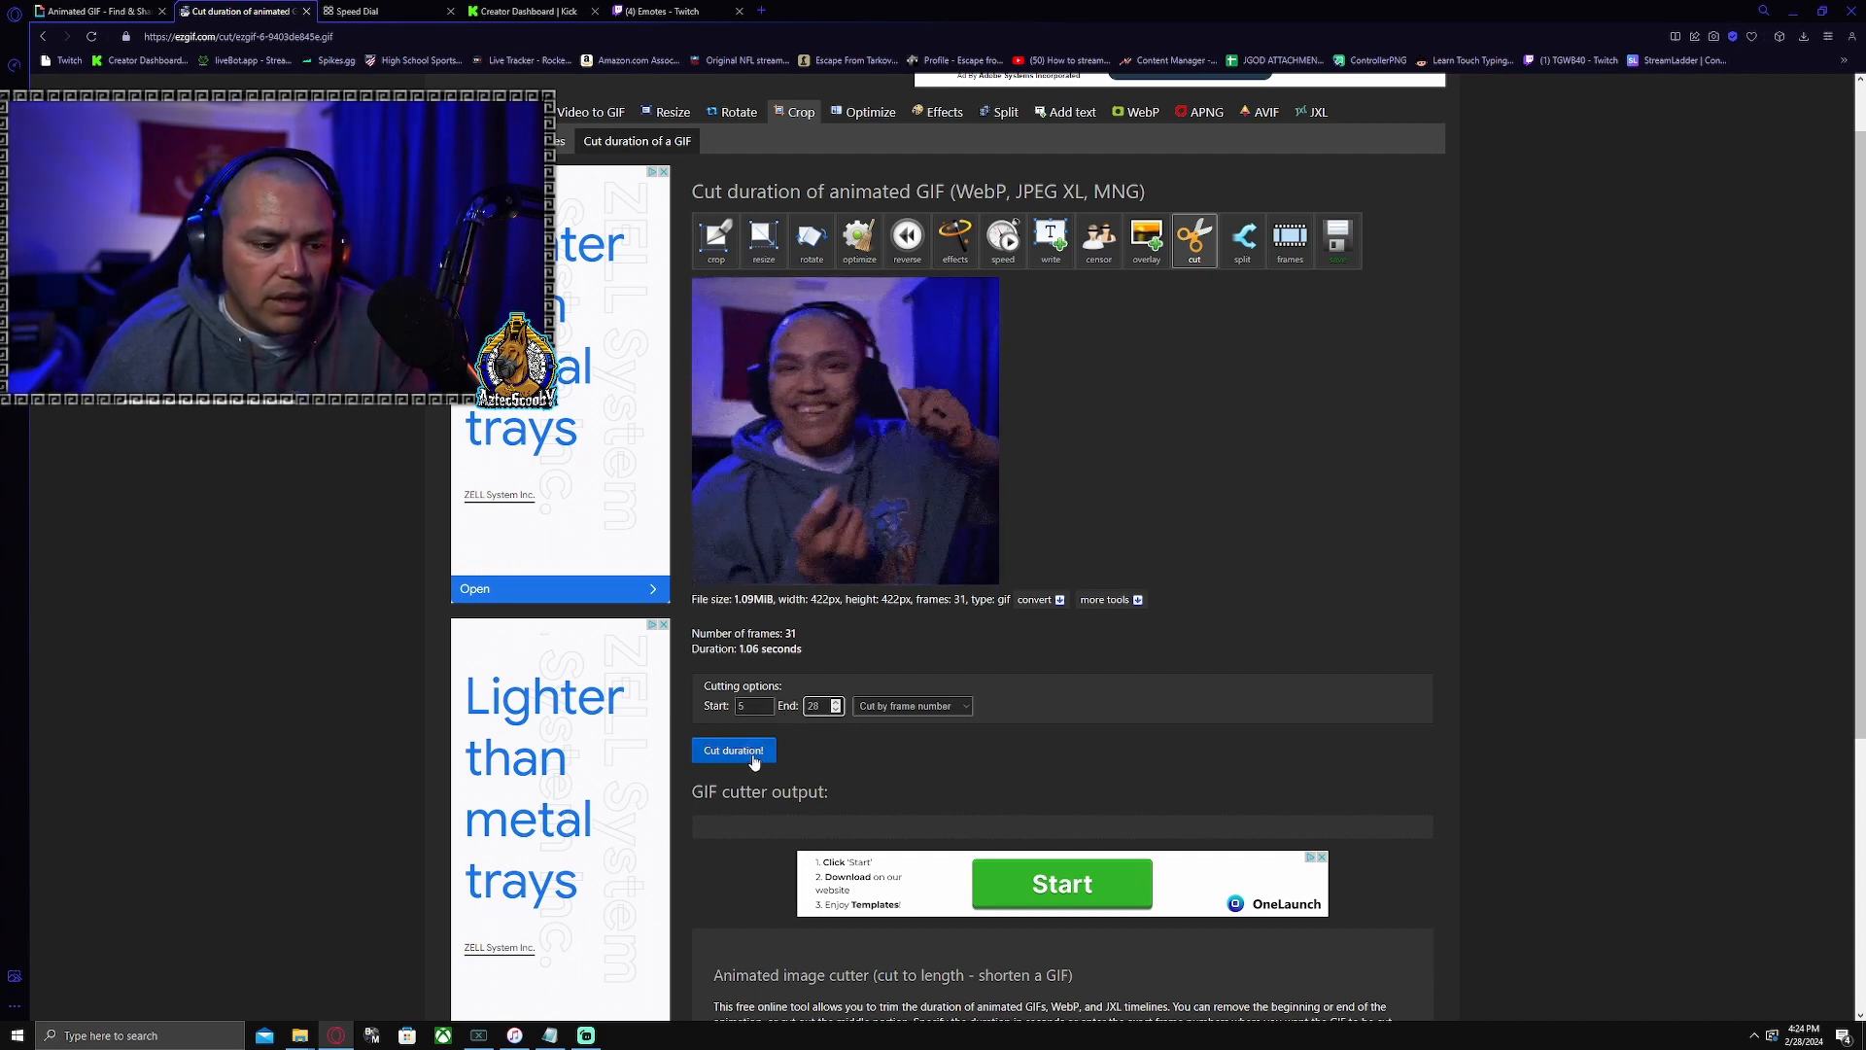
left_click(733, 749)
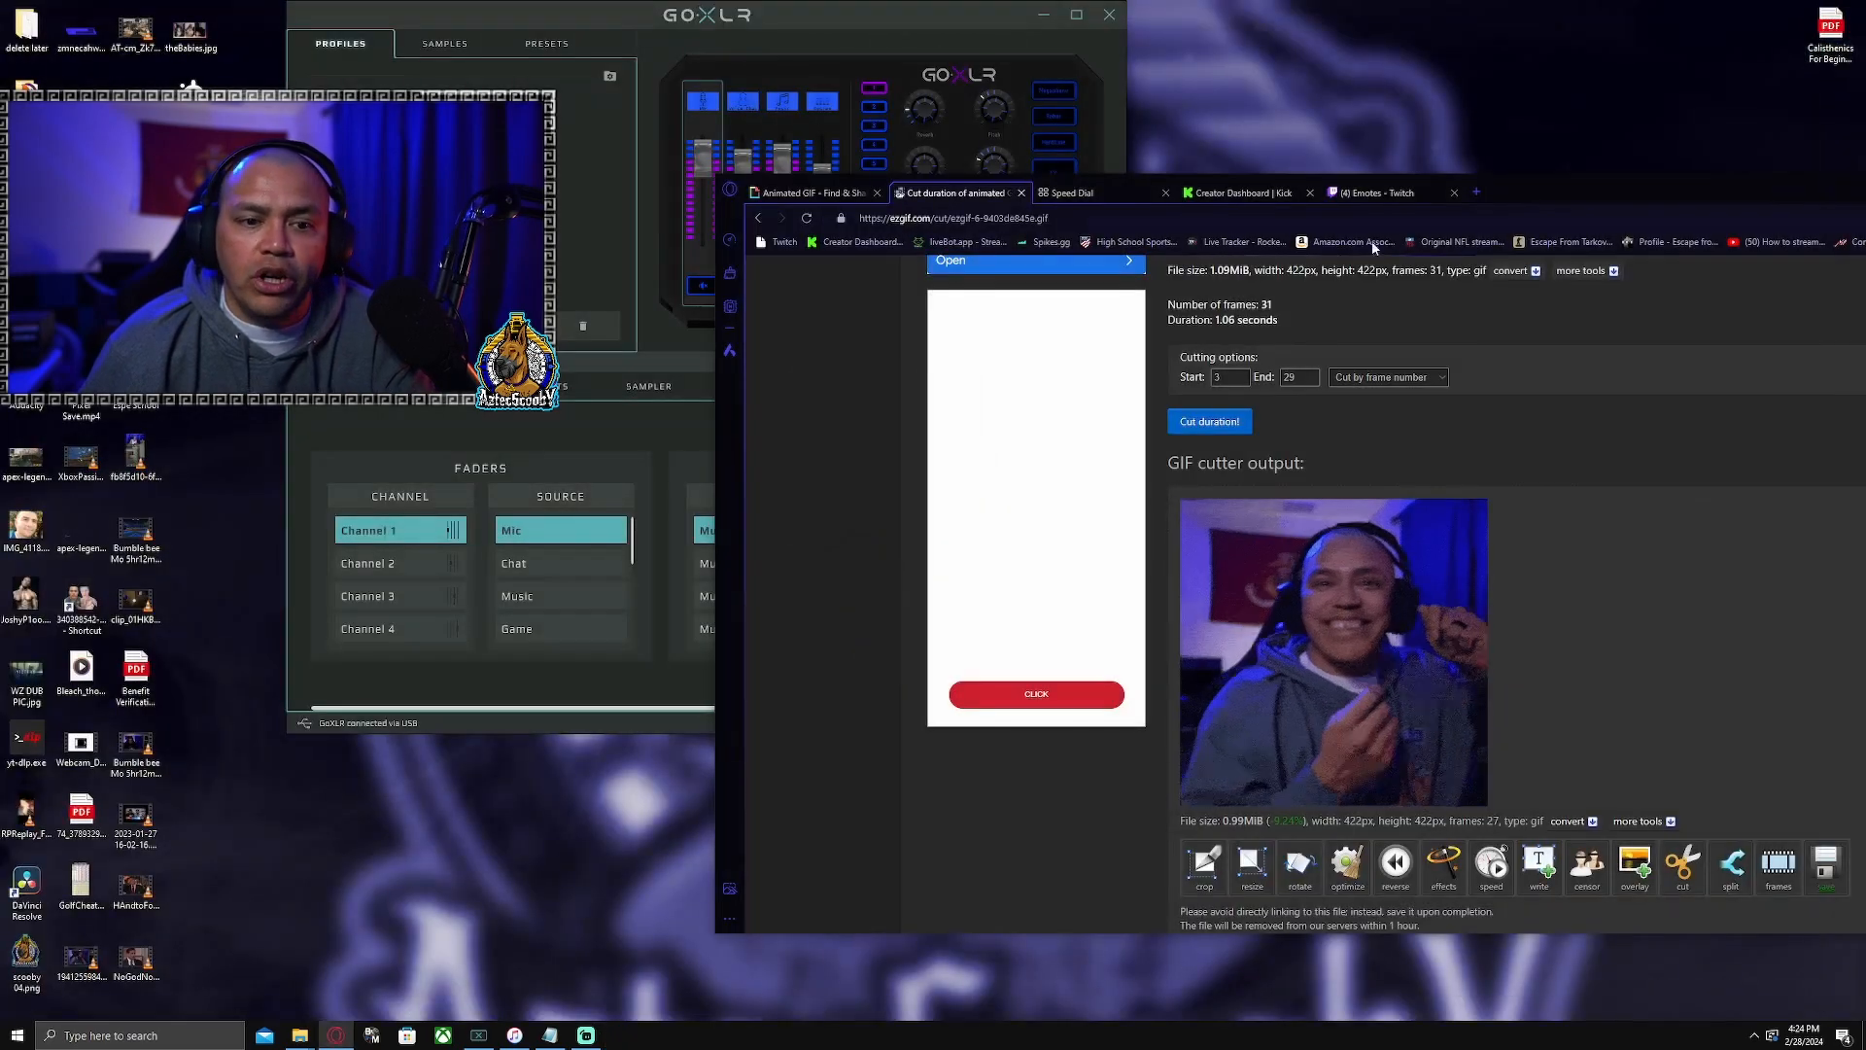
mouse_move(1533, 196)
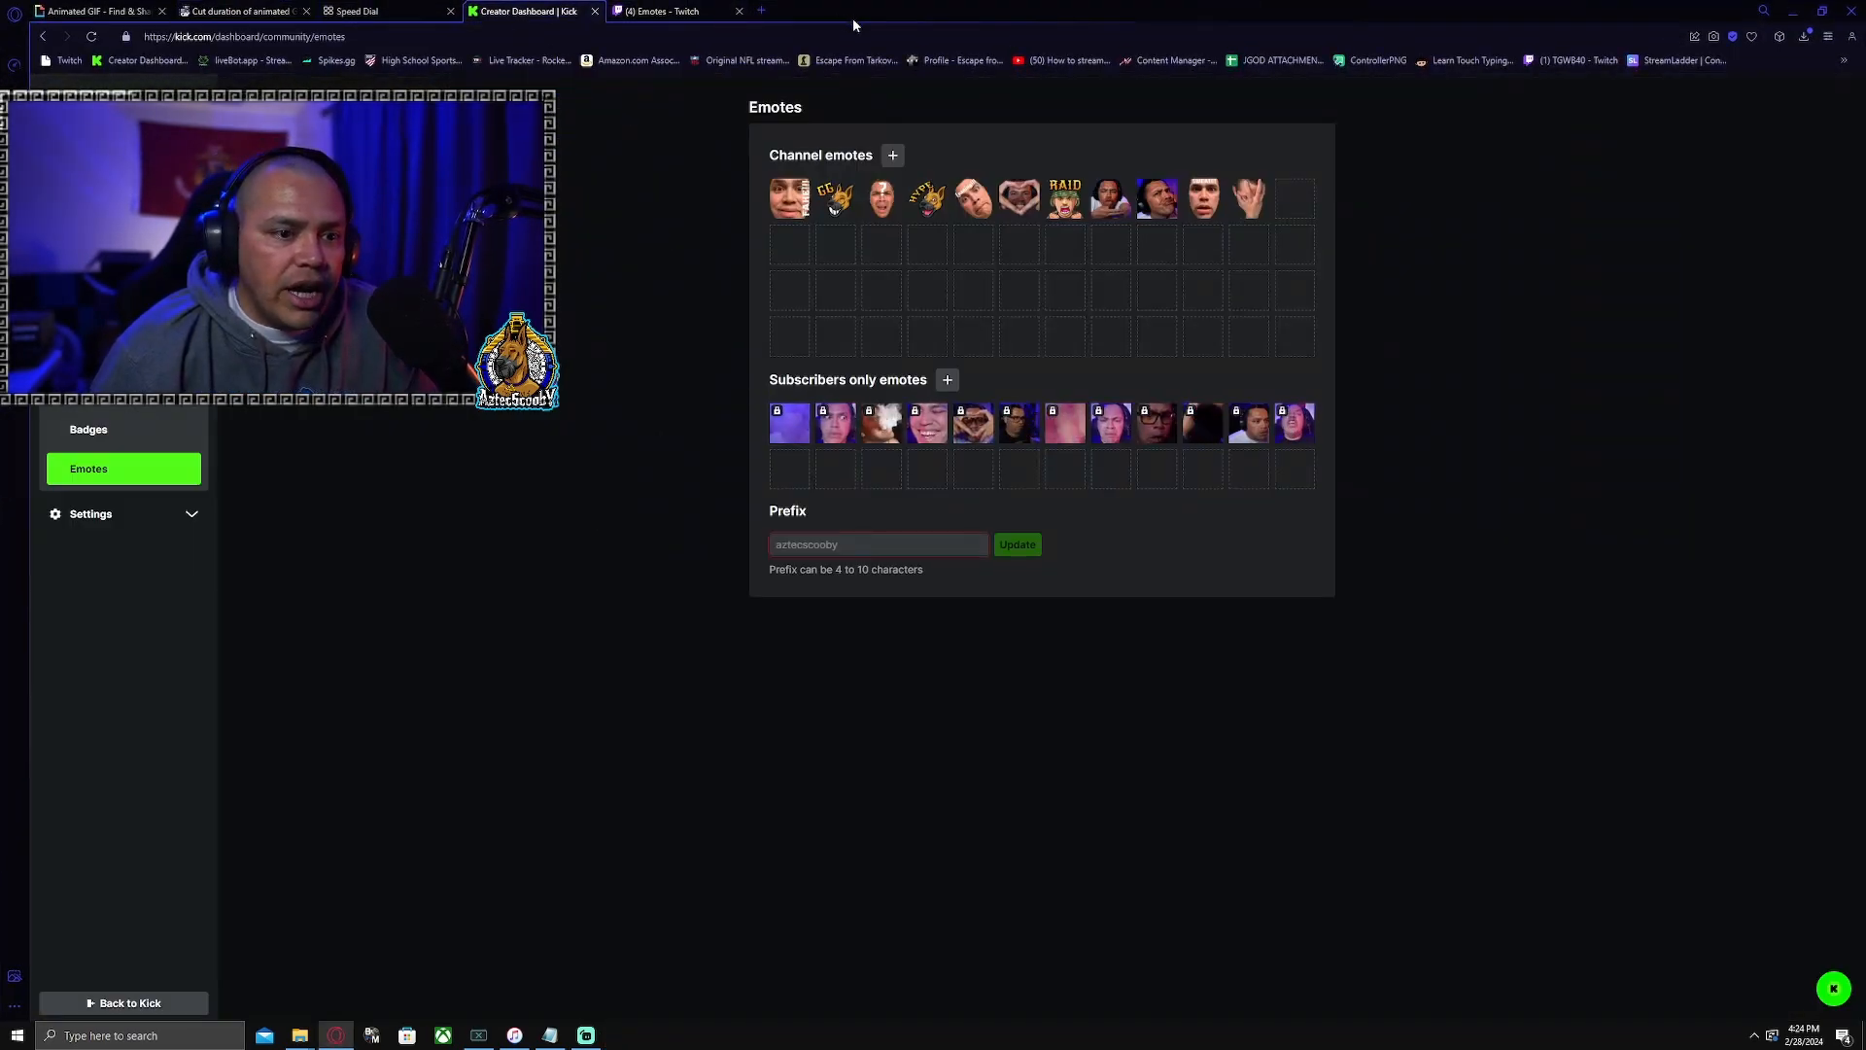
Reach the Emotes page via the profile menu, Creator Dashboard and Community Badges.
left_click(946, 379)
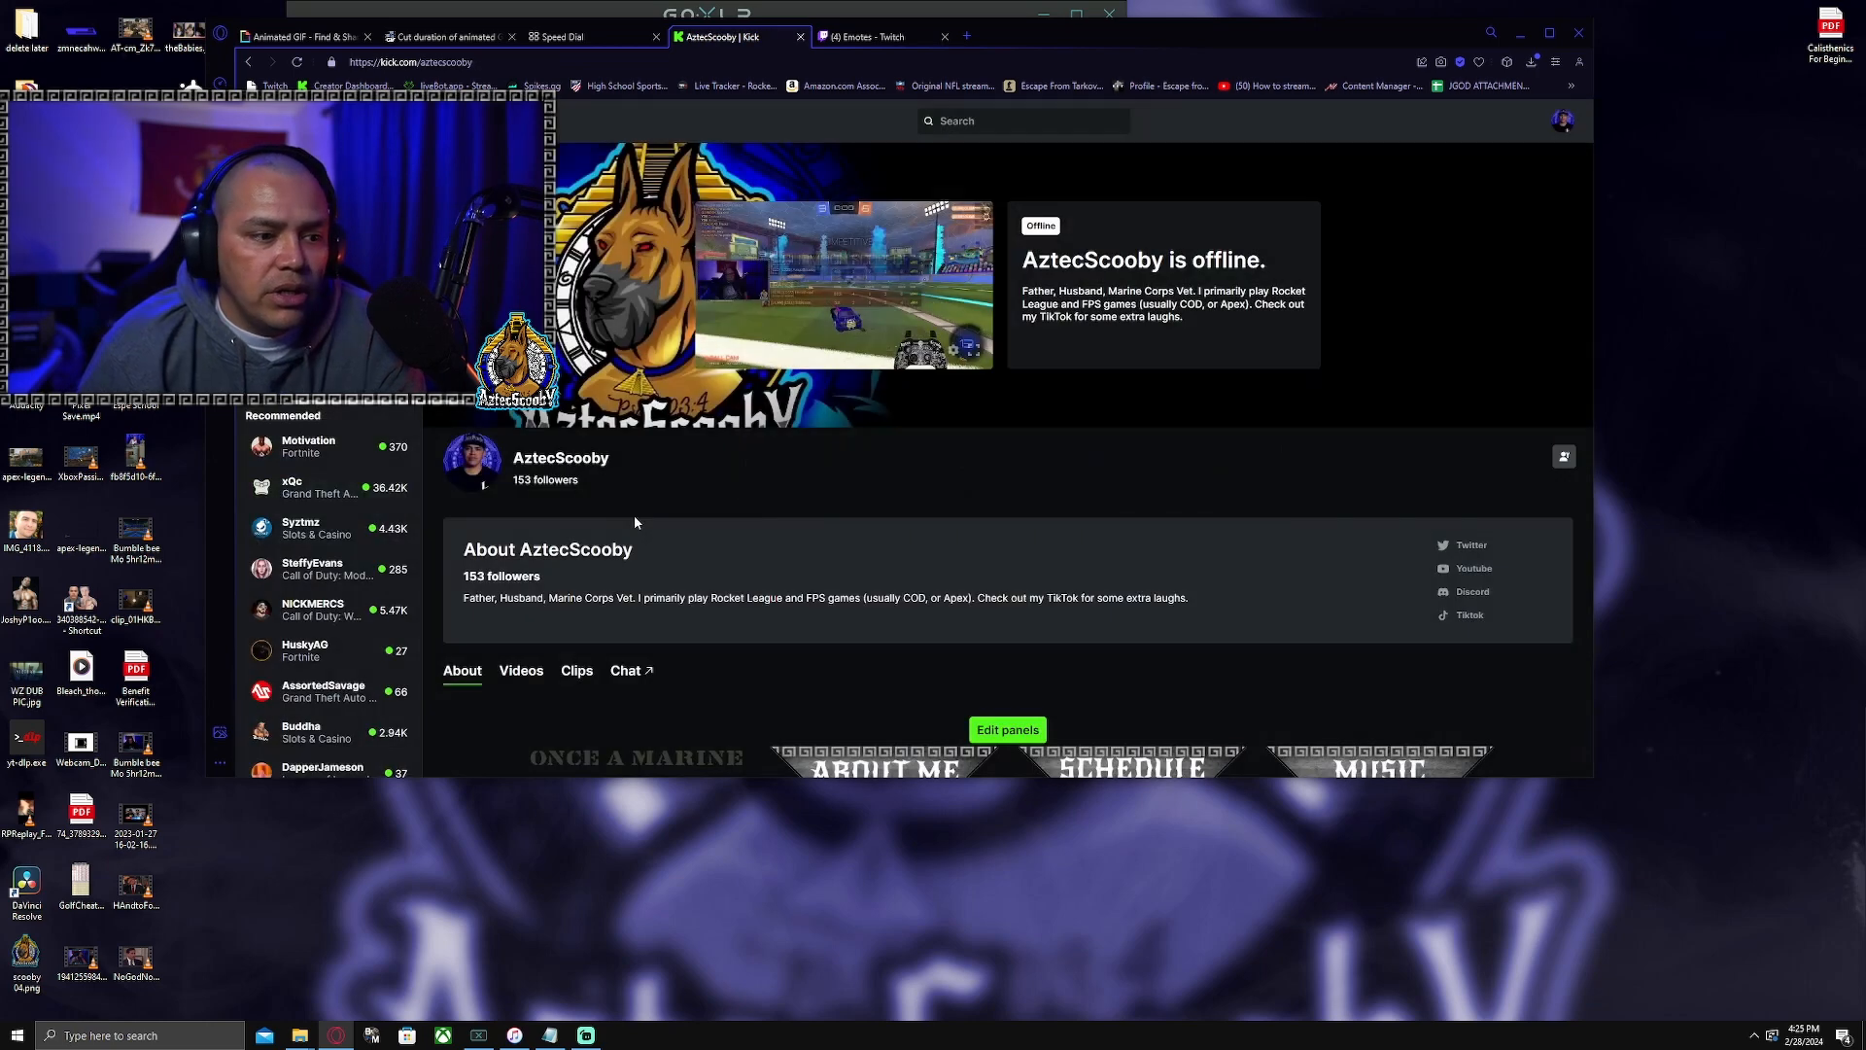
left_click(1563, 120)
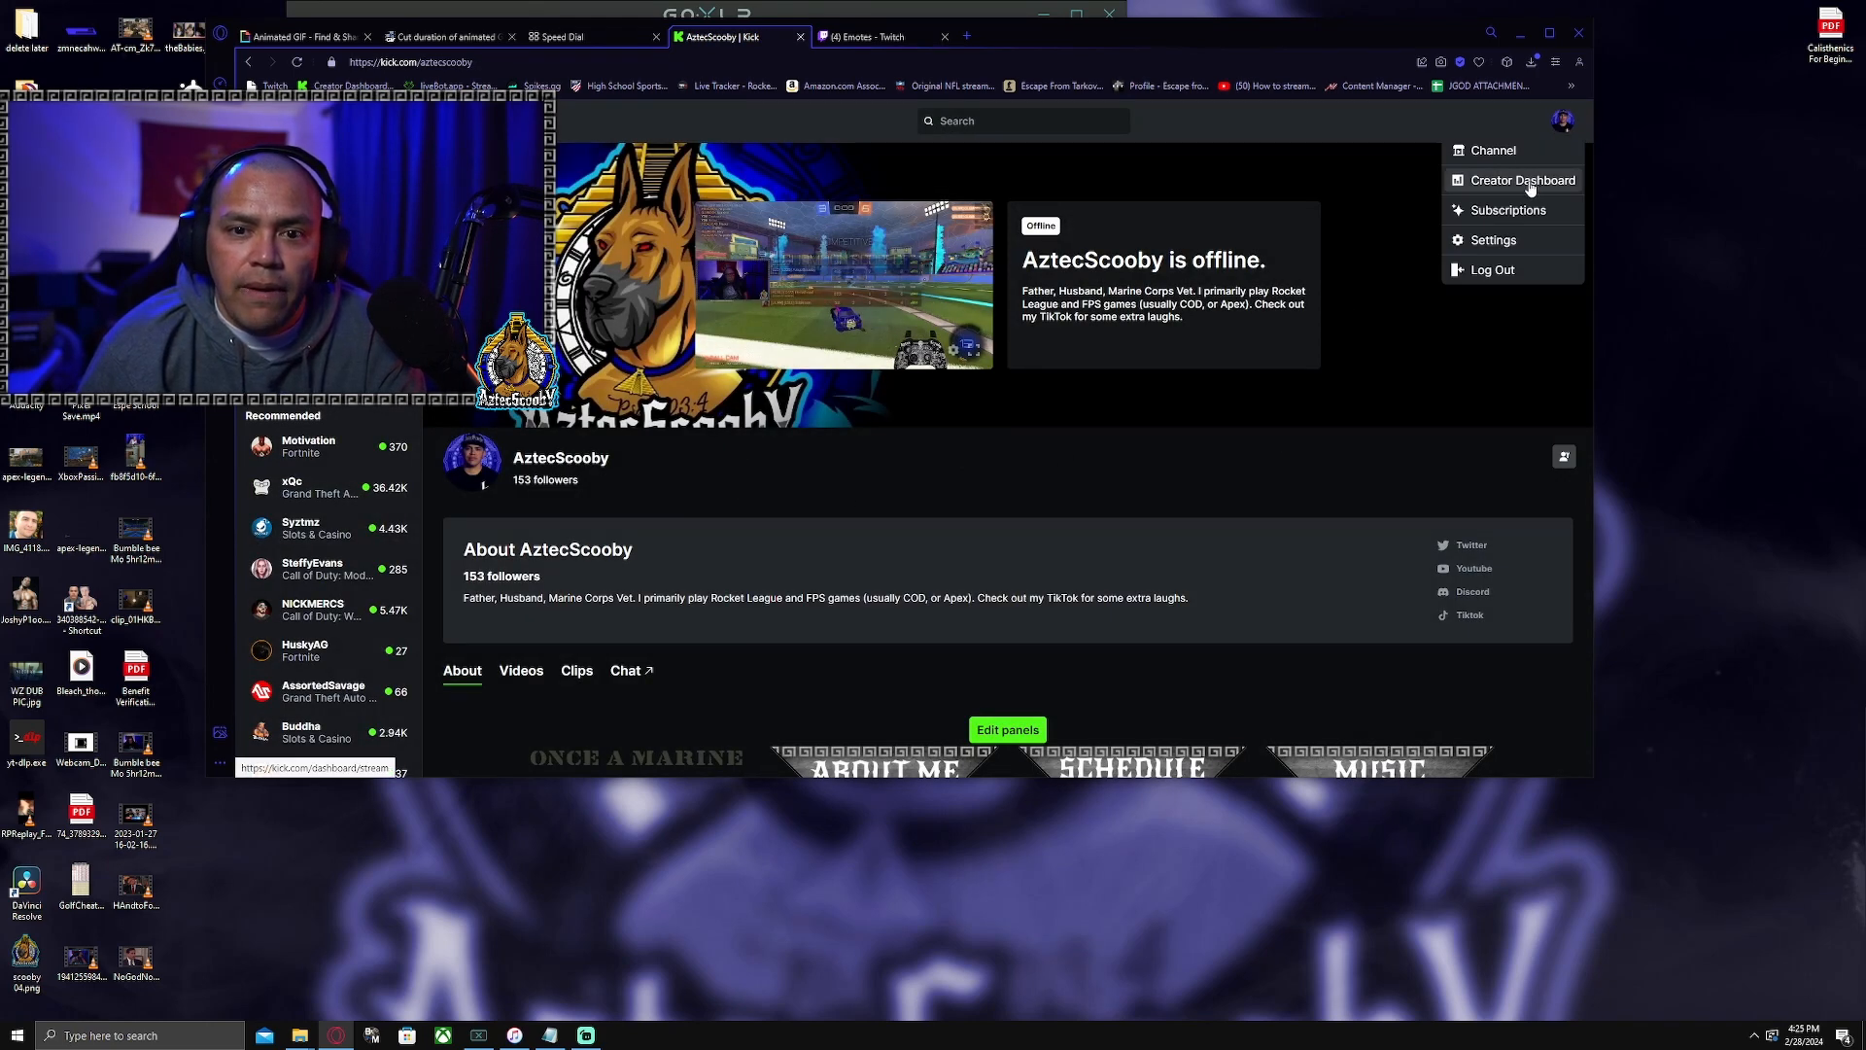
left_click(1521, 180)
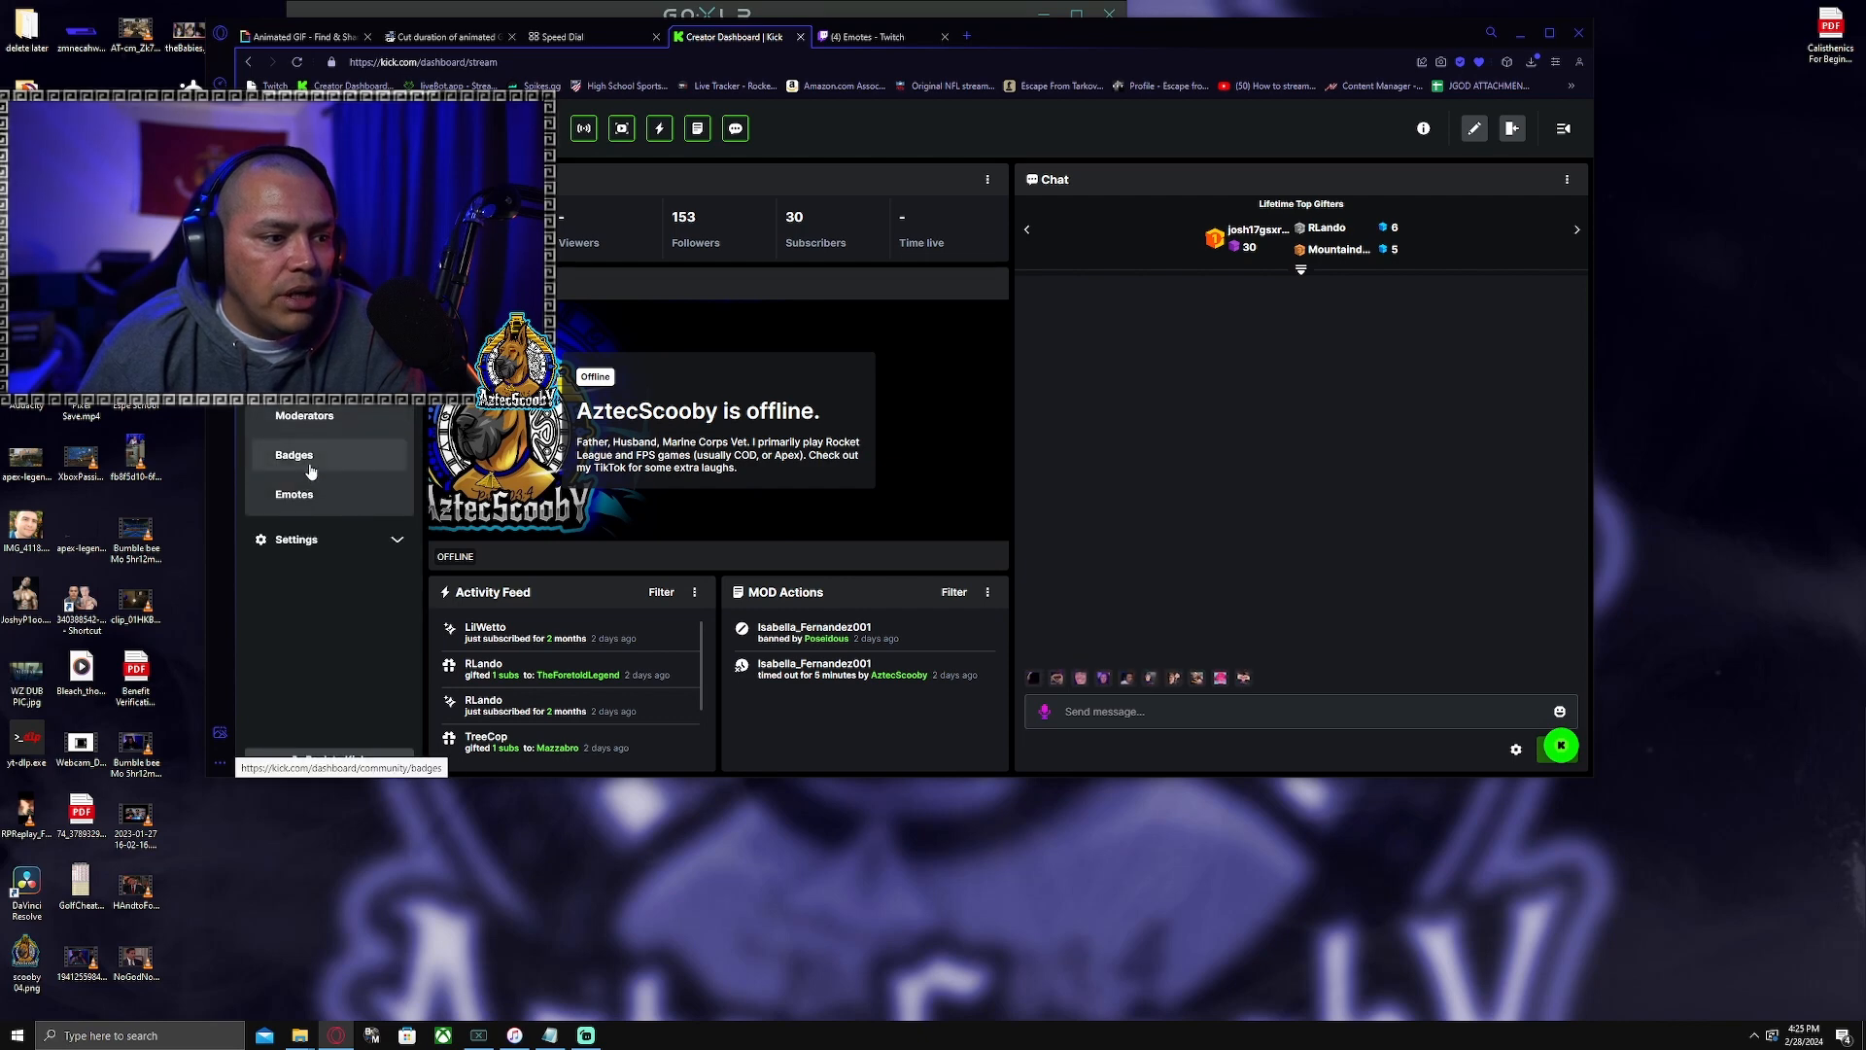
left_click(293, 455)
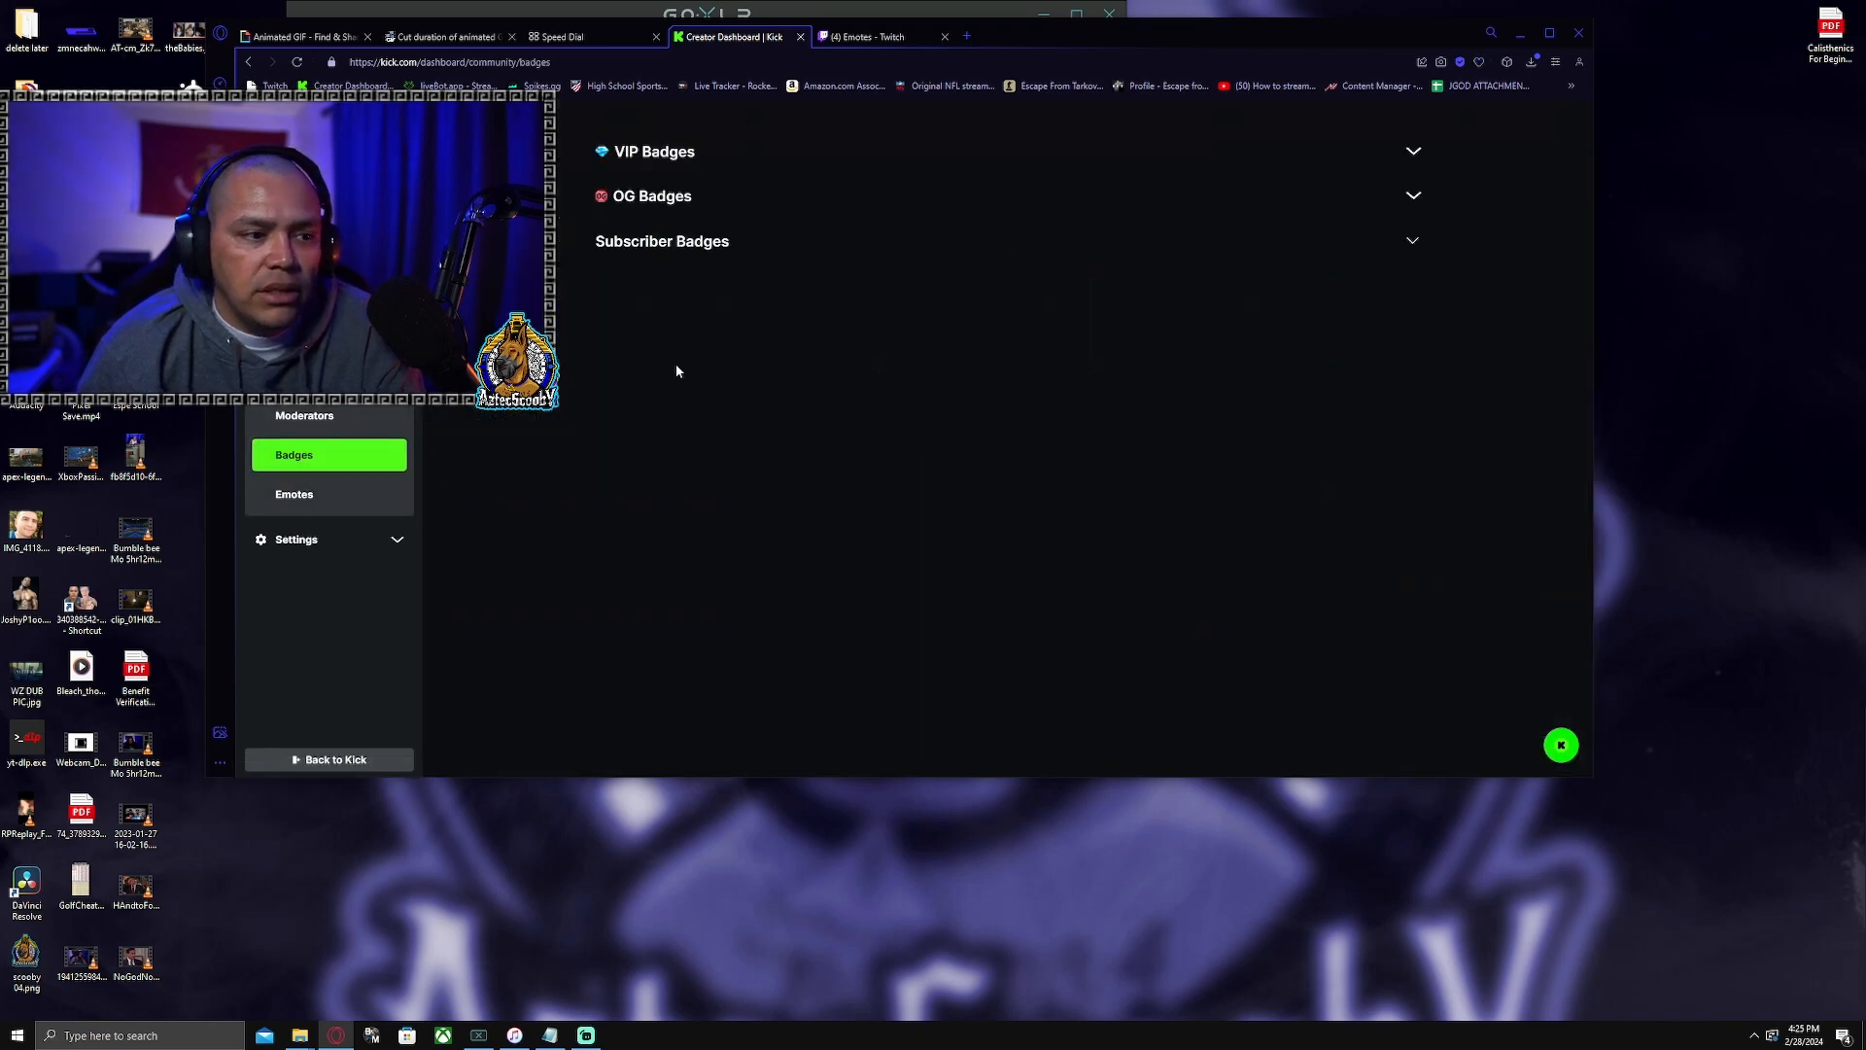
left_click(294, 494)
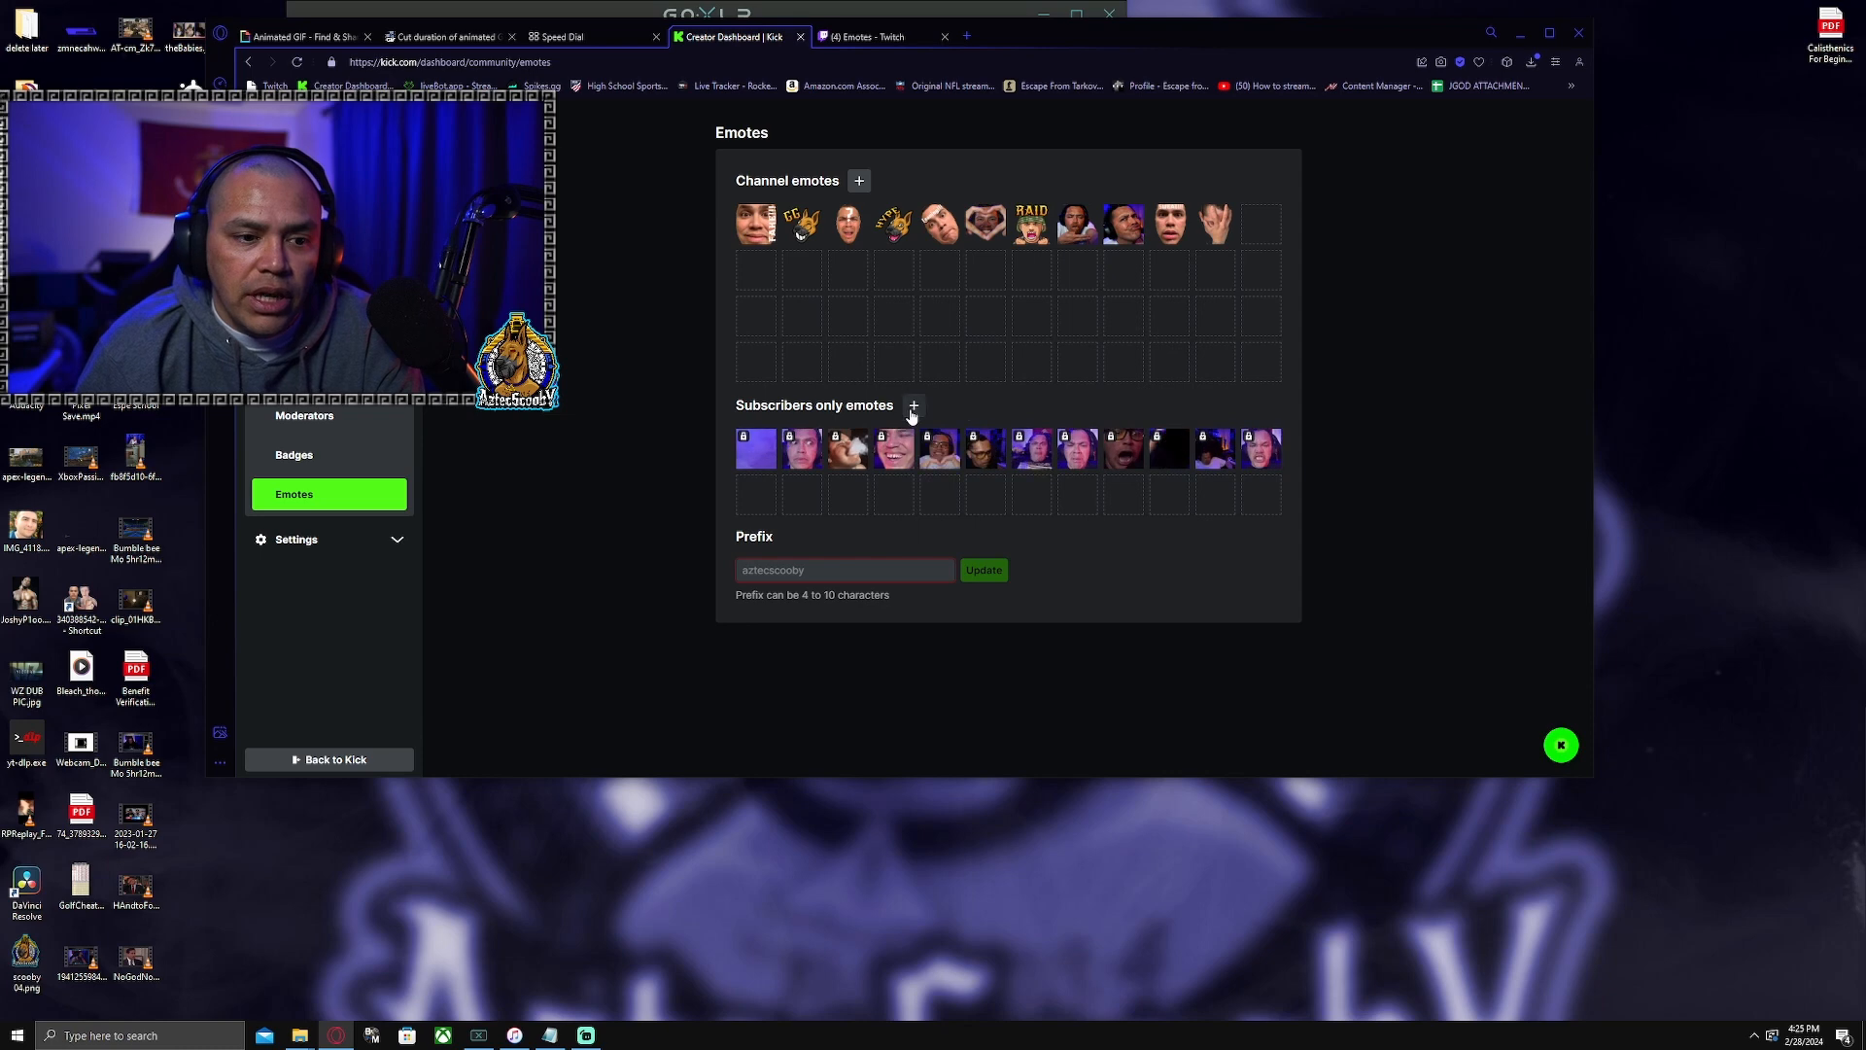
left_click(912, 405)
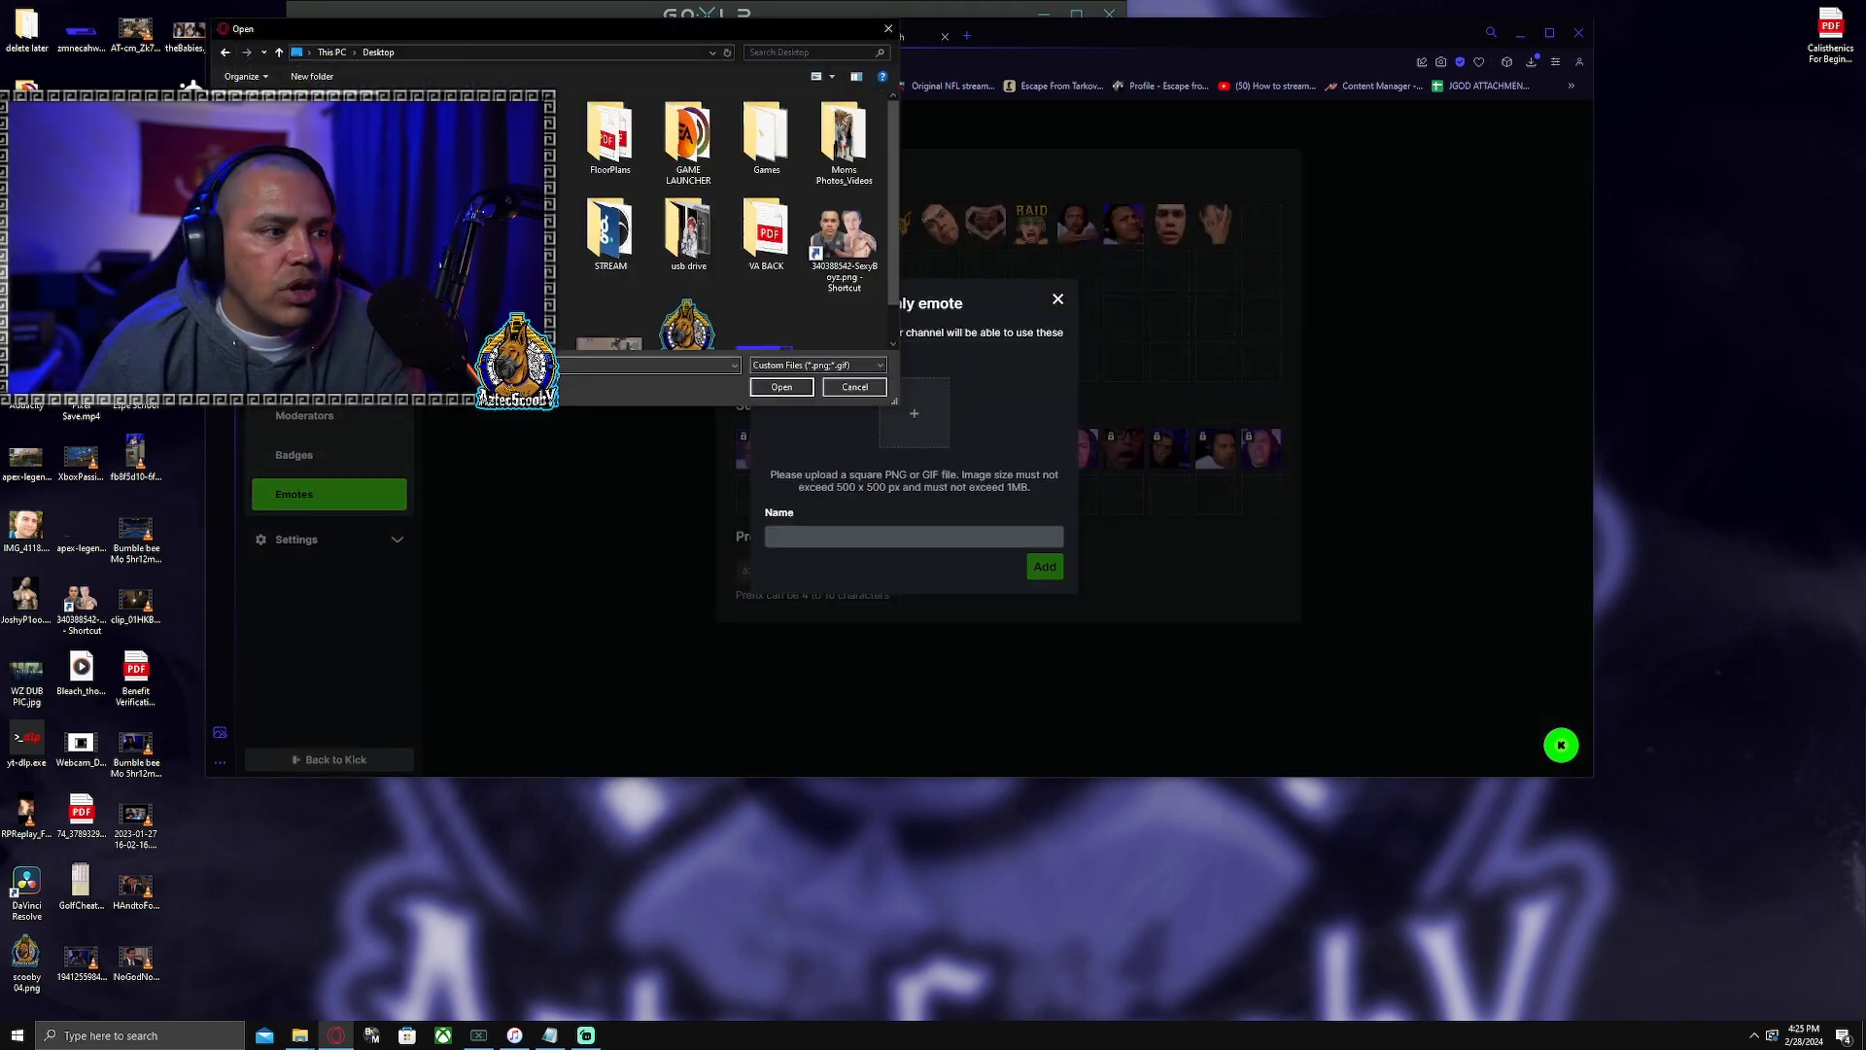
scroll("down", 3)
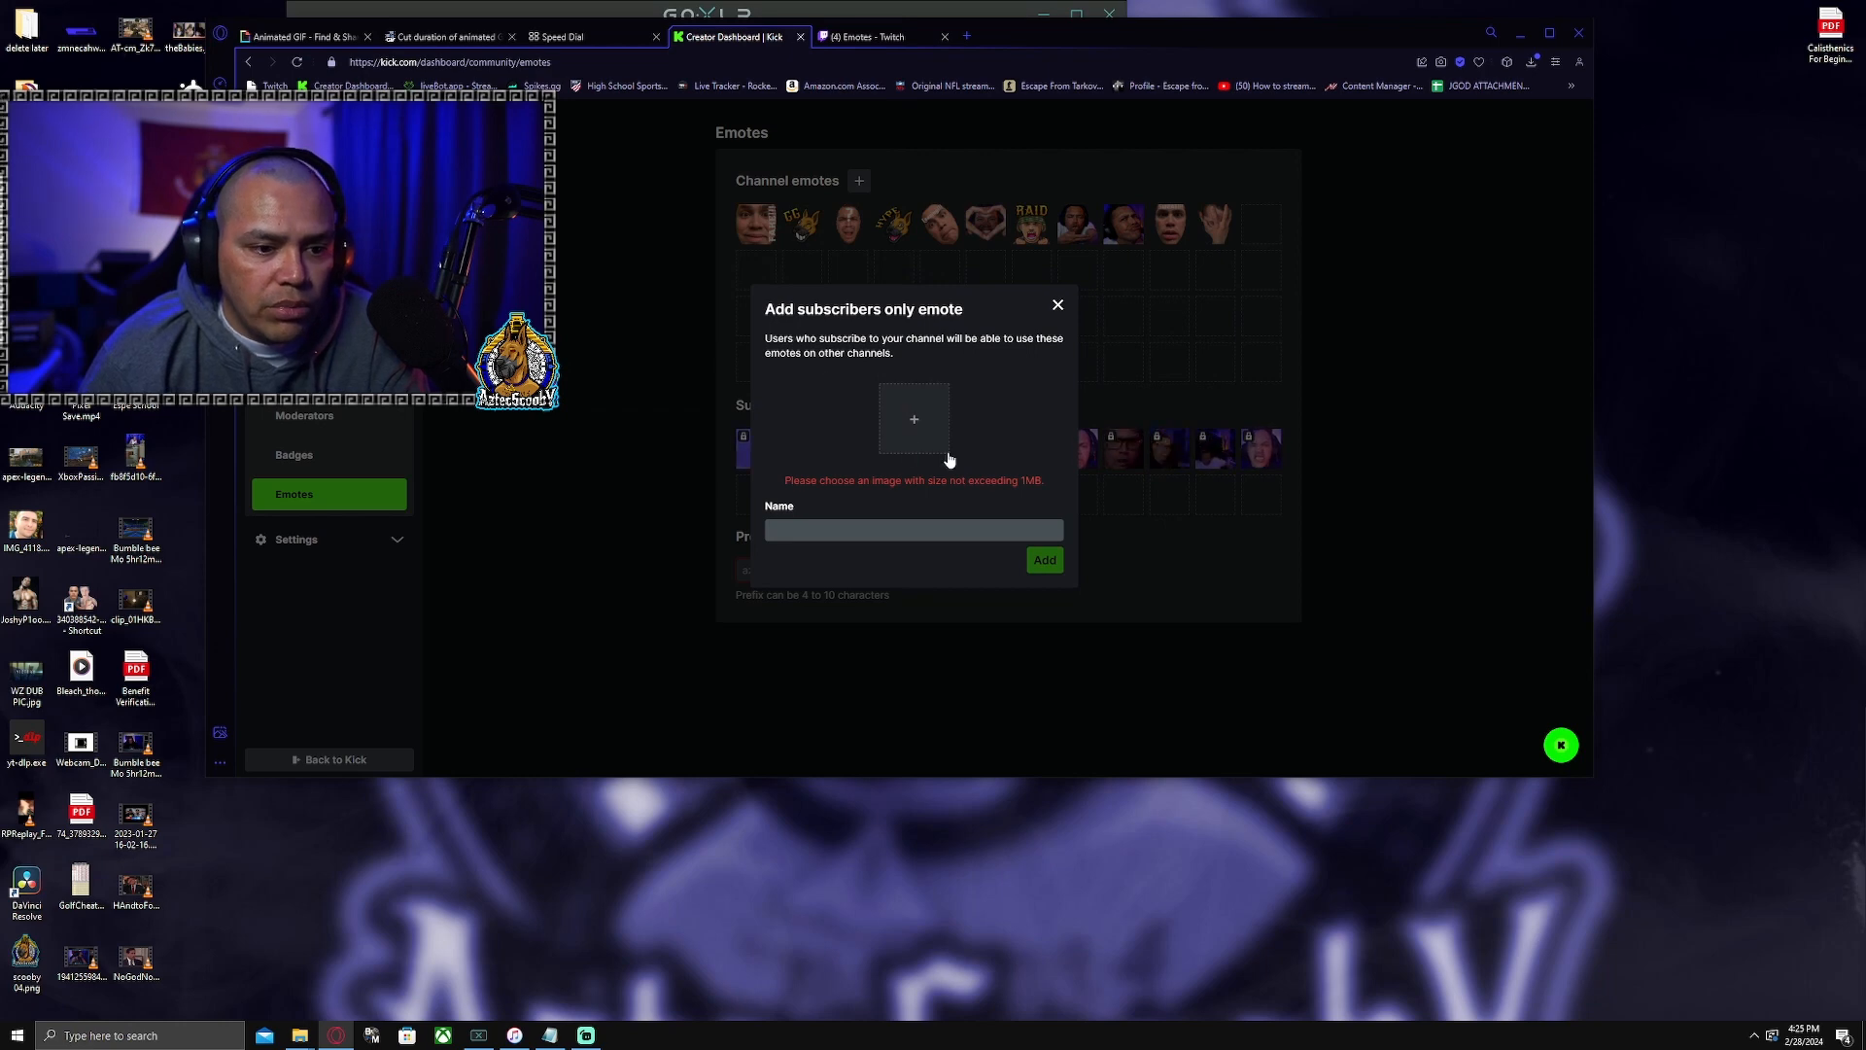
left_click(1056, 304)
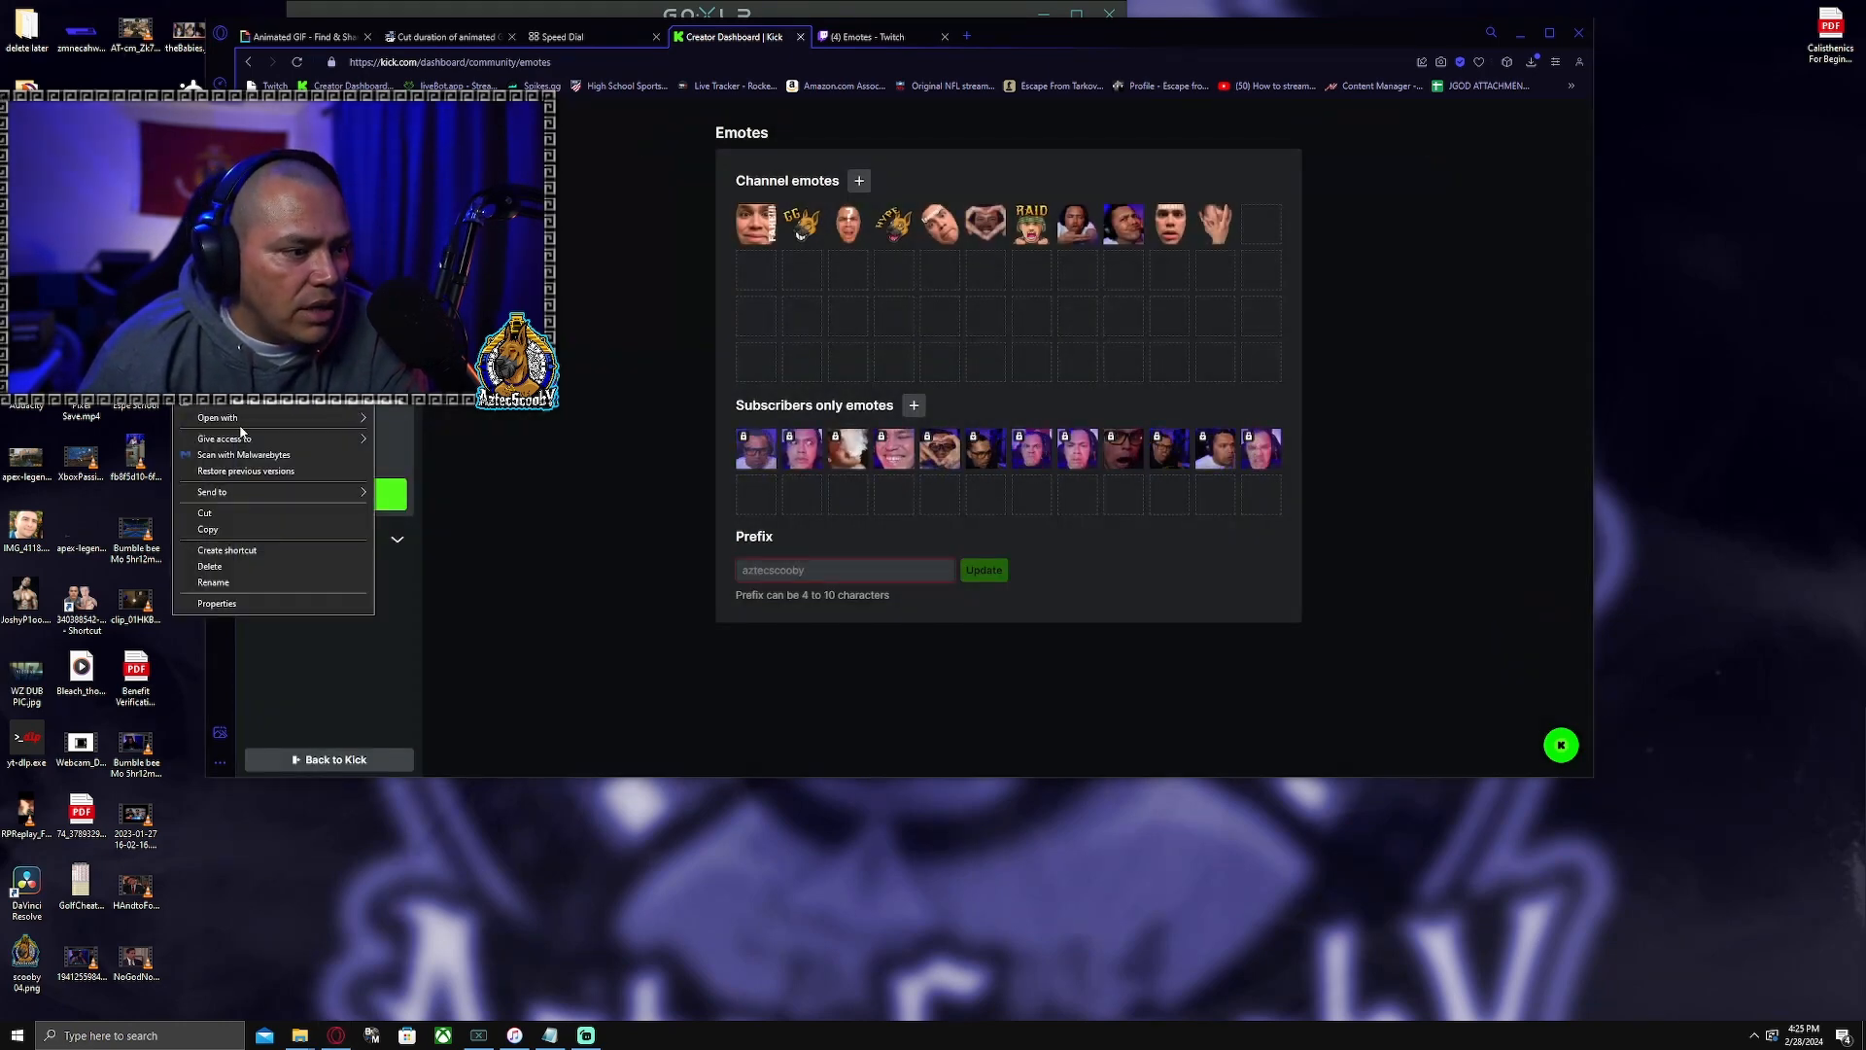
mouse_move(248, 530)
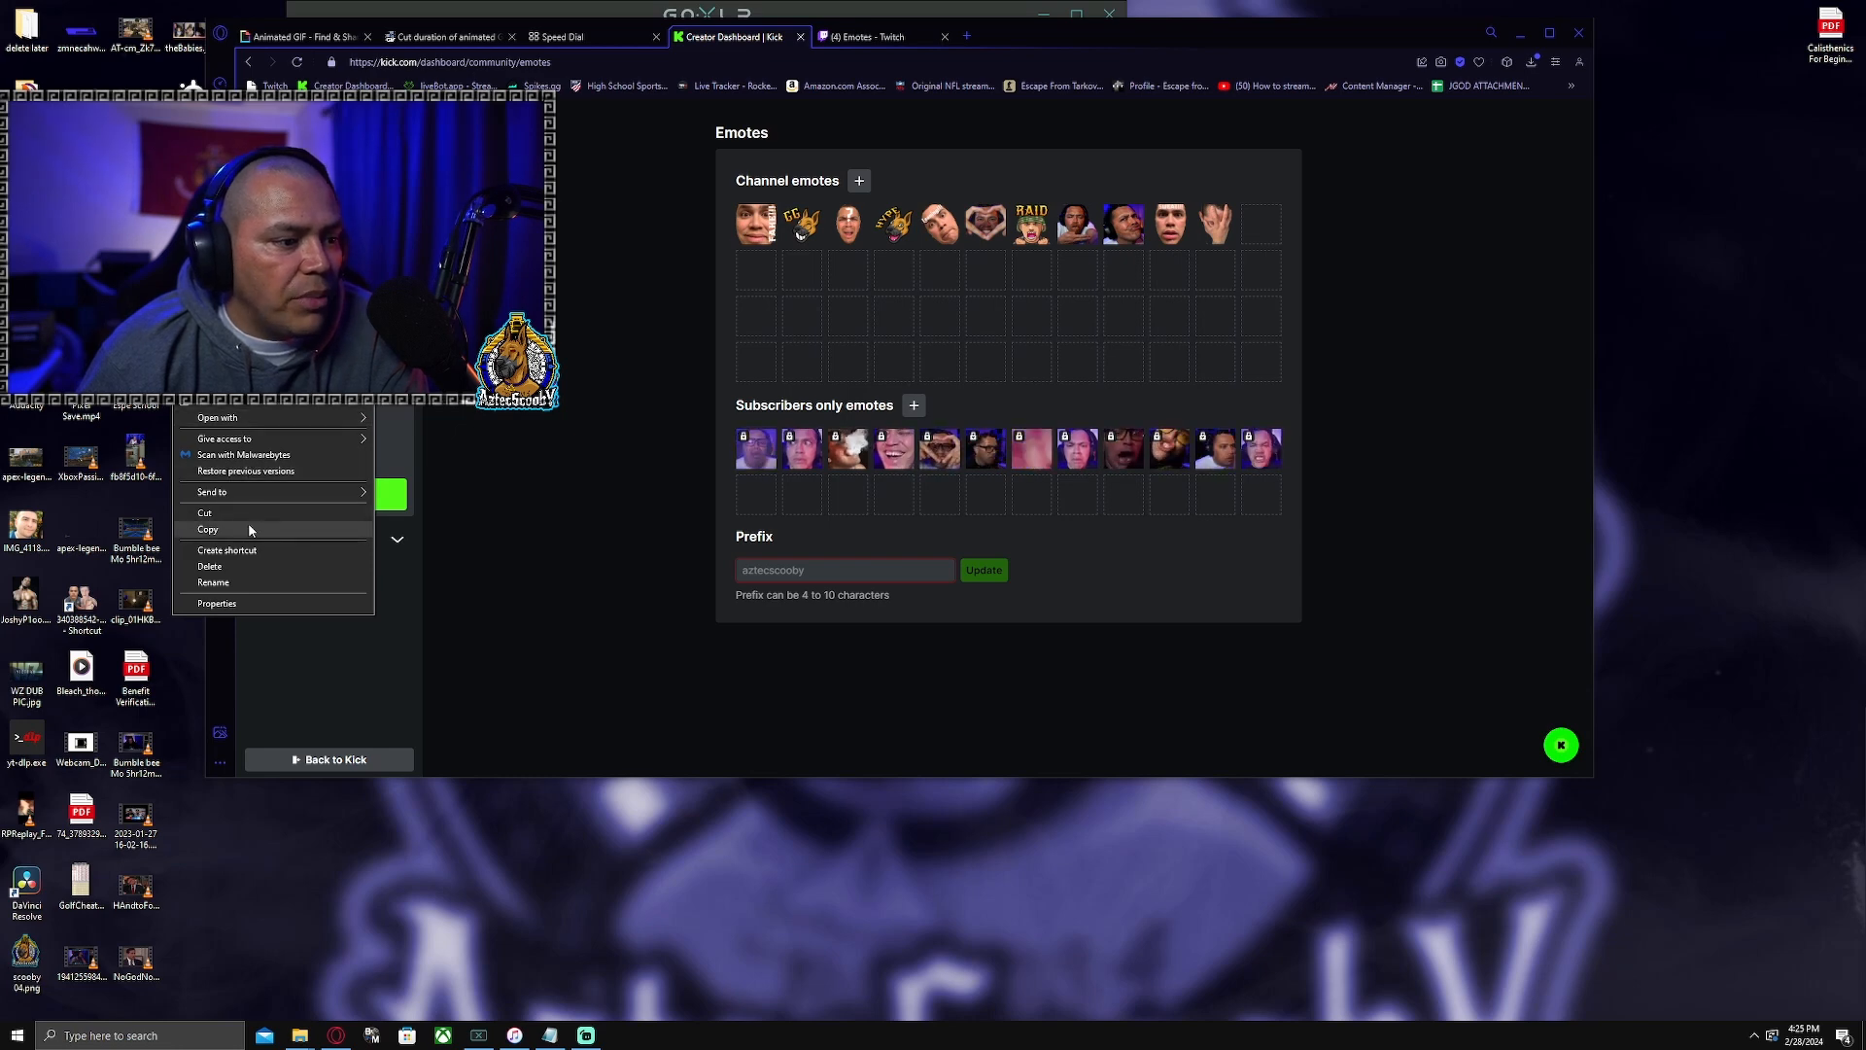
left_click(217, 604)
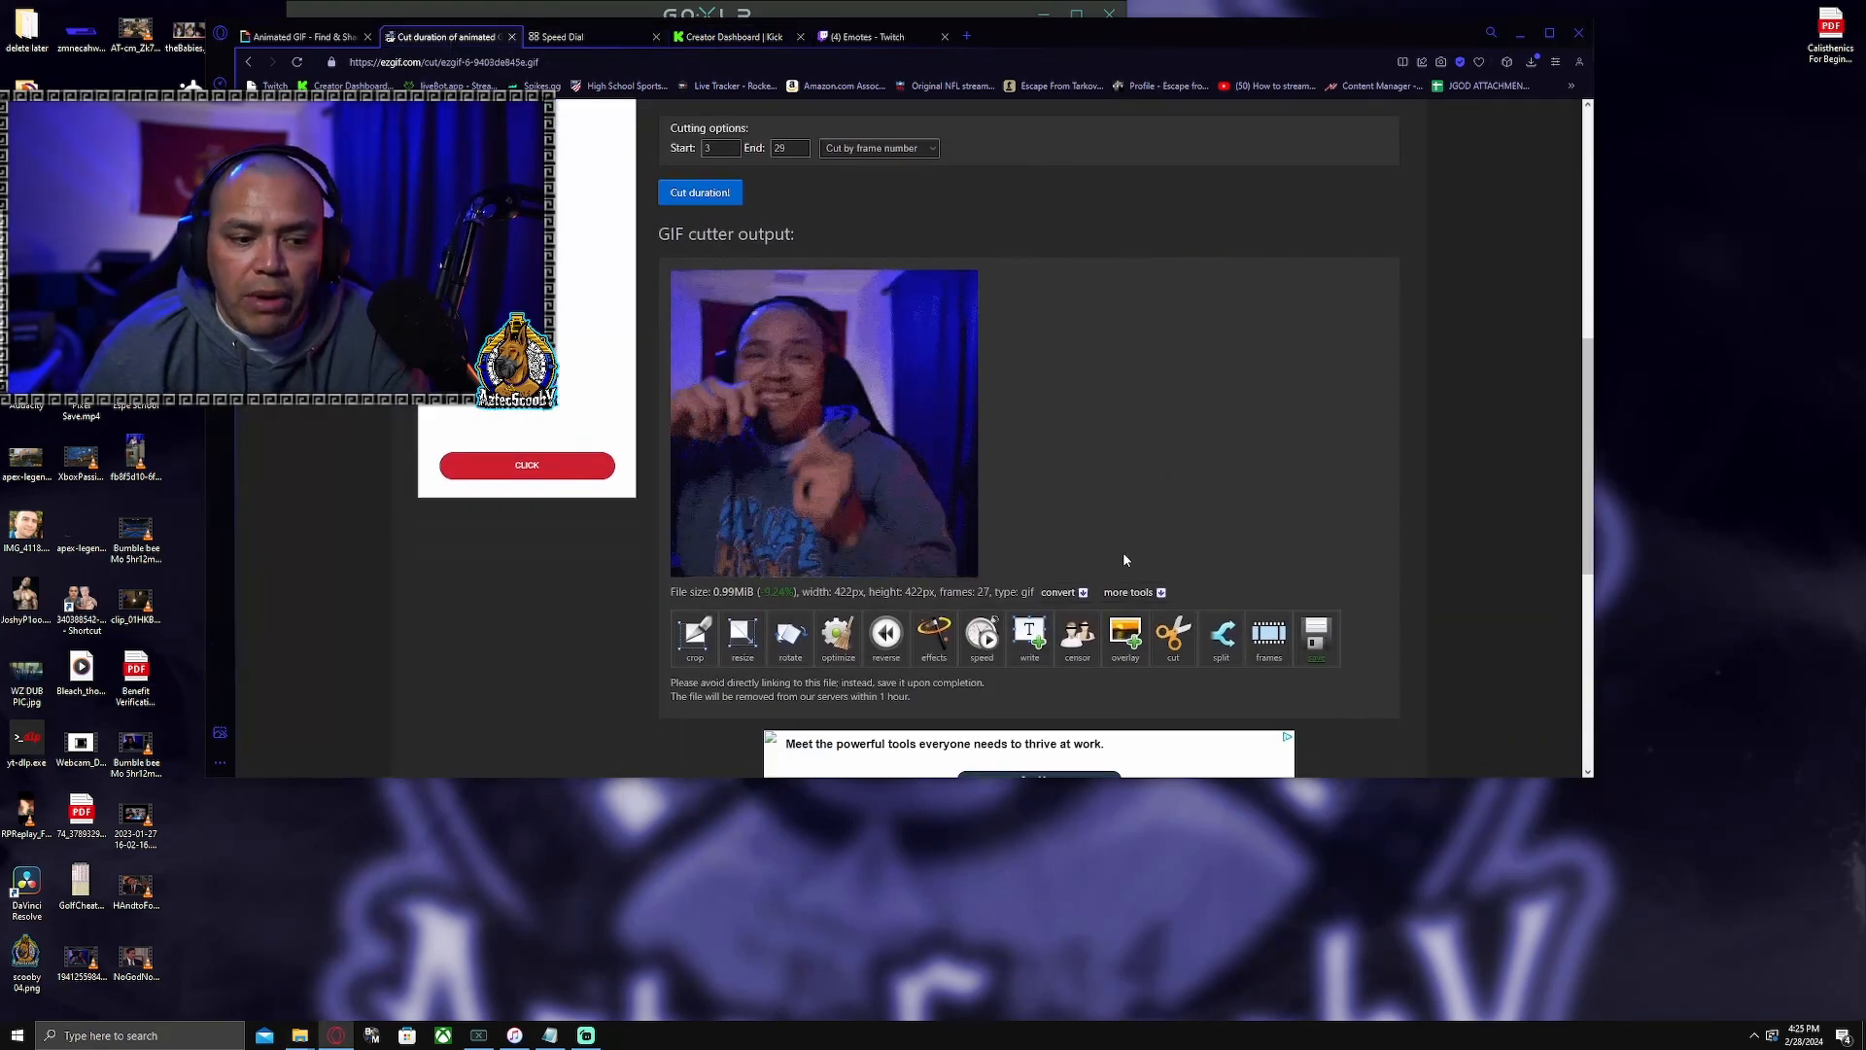
Cut the GIF to frames 2–26, giving 25 frames at 0.91 MiB, and download it.
scroll("up", 3)
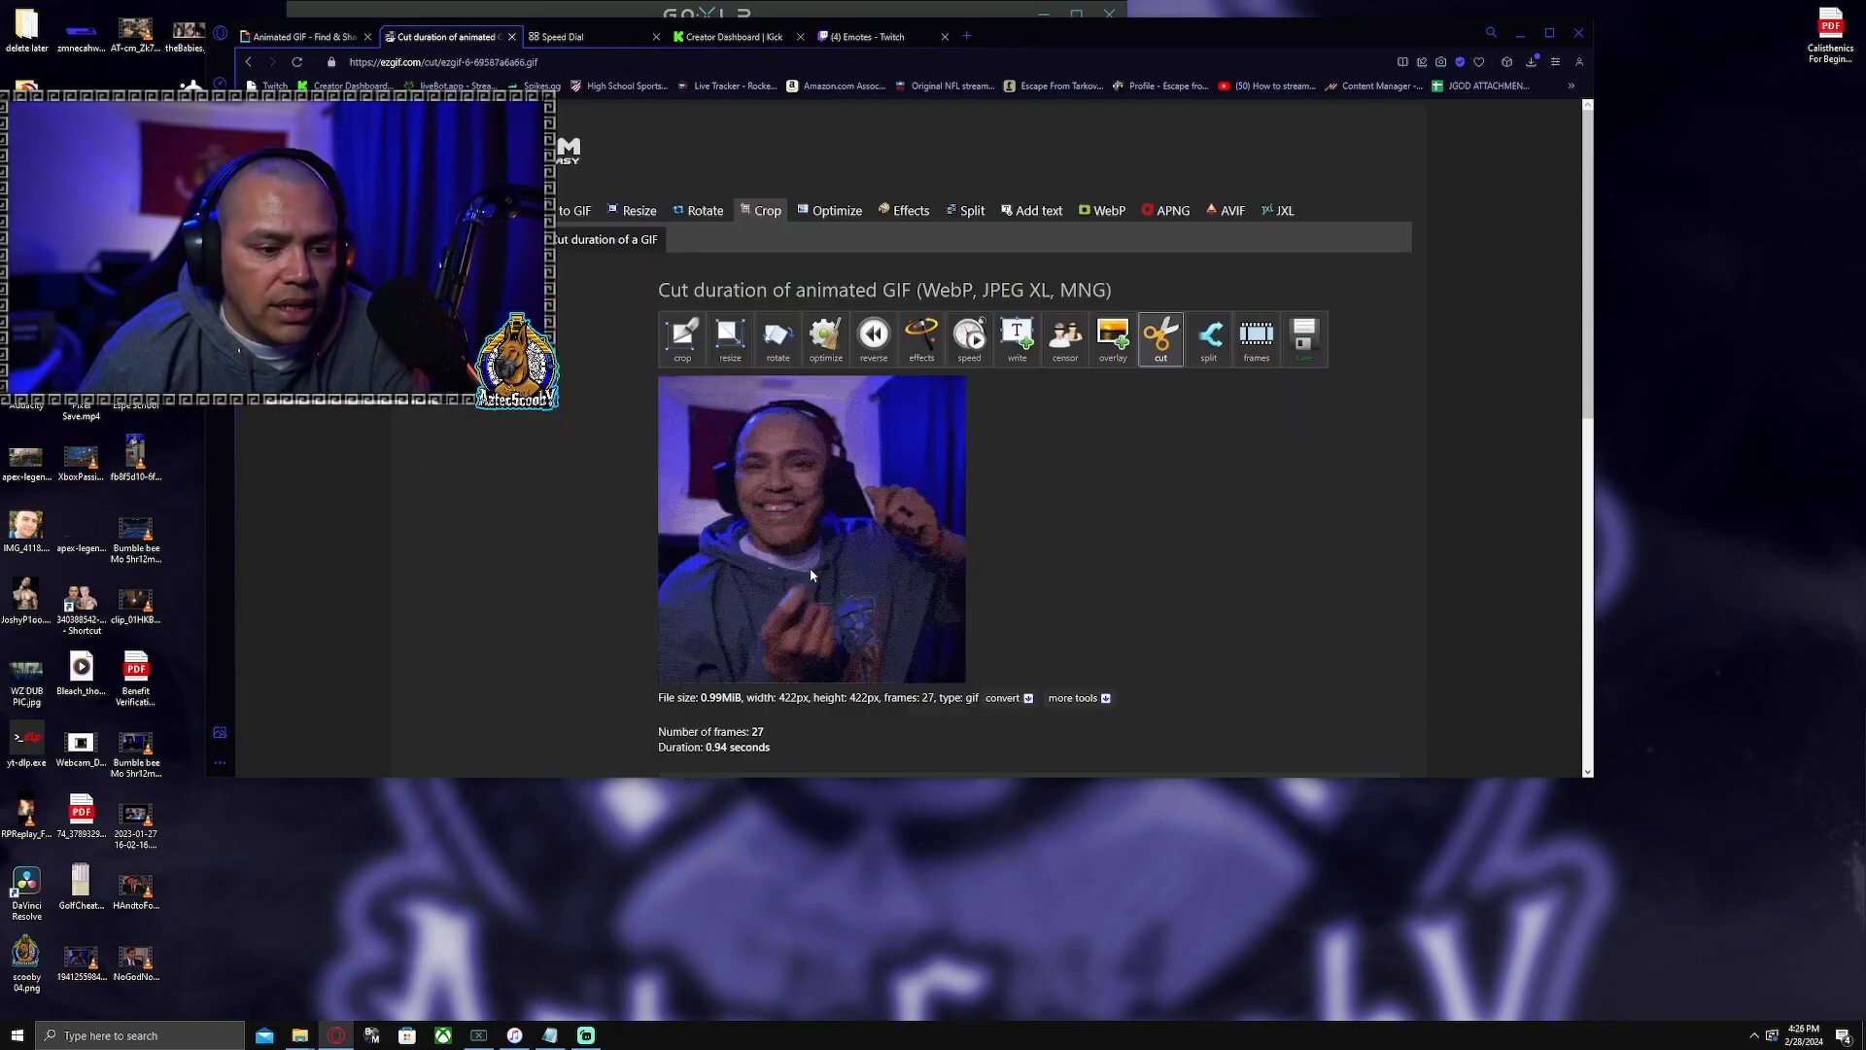
scroll("down", 3)
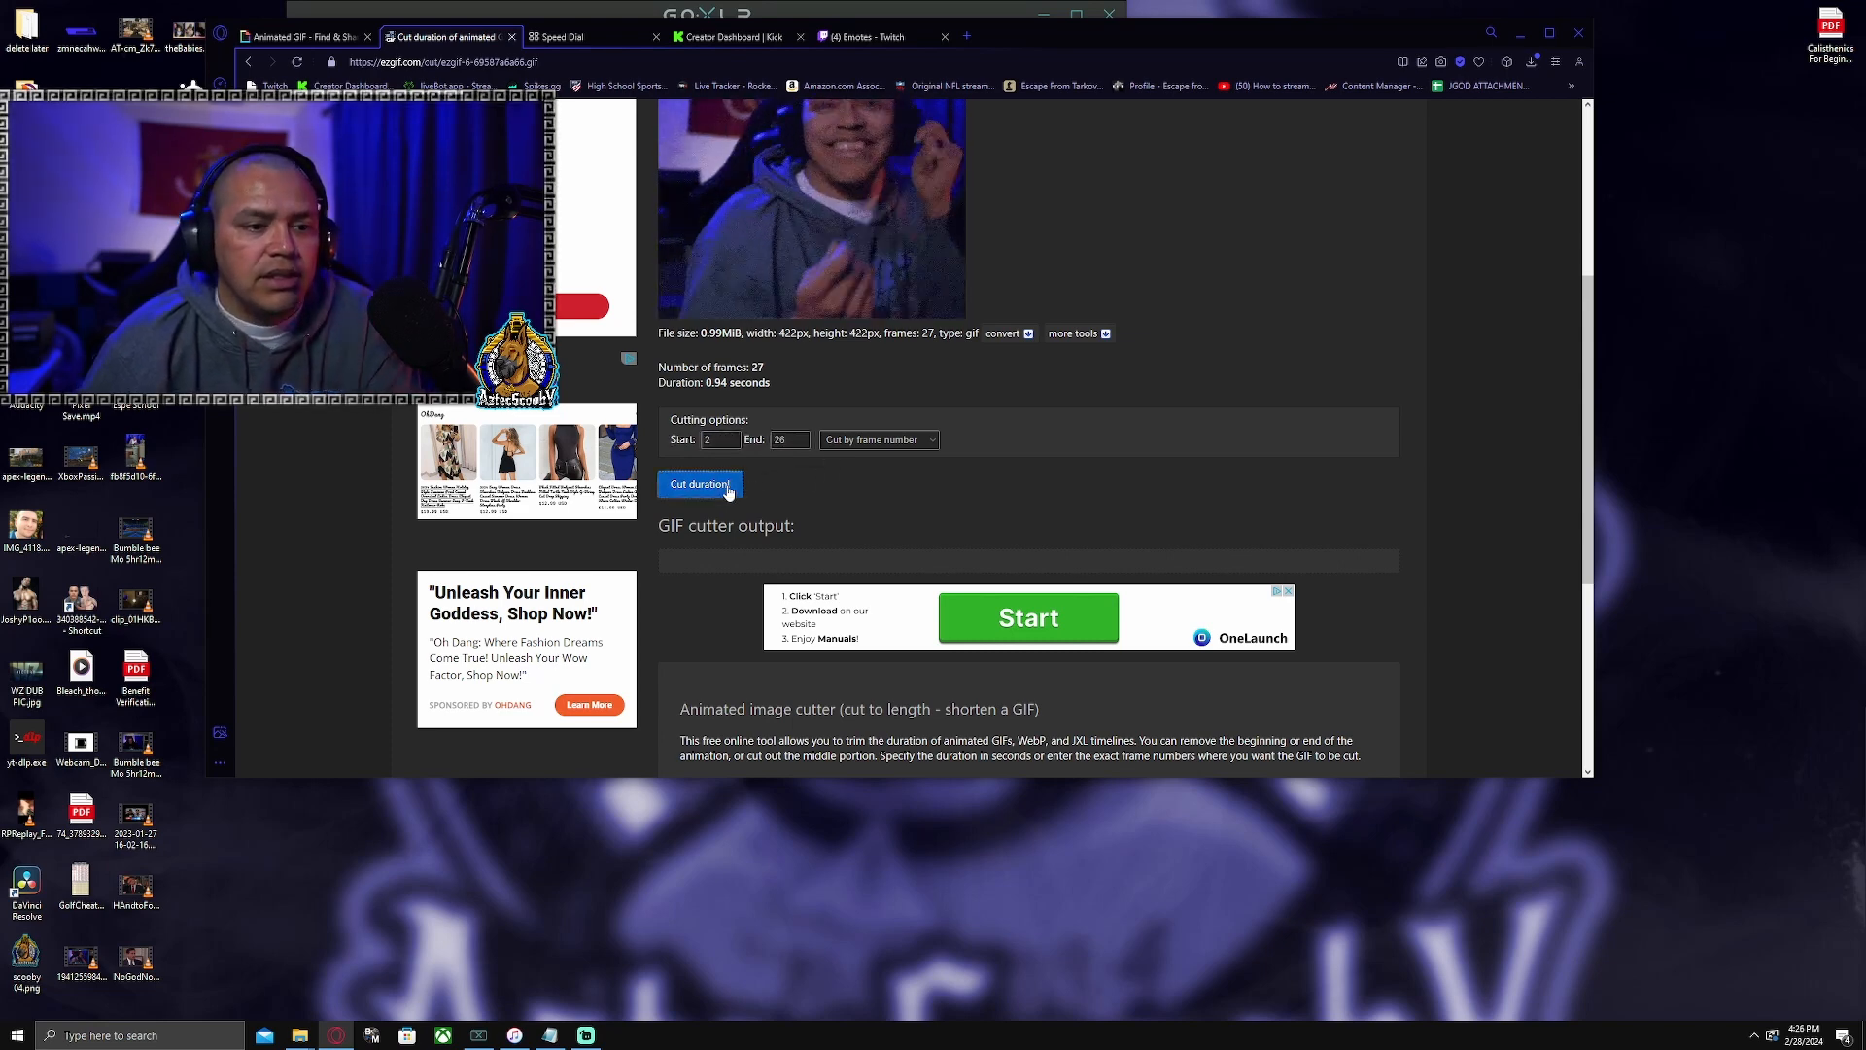
left_click(700, 483)
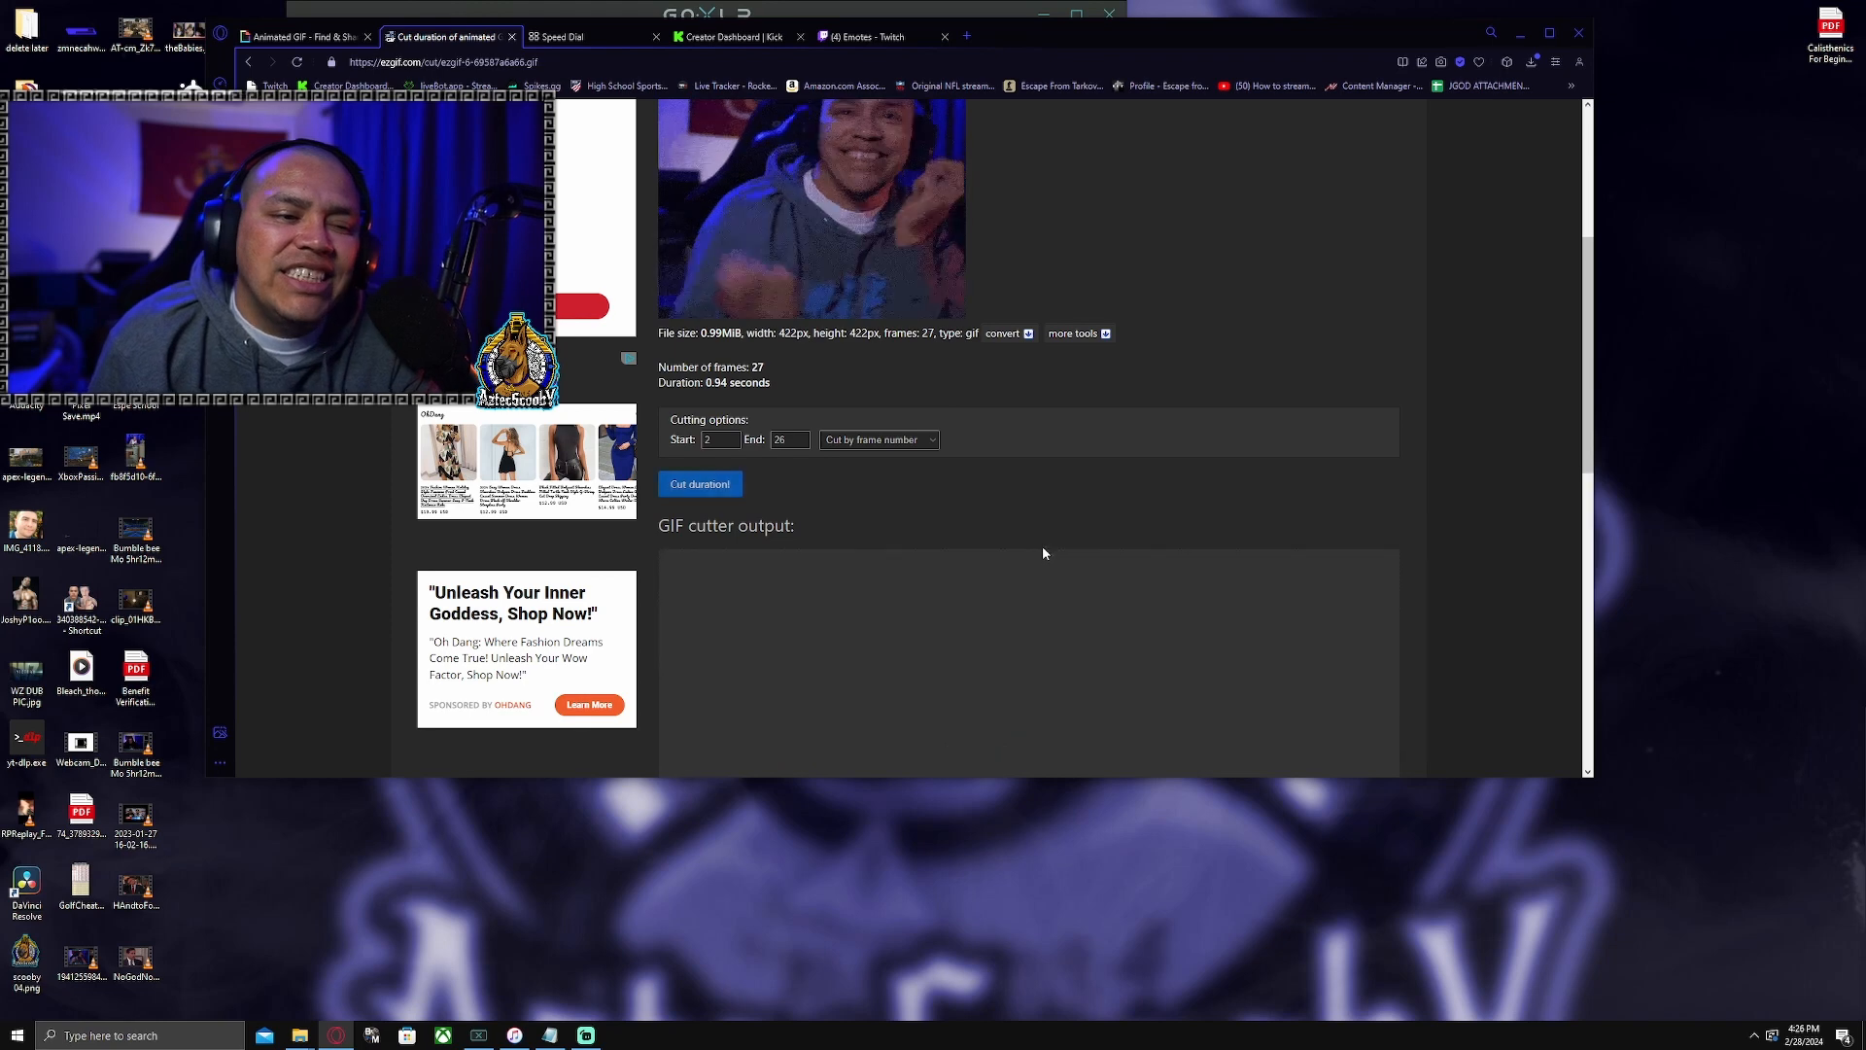
left_click(699, 483)
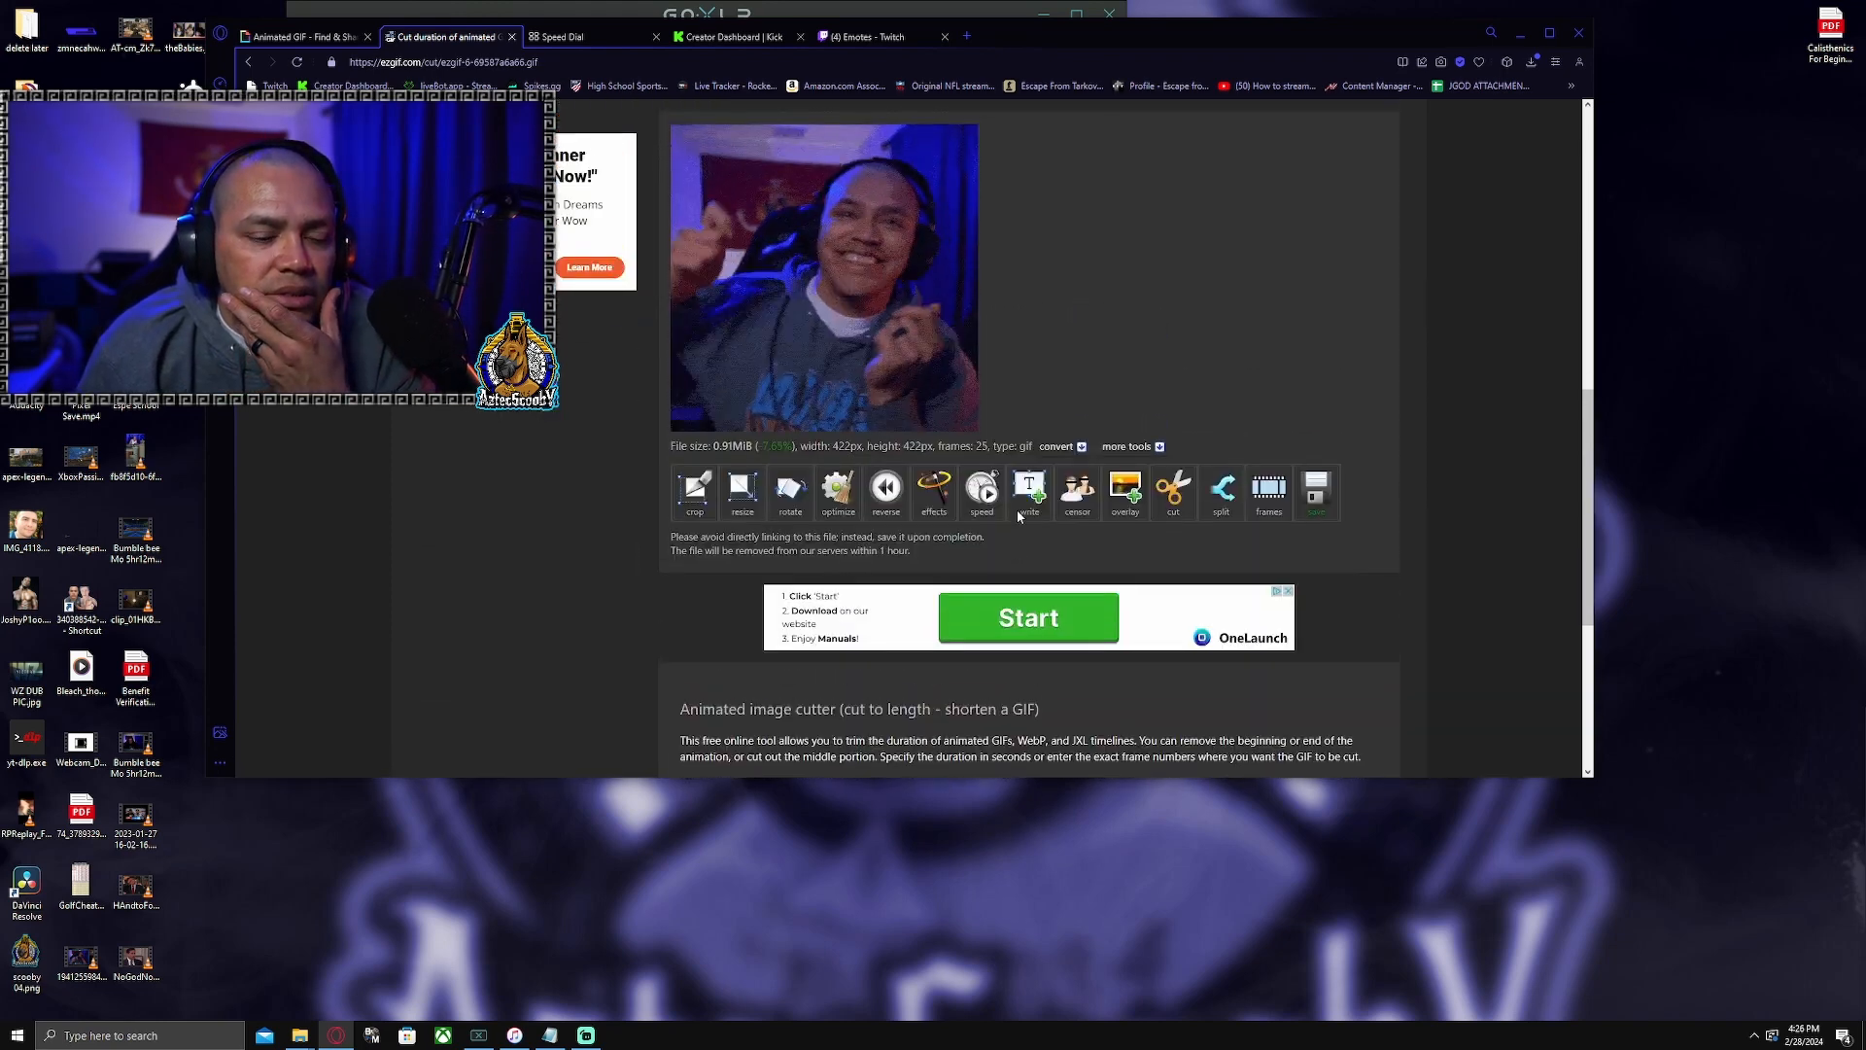
left_click(1315, 490)
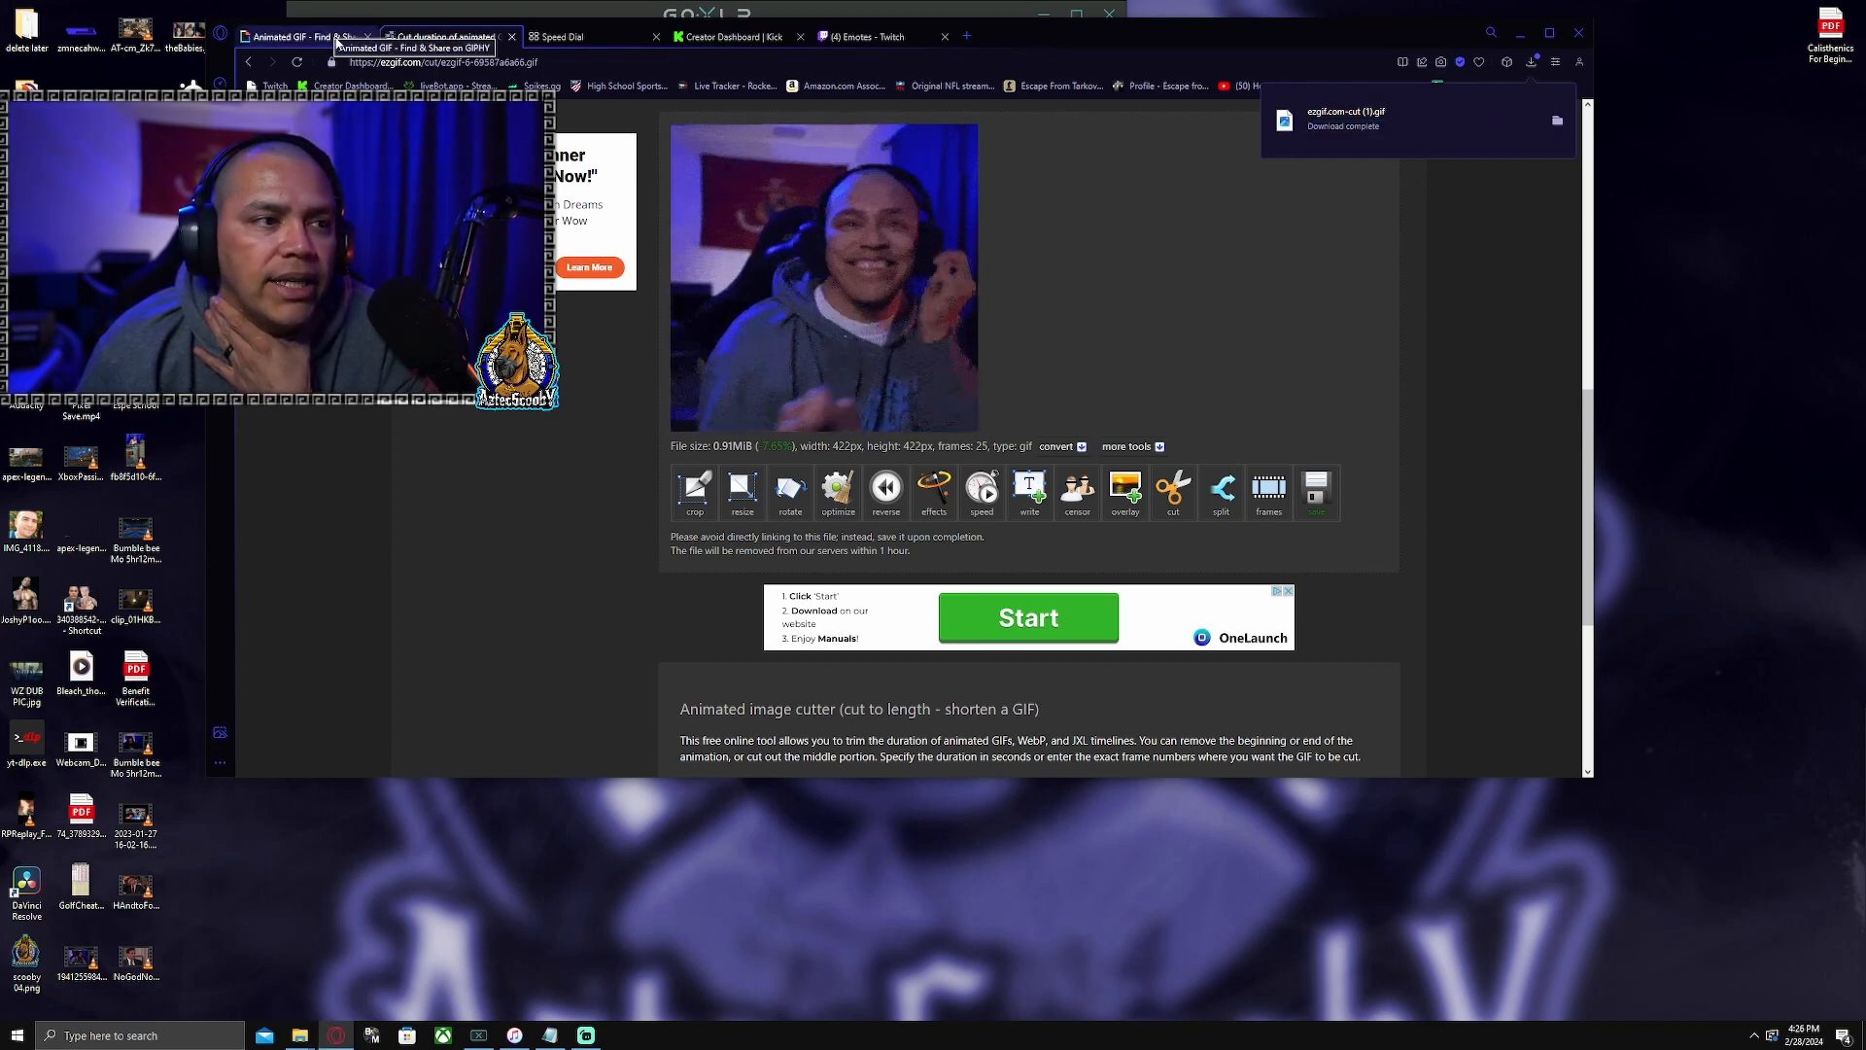
Upload the trimmed dance GIF to Kick as the subscribers-only emote 'boogie'.
left_click(737, 36)
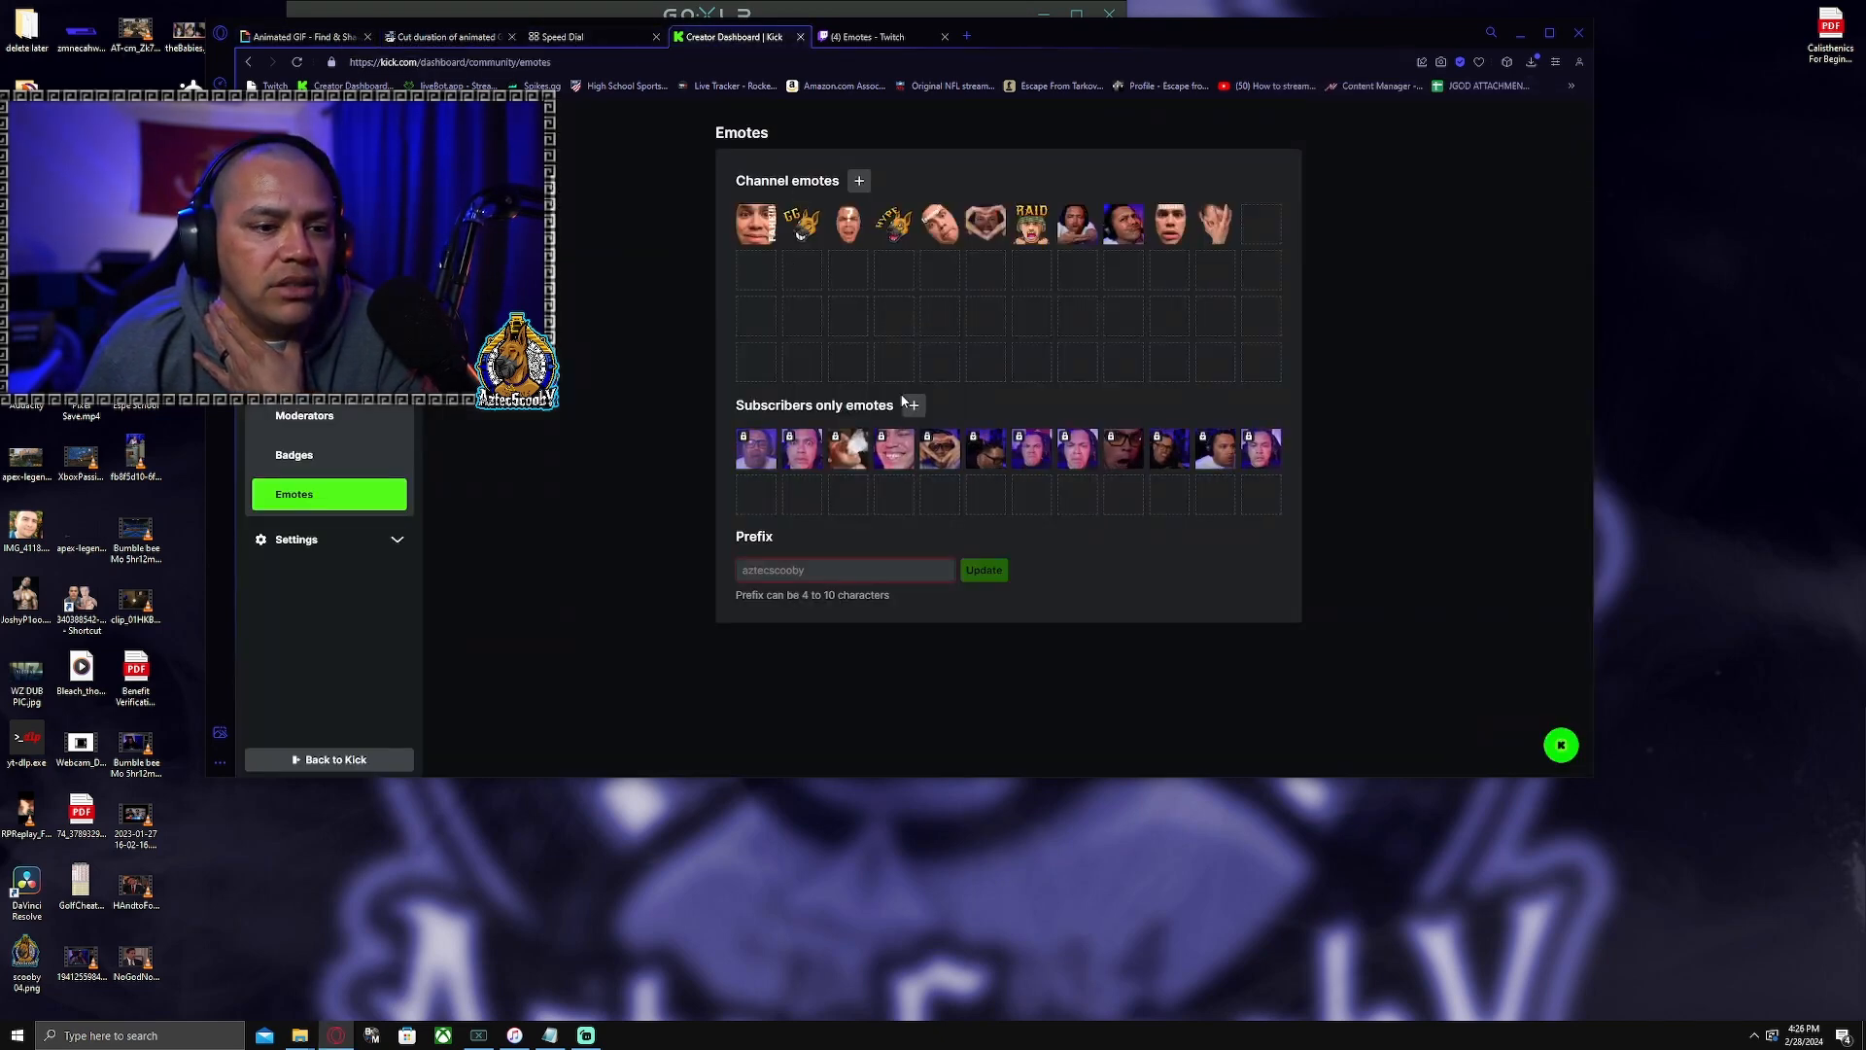
left_click(910, 404)
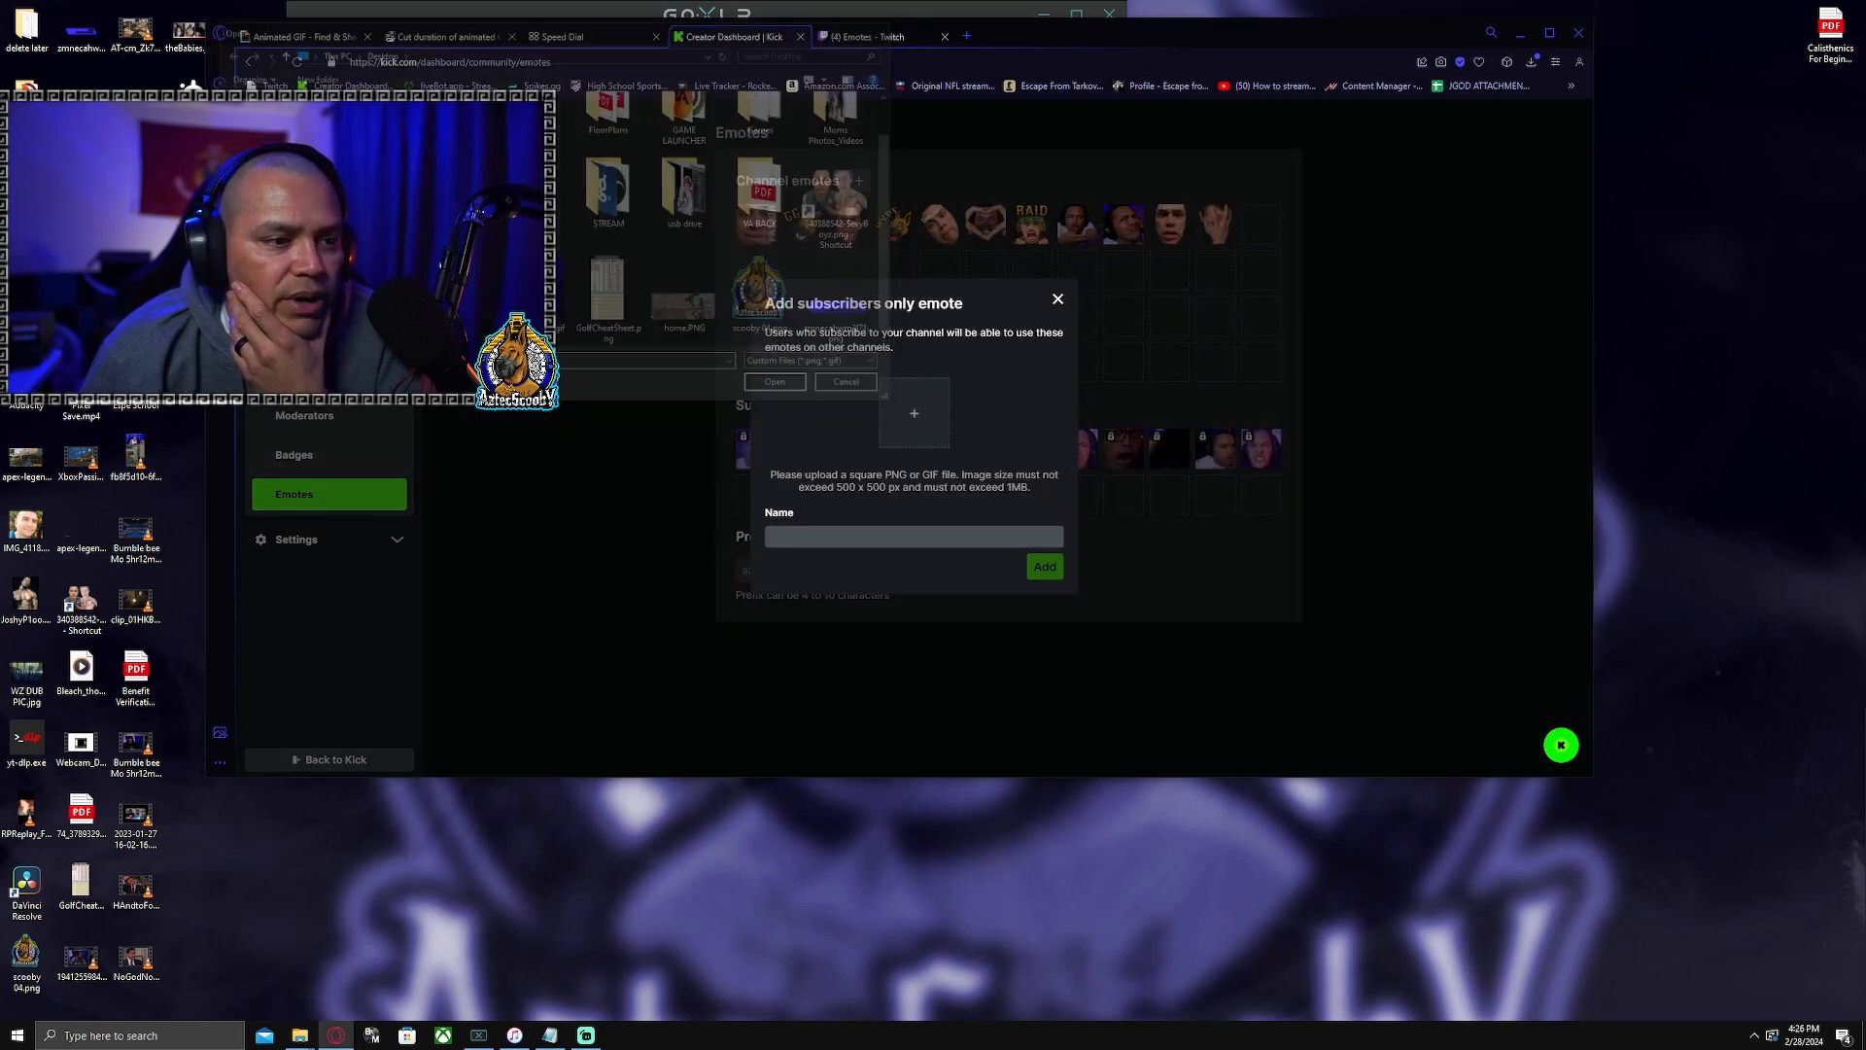
left_click(773, 381)
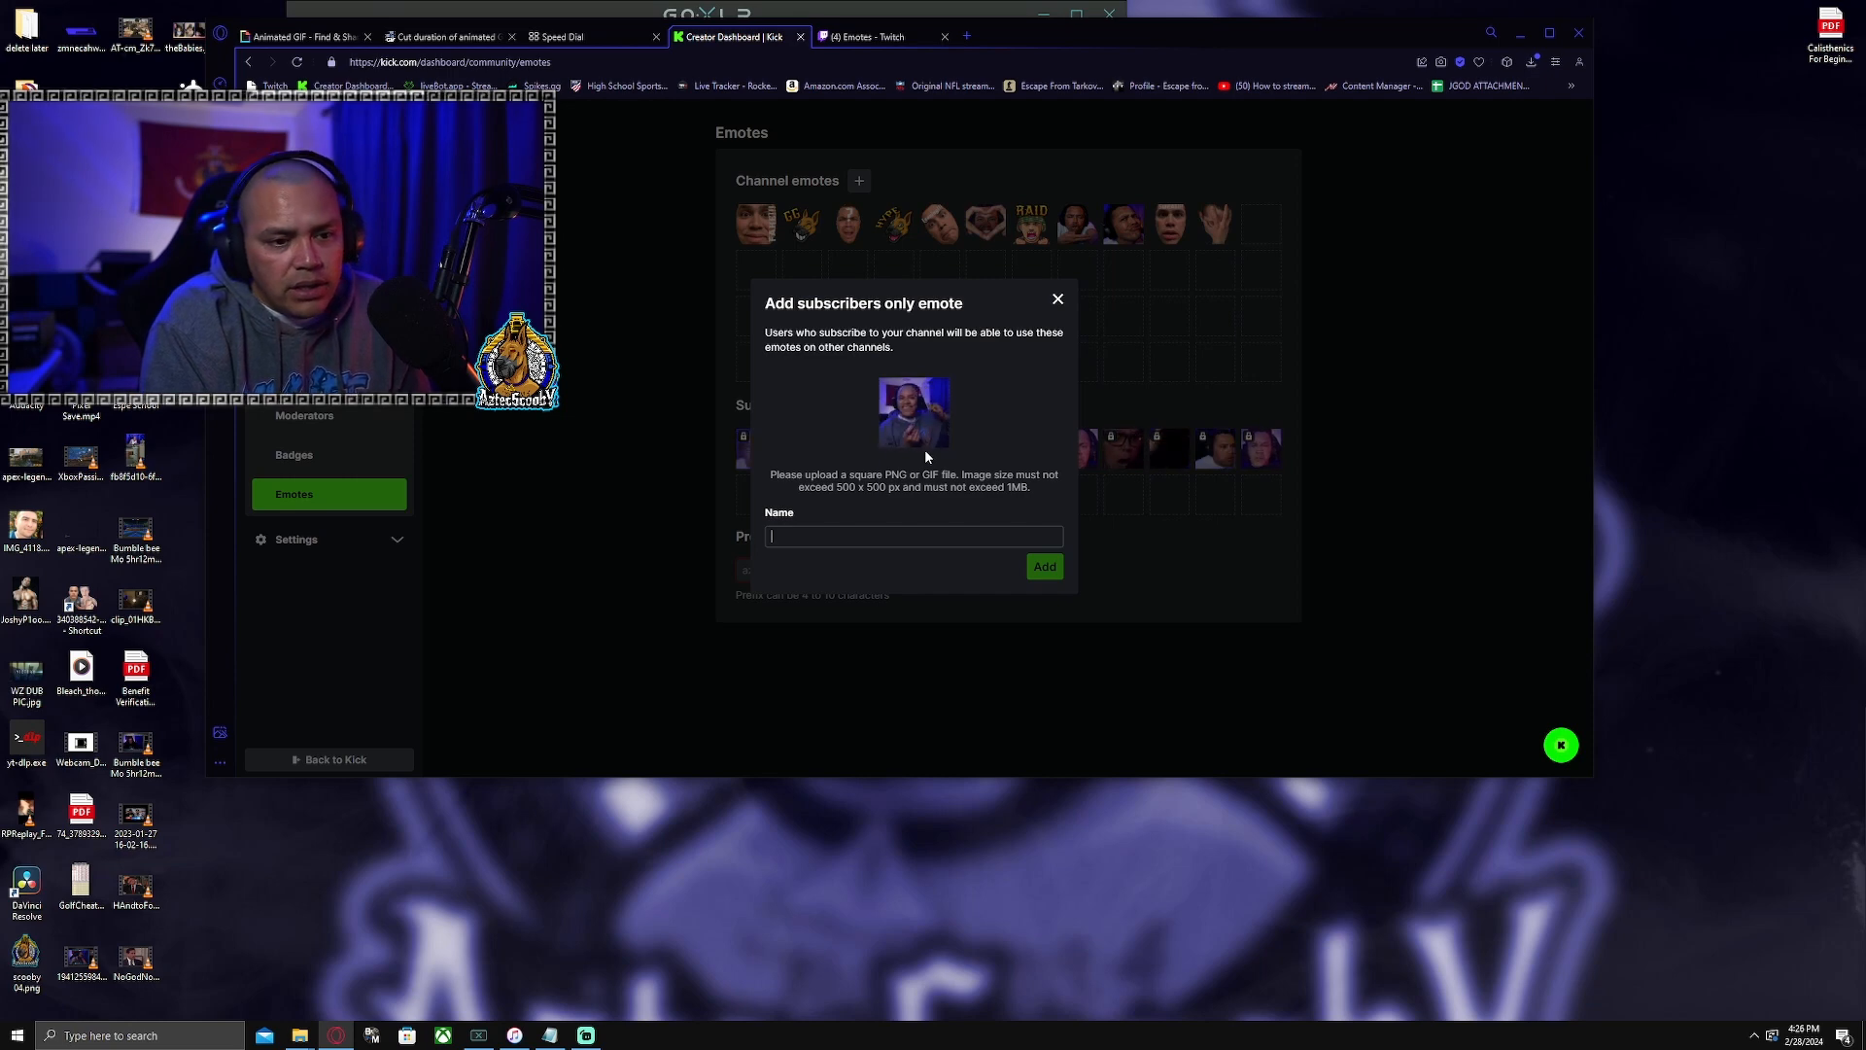
type("boogie")
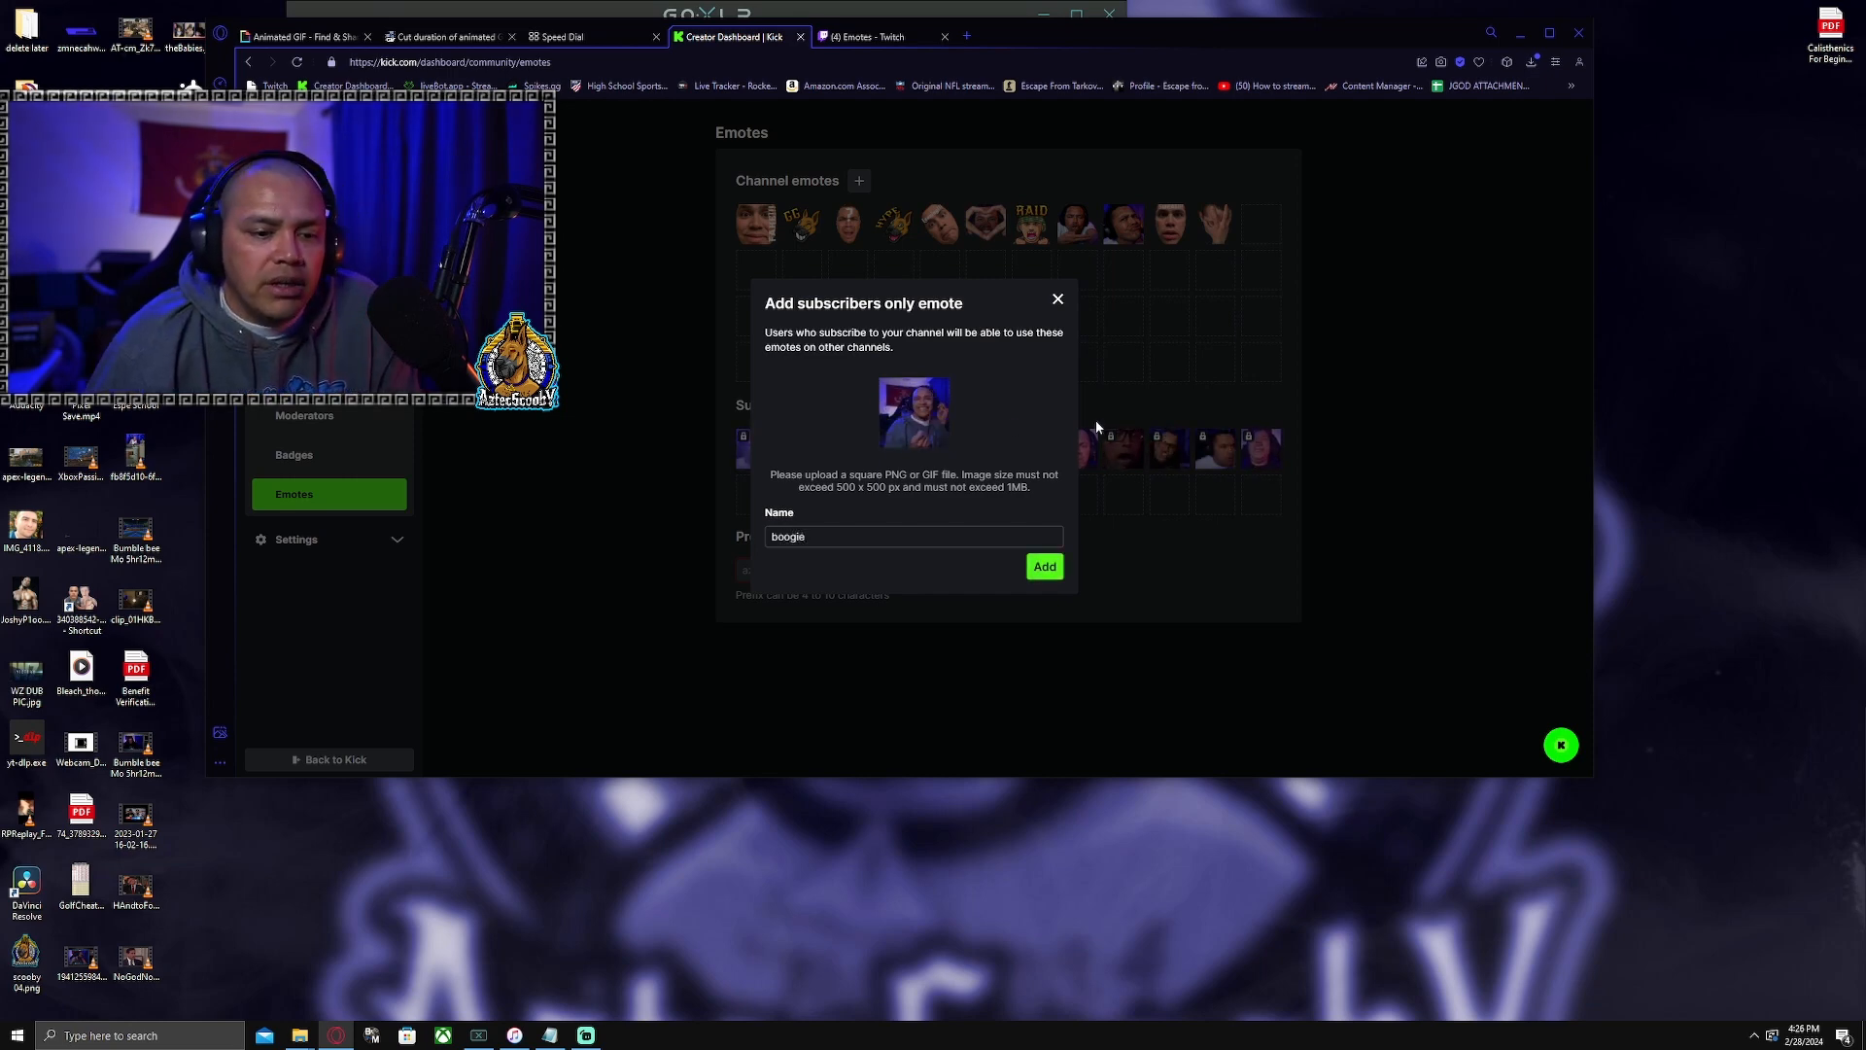
left_click(1043, 567)
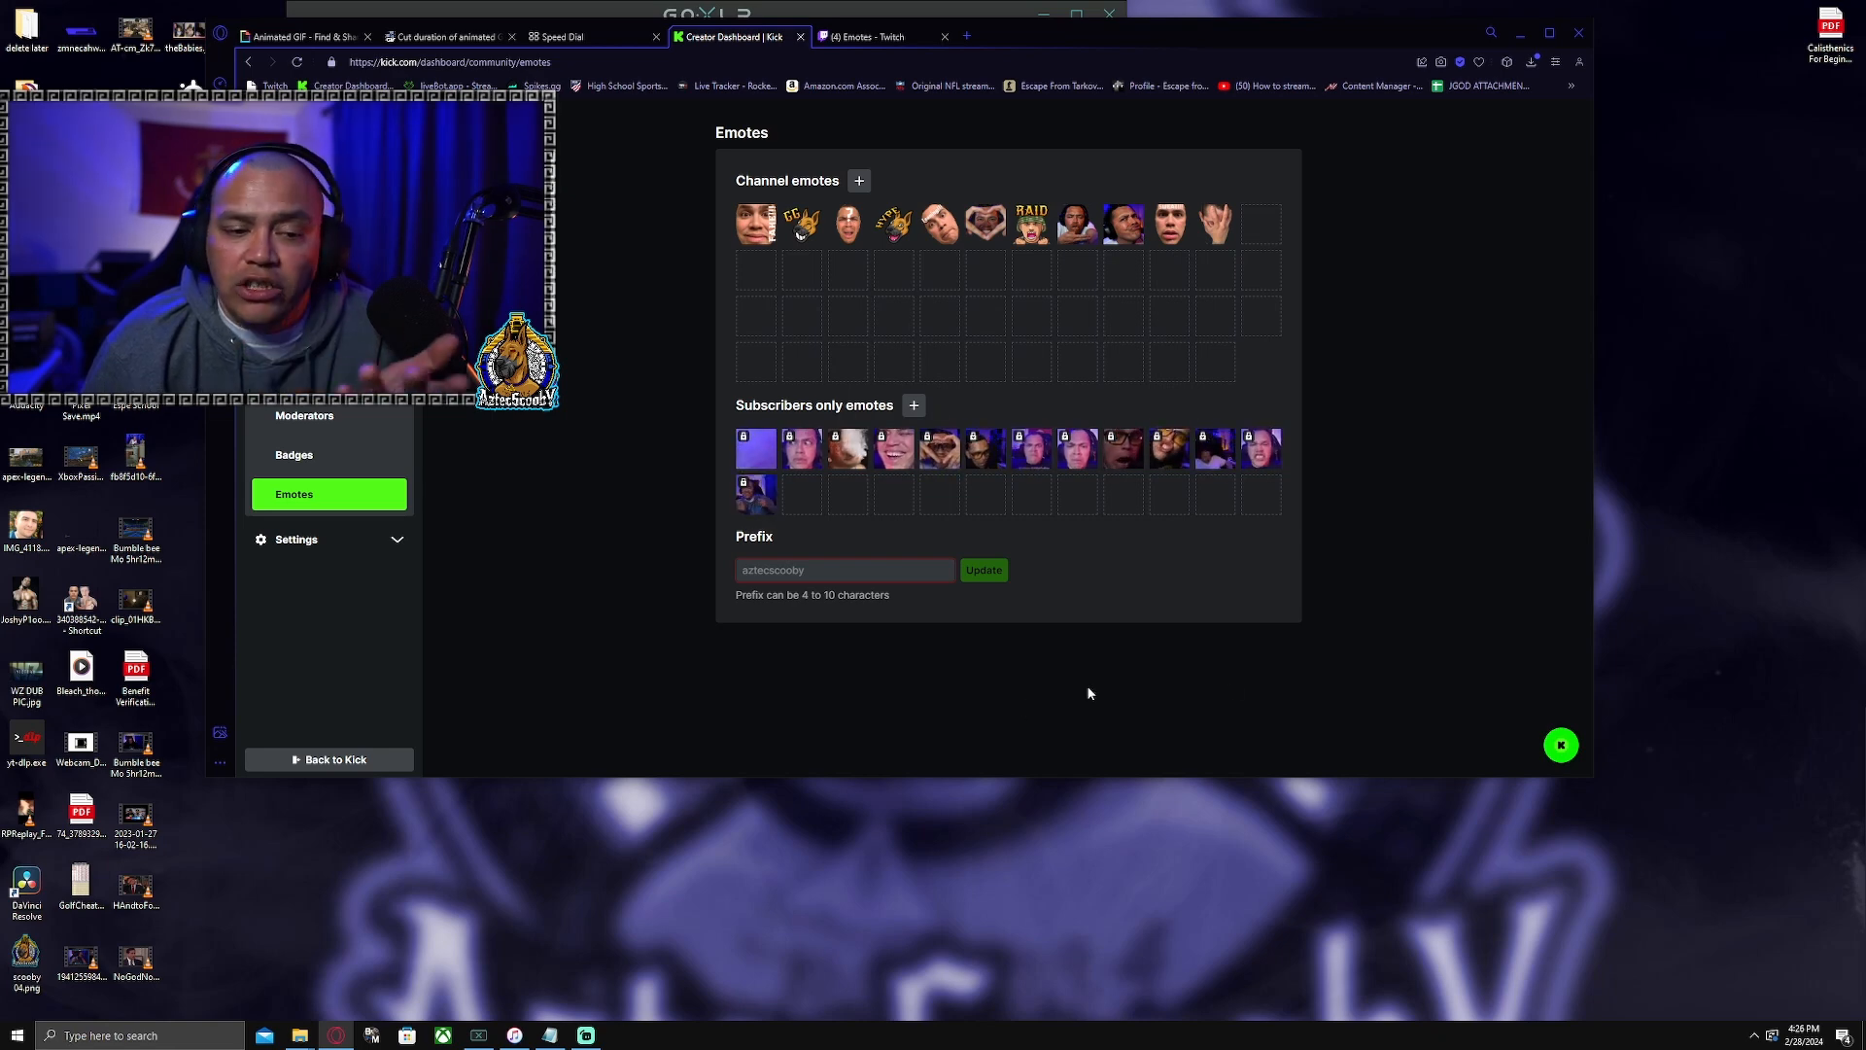
Upload ezgif.com-cut (1).gif to Twitch as the animated emote 'boogie' in slot 11.
left_click(880, 36)
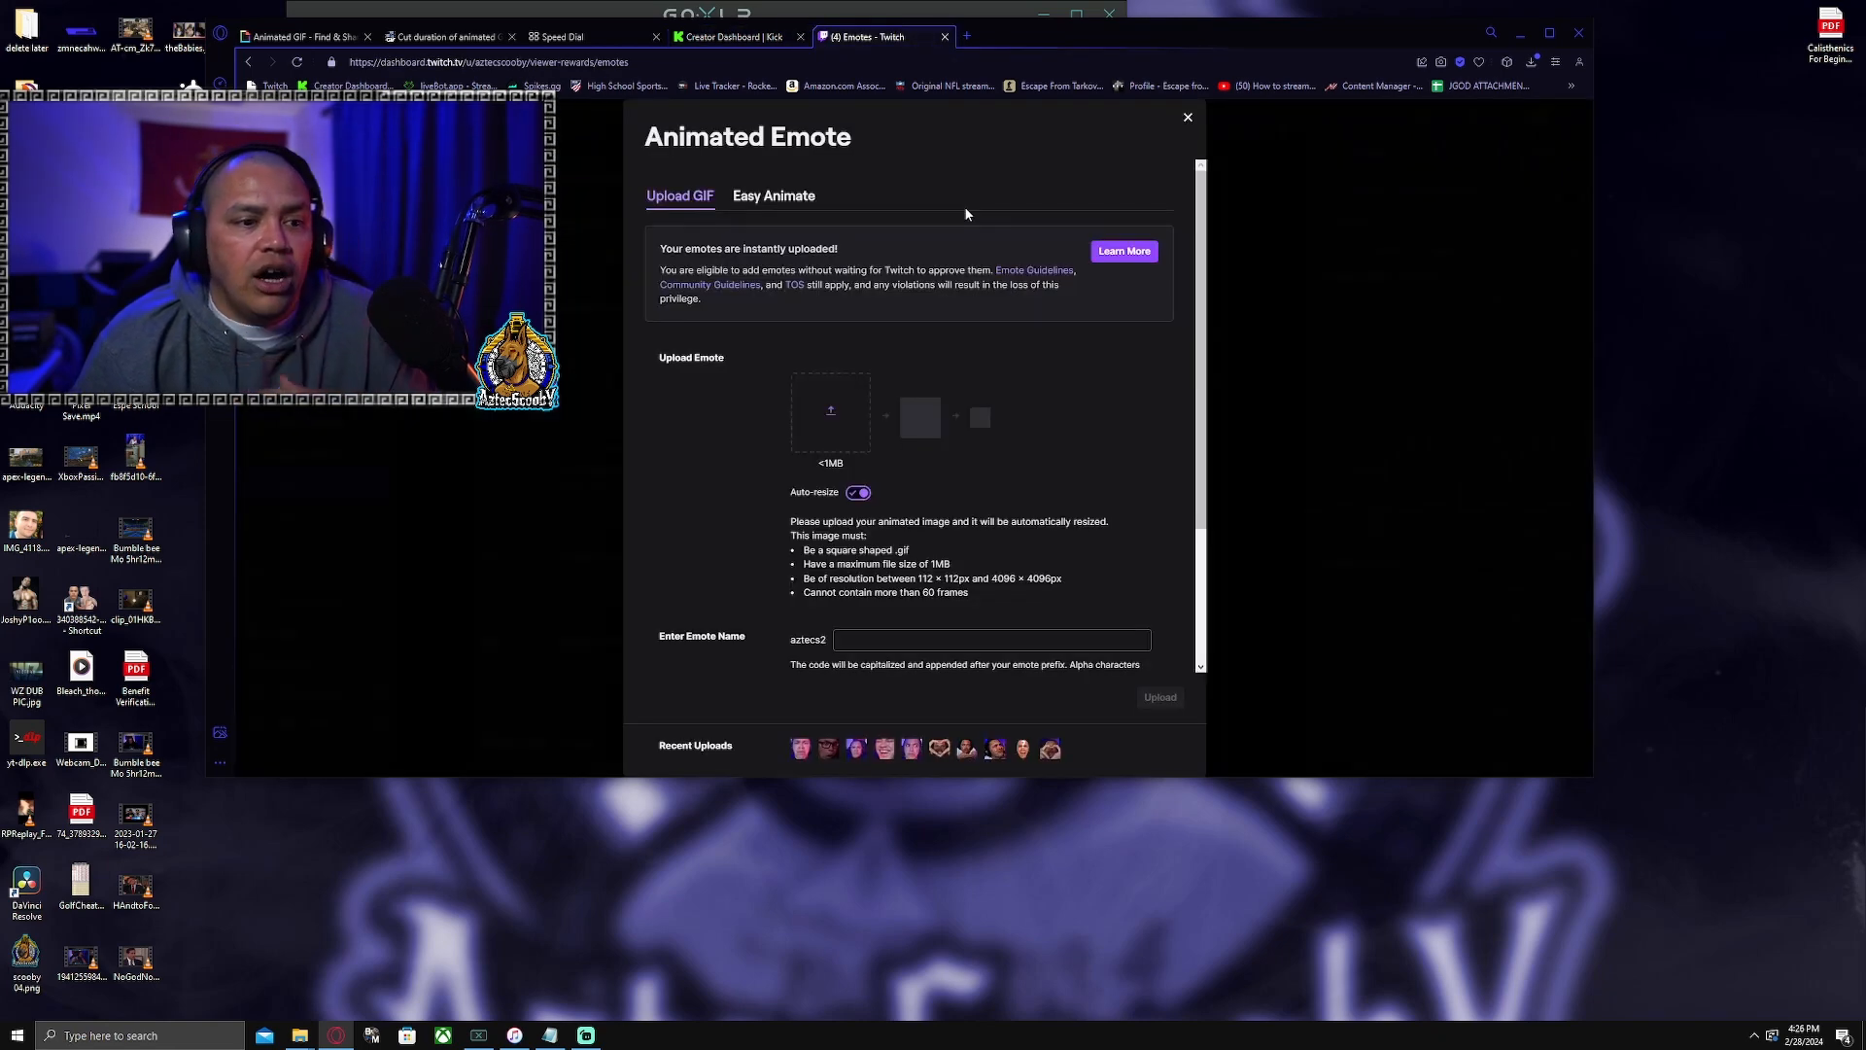
mouse_move(827, 419)
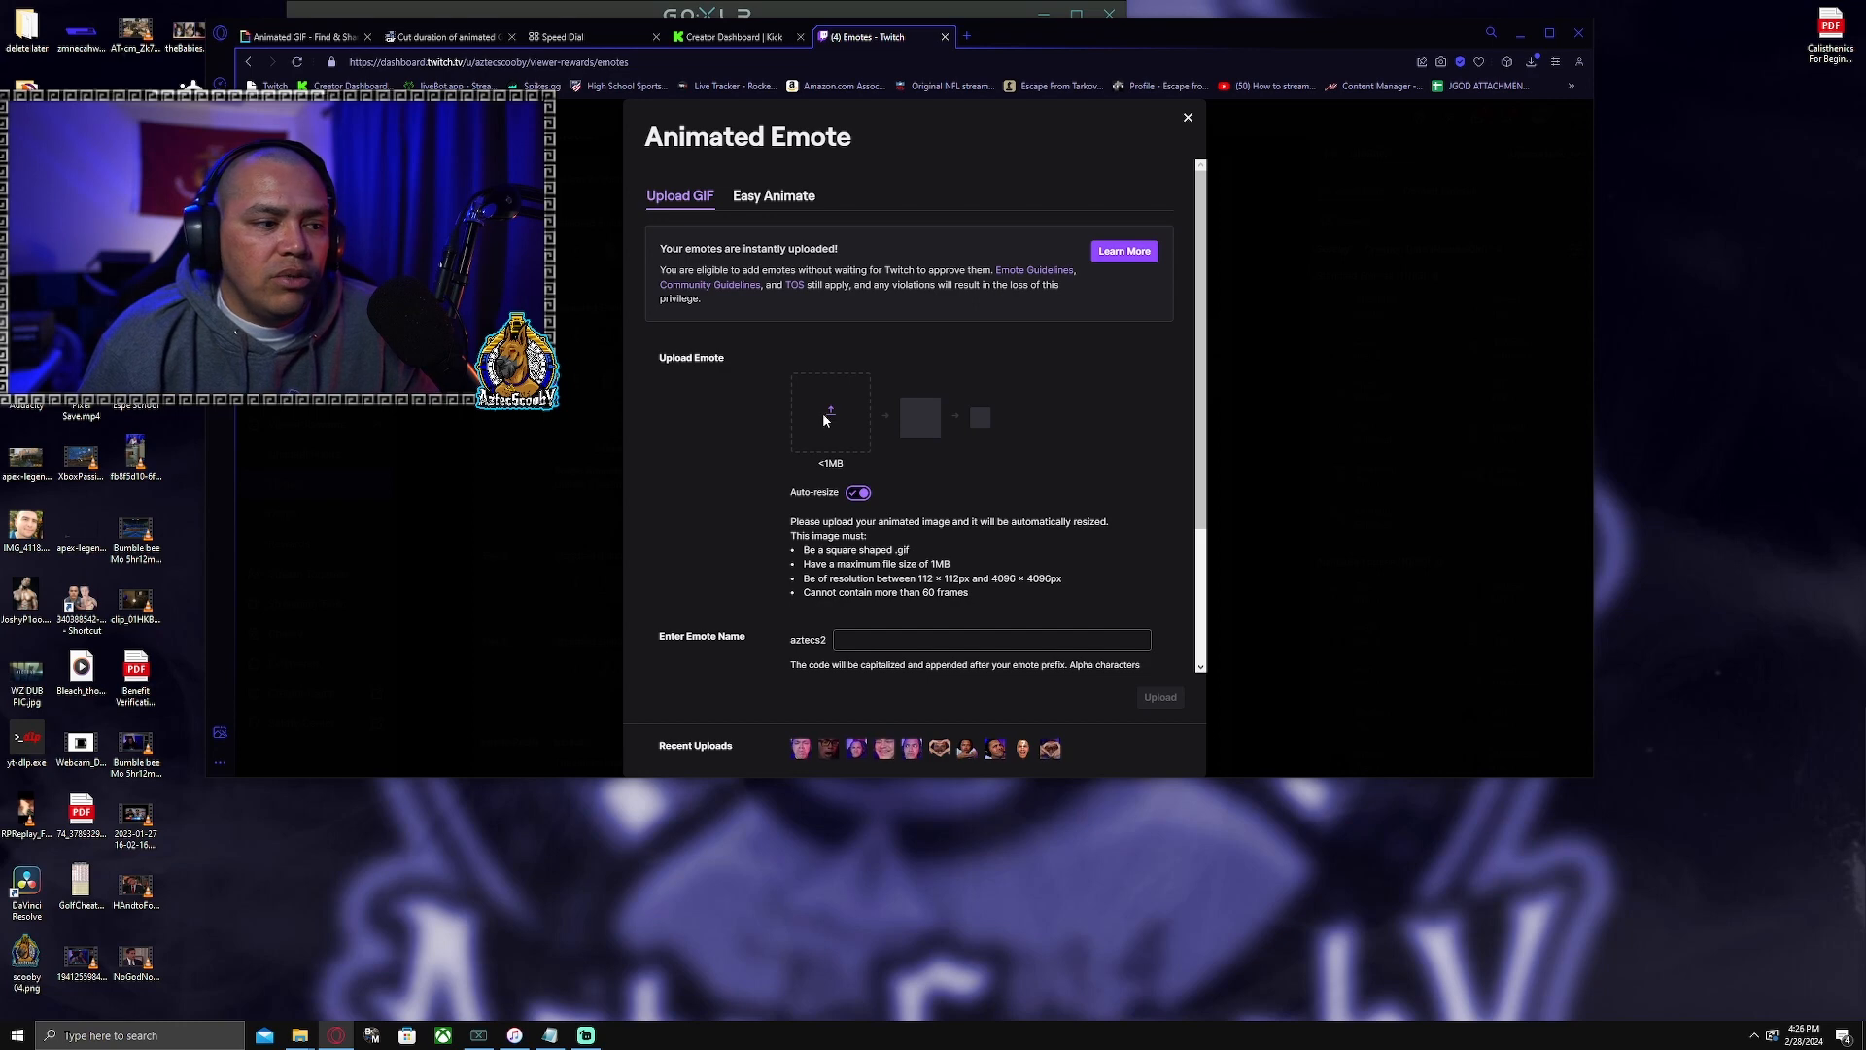
left_click(829, 414)
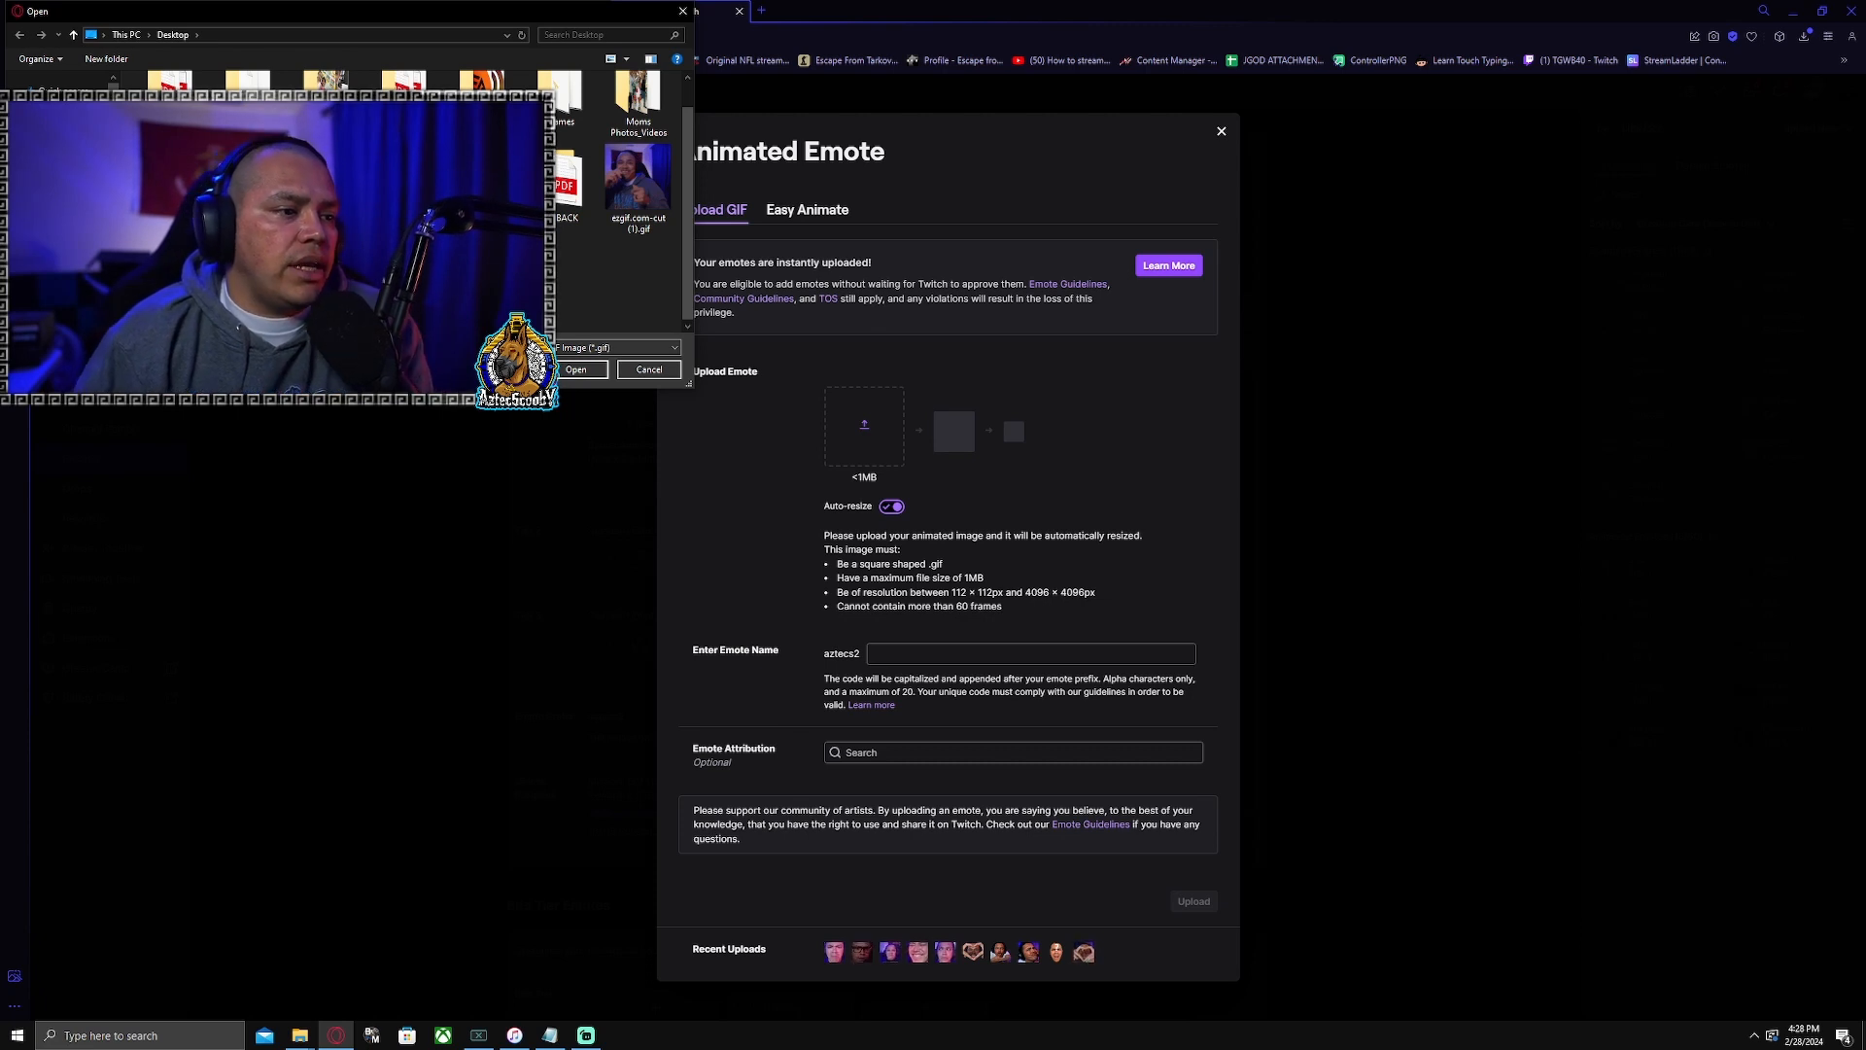
left_click(576, 369)
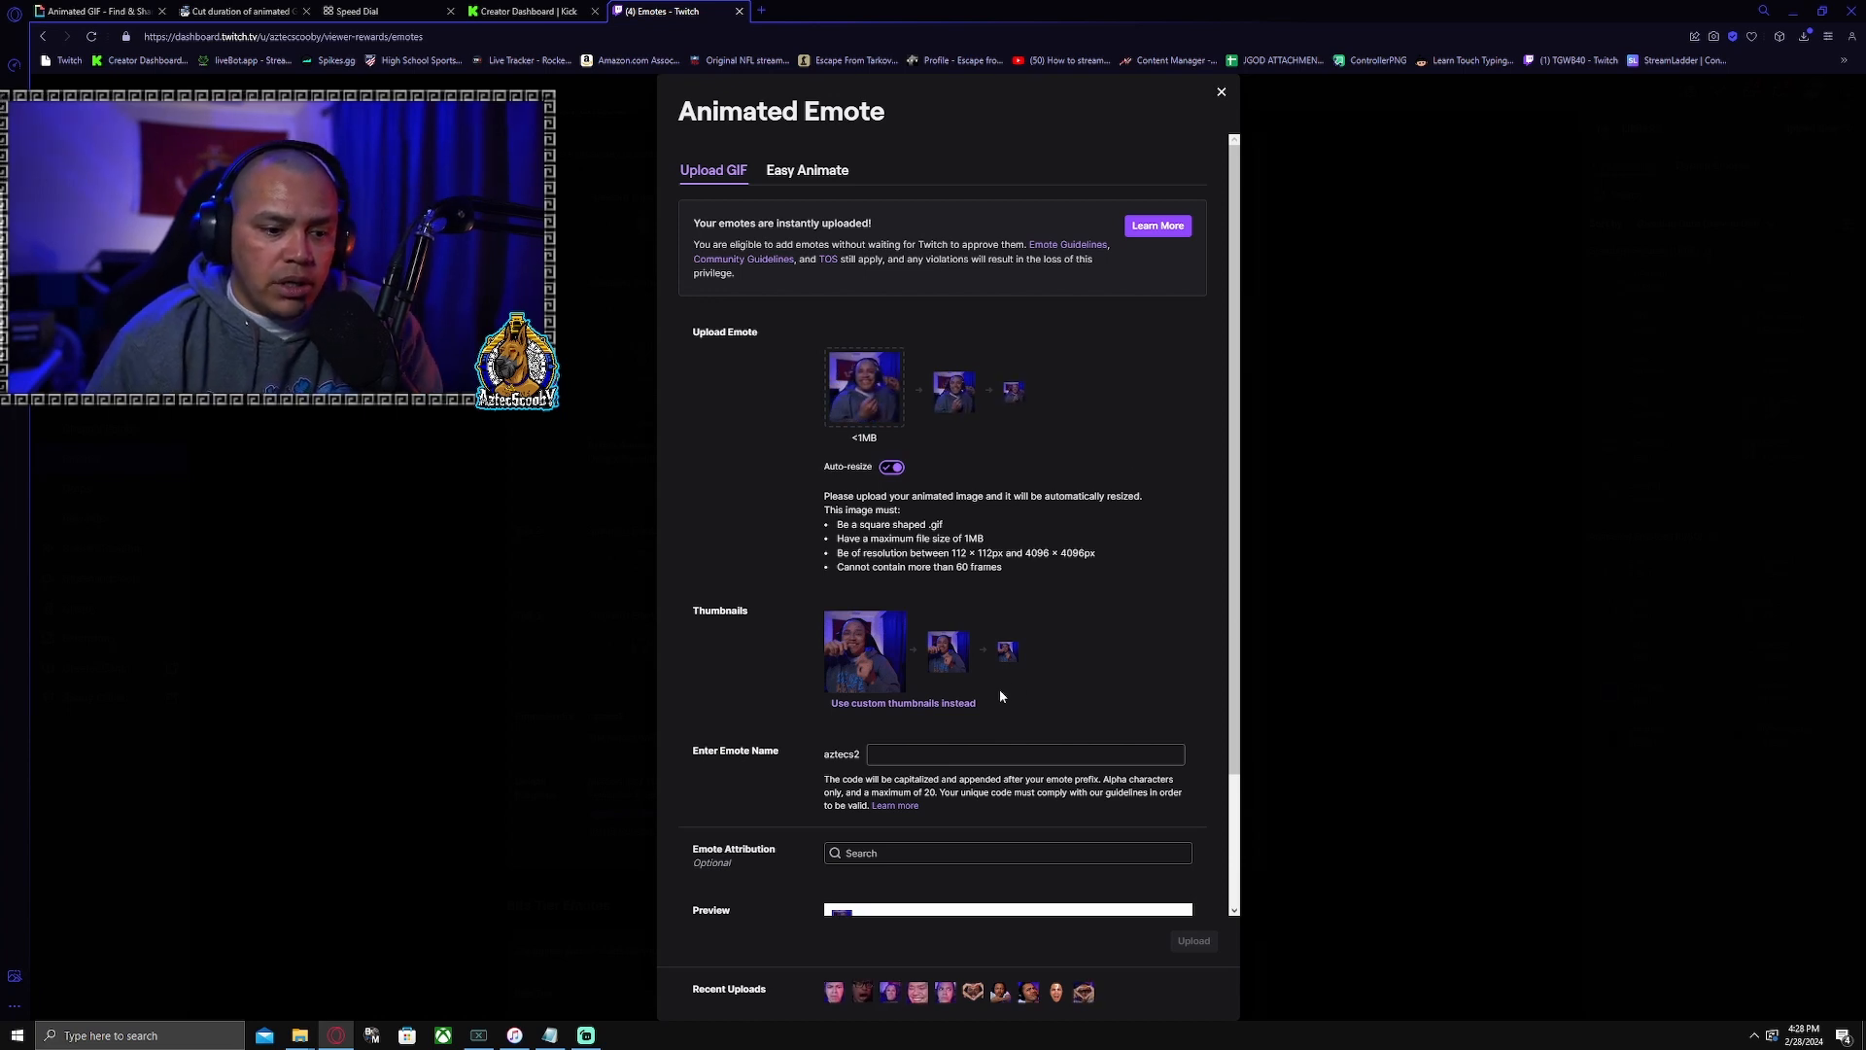
type("bd")
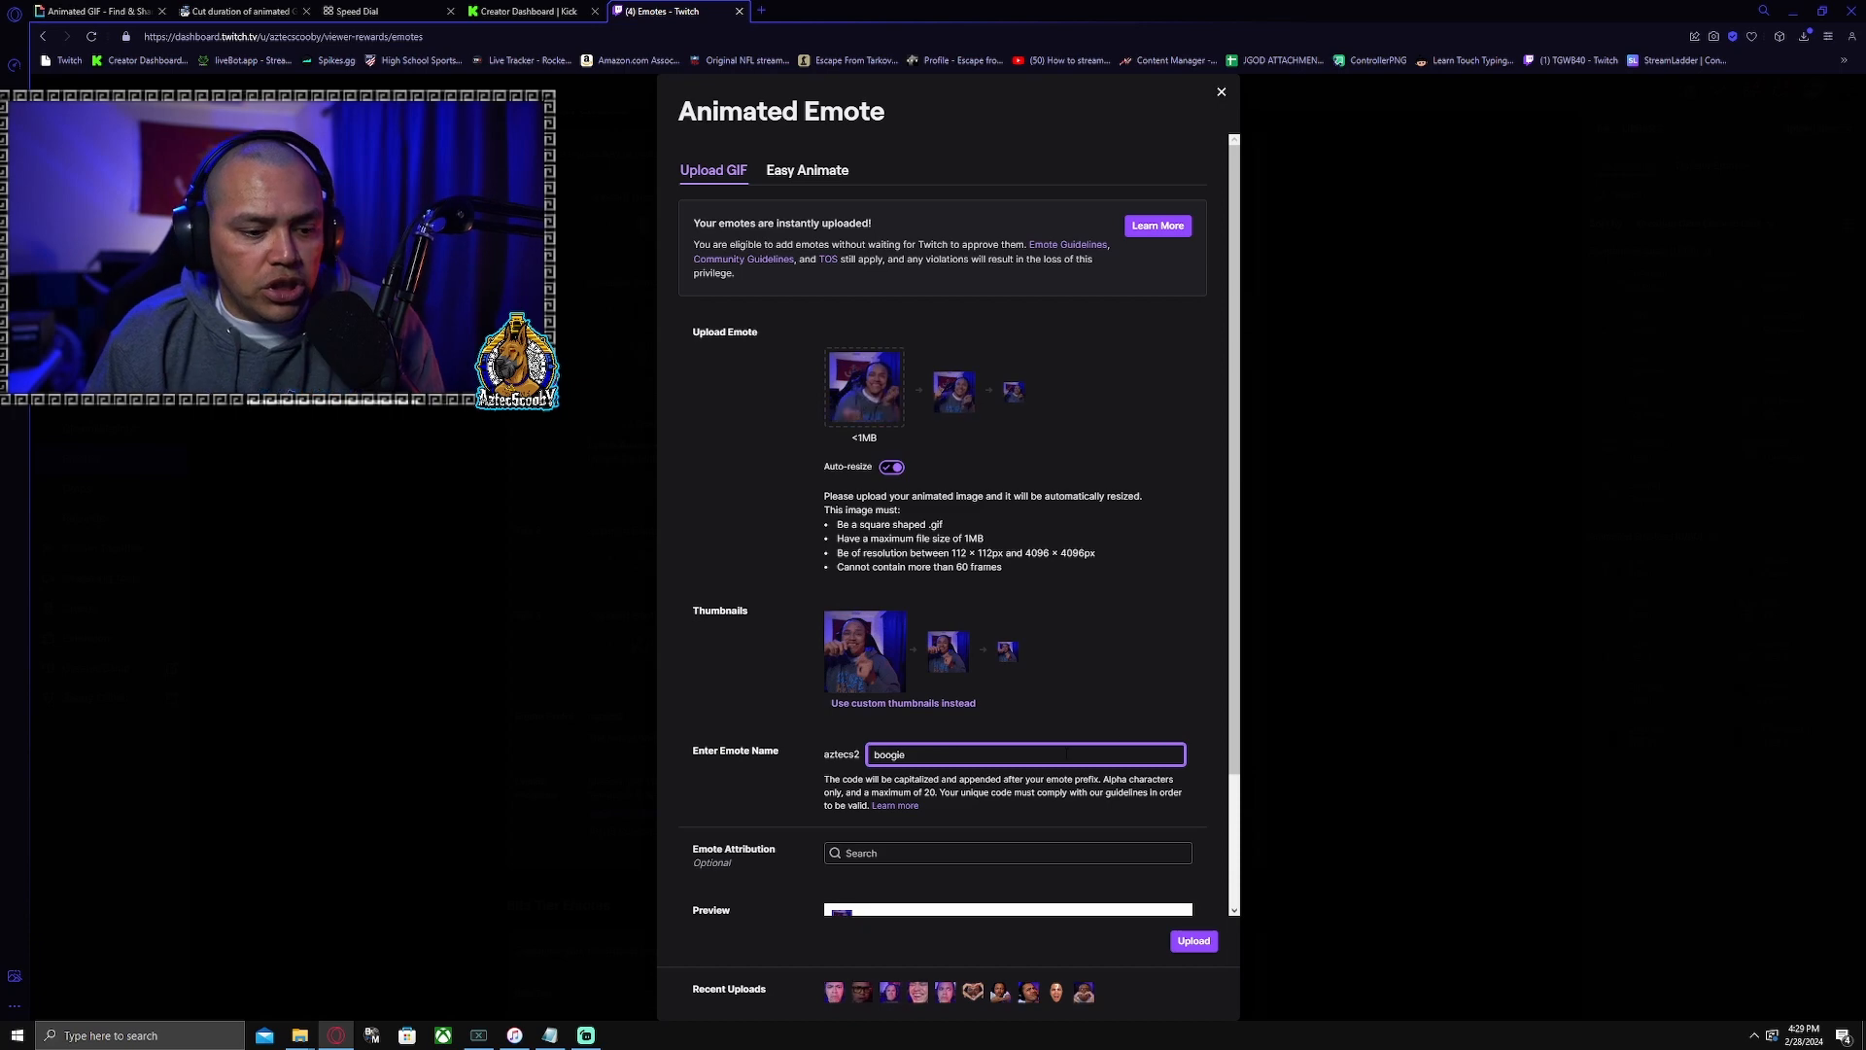
scroll("down", 3)
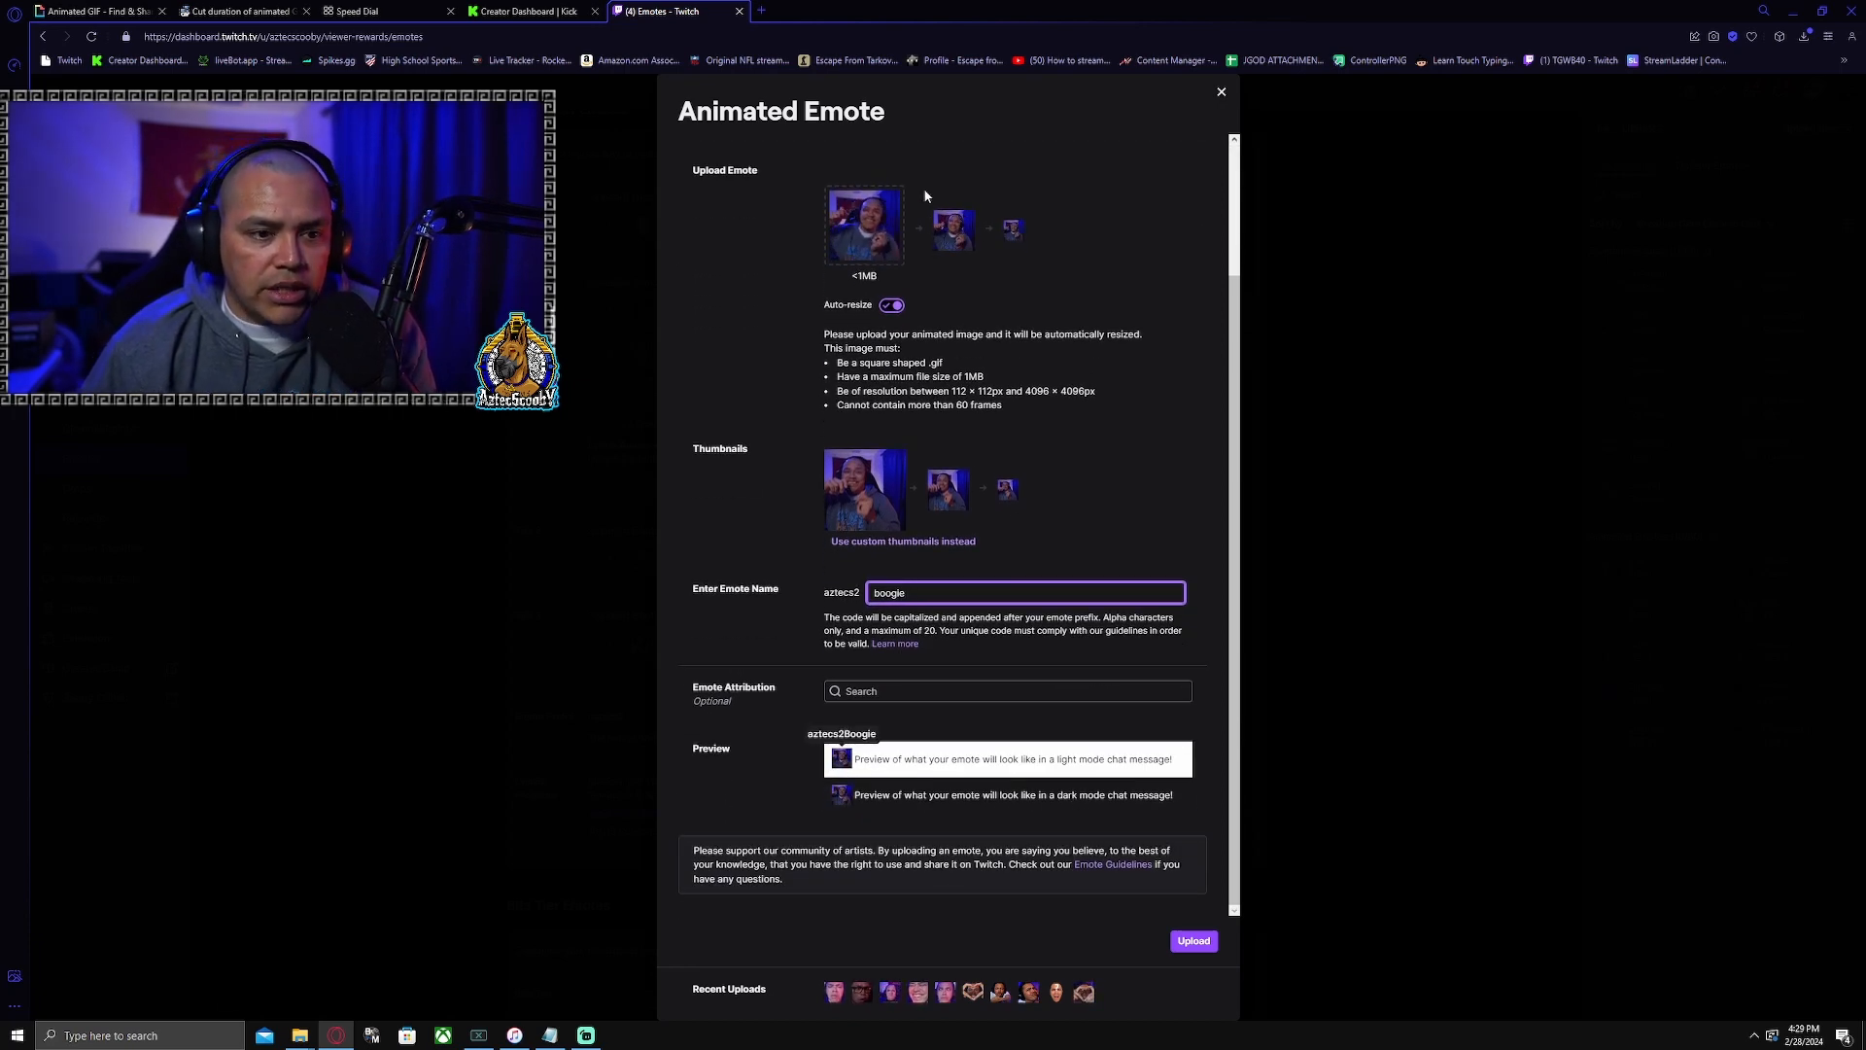
left_click(1193, 940)
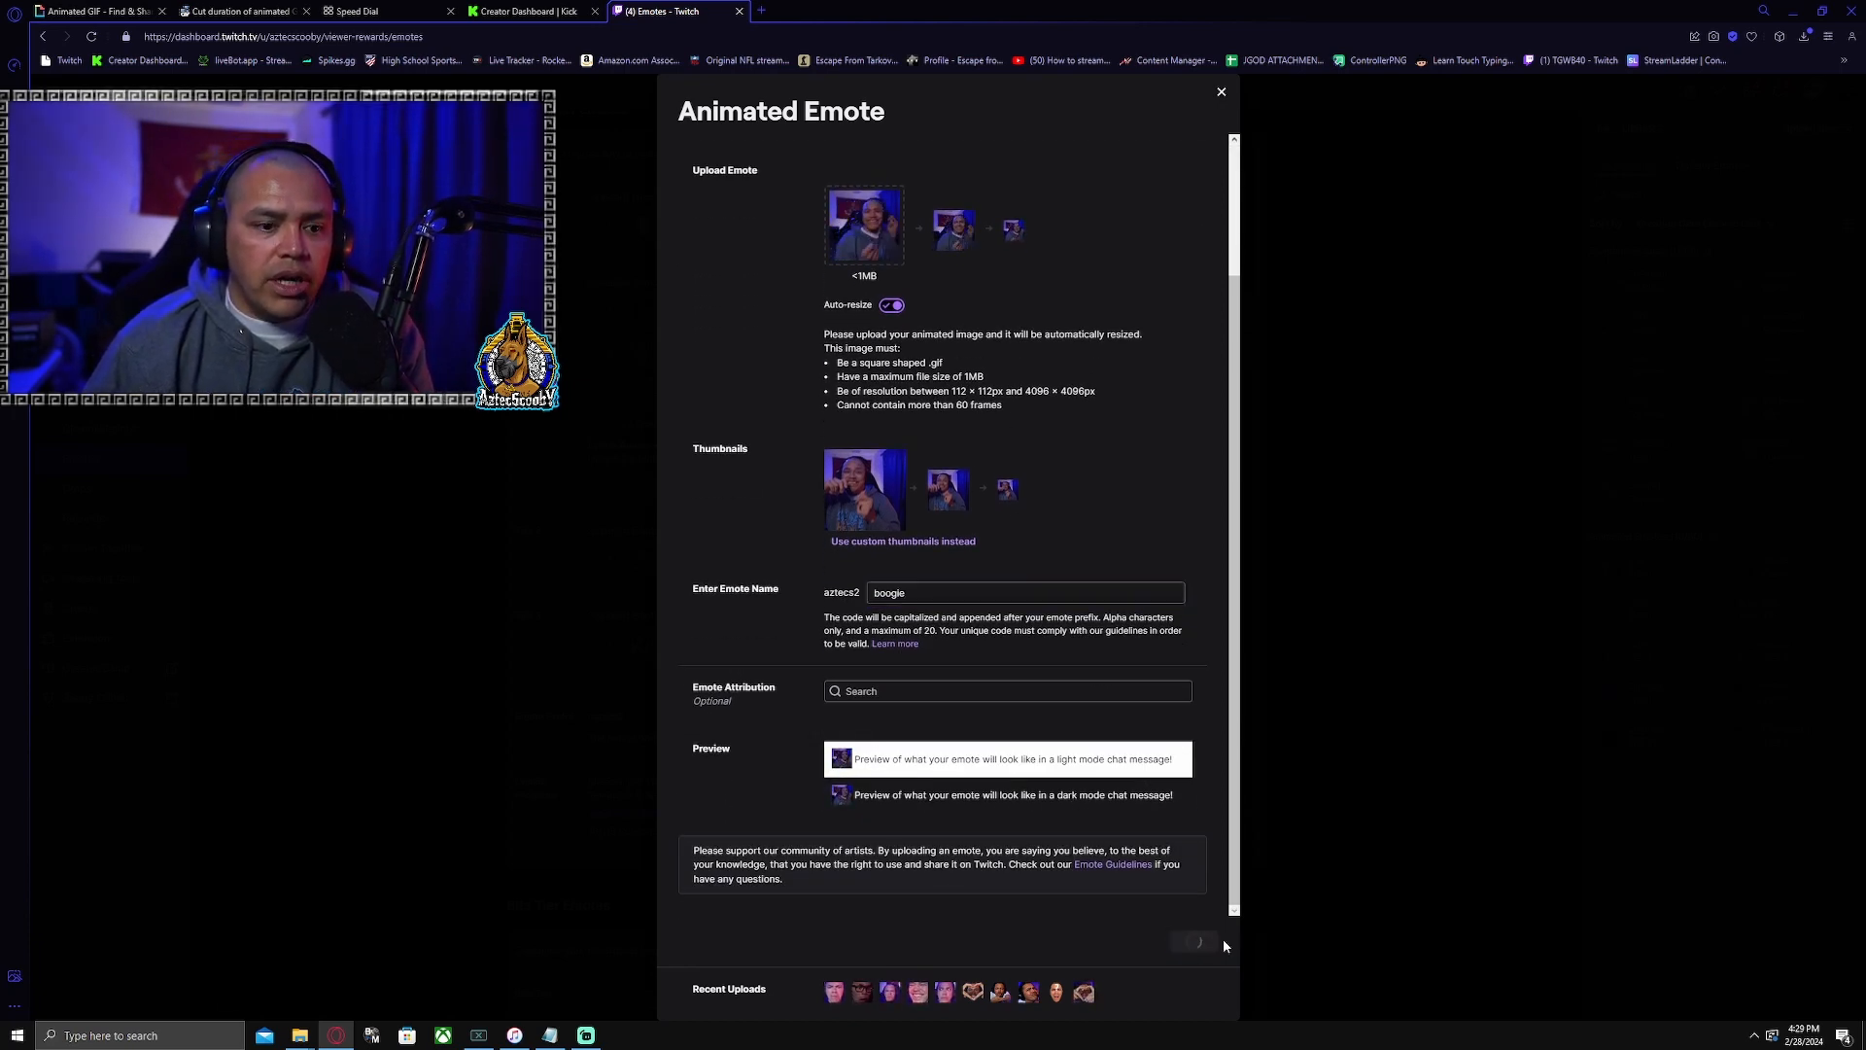
left_click(1196, 942)
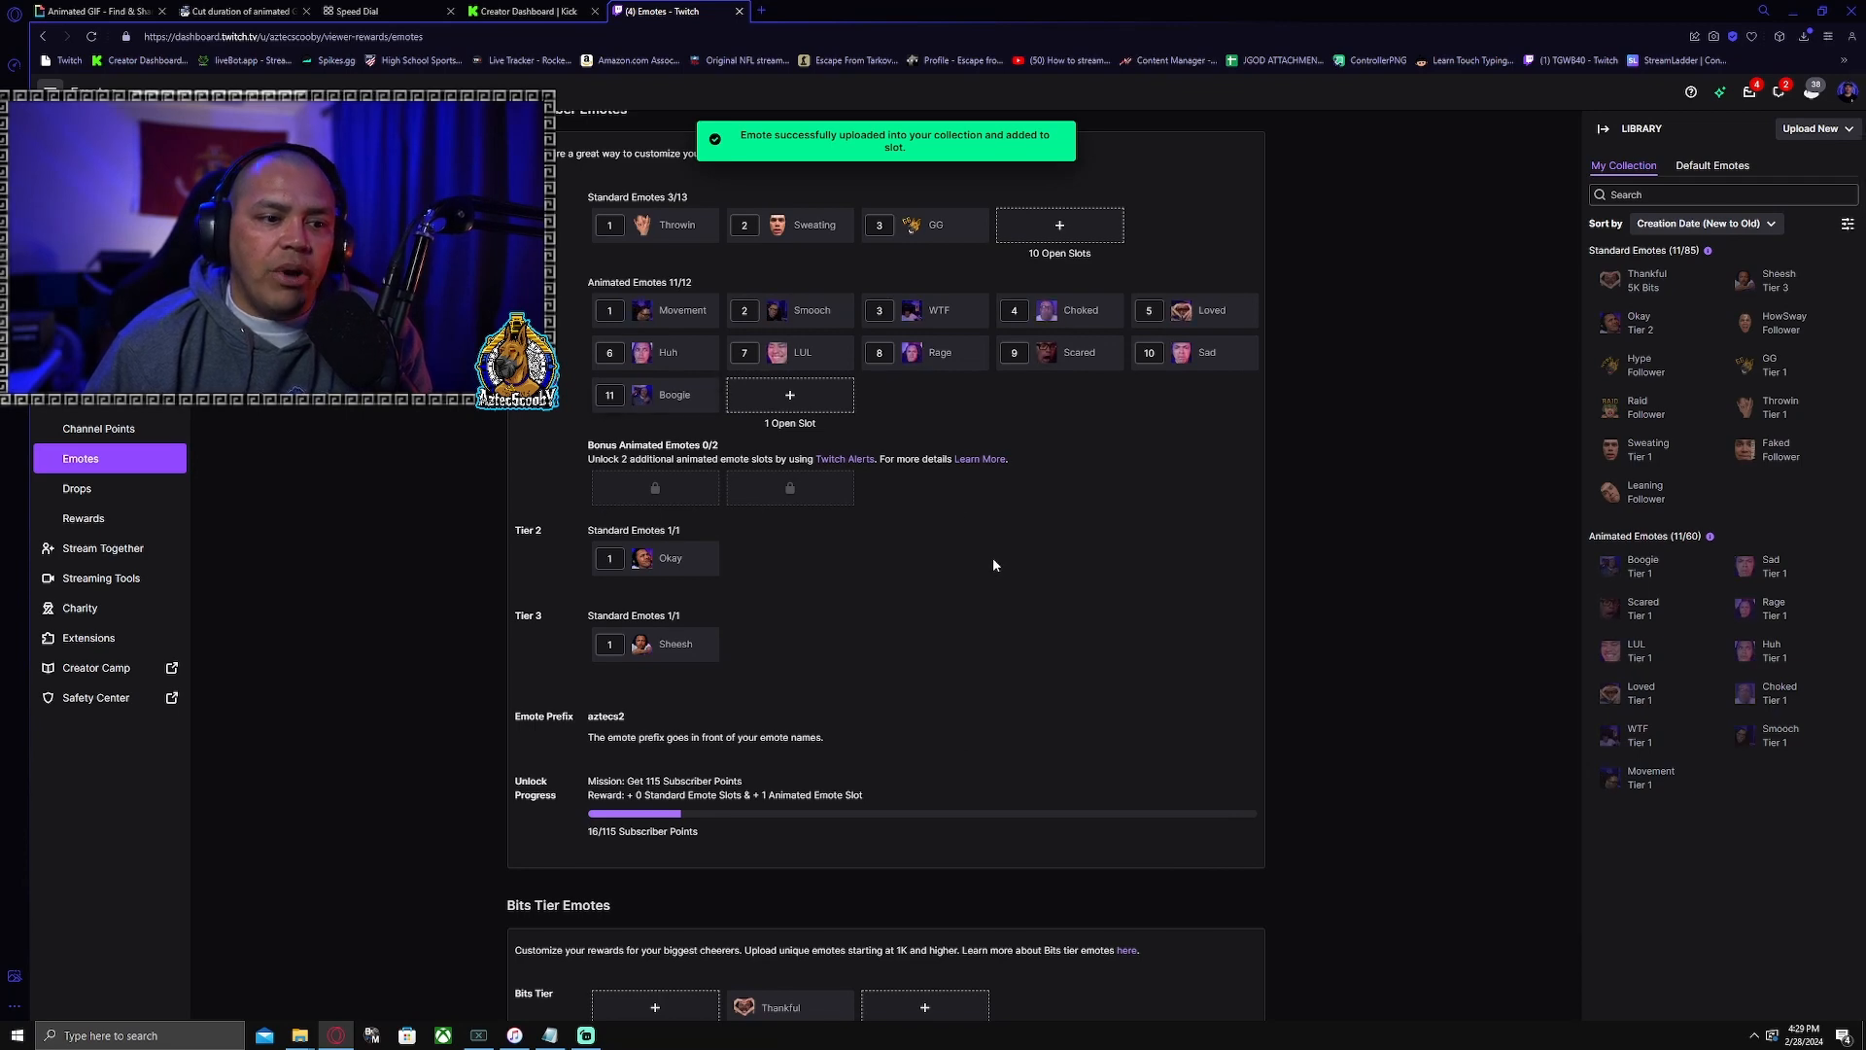
mouse_move(863, 599)
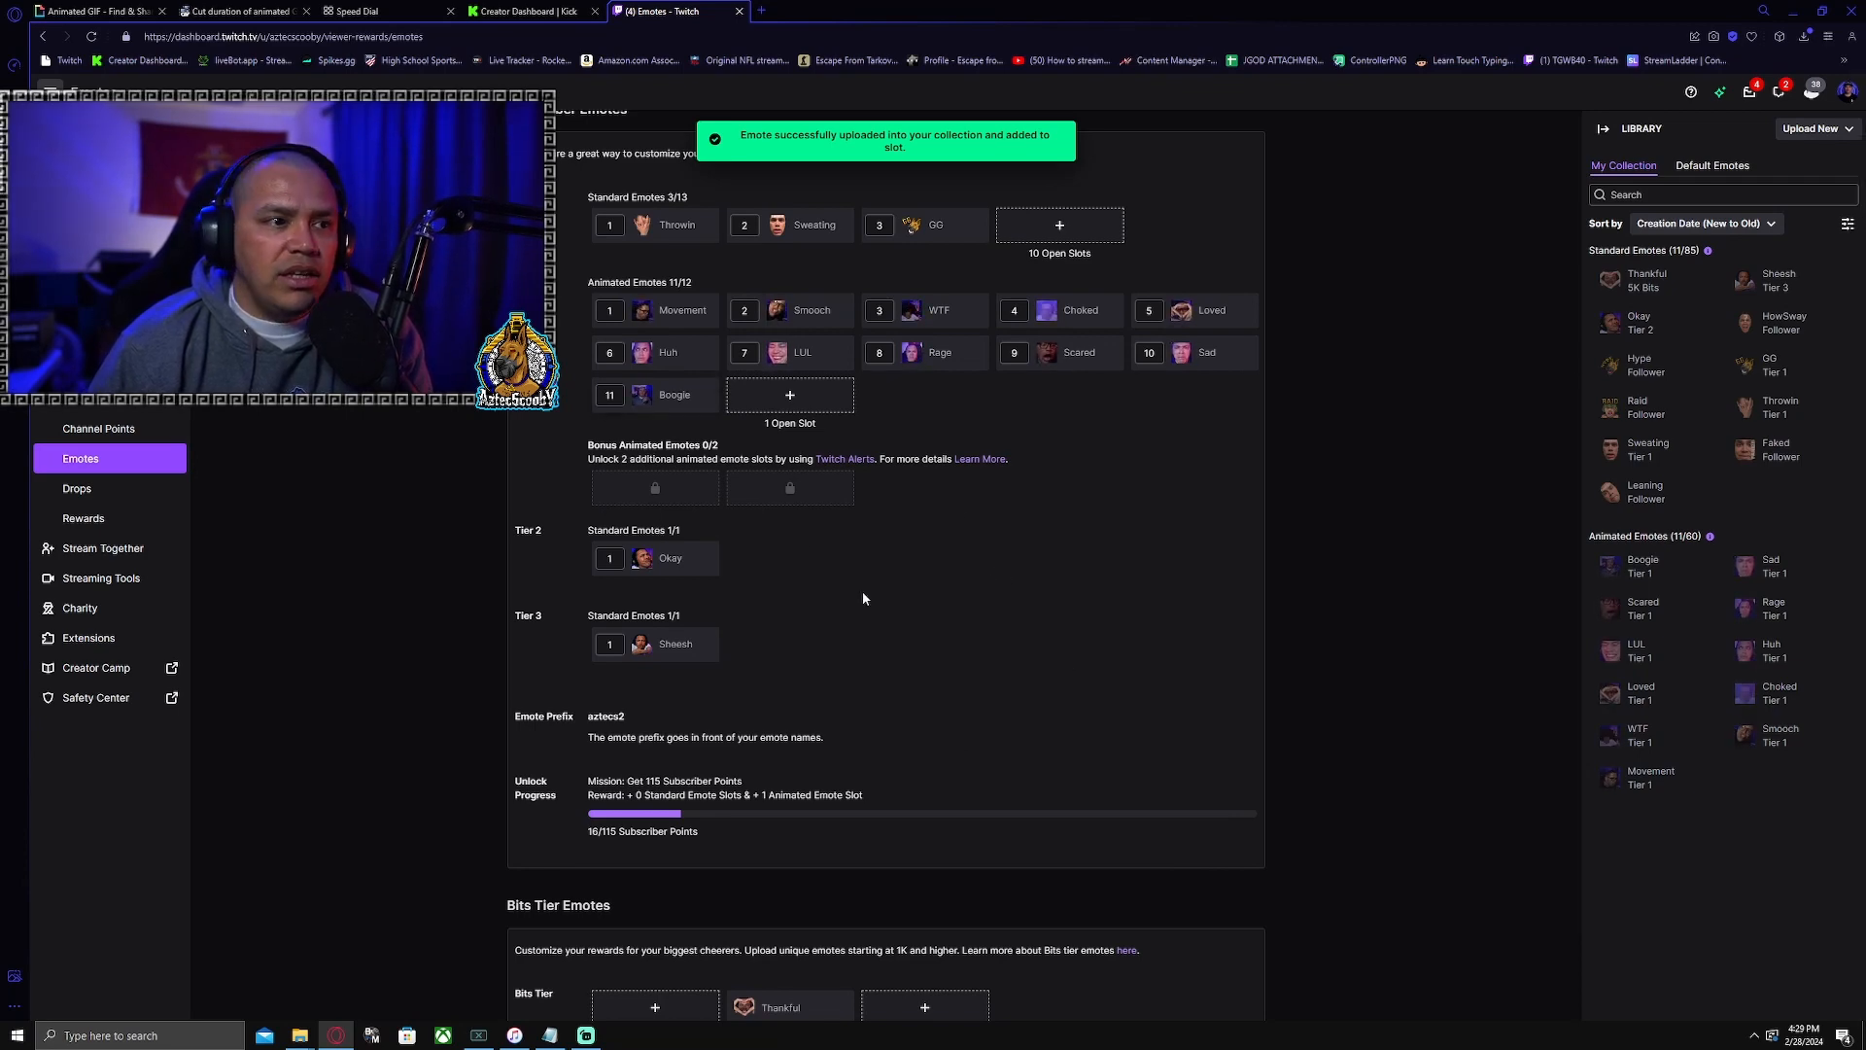
Return to the Kick emotes page showing boogie among the subscriber emotes.
left_click(531, 10)
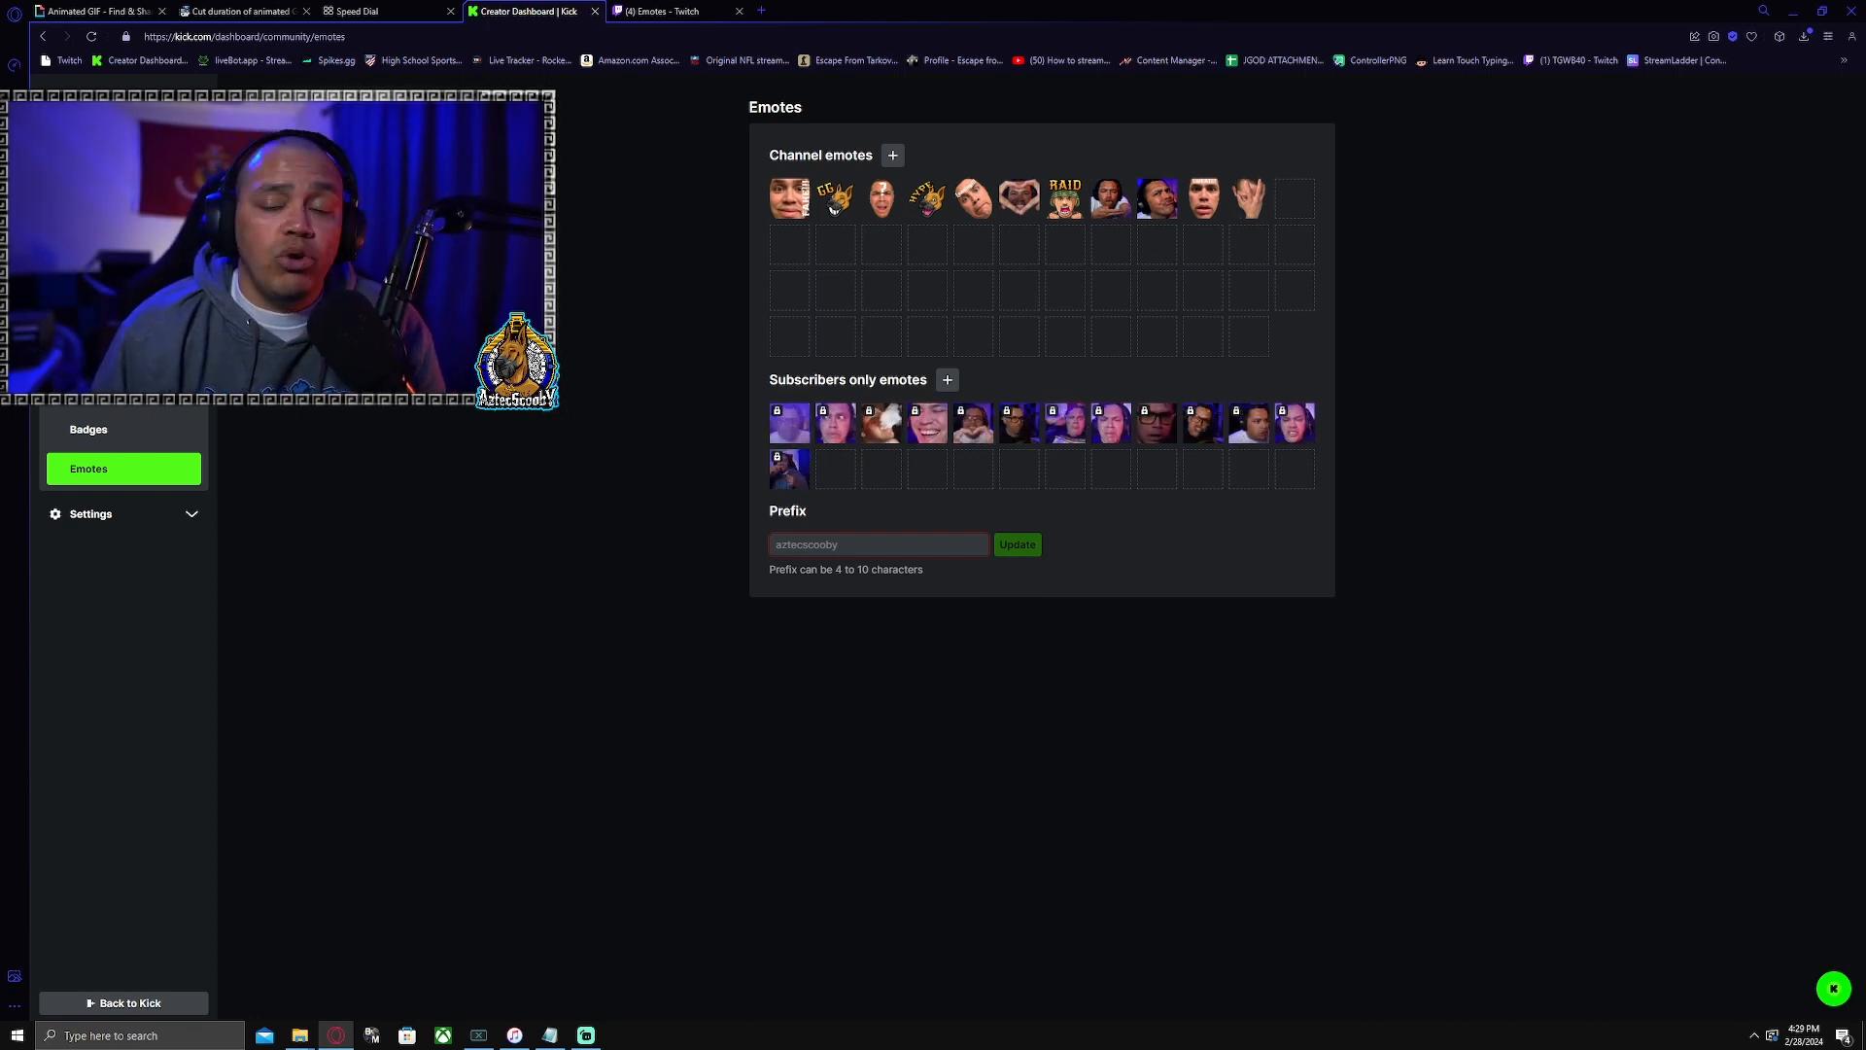
mouse_move(839, 513)
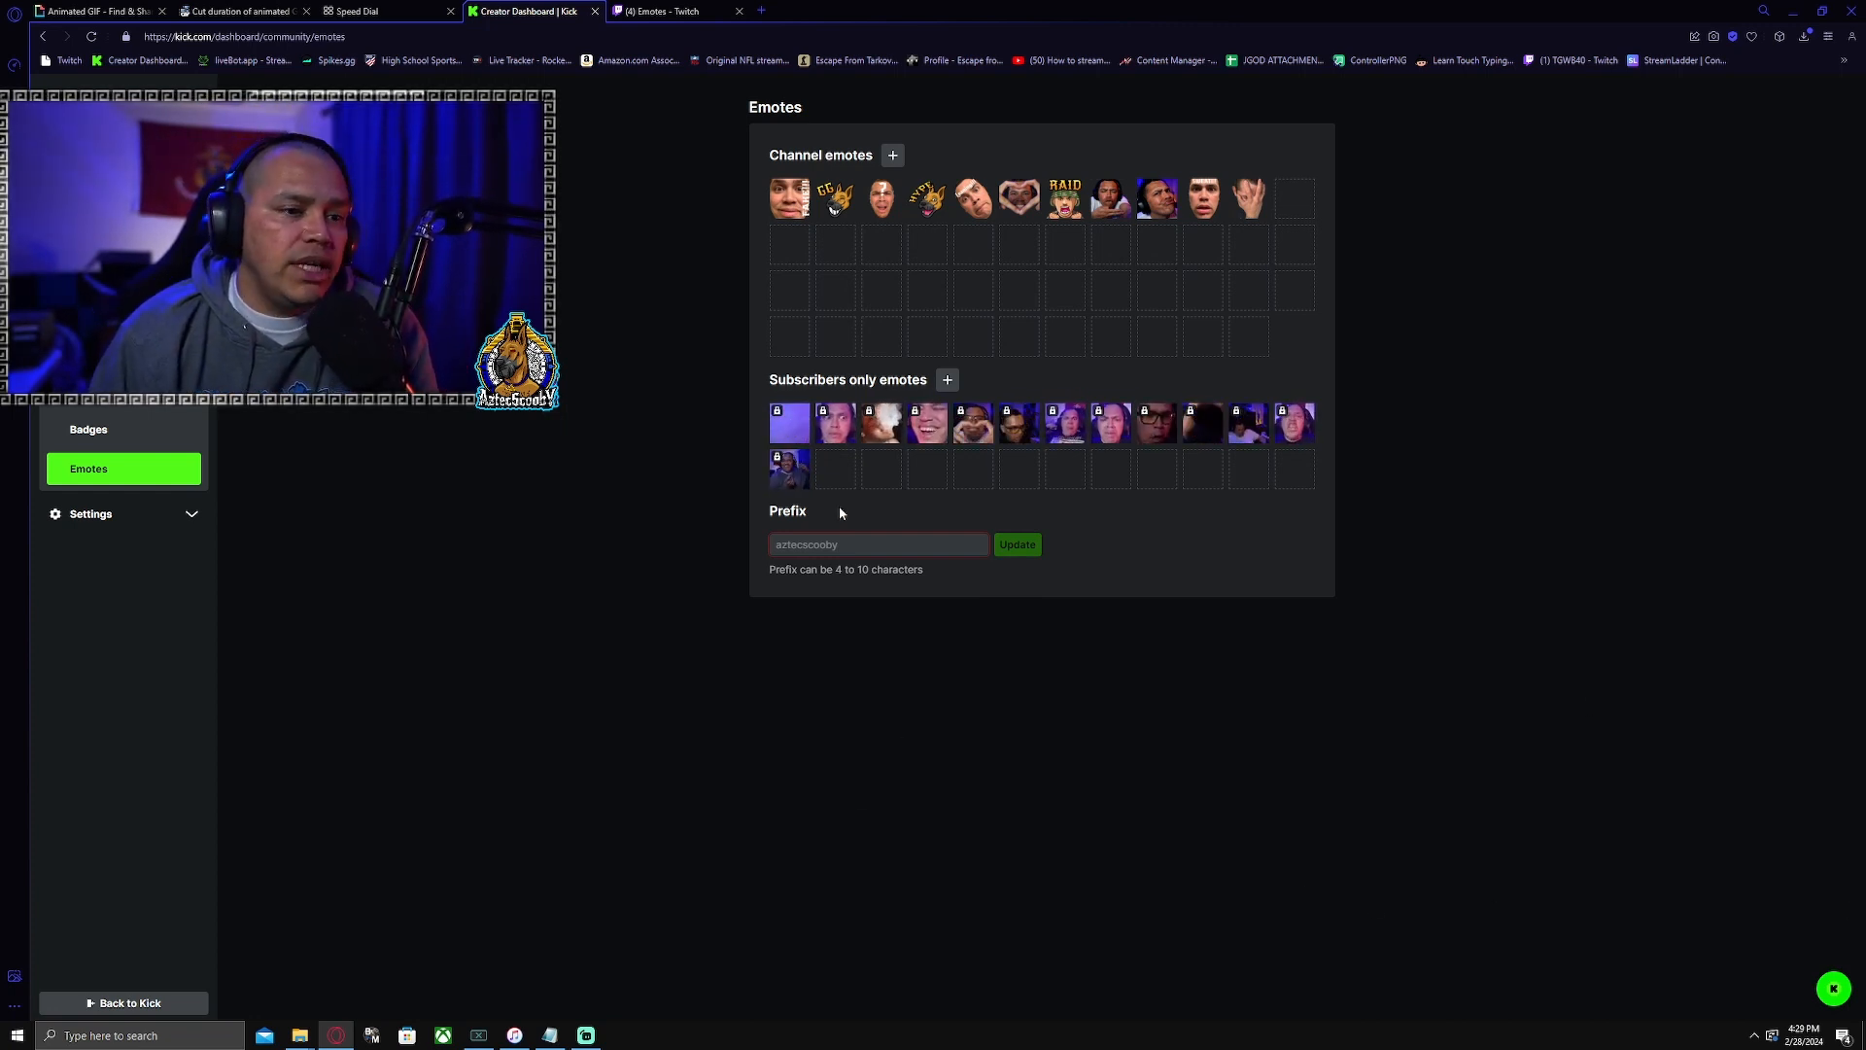